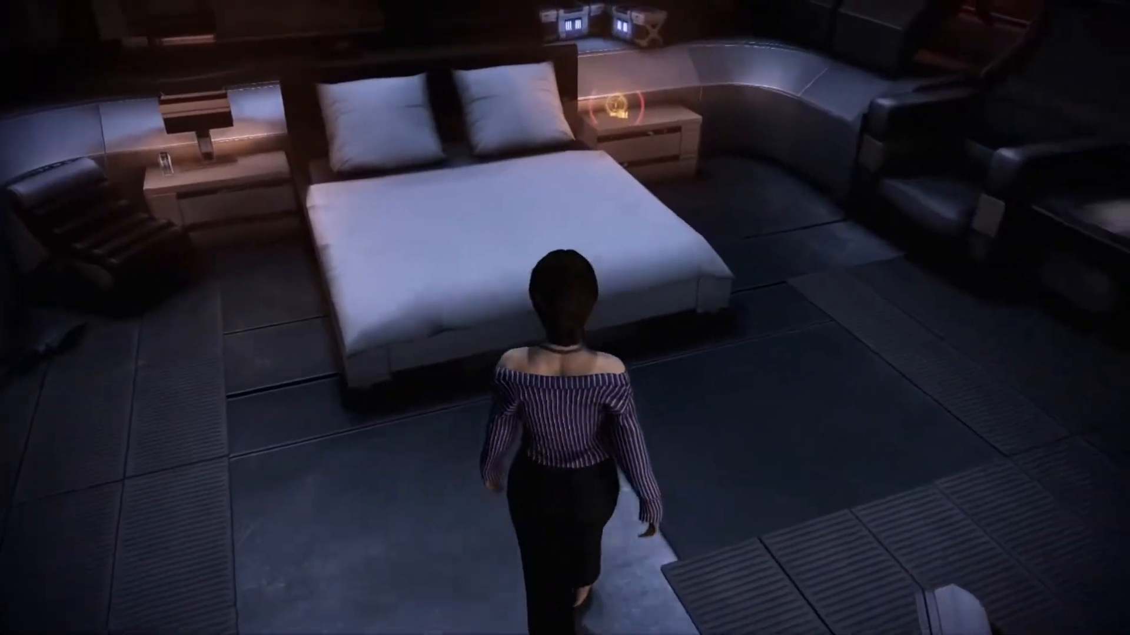
- Leave the Mass Effect 3 game session with Escape
key(Escape)
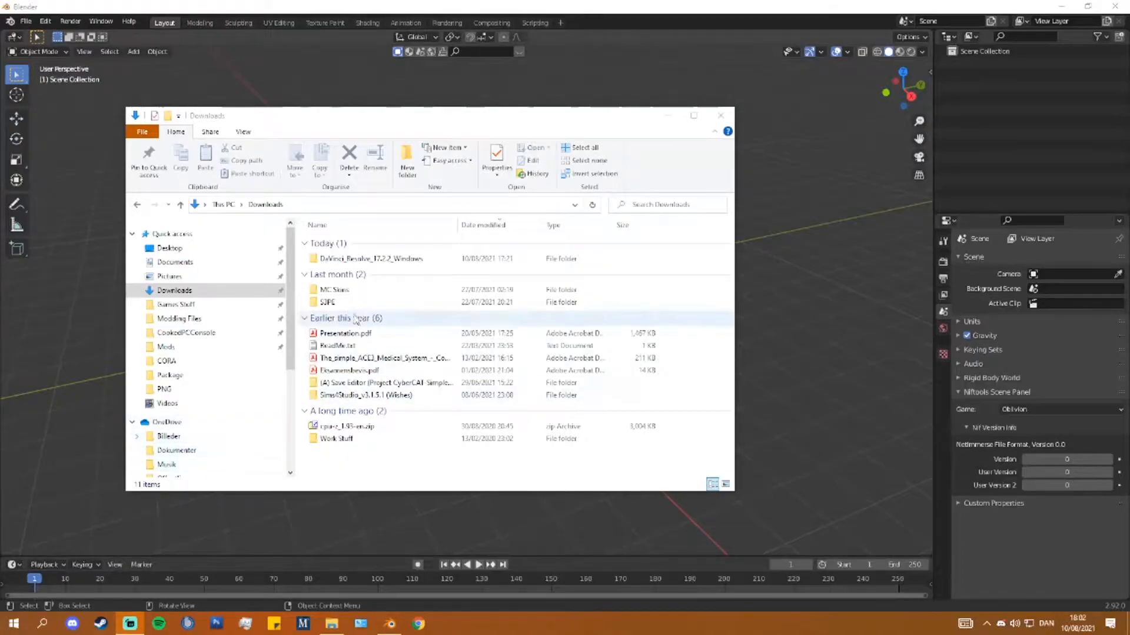
- Launch S4Studio.exe from the Sims4Studio folder in Downloads
double_click(365, 396)
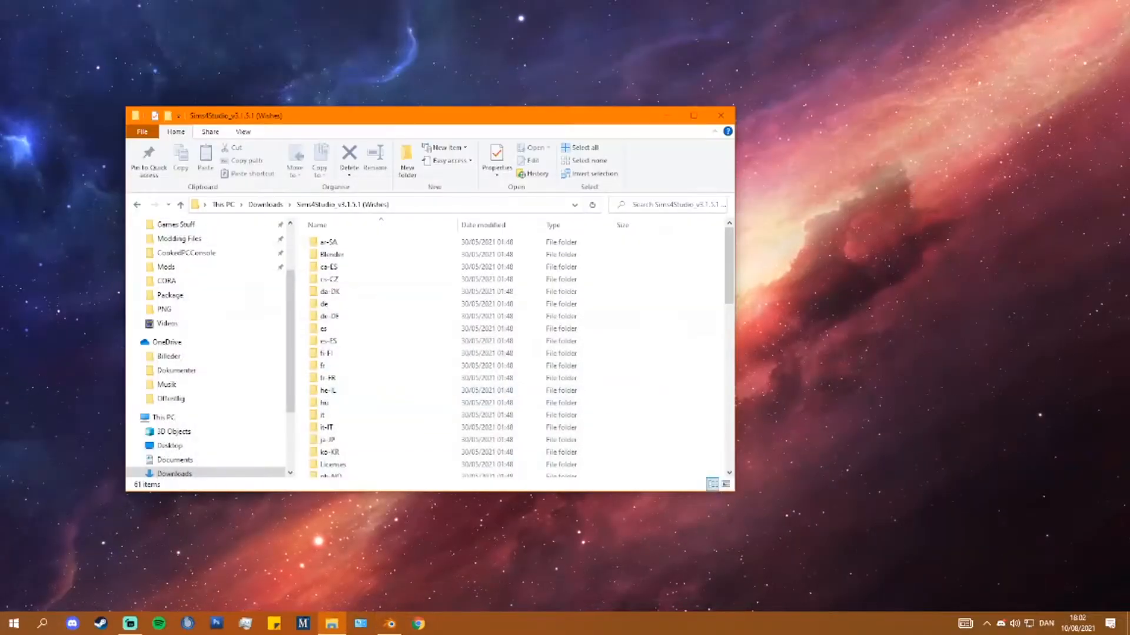
scroll(down, 3)
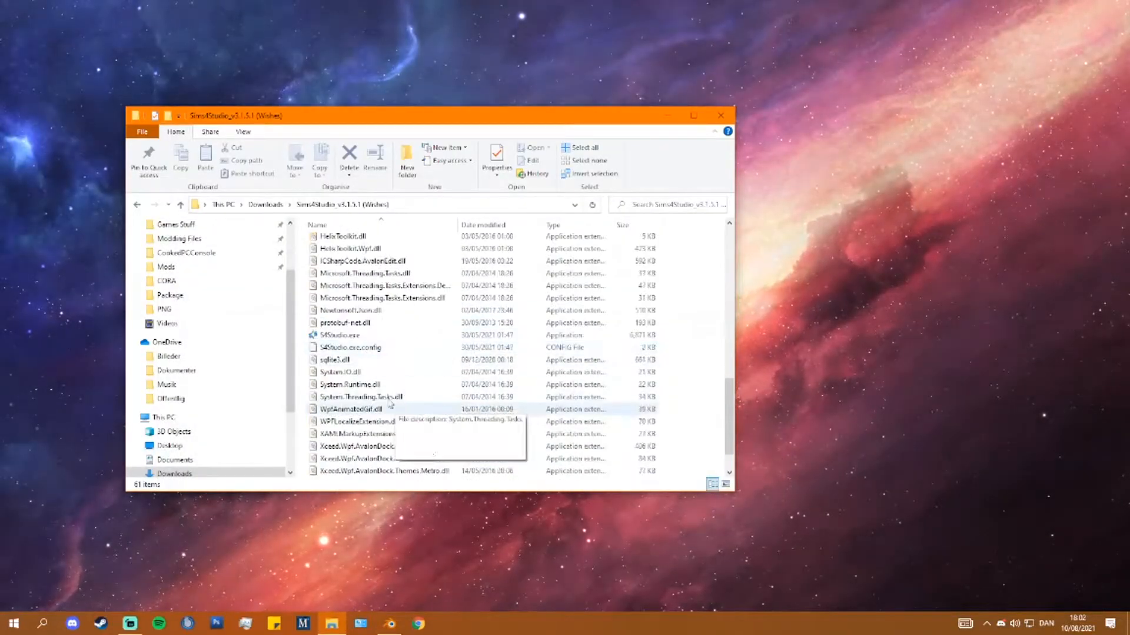
click(341, 335)
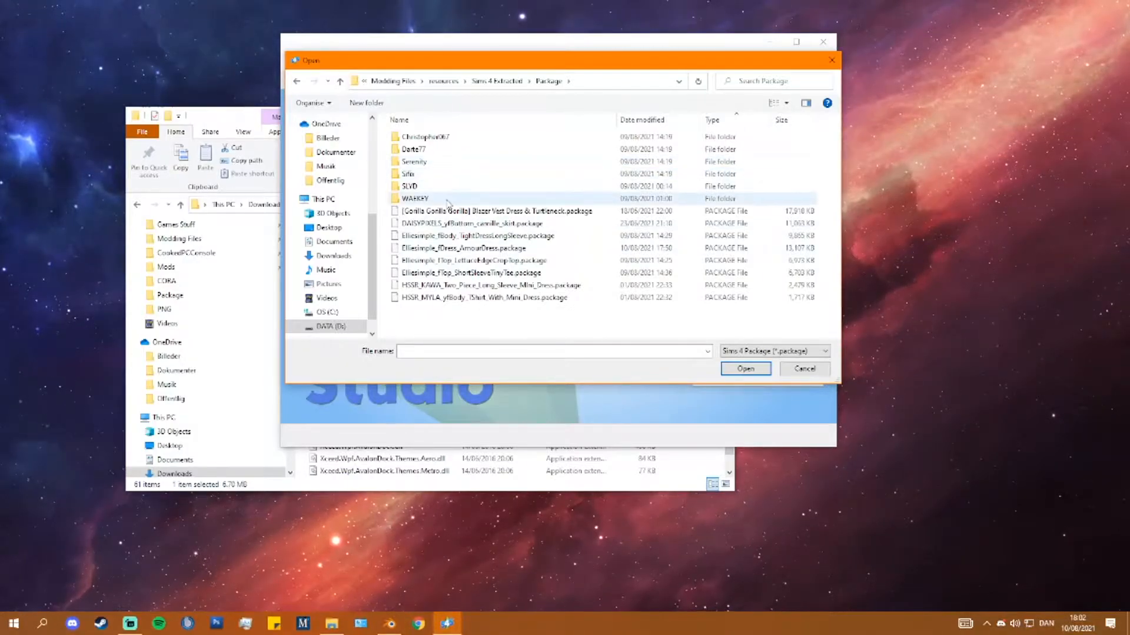
- Load SLVD_OffTheShoulderShirt.package from the SLVD creator folder
double_click(414, 198)
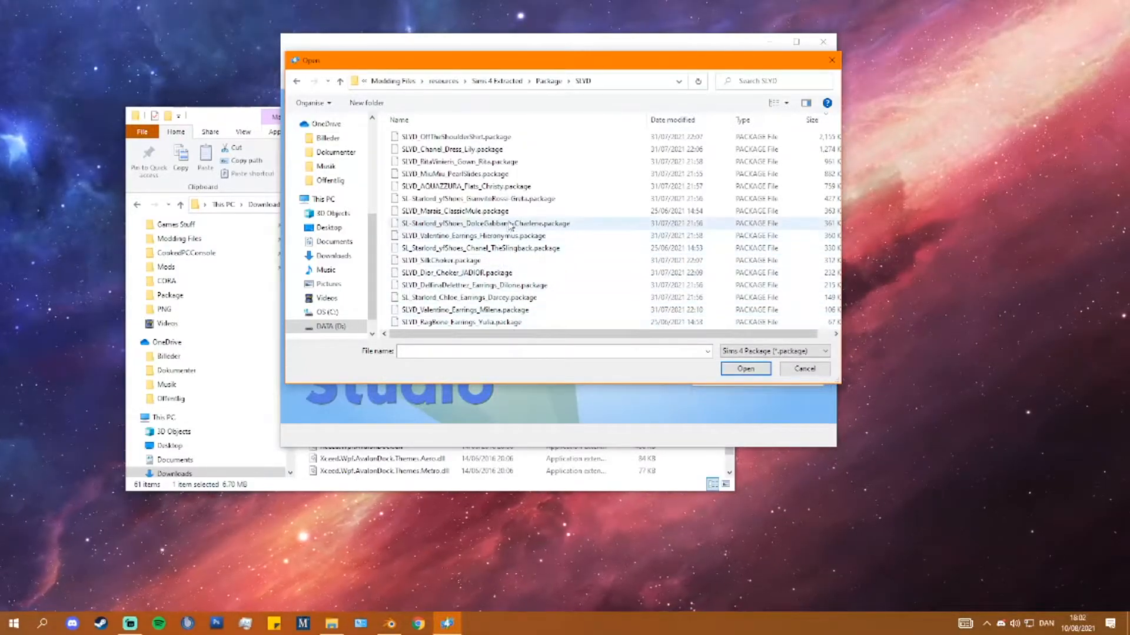
click(454, 211)
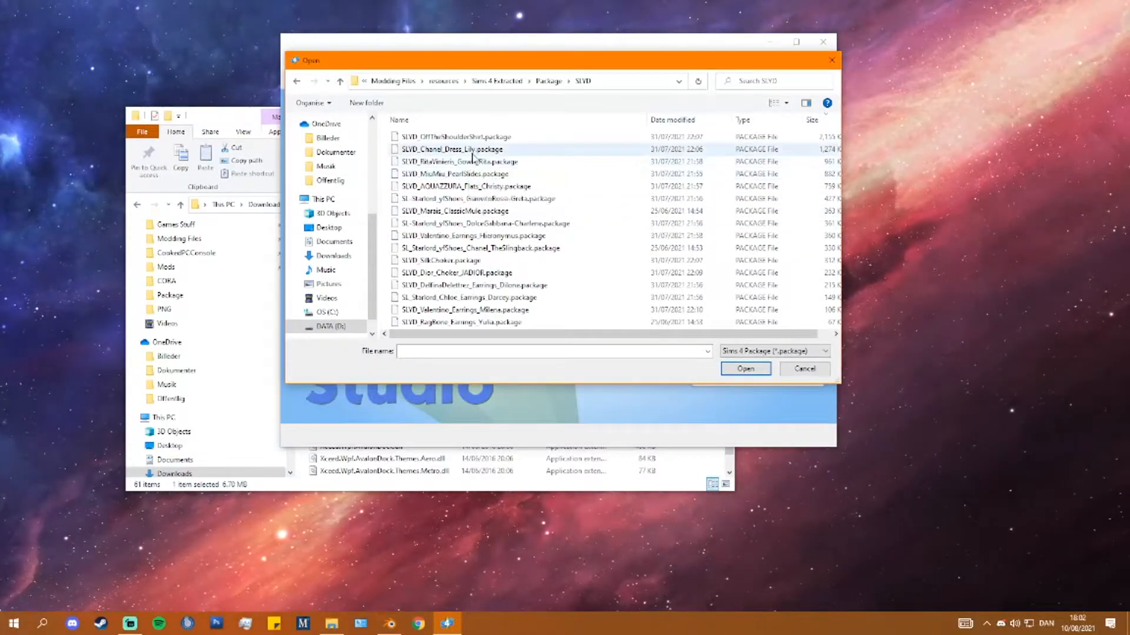
click(455, 162)
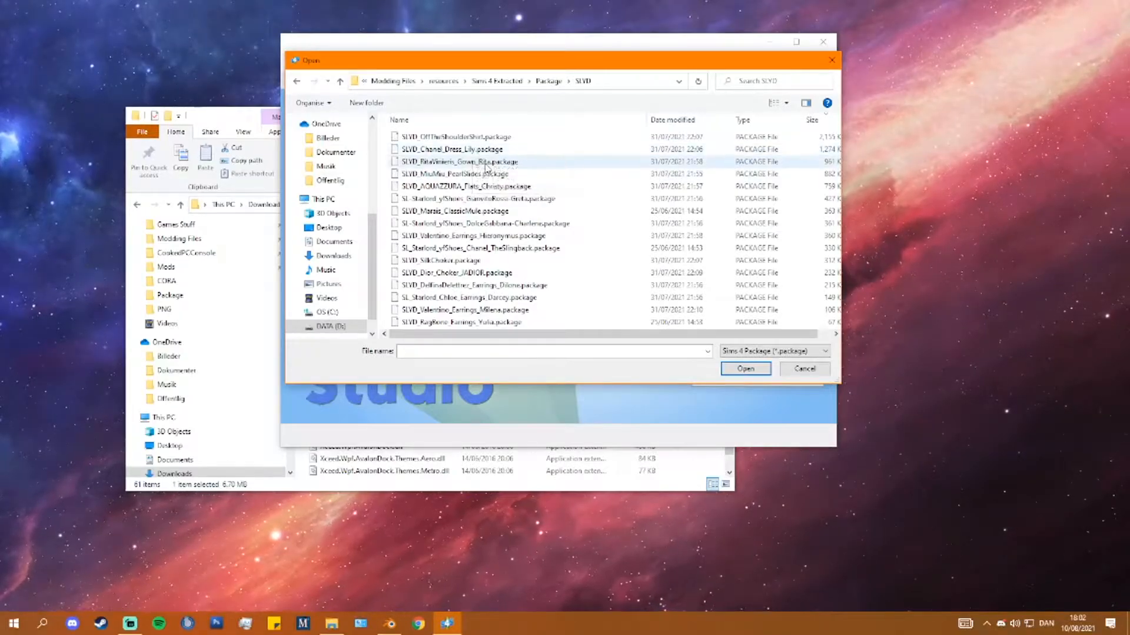
click(802, 368)
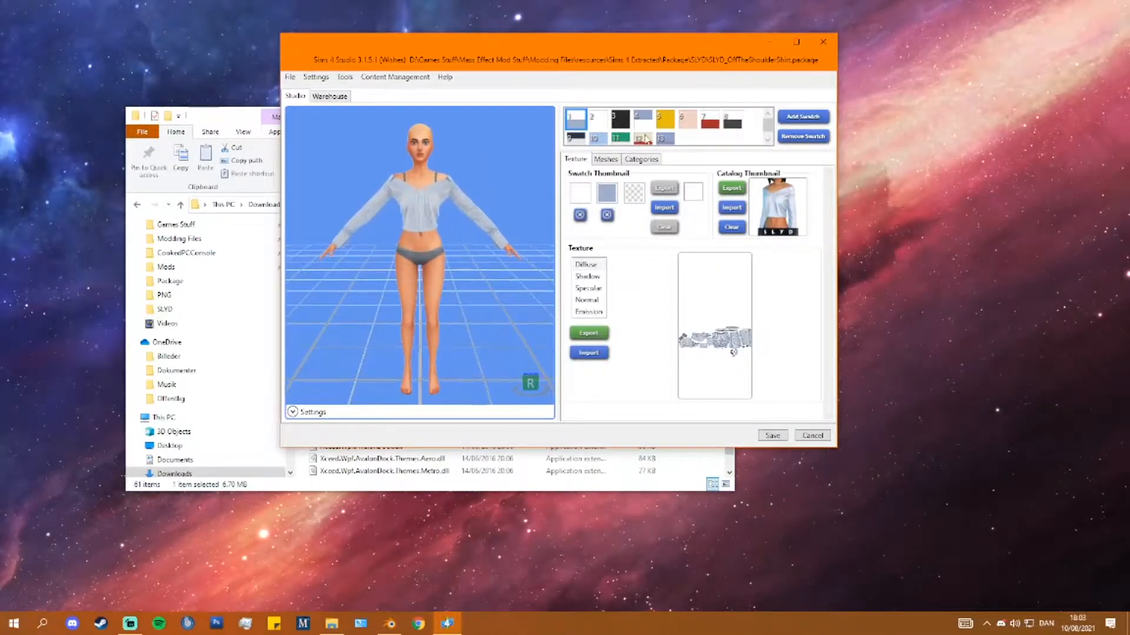
- Export the shirt mesh as a Blender file named offtheshoulder into the Shirt folder
click(605, 158)
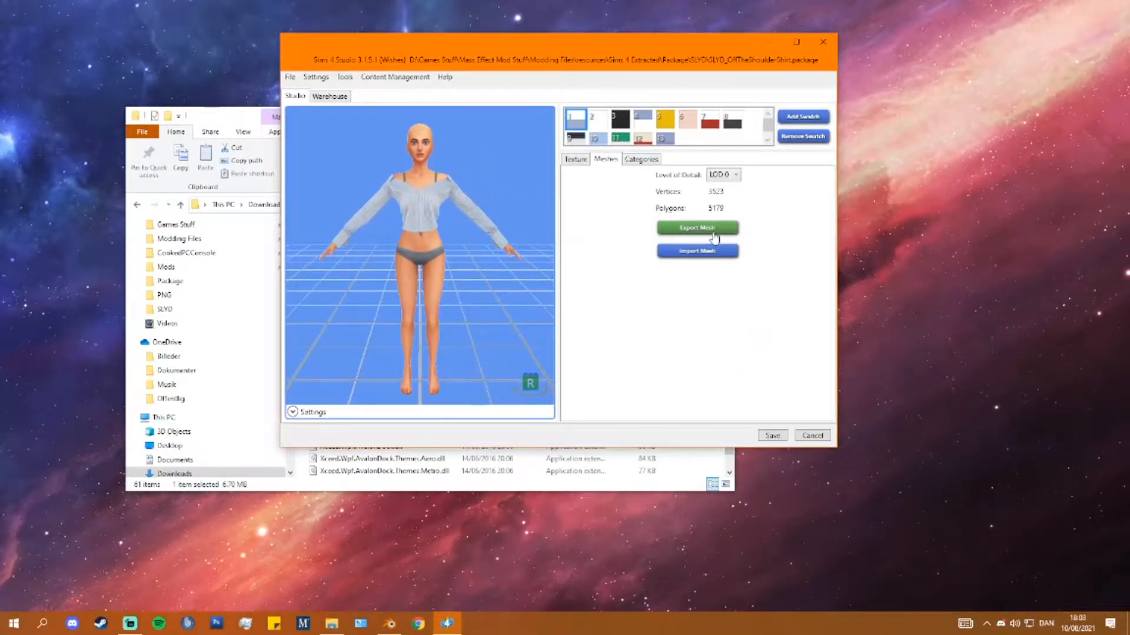
click(696, 227)
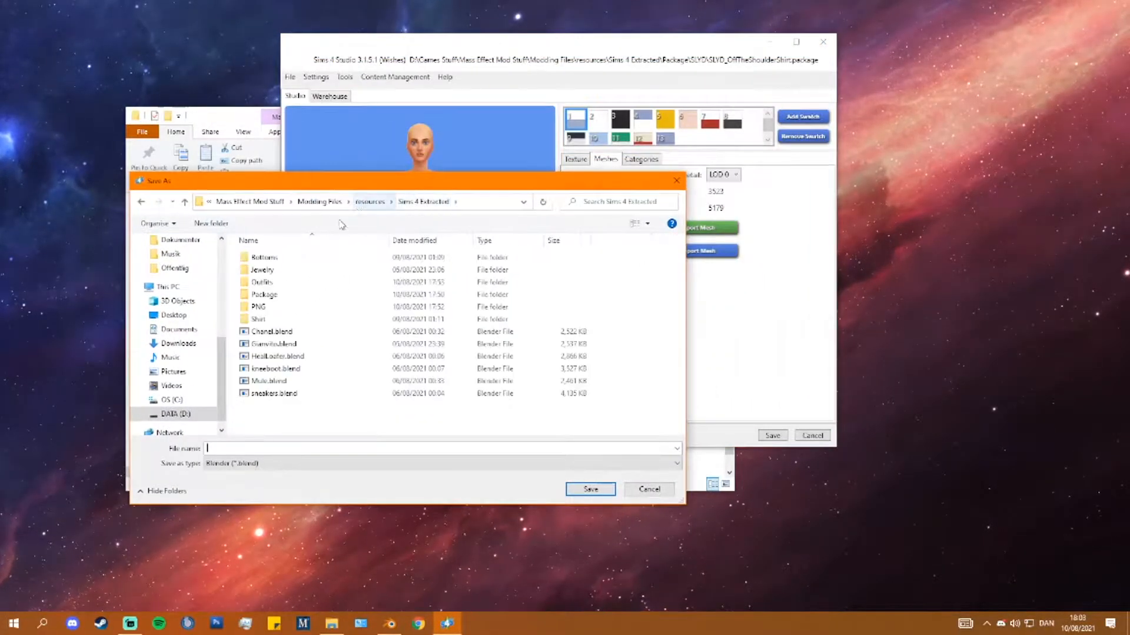
mouse_move(264, 295)
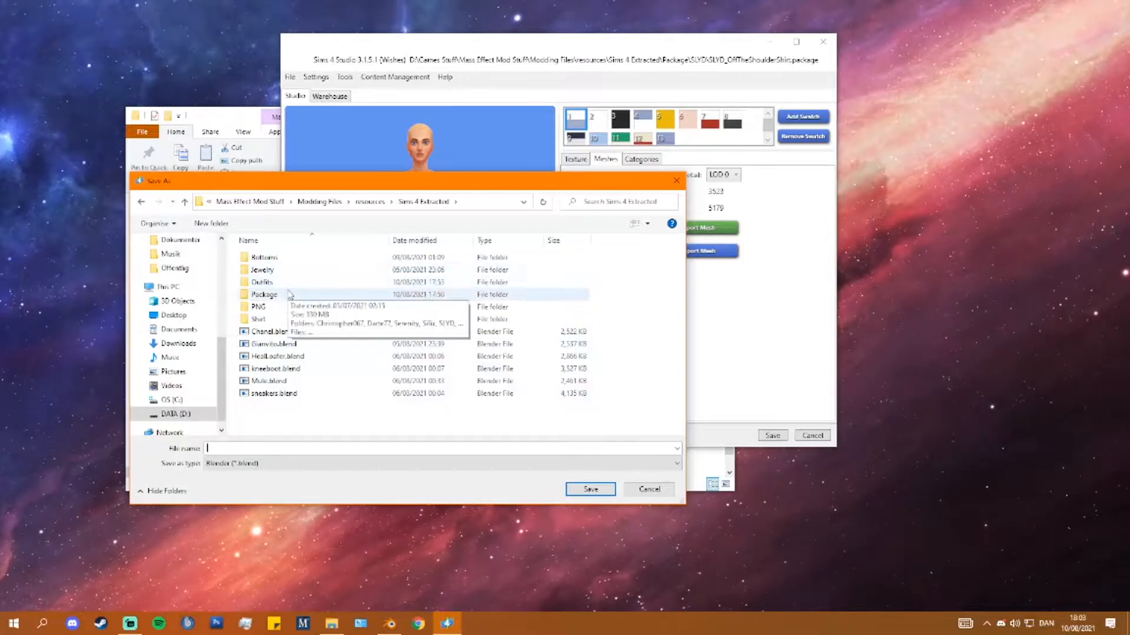
double_click(259, 319)
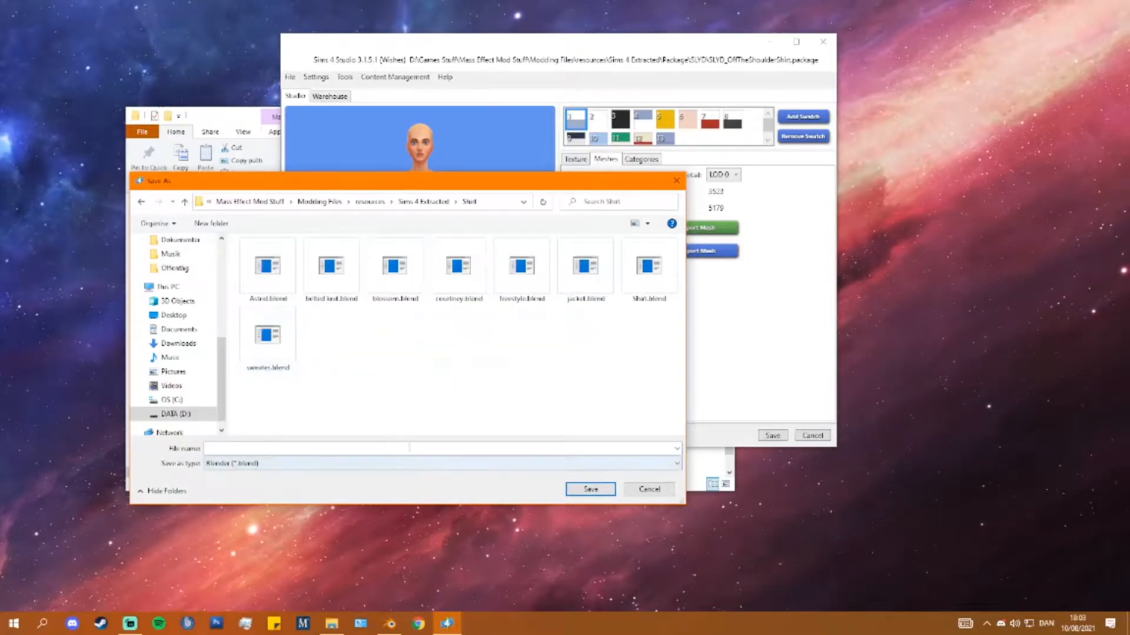
text(offtheshol)
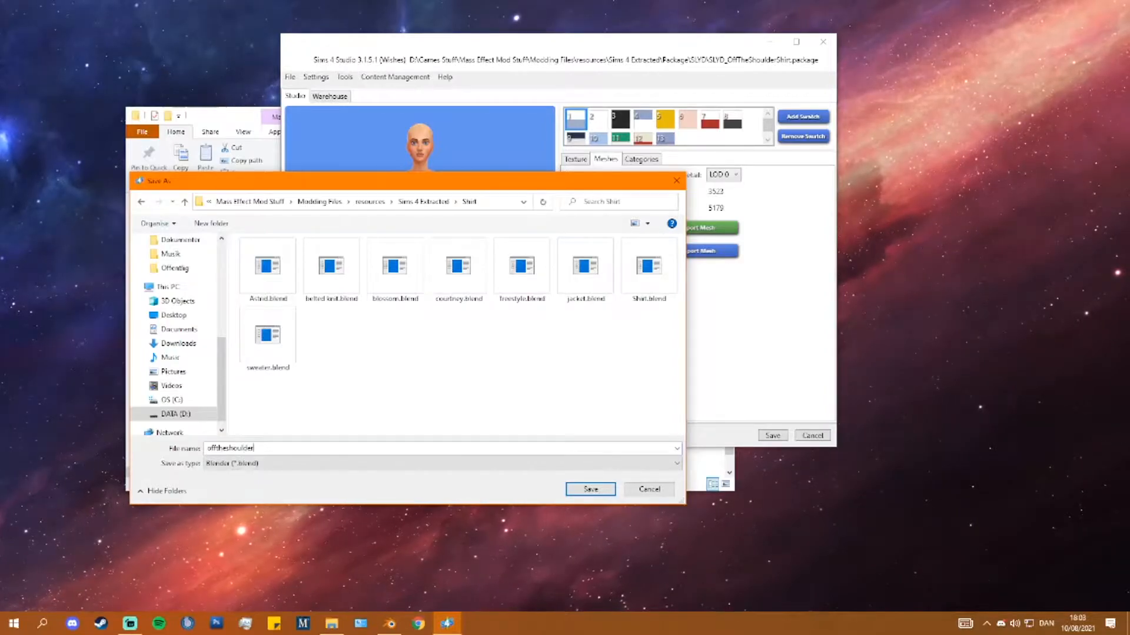
click(590, 489)
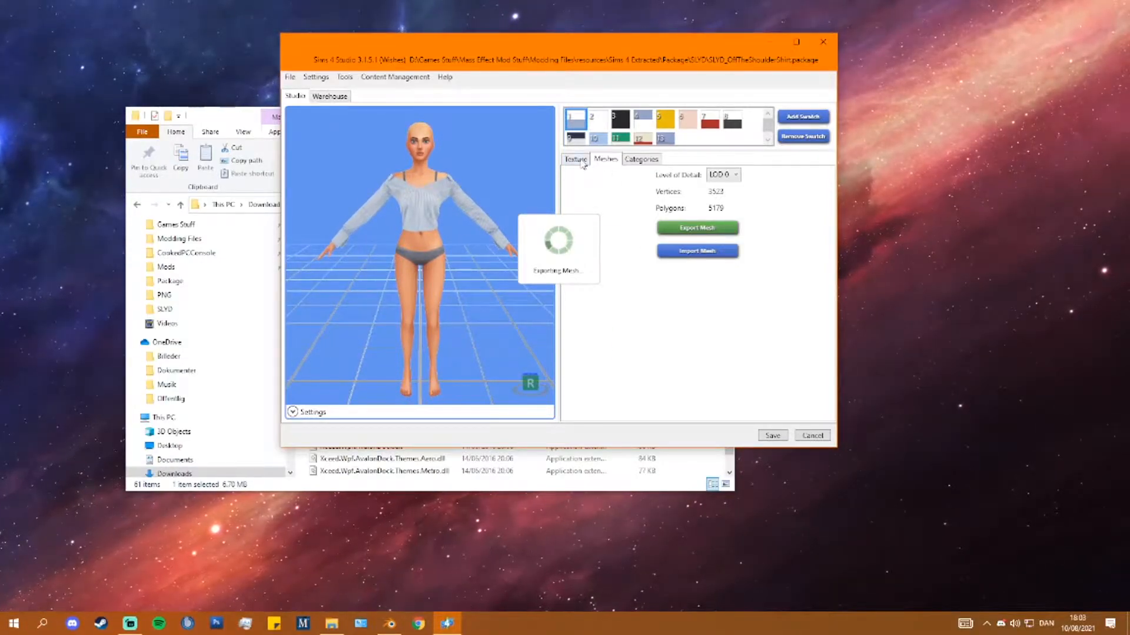
- Export the dark striped shirt swatch texture as a PNG named 'purpleshoud' into the PNG folder
click(576, 159)
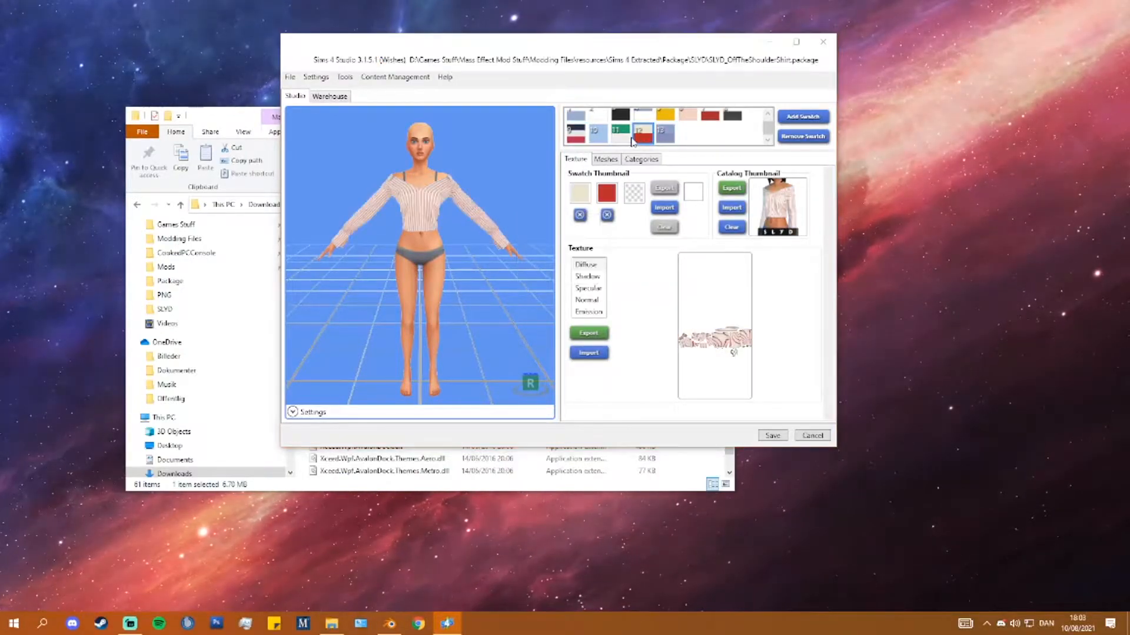
click(593, 132)
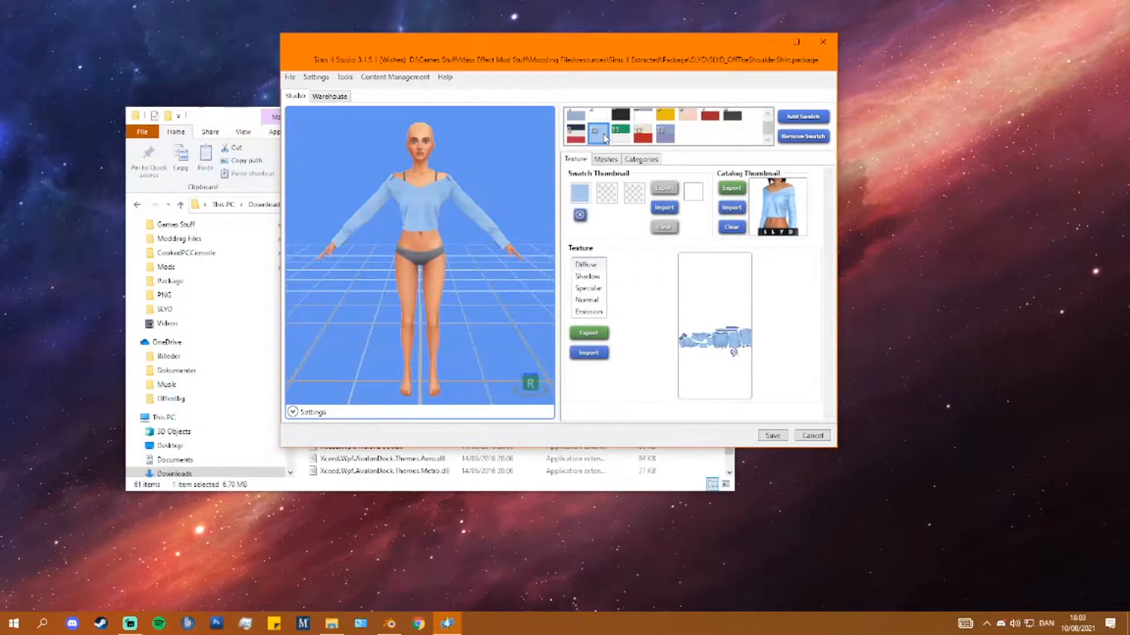
click(713, 121)
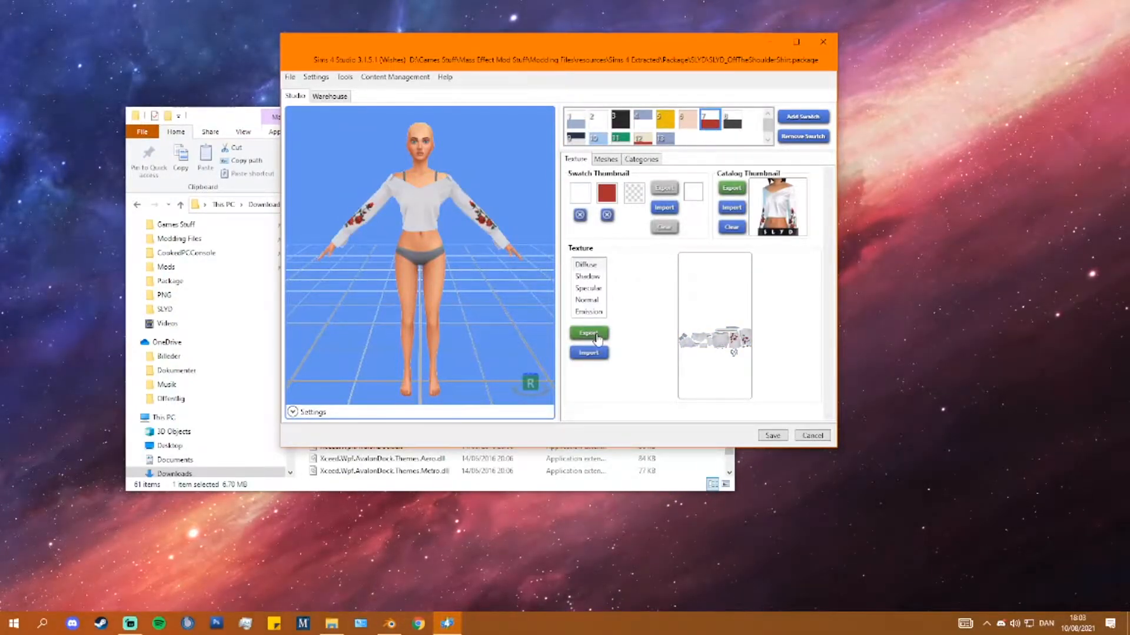
click(589, 333)
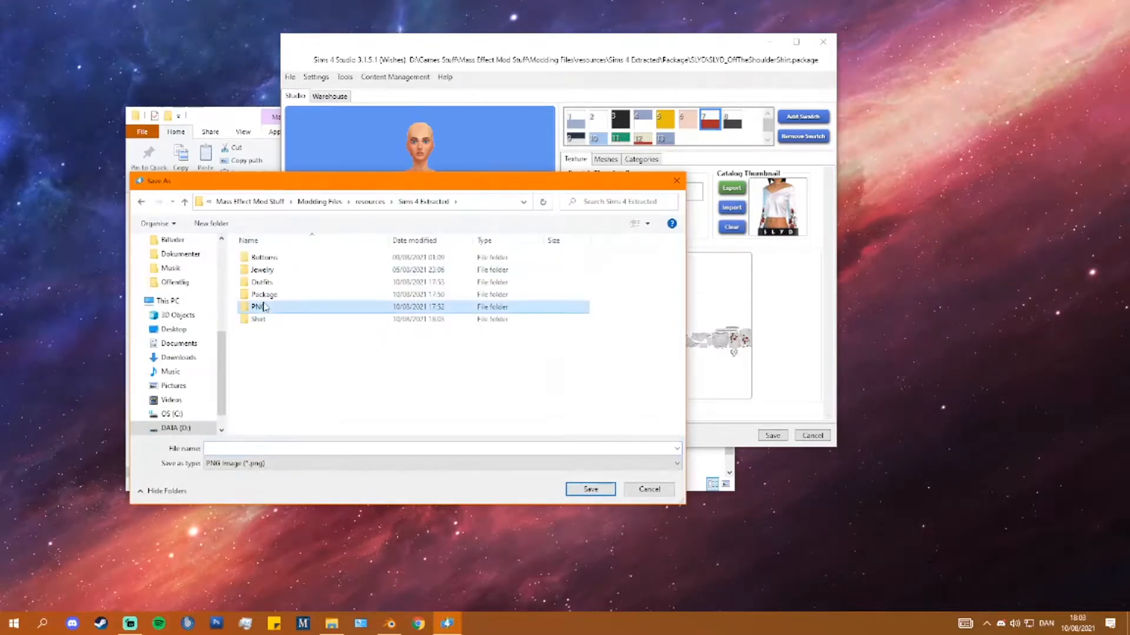
double_click(261, 306)
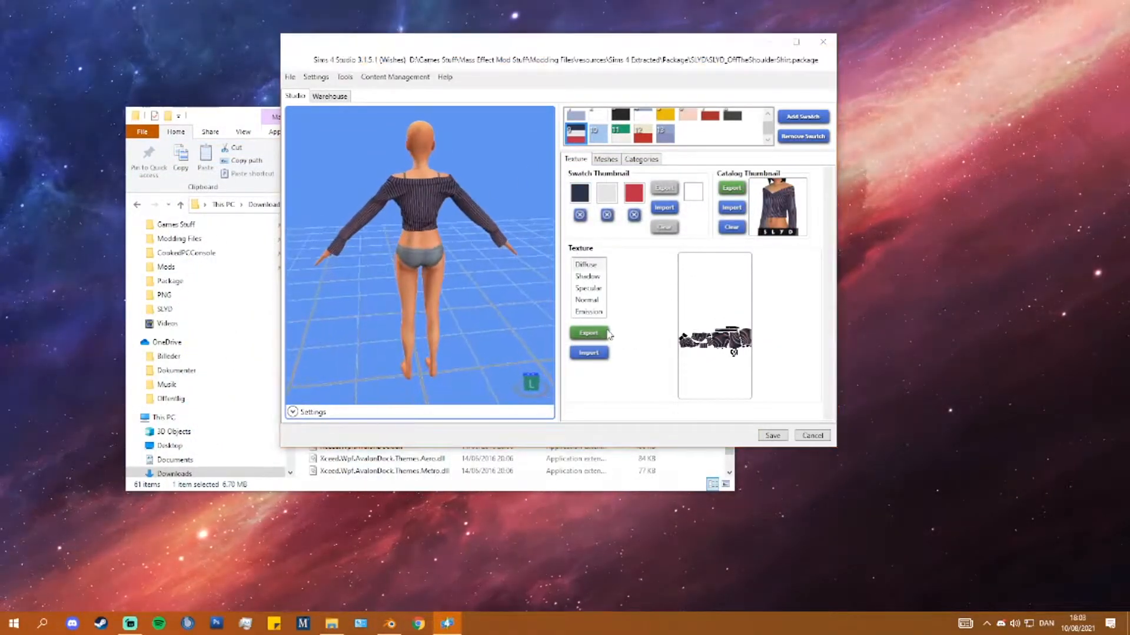
click(588, 332)
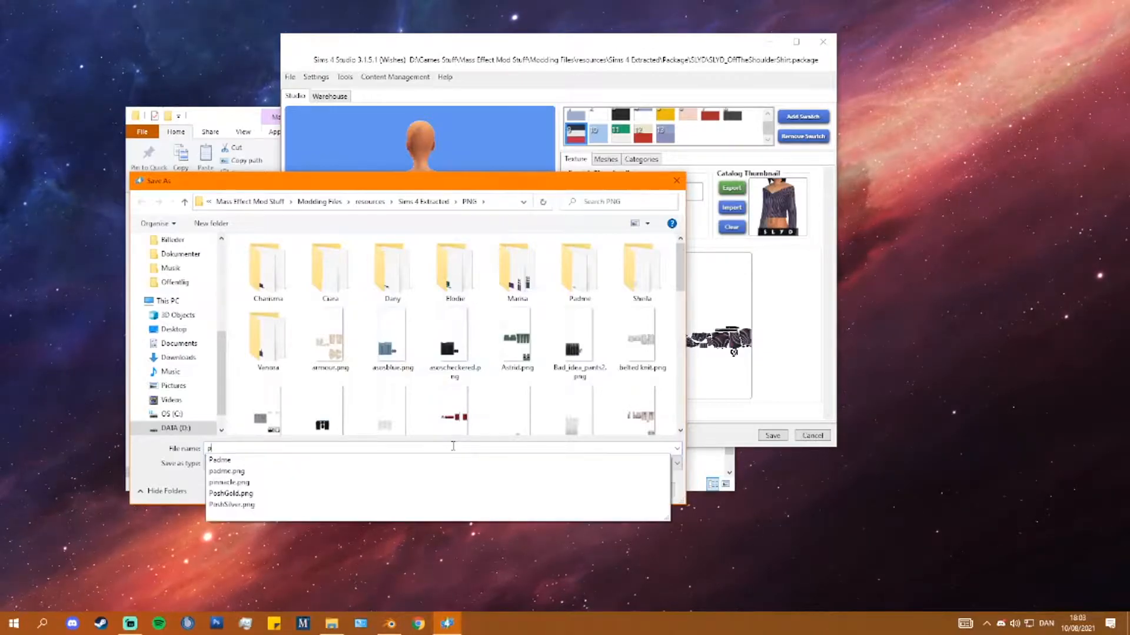
text(purpleshoud)
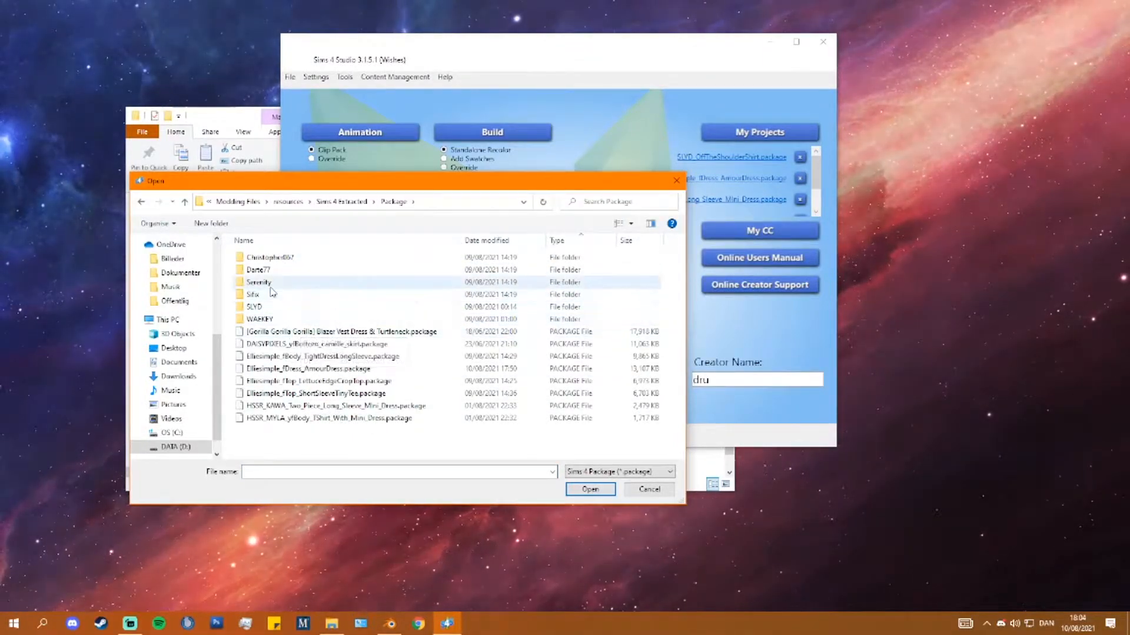
mouse_move(258, 281)
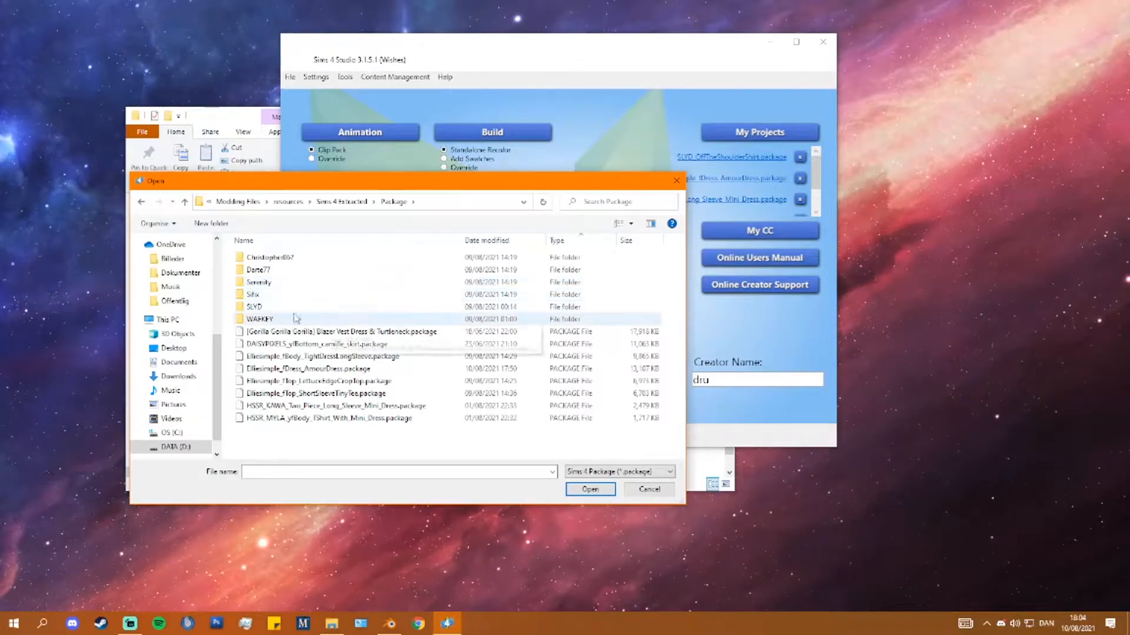
- Browse the Christopher067 creator folder, return to Package, and close File Explorer
click(258, 270)
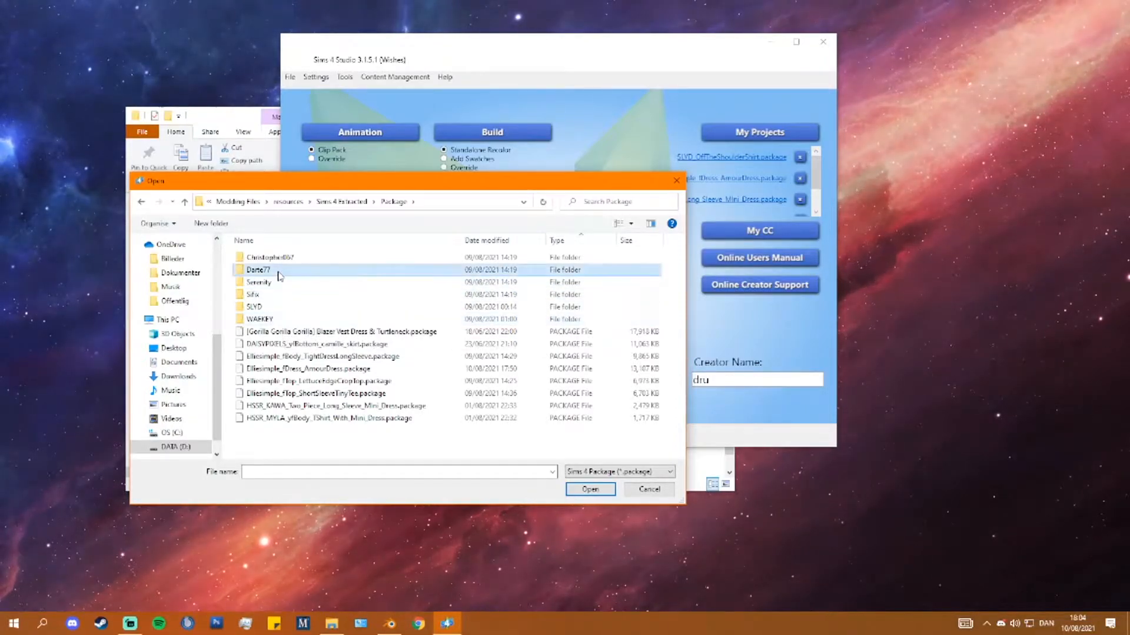
double_click(257, 269)
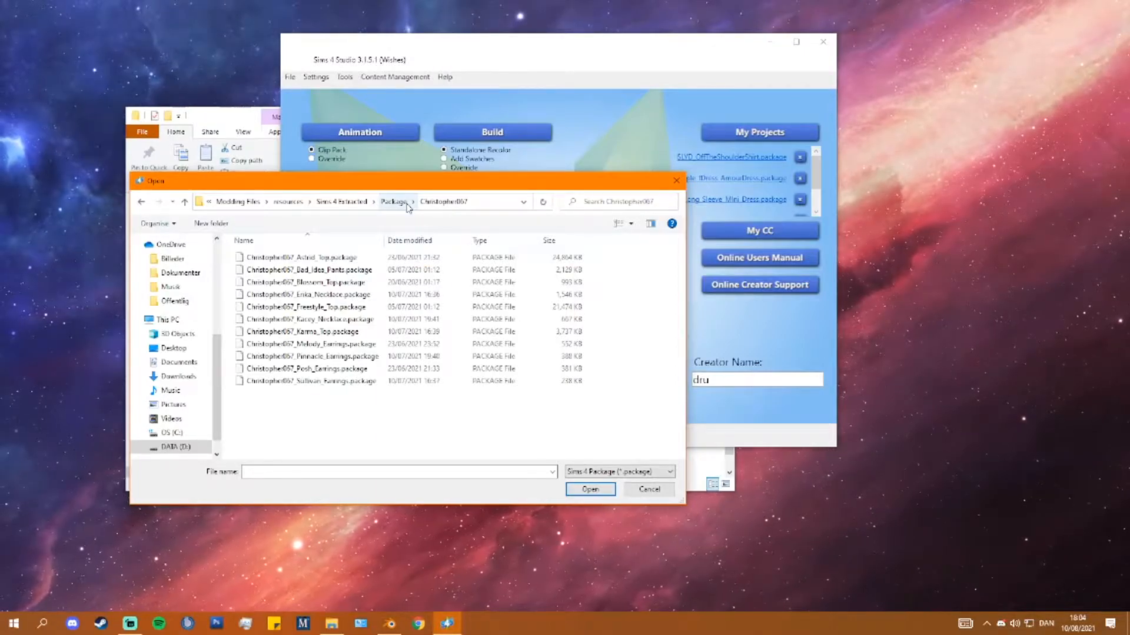
click(393, 201)
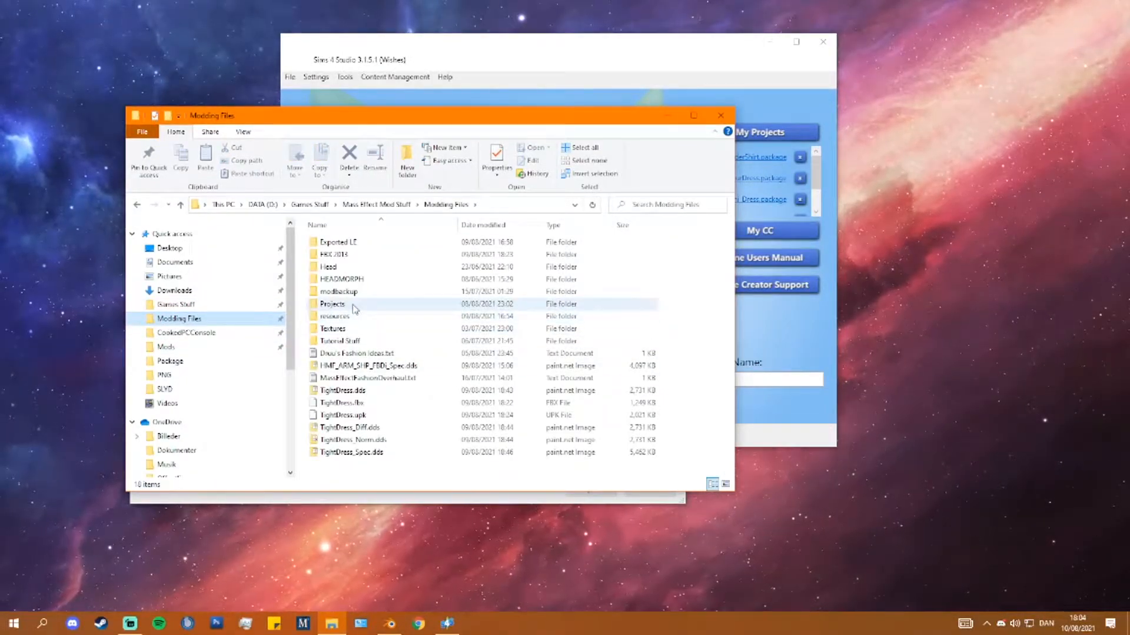
double_click(333, 317)
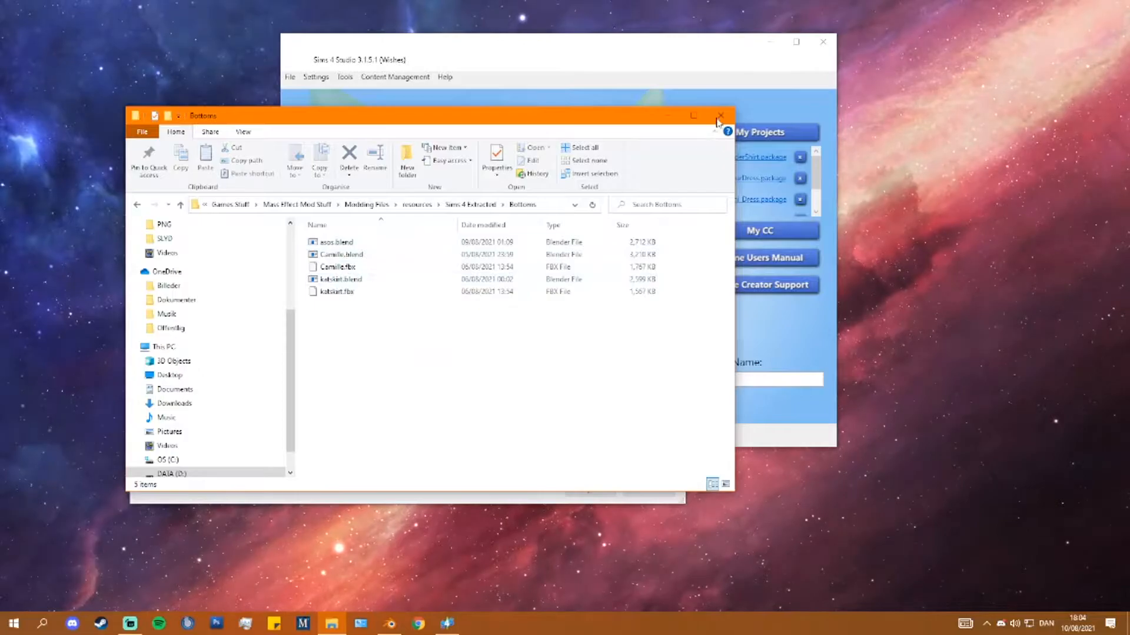
click(719, 115)
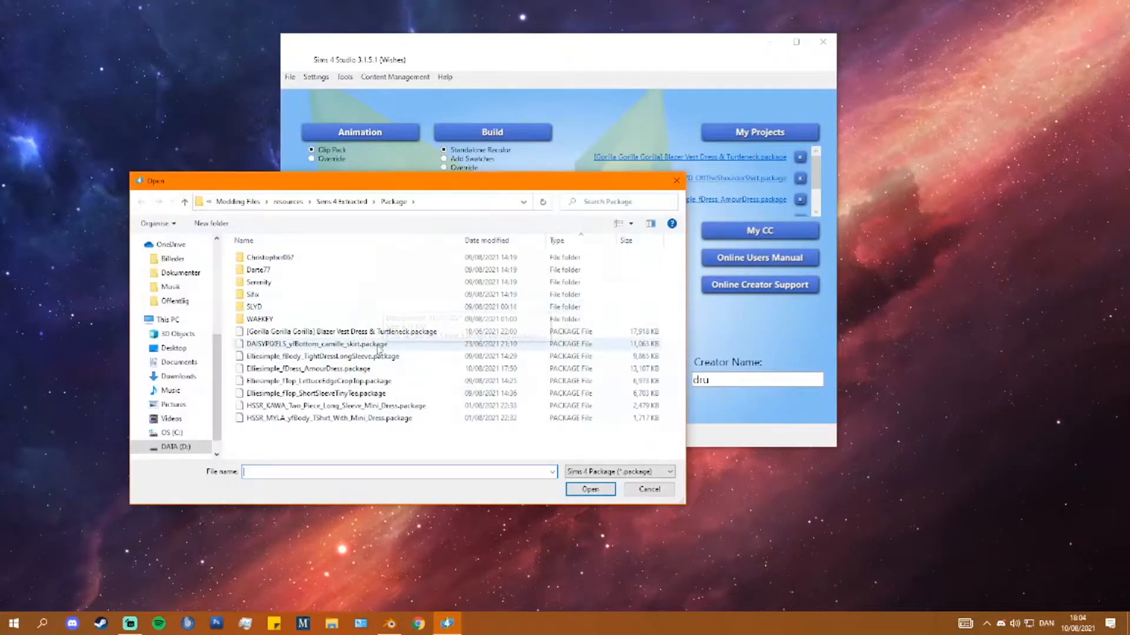
- Load the camille skirt package, view its LOD 0 mesh counts, and minimize the studio
click(590, 489)
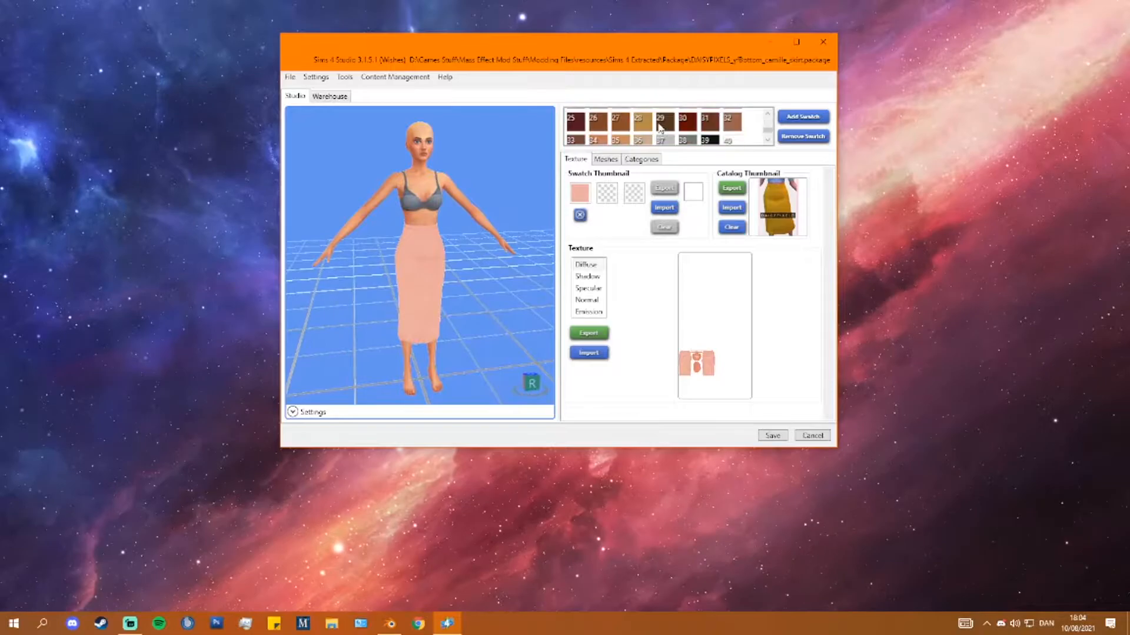
click(707, 131)
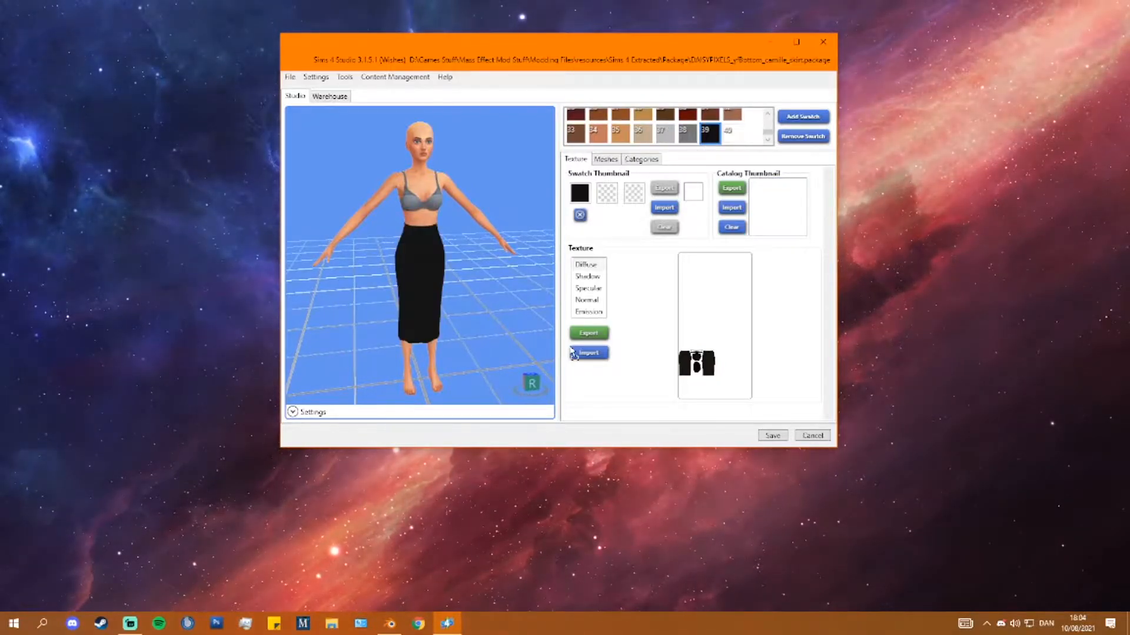
click(589, 332)
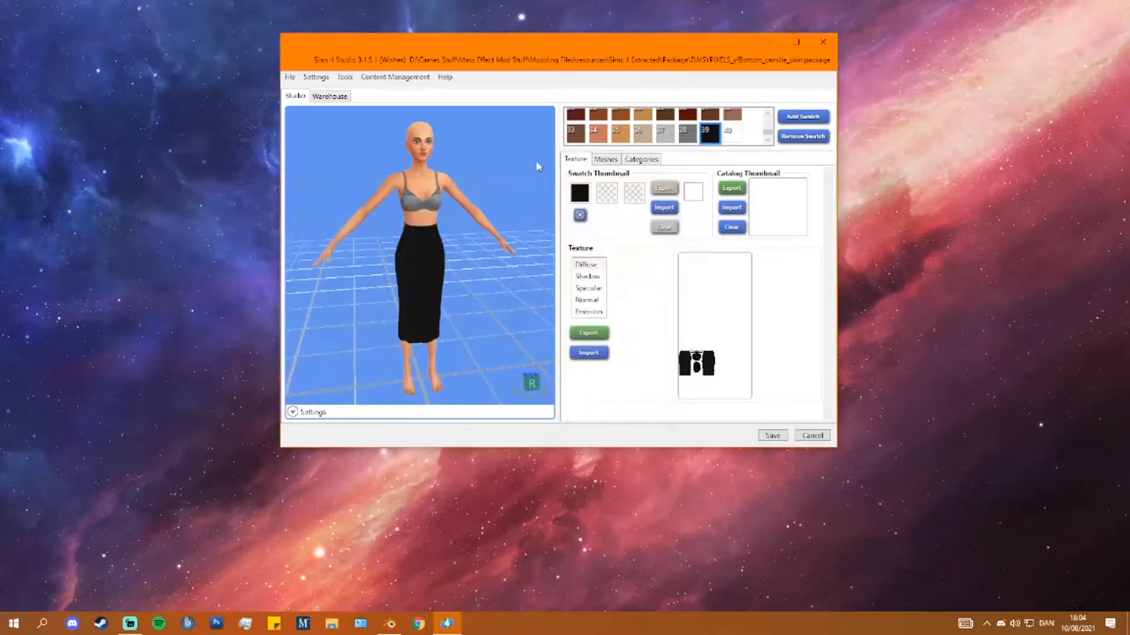
click(606, 159)
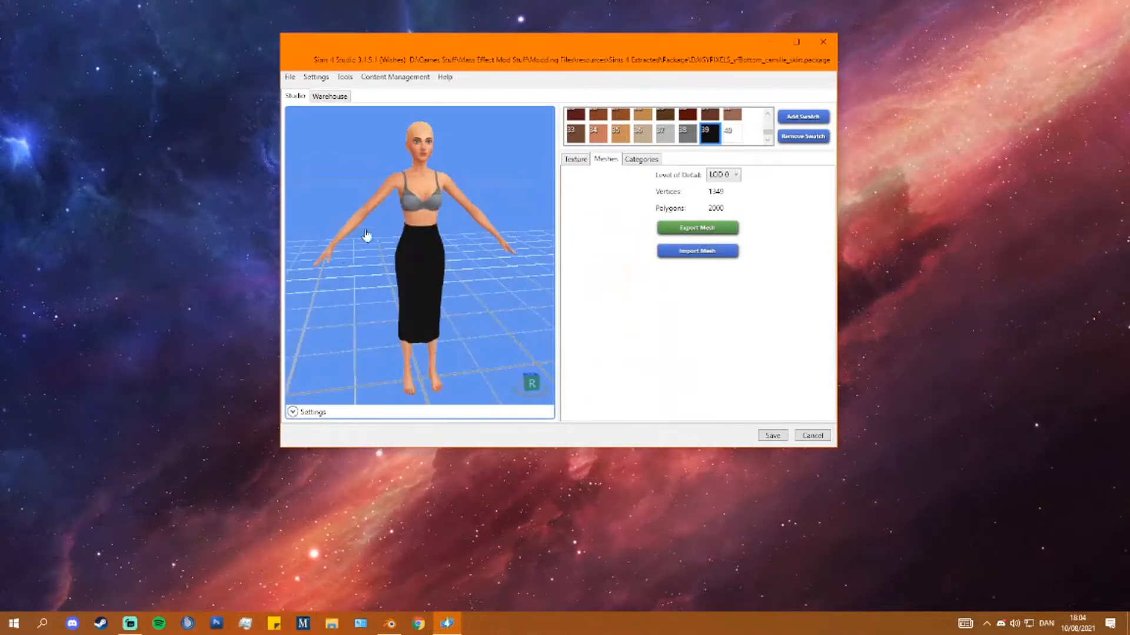
click(697, 227)
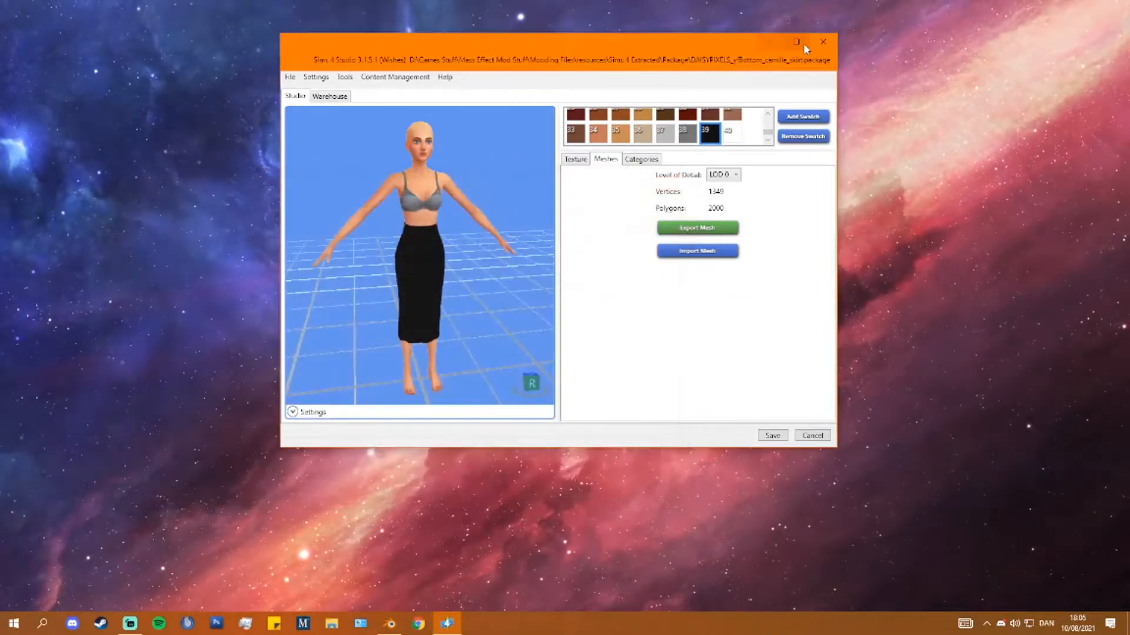
click(390, 624)
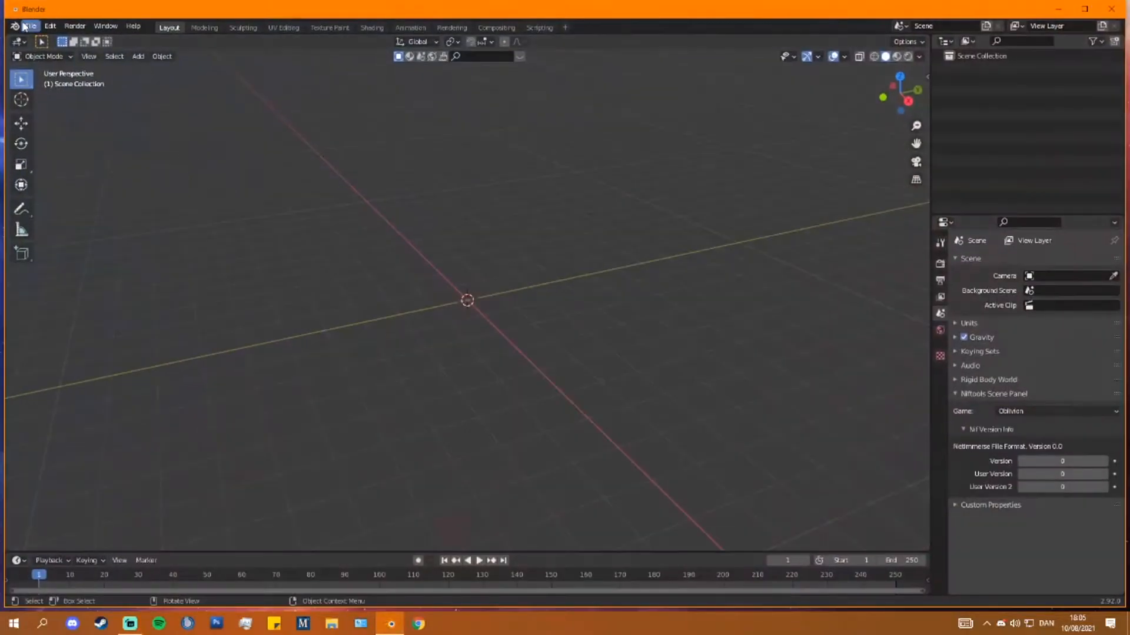
- Load Bottoms/Camille.blend, discarding the empty untitled scene
click(27, 26)
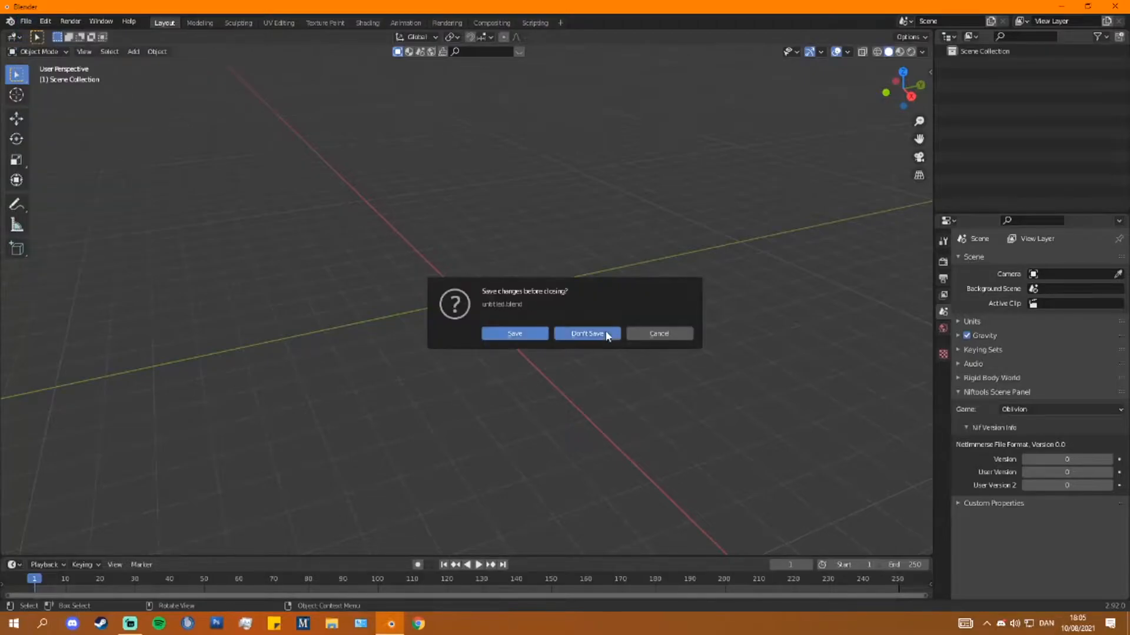
click(586, 333)
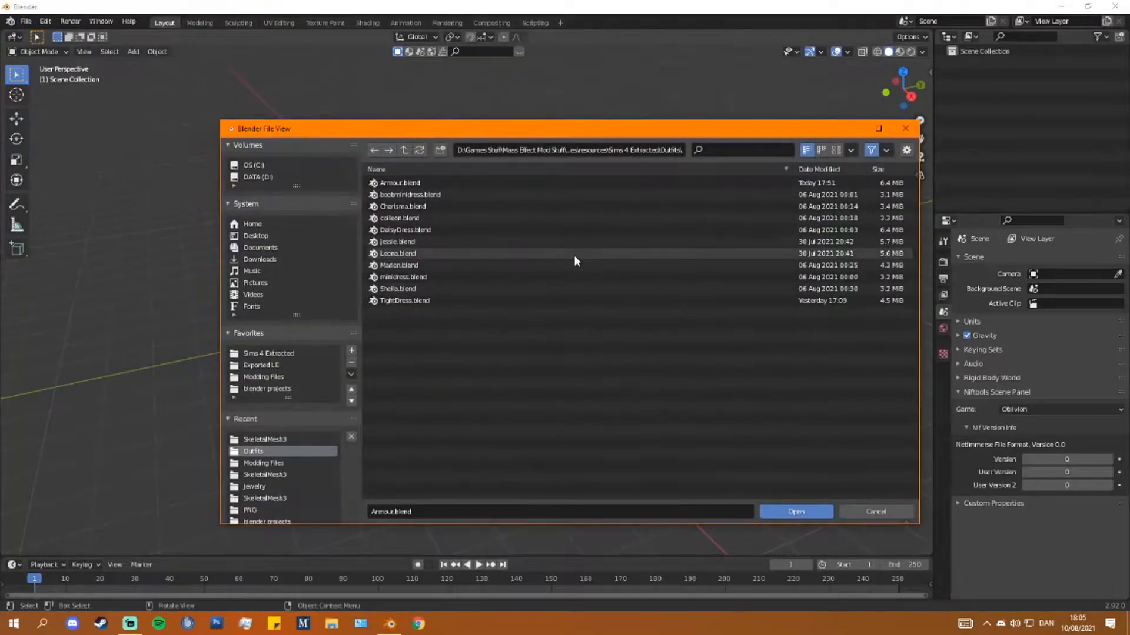
click(403, 149)
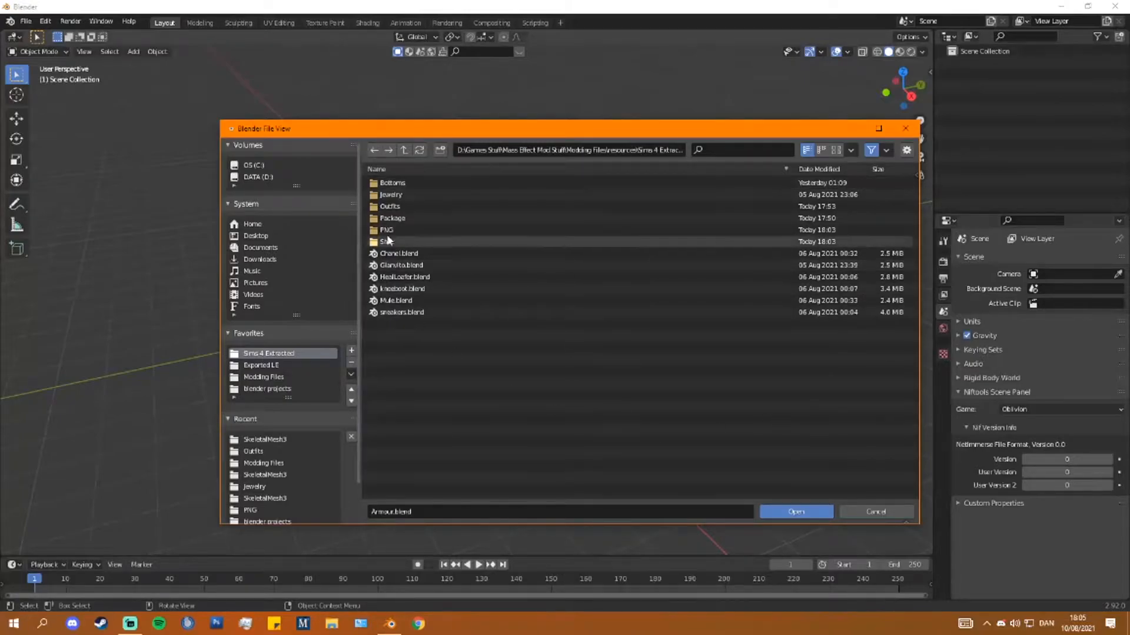
double_click(393, 183)
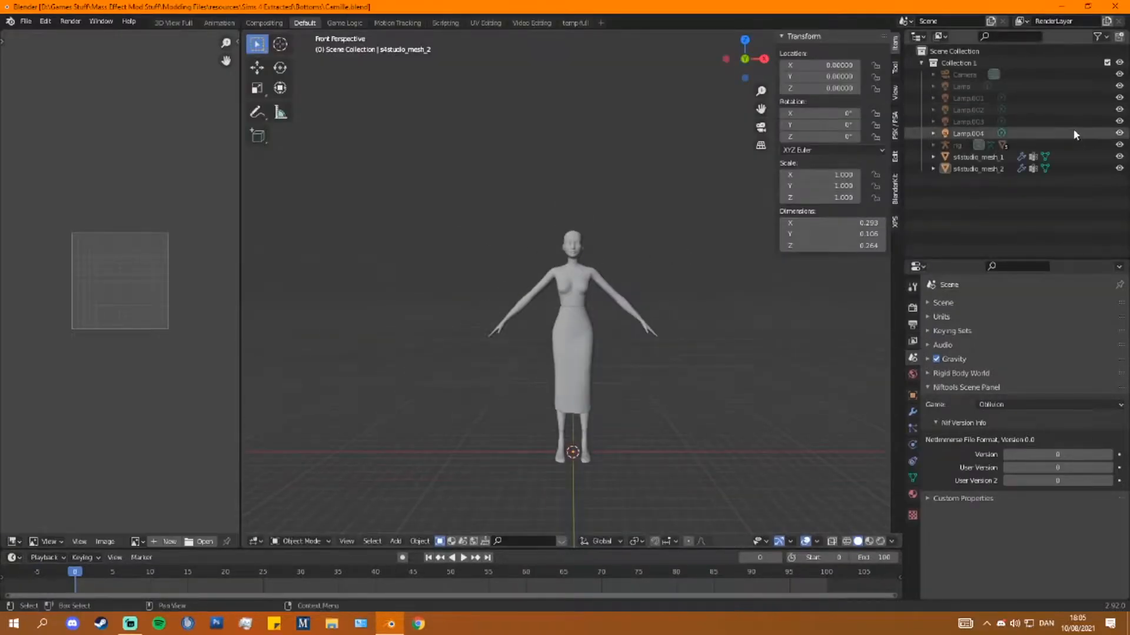
- Remove the camera and lamps and start an FBX export of the skirt scene
click(968, 121)
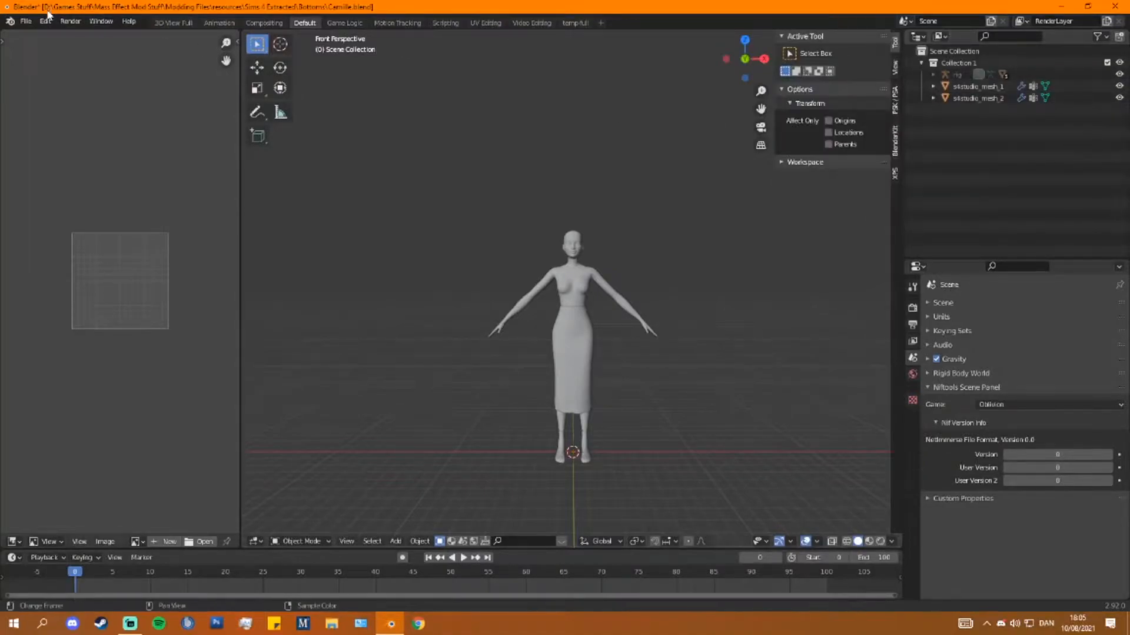
click(26, 20)
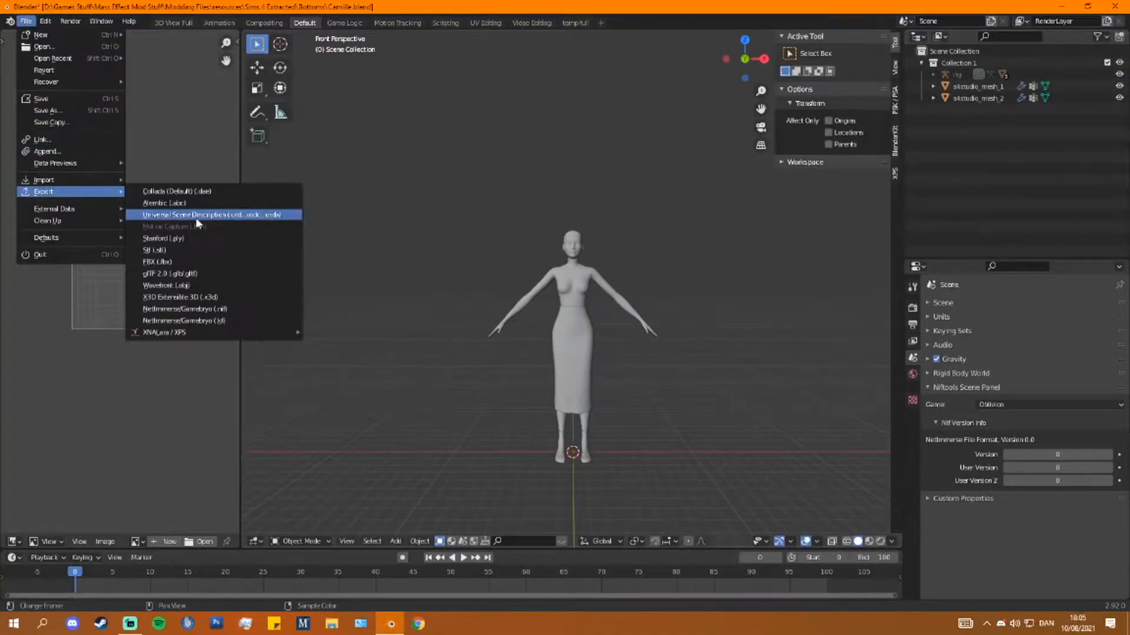
mouse_move(156, 261)
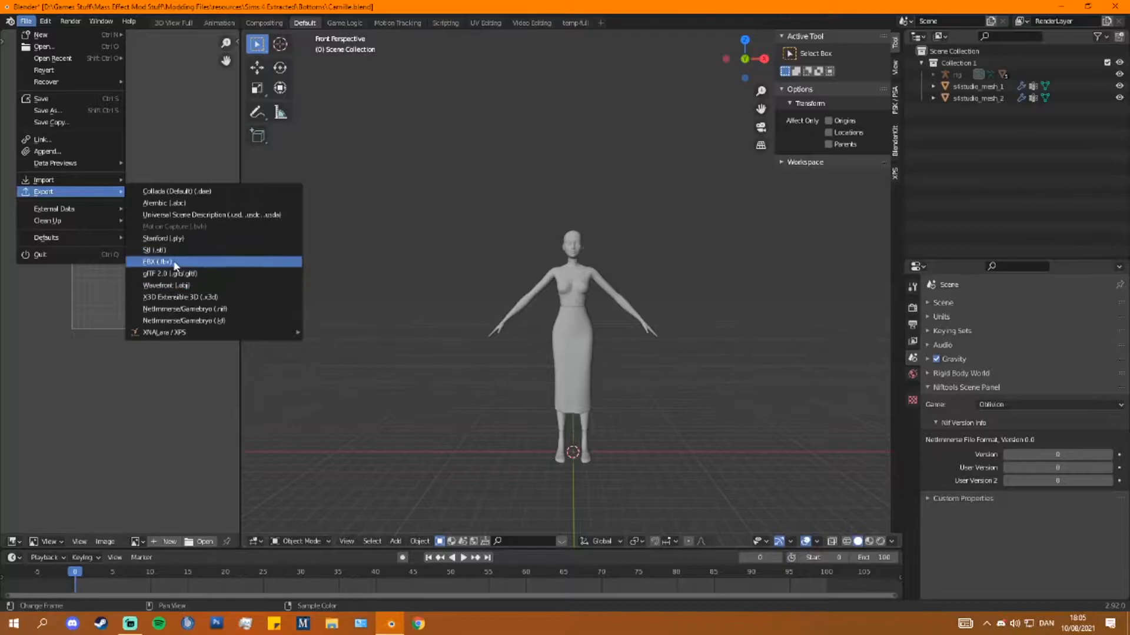
click(155, 261)
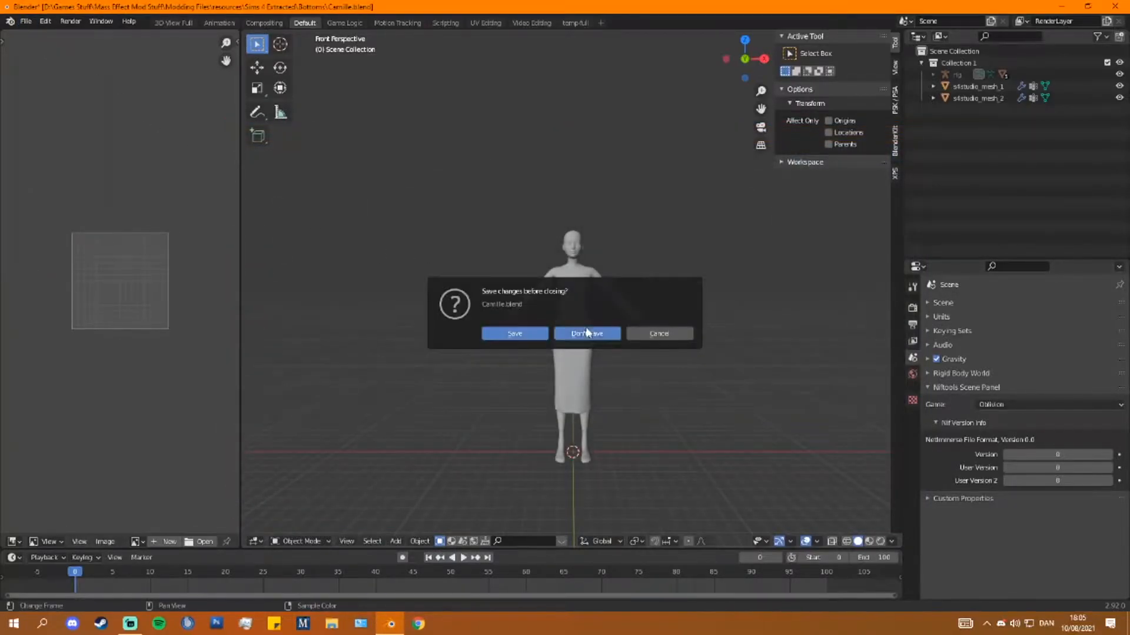
- Load Shirt/offtheshoulder.blend, discarding changes to the skirt file
click(586, 333)
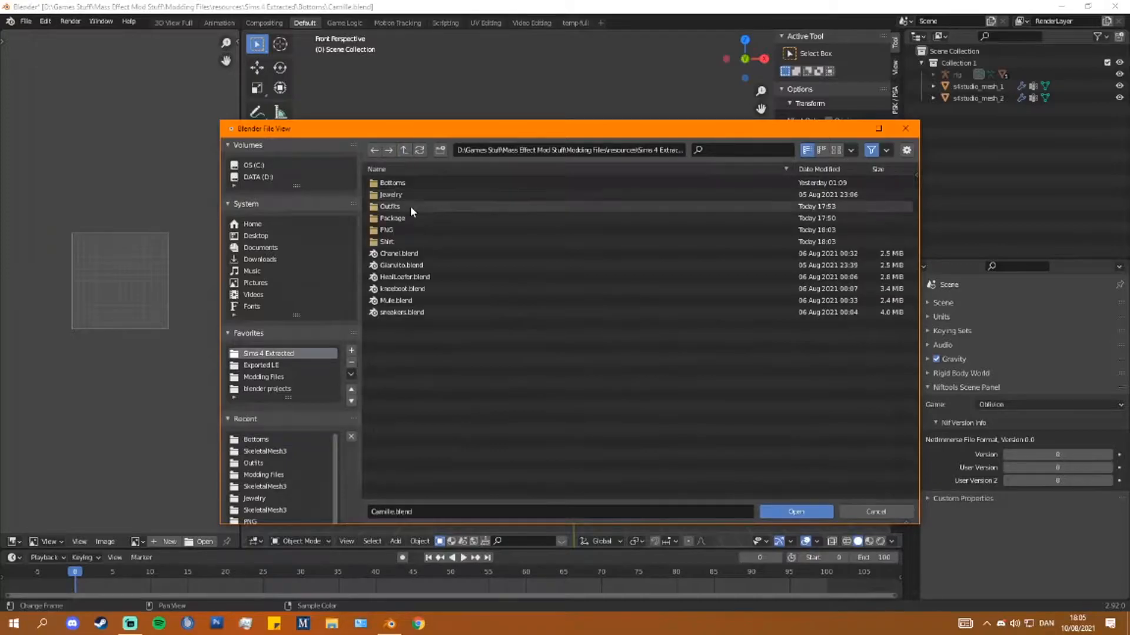
double_click(386, 241)
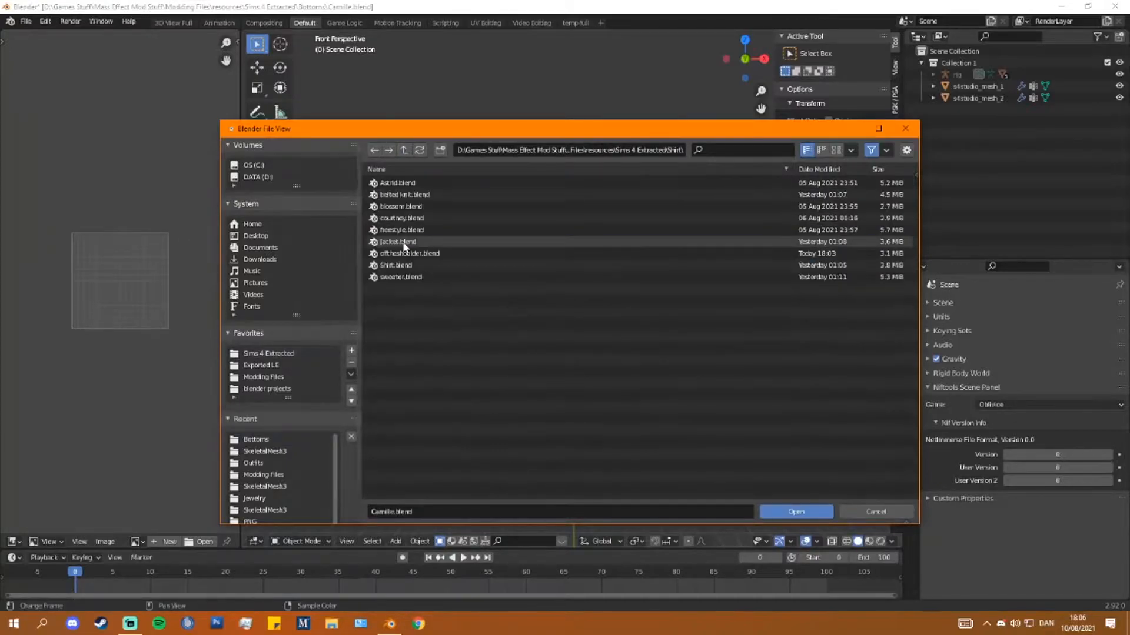
click(796, 512)
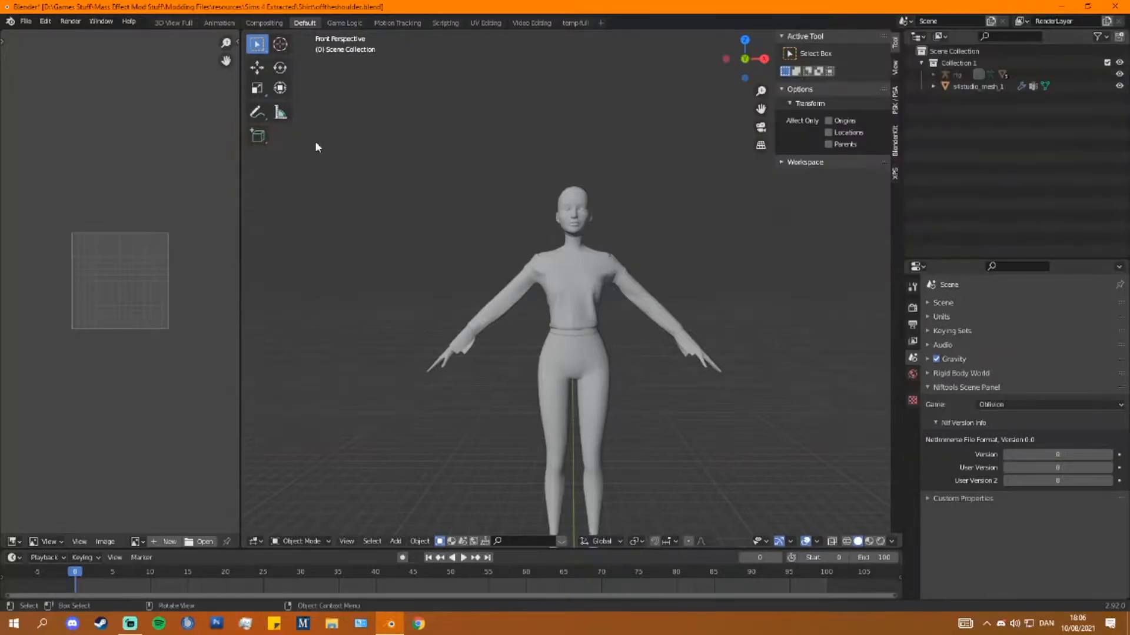
- Export the top as offtheshoulder.fbx into the Shirt folder
click(26, 20)
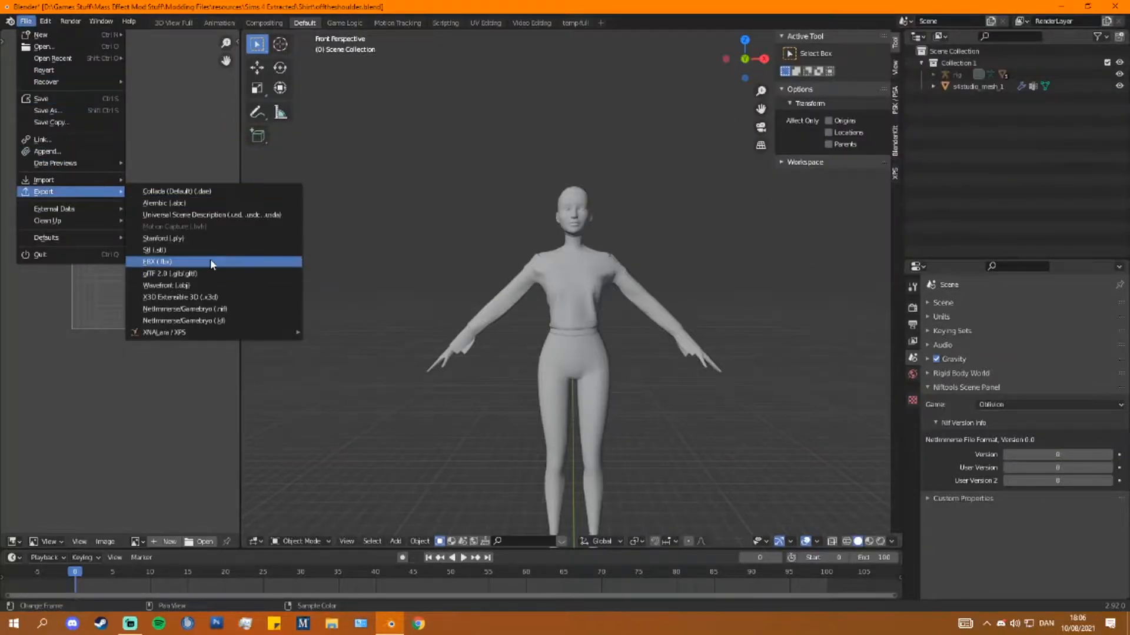
click(158, 261)
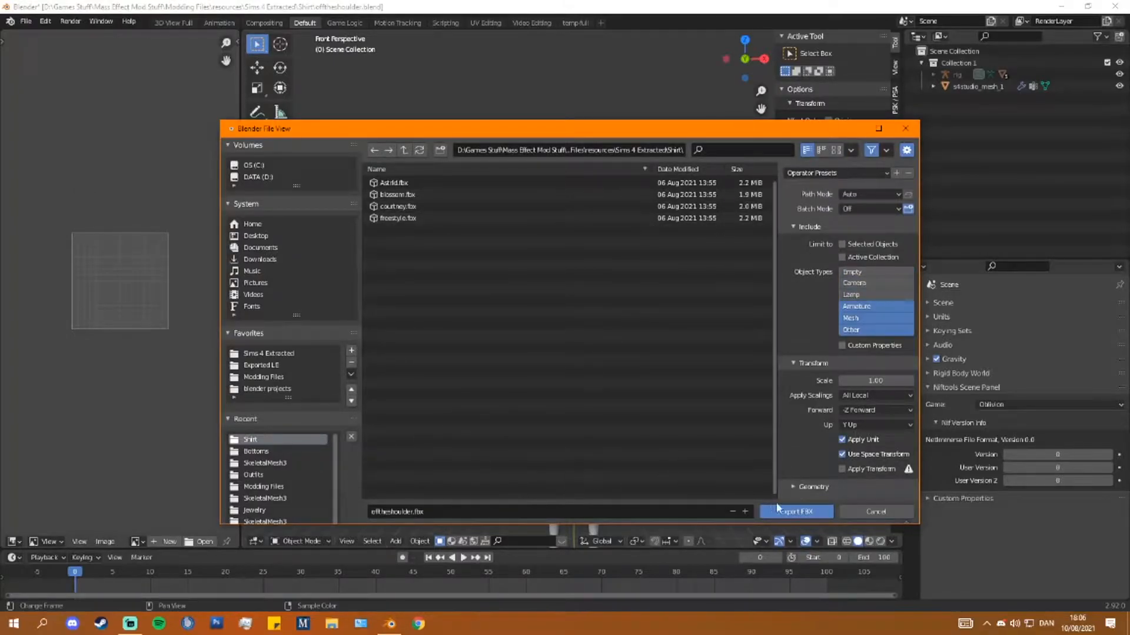
click(796, 512)
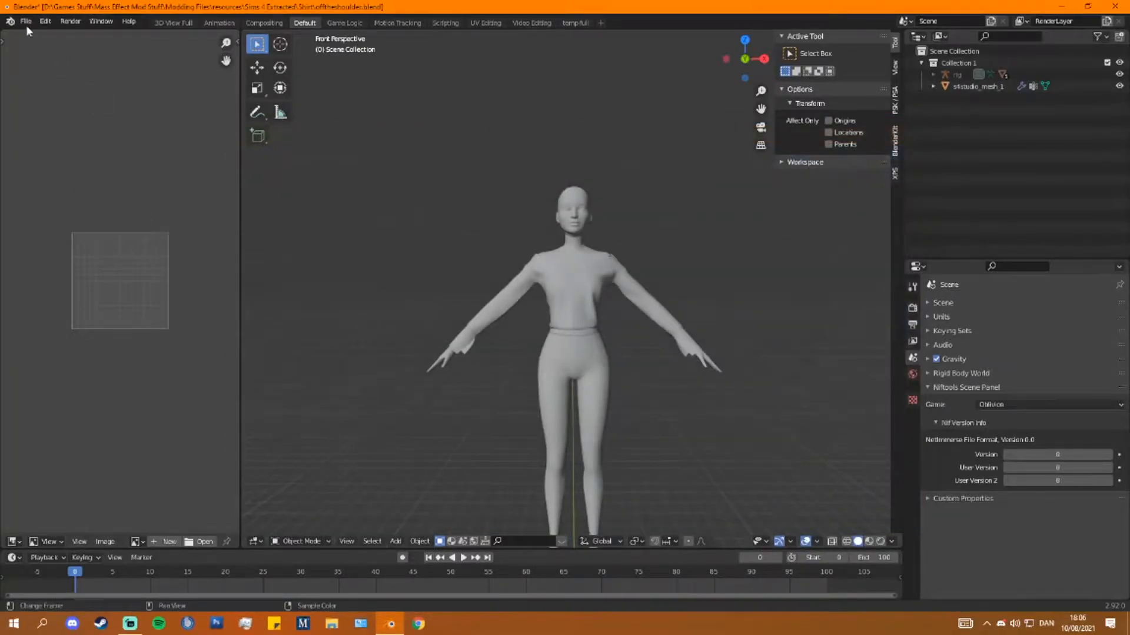
click(24, 20)
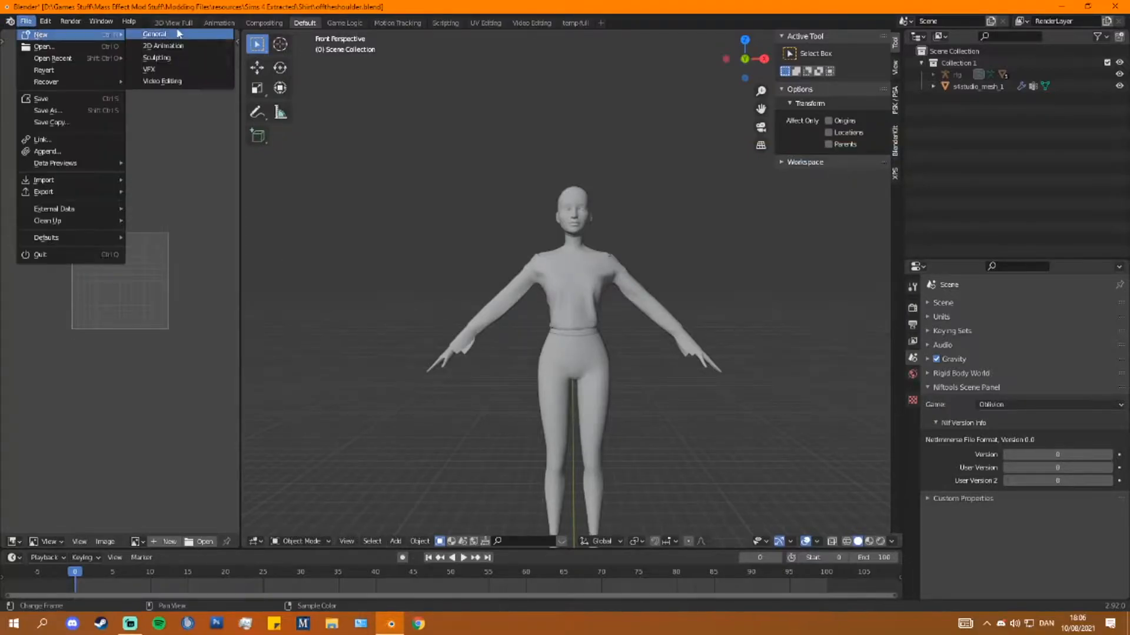
- Start a new General scene and import offtheshoulder.fbx from the Shirt folder
click(154, 33)
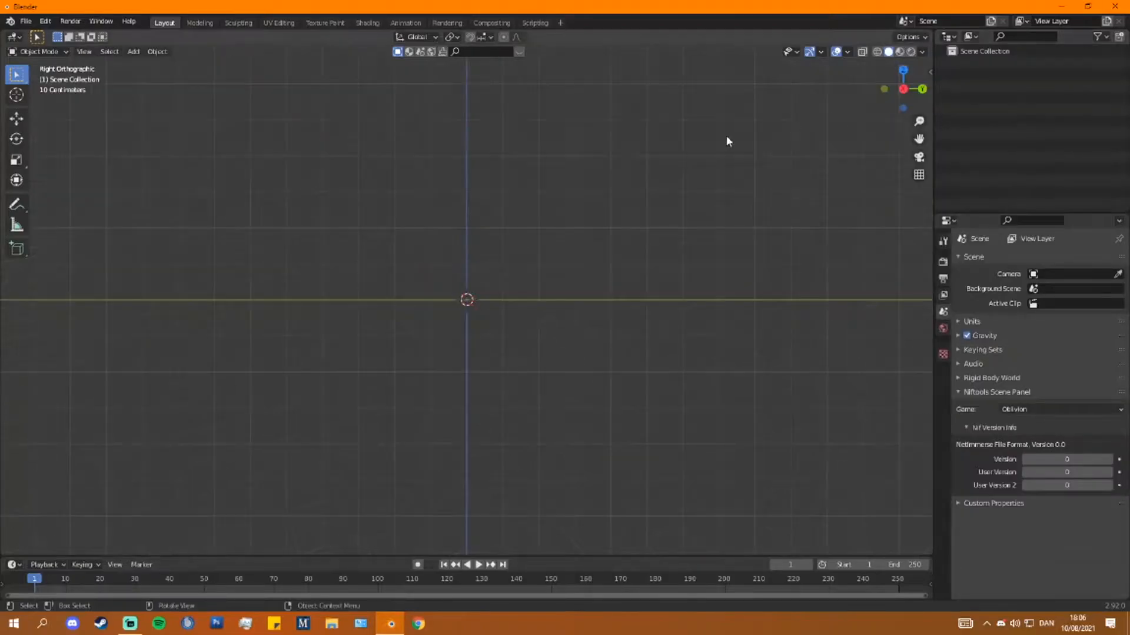
click(26, 20)
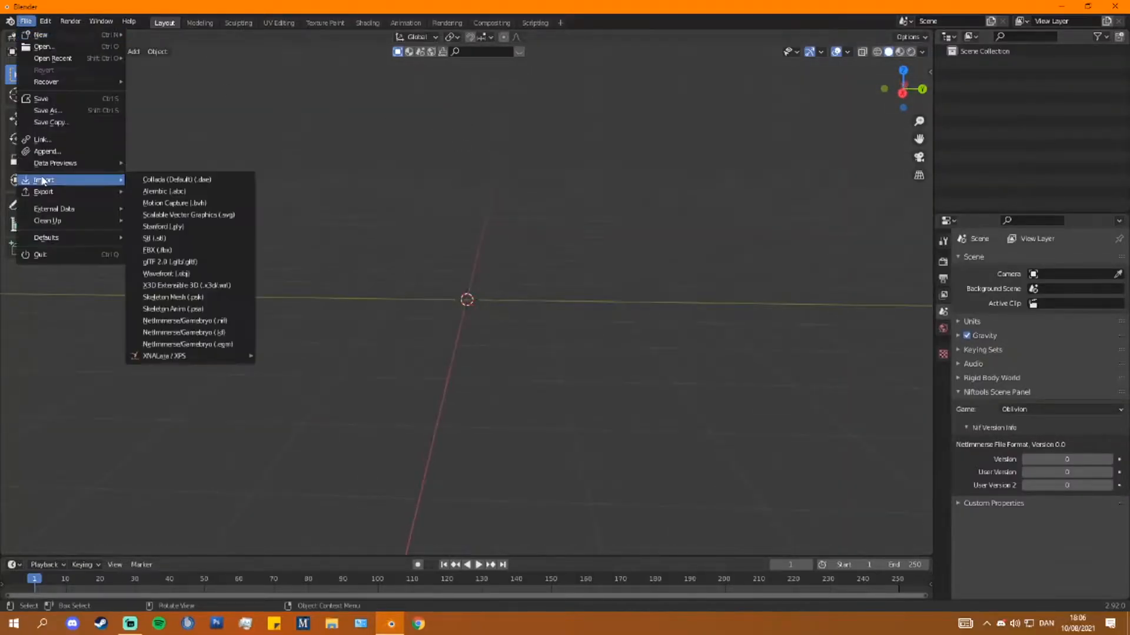
click(156, 249)
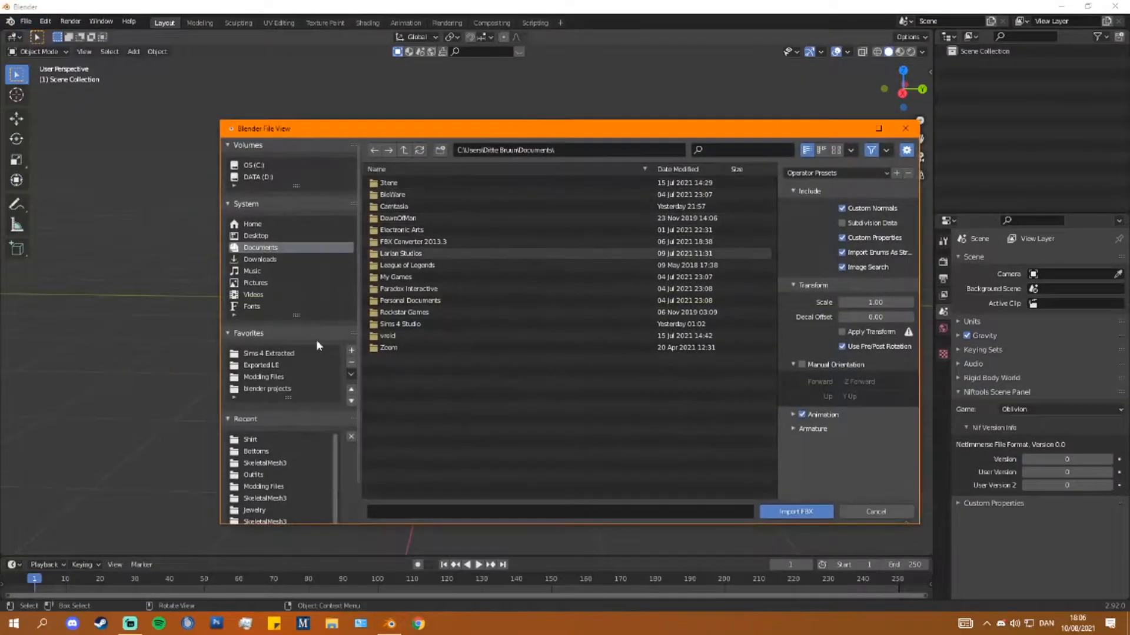
click(268, 353)
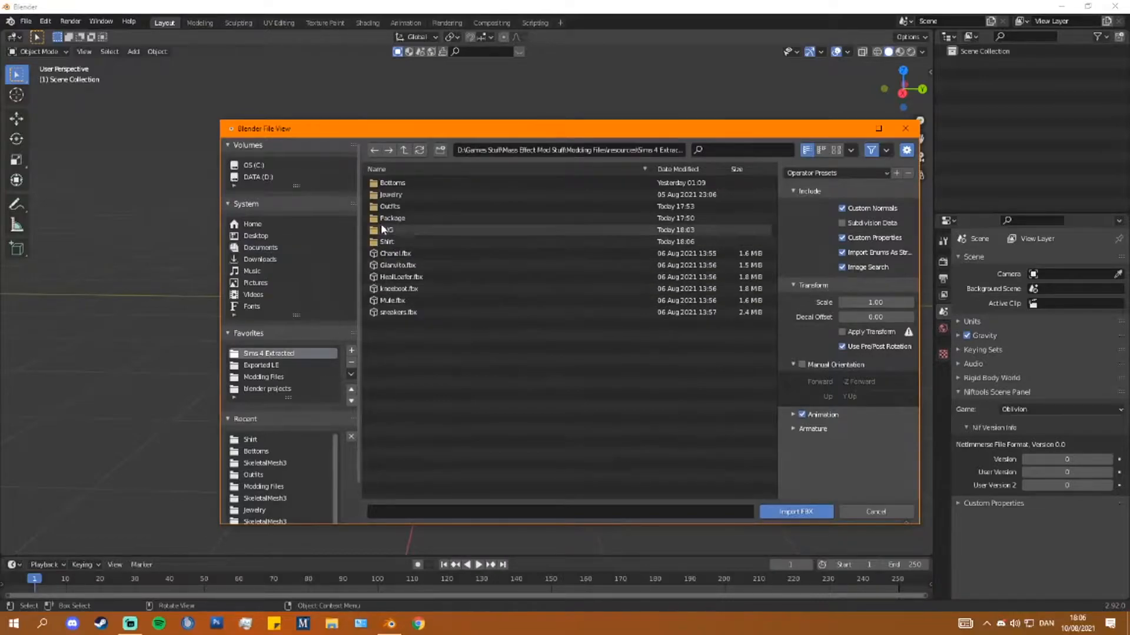
double_click(387, 242)
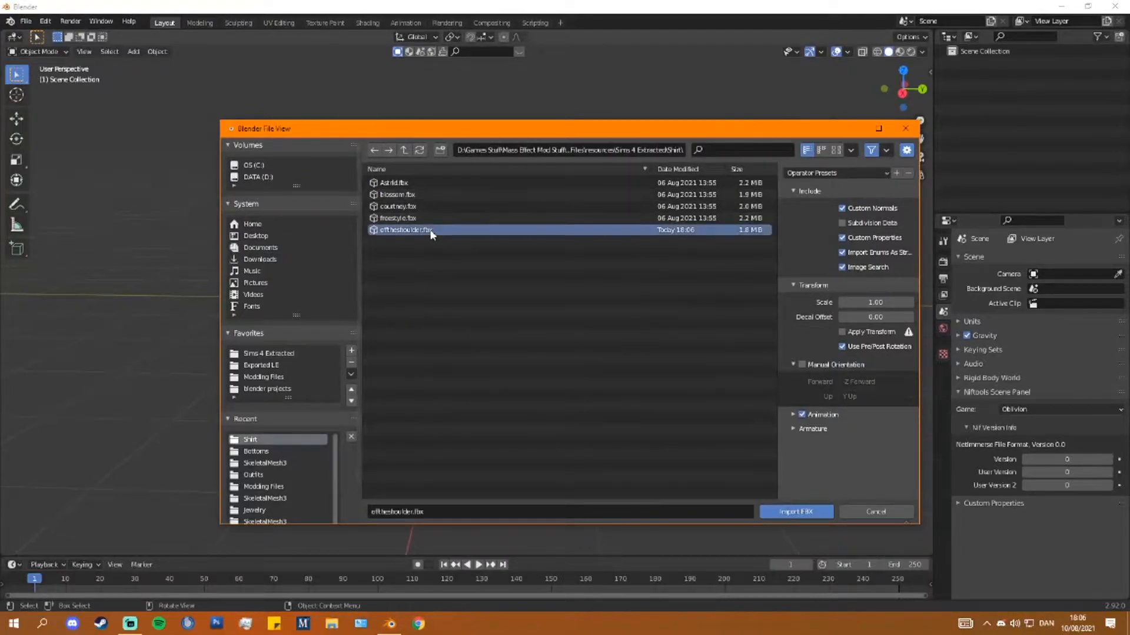
click(796, 512)
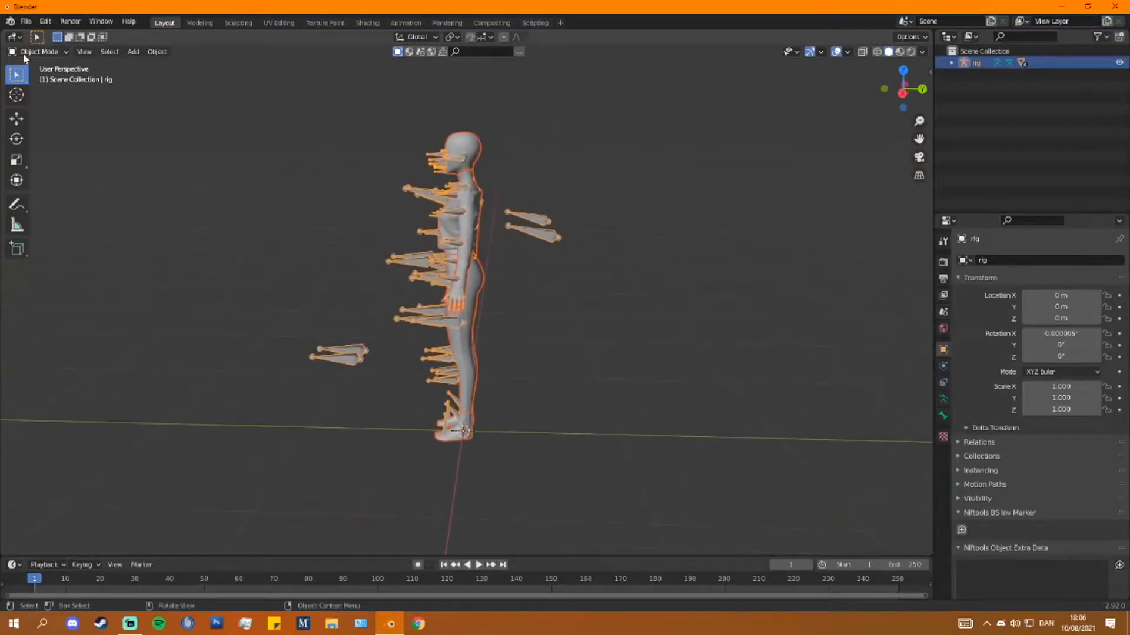
- Begin a second FBX import, navigating up one folder level
click(25, 21)
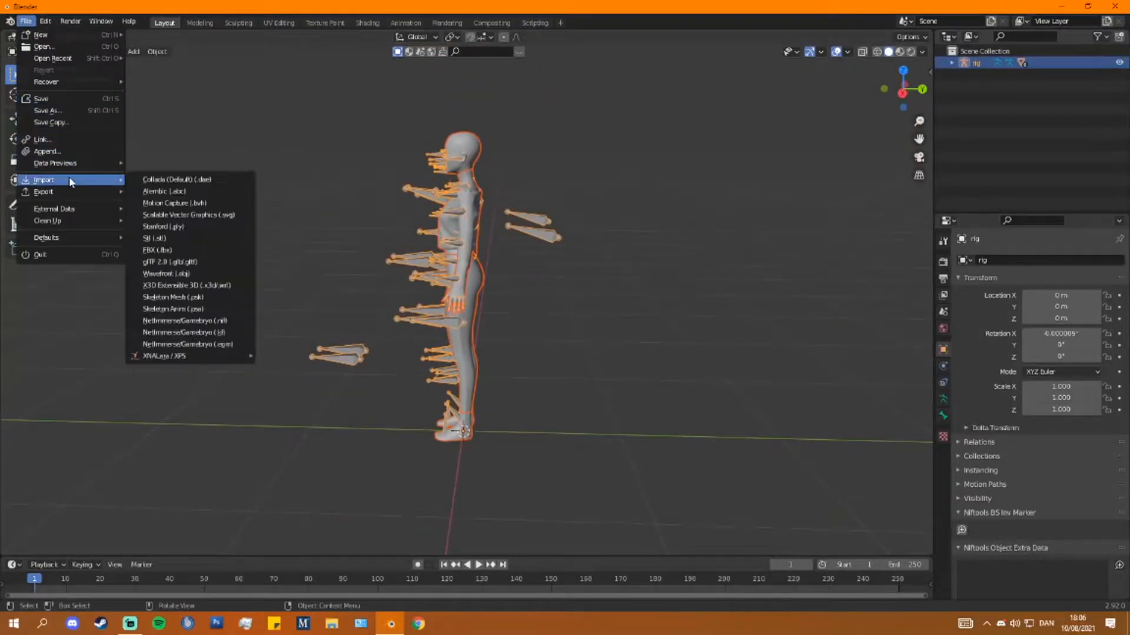
click(157, 249)
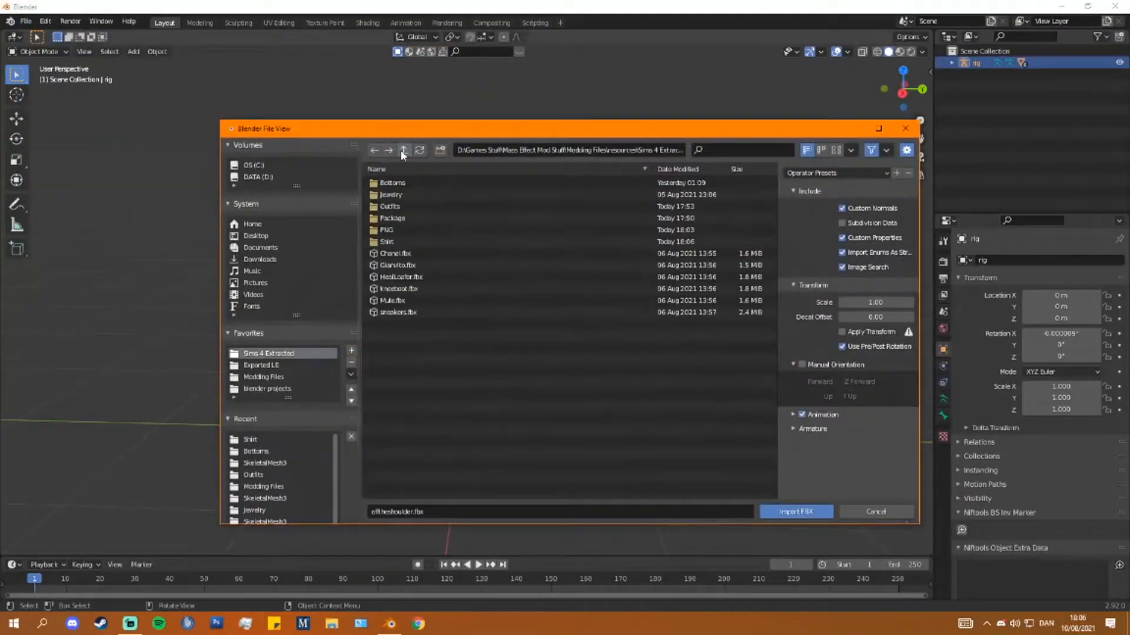
click(795, 512)
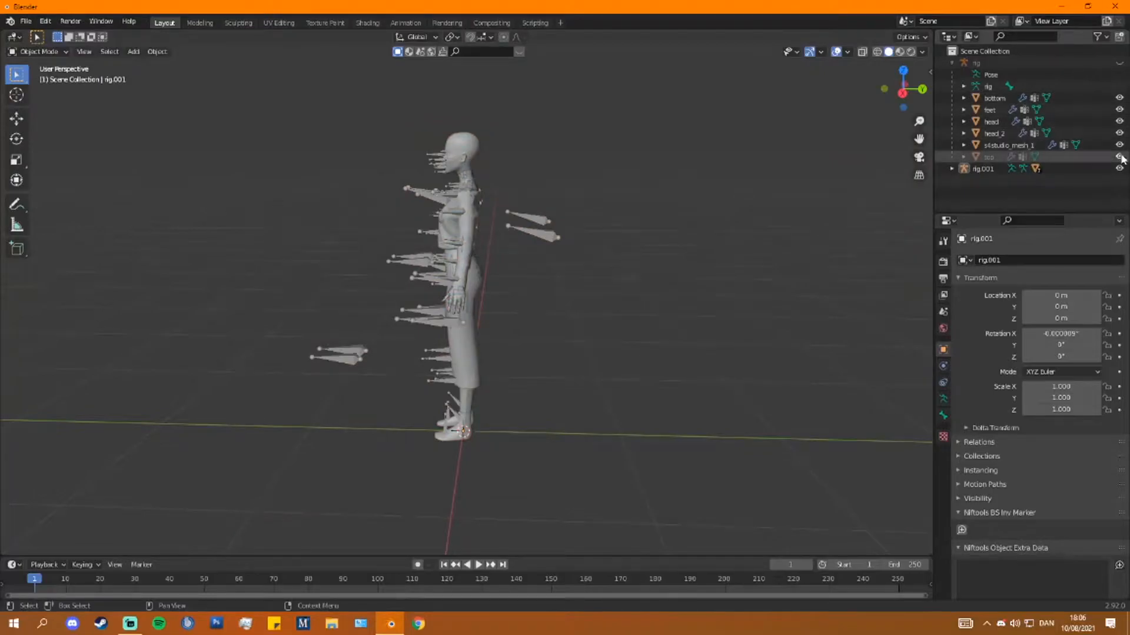
- Delete the connected body parts so only the off-shoulder top mesh remains
right_click(994, 133)
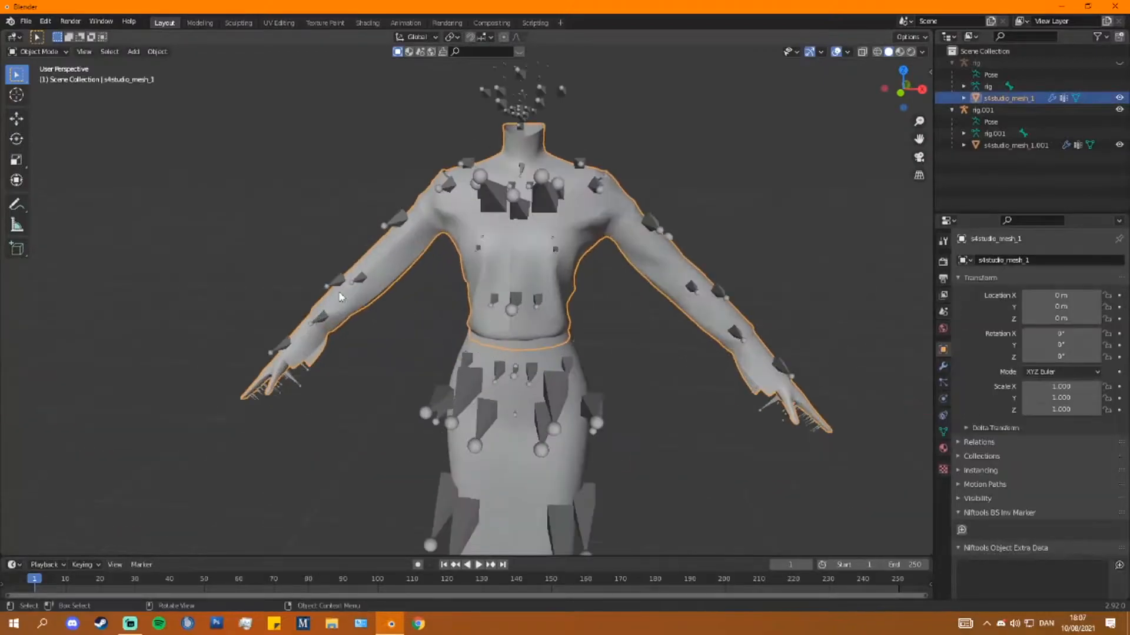
key(Tab)
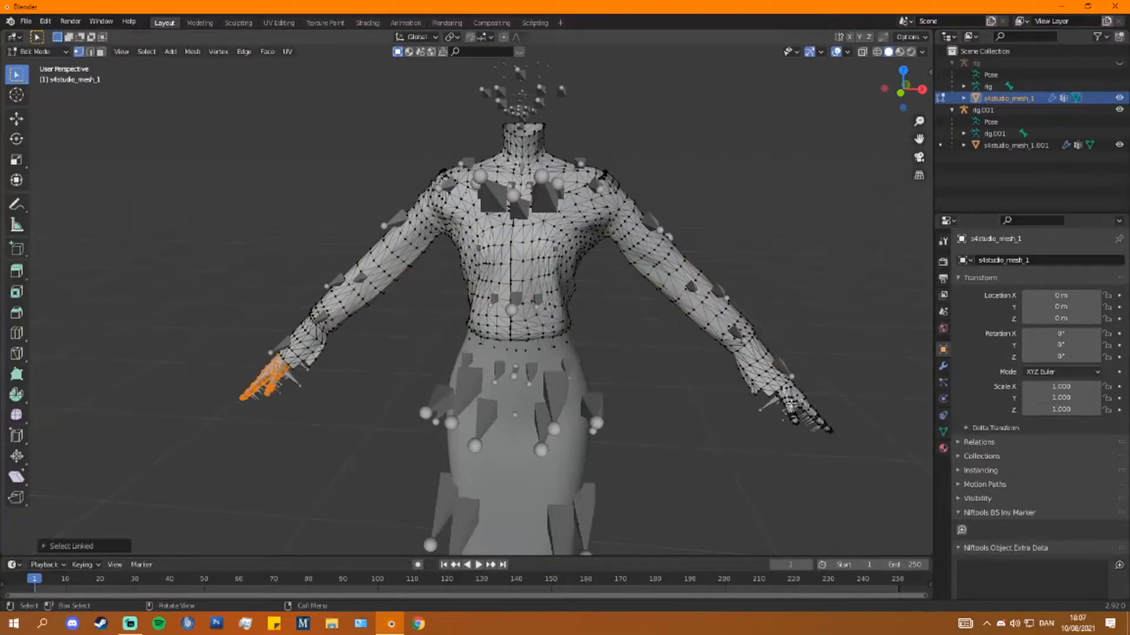
click(526, 123)
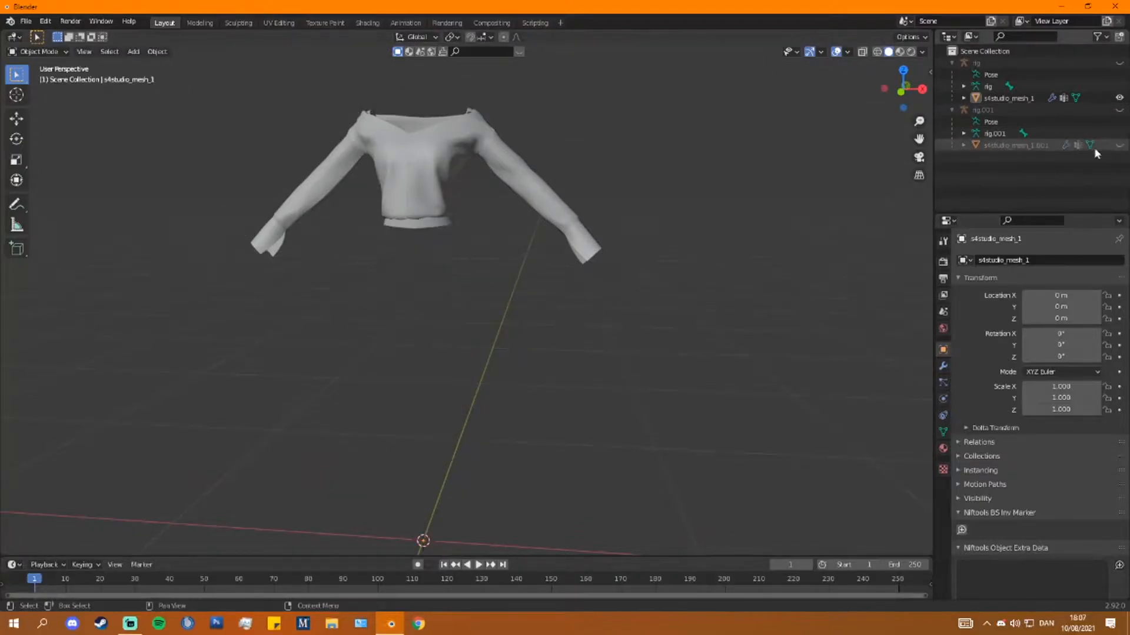
- Put the remaining top mesh into vertex editing and begin saving the project as a new file
click(39, 50)
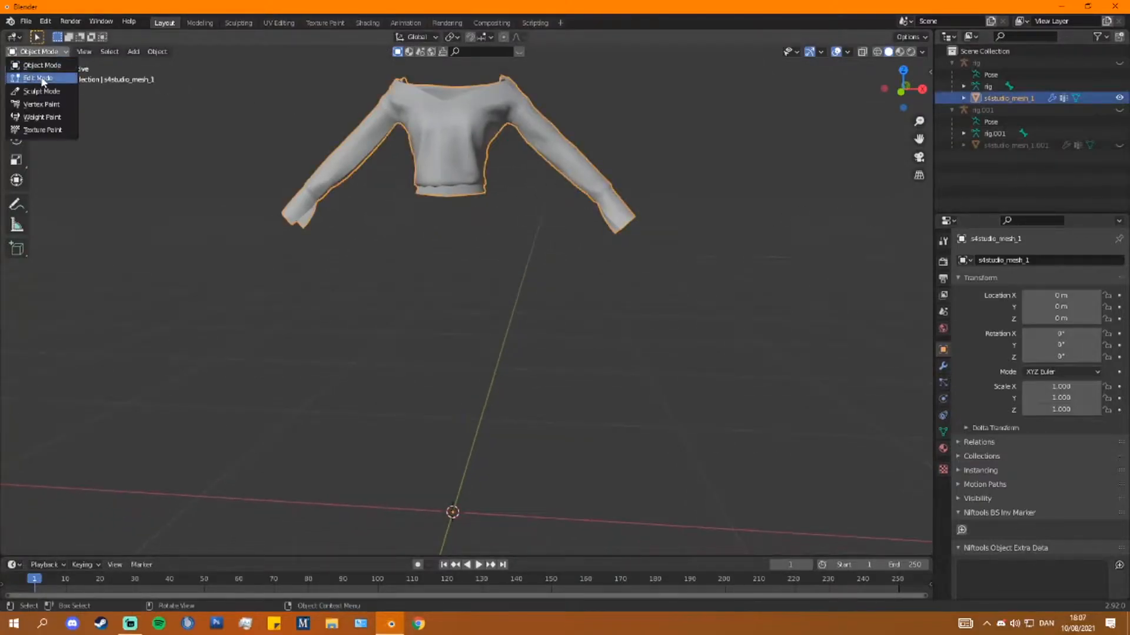
click(37, 77)
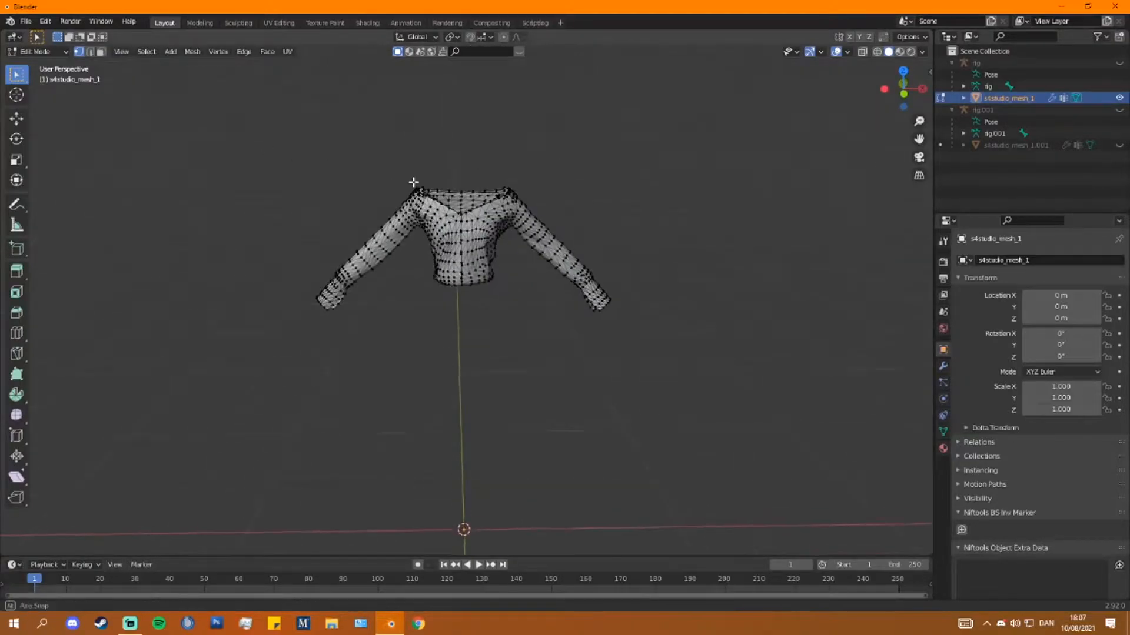
click(24, 20)
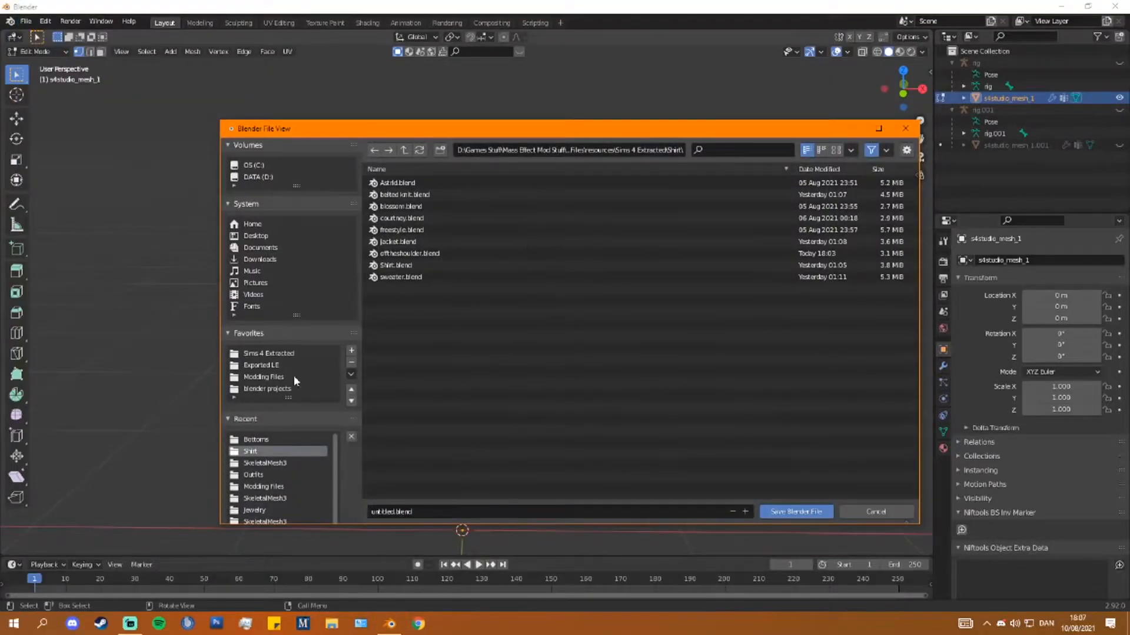
- Save the project as TutorialOutfit.blend in the blender projects folder
click(267, 390)
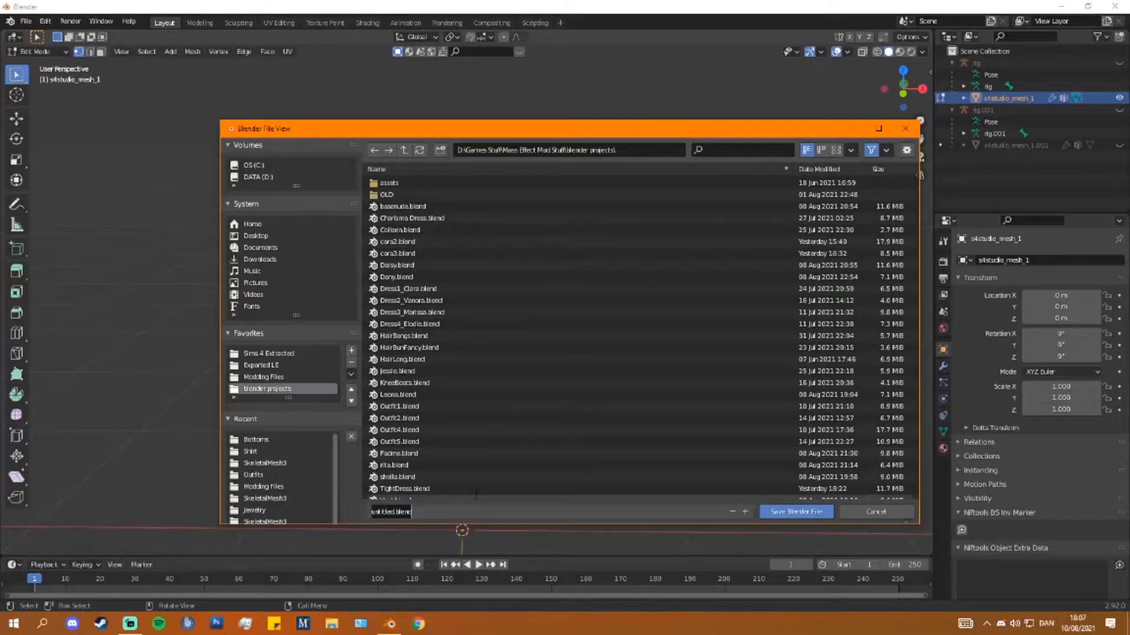
text(Tutorial Ou)
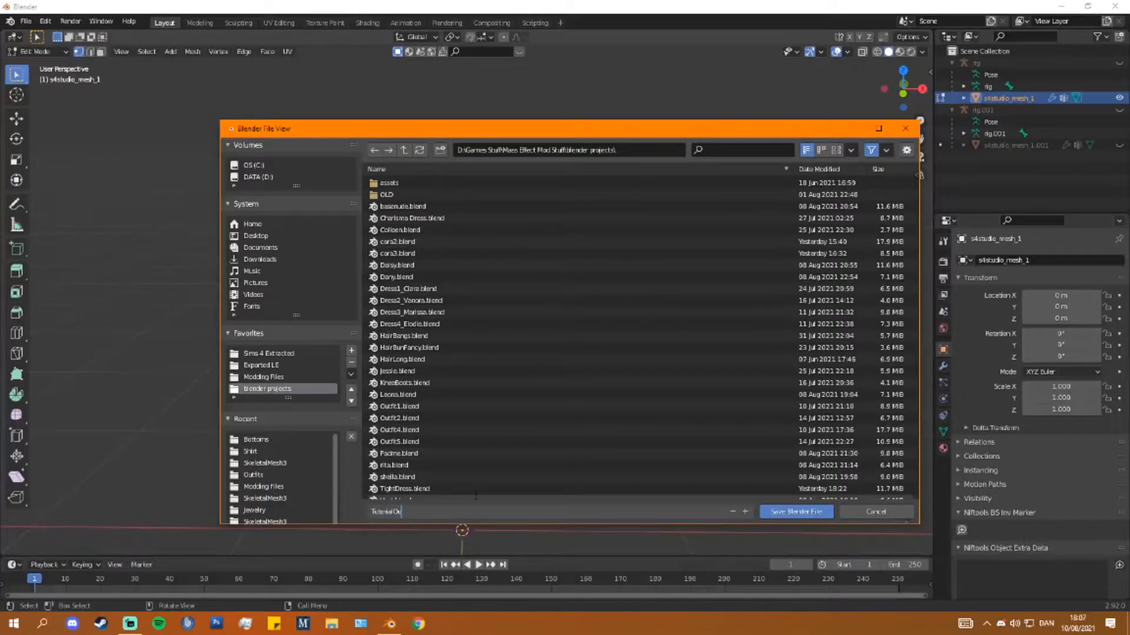
click(796, 512)
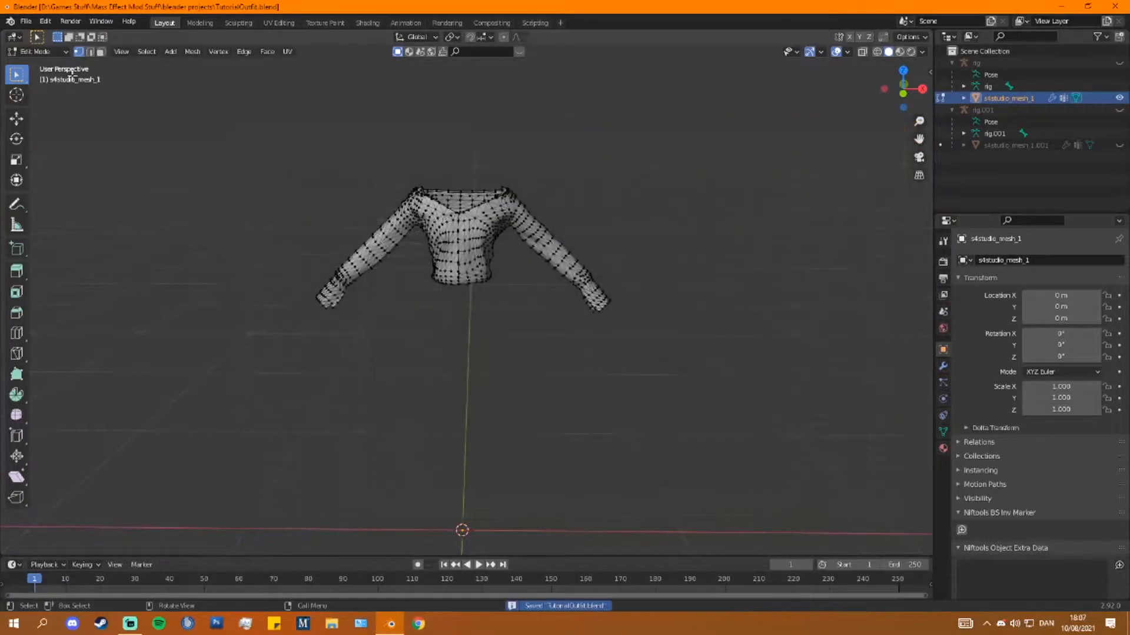
- Import the Mass Effect body PSK HMF_ARM_NKDa_MDL from the Garrus end-game SkeletalMesh3 folder
click(25, 21)
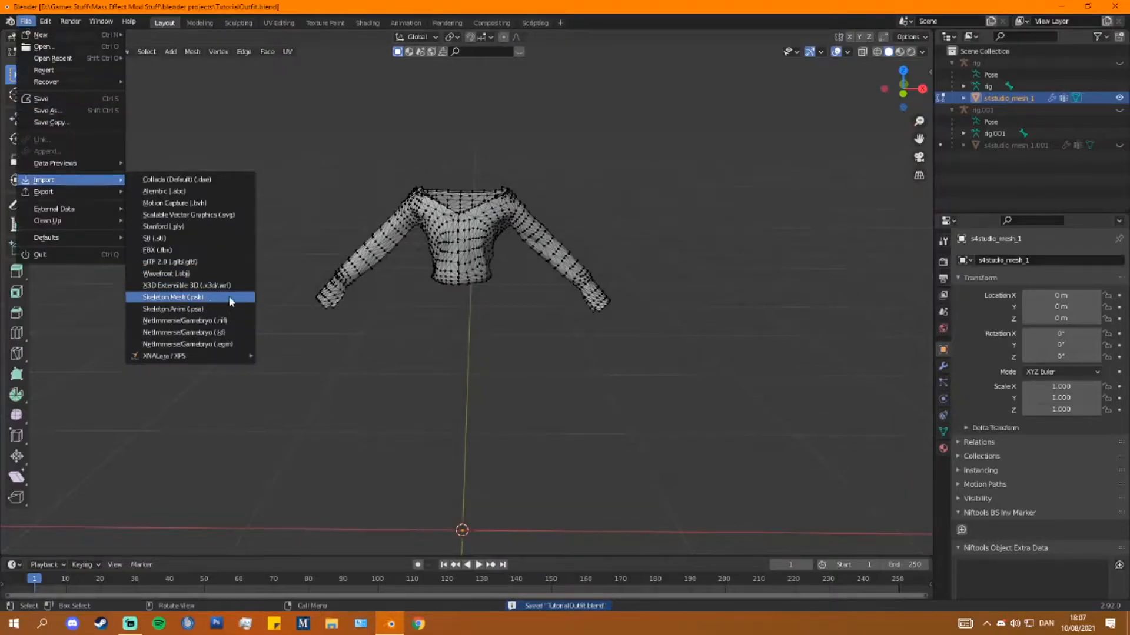
click(172, 296)
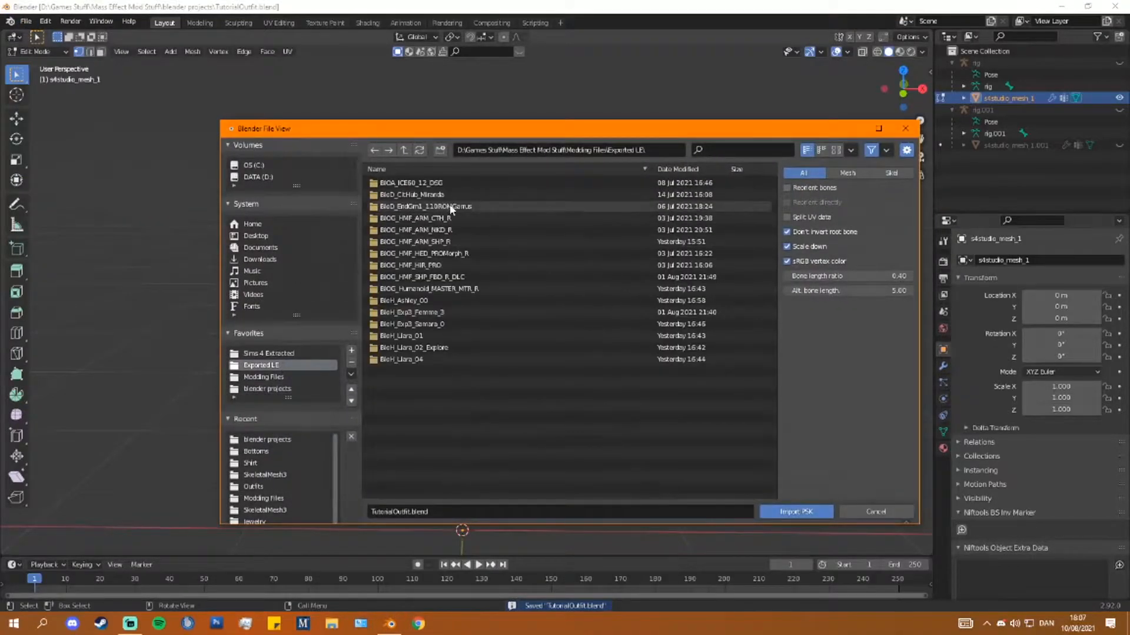
double_click(425, 206)
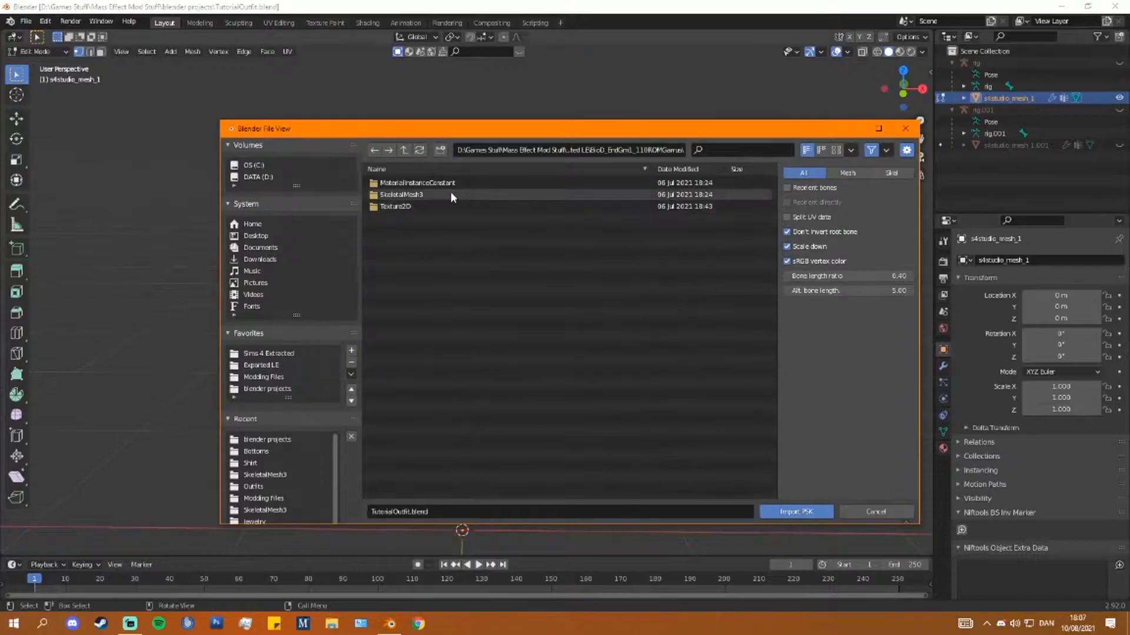
click(796, 511)
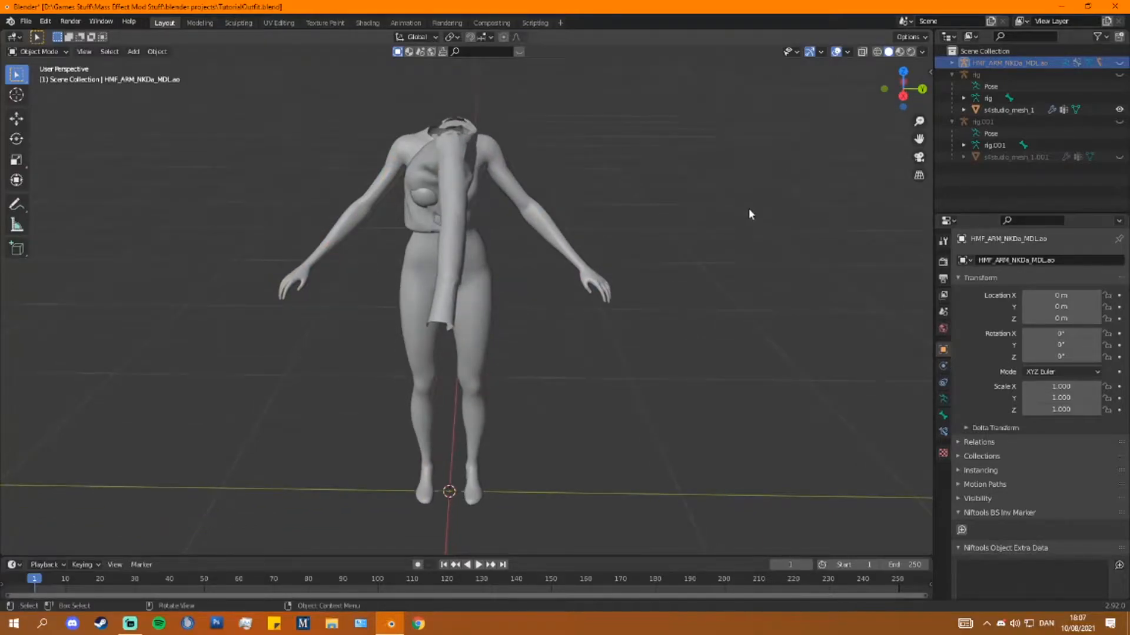
mouse_move(726, 214)
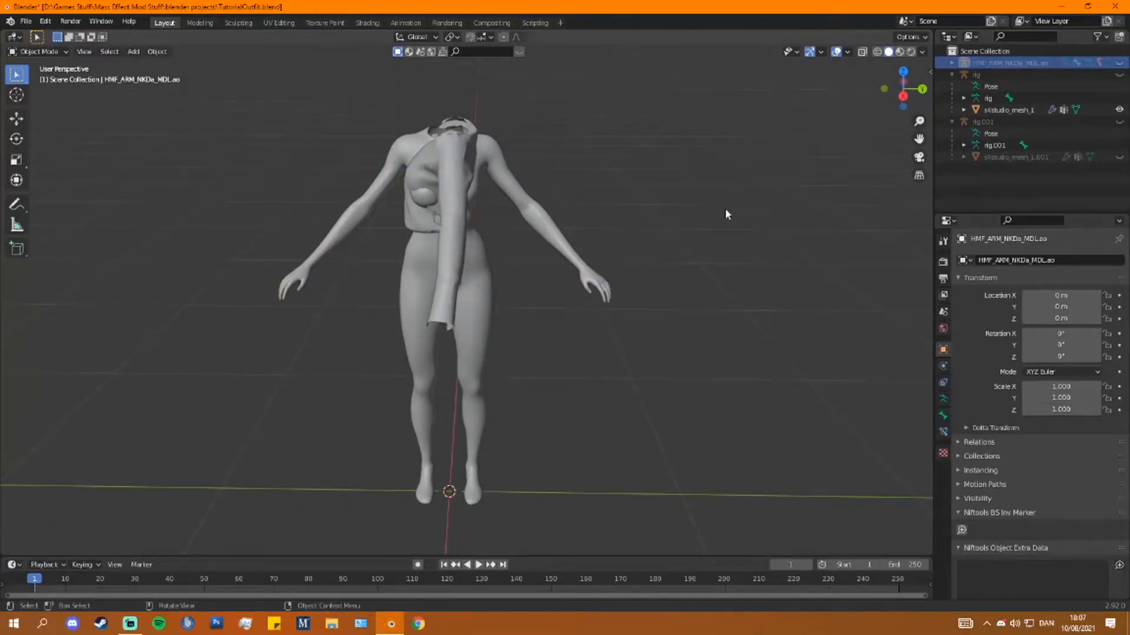
drag(726, 214, 652, 191)
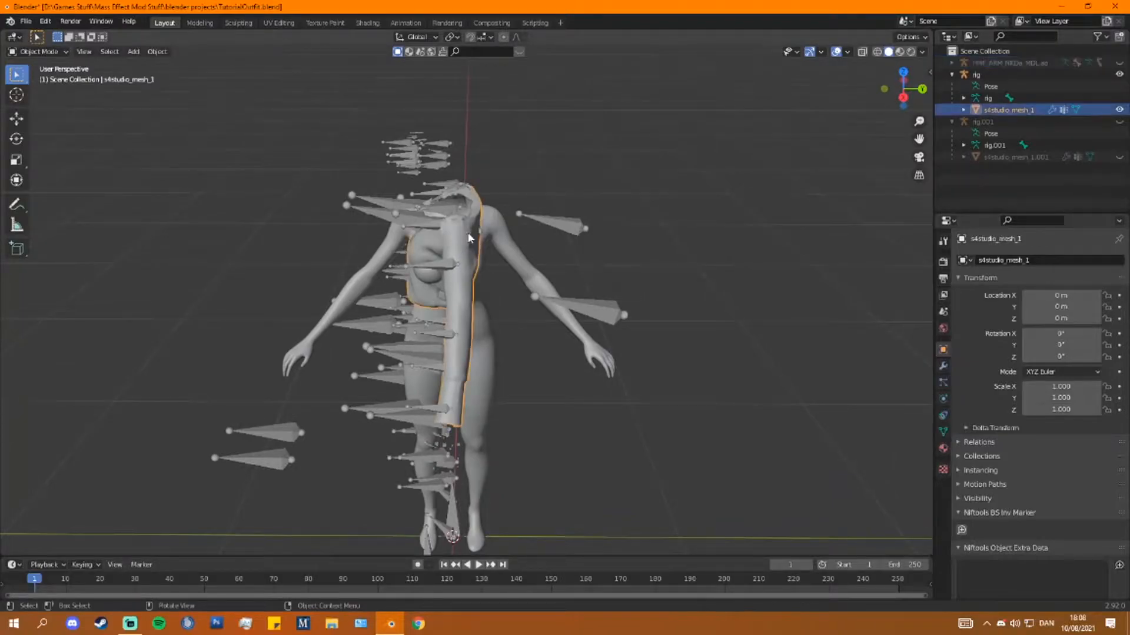
- Rotate the top's armature 90 degrees about Z and scale it to 0.987 to match the body
click(977, 74)
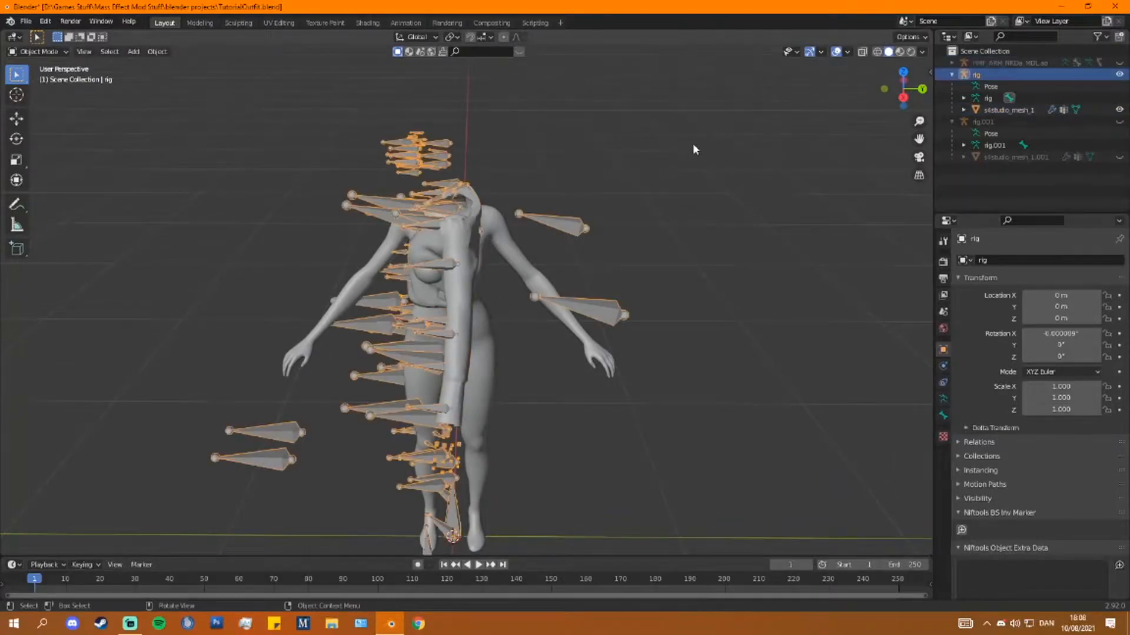
key(r)
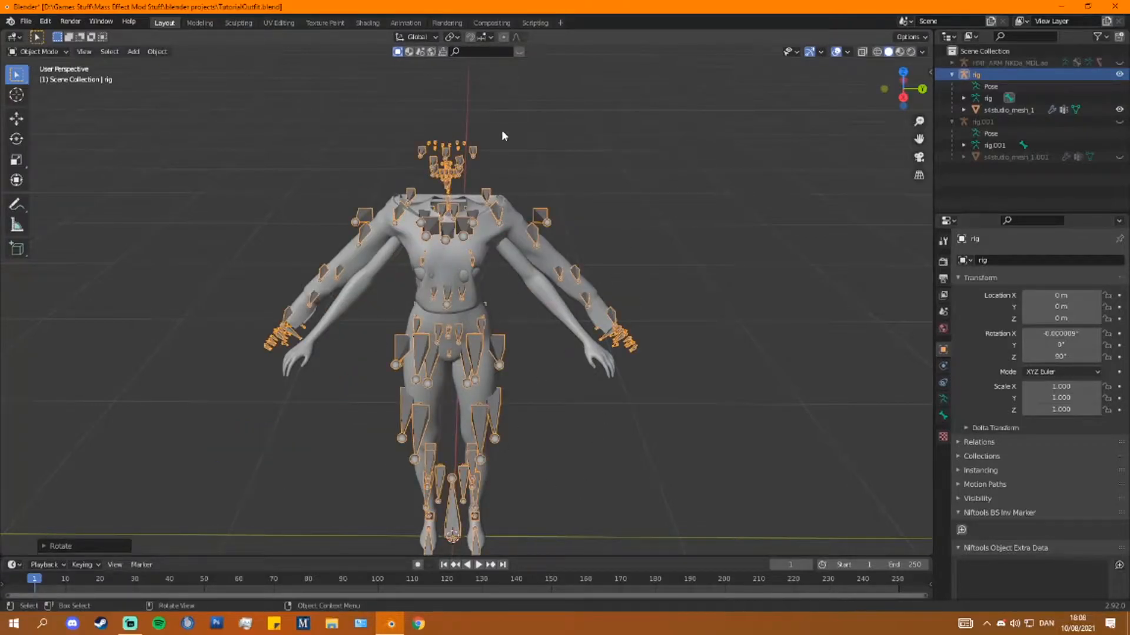
drag(502, 136, 539, 190)
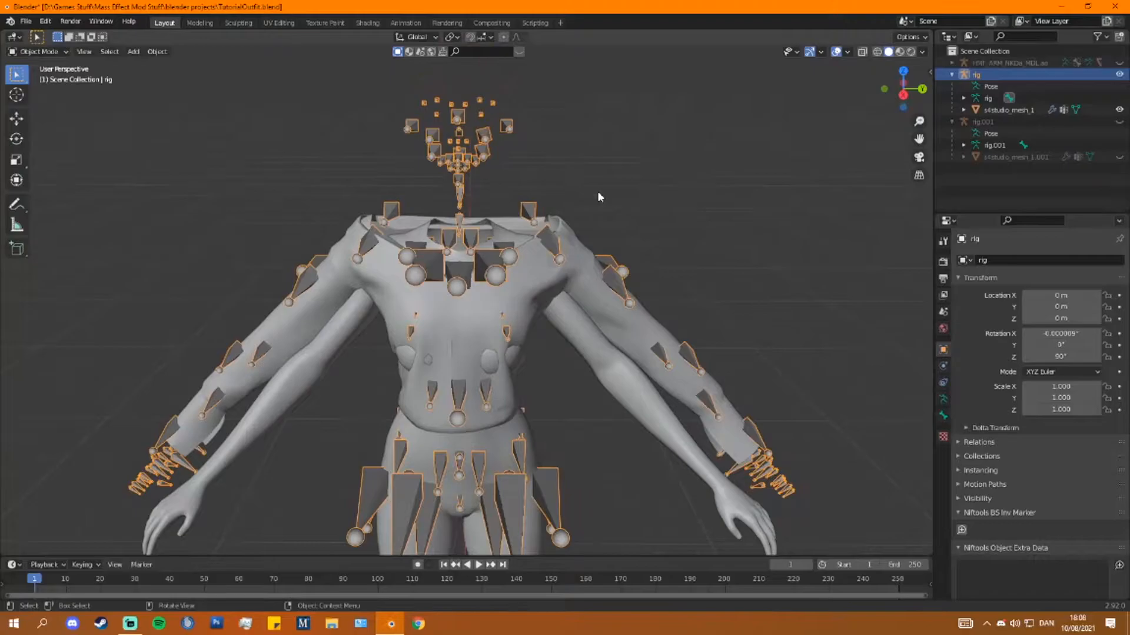
key(s)
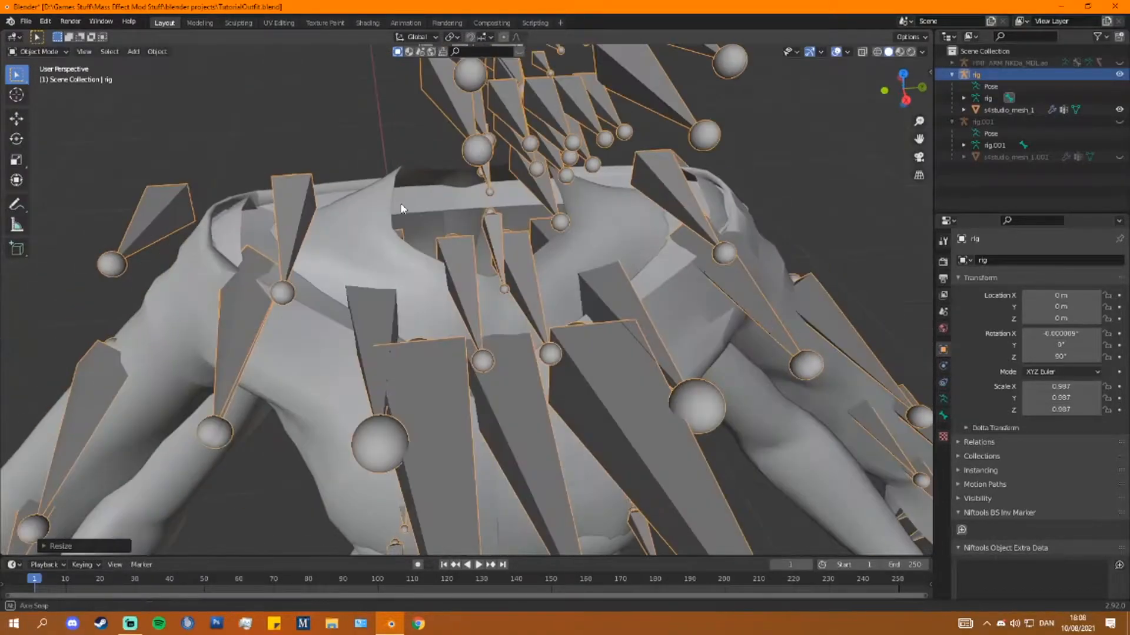
- Select the top mesh and put it into vertex editing
click(40, 50)
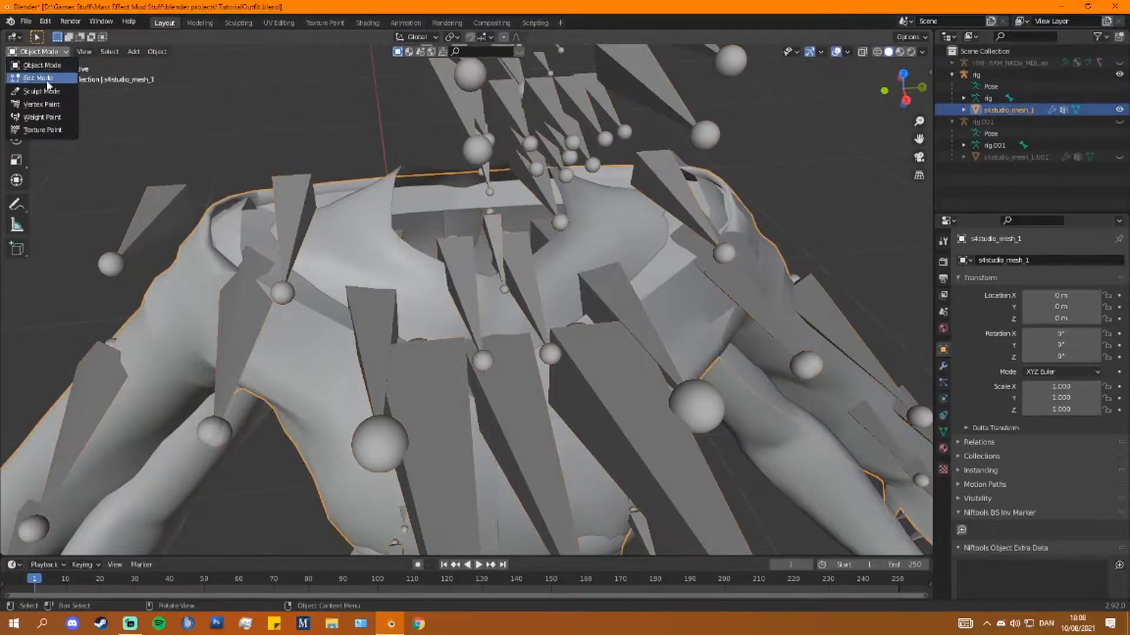
click(36, 78)
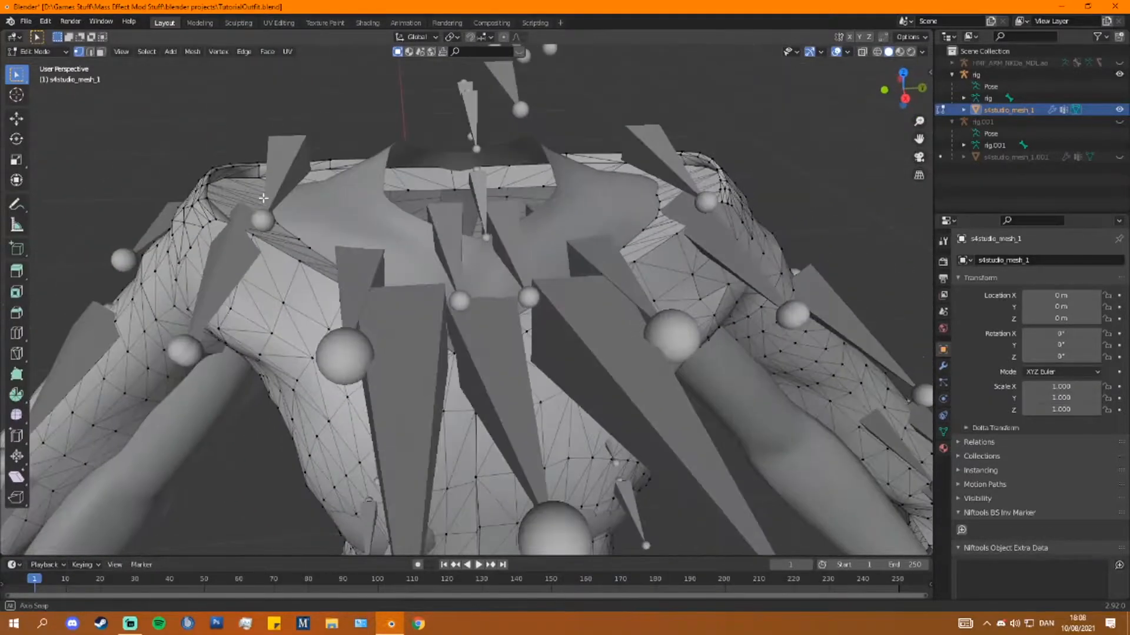
key(Tab)
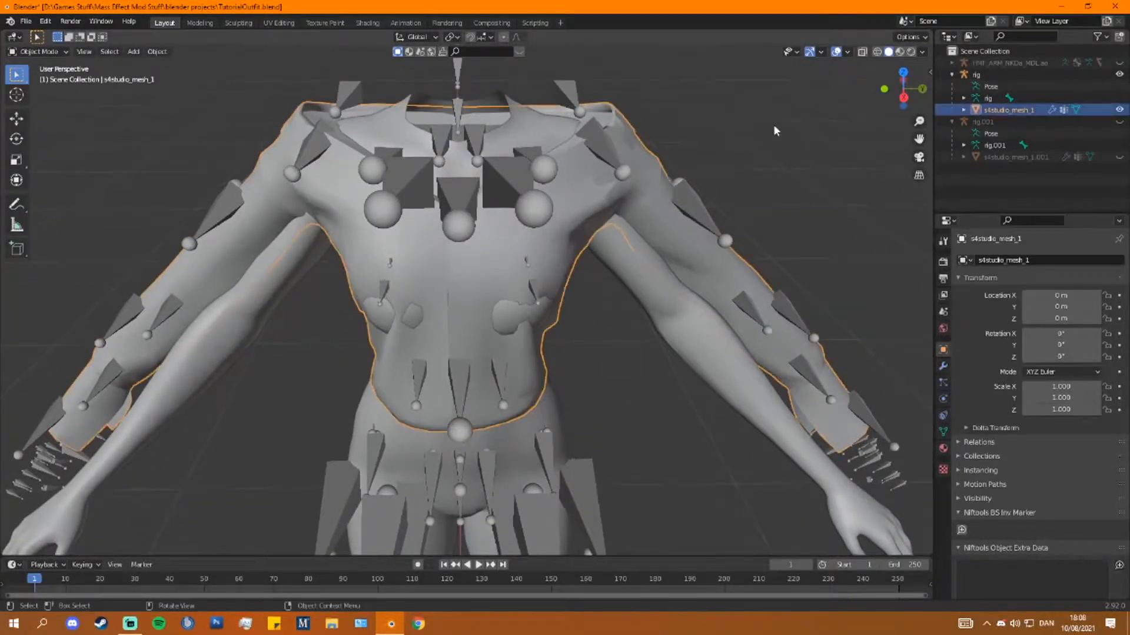
key(s)
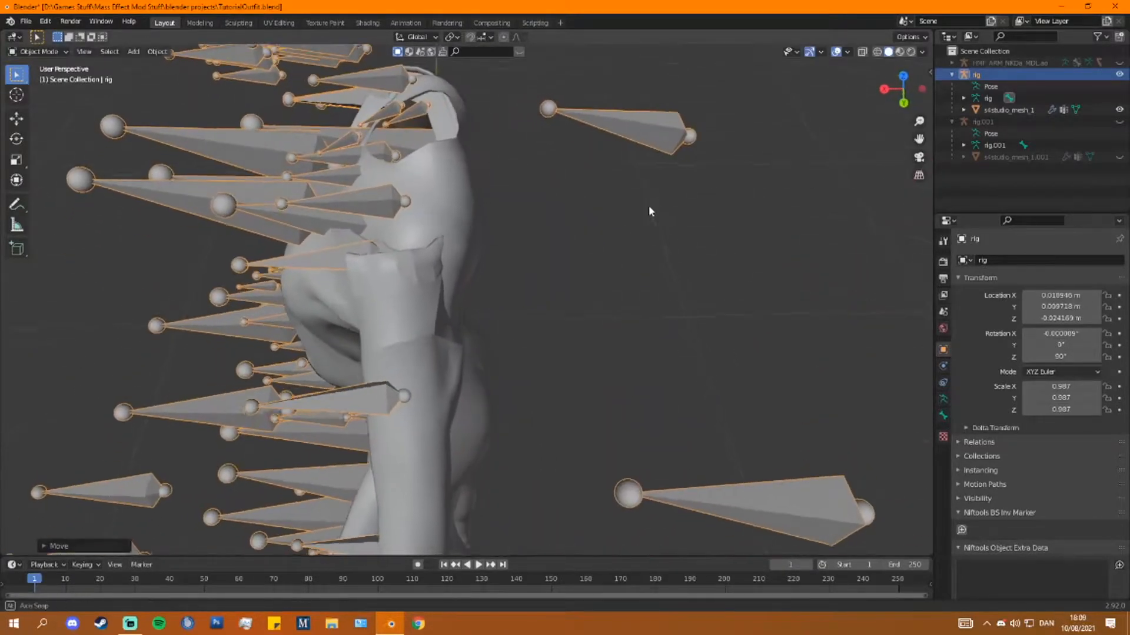
- Move the rig so the top sits over the body's torso and arms, then enter pose editing
key(s)
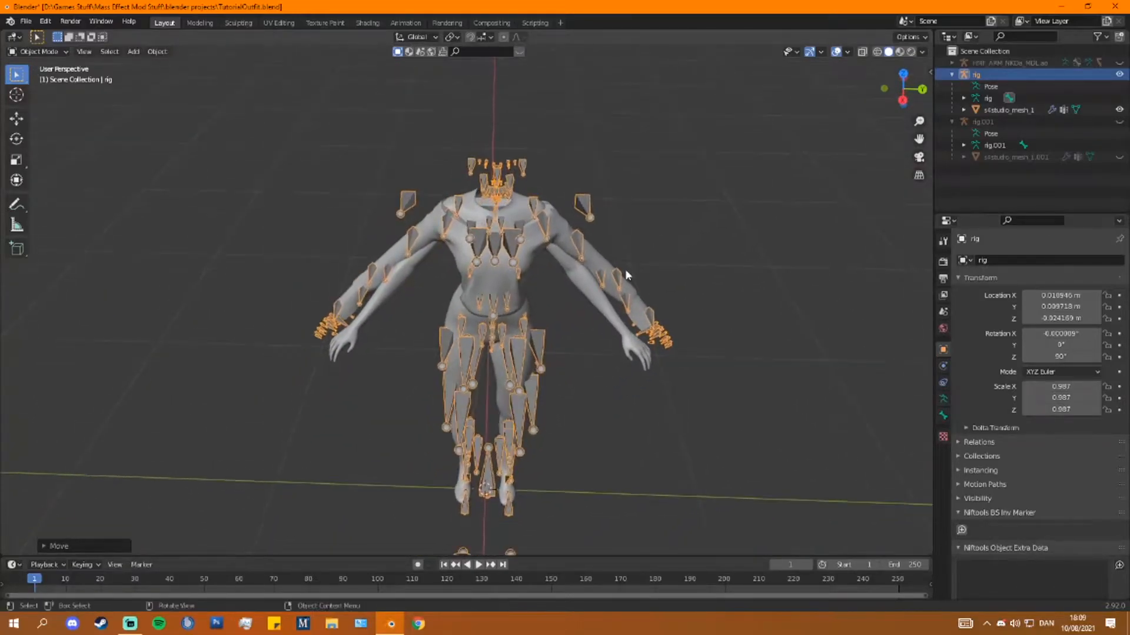
drag(621, 274, 588, 285)
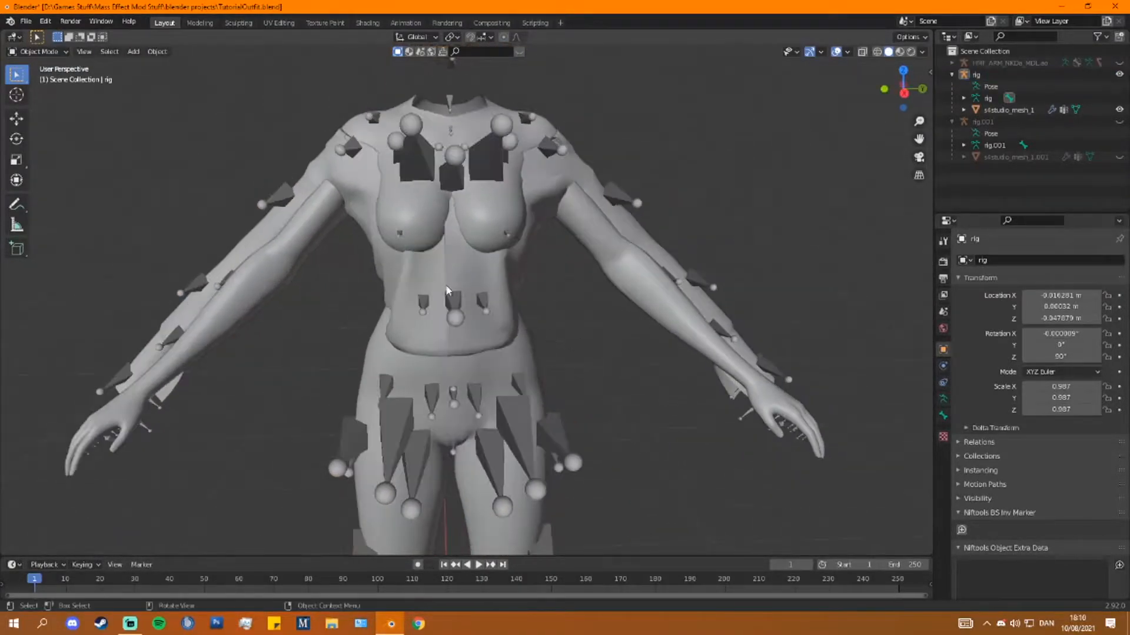
click(1009, 109)
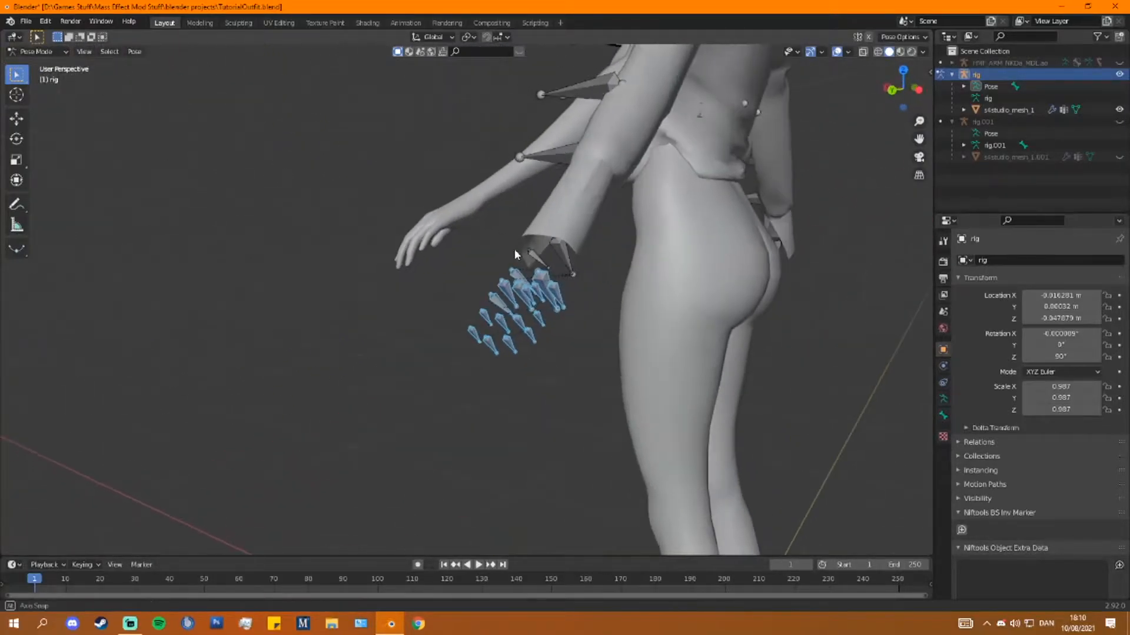
key(h)
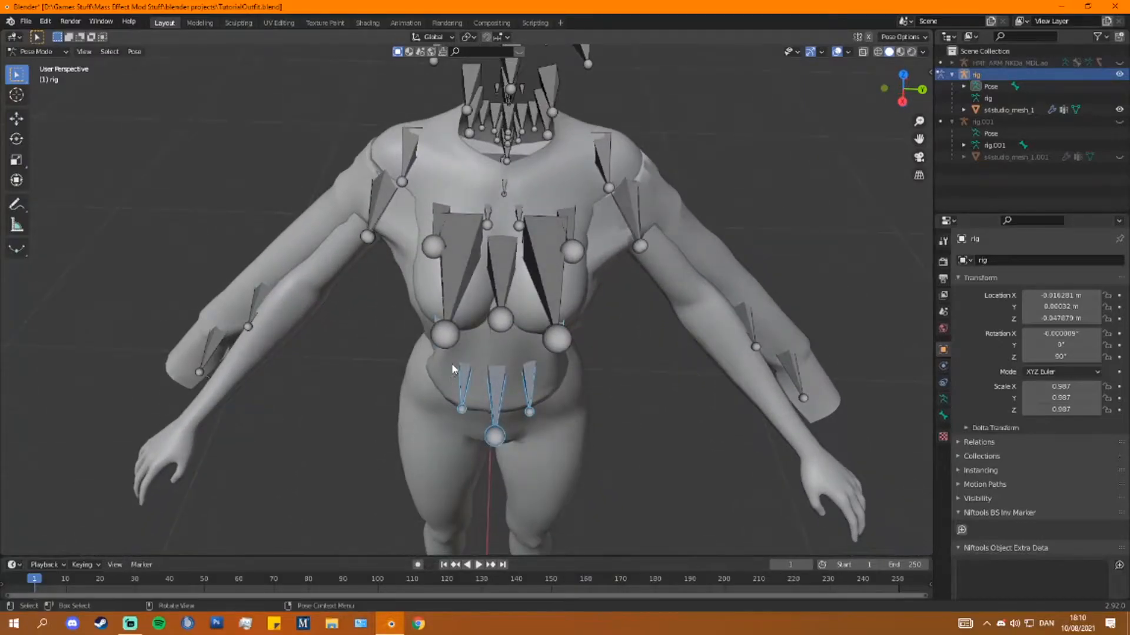
key(h)
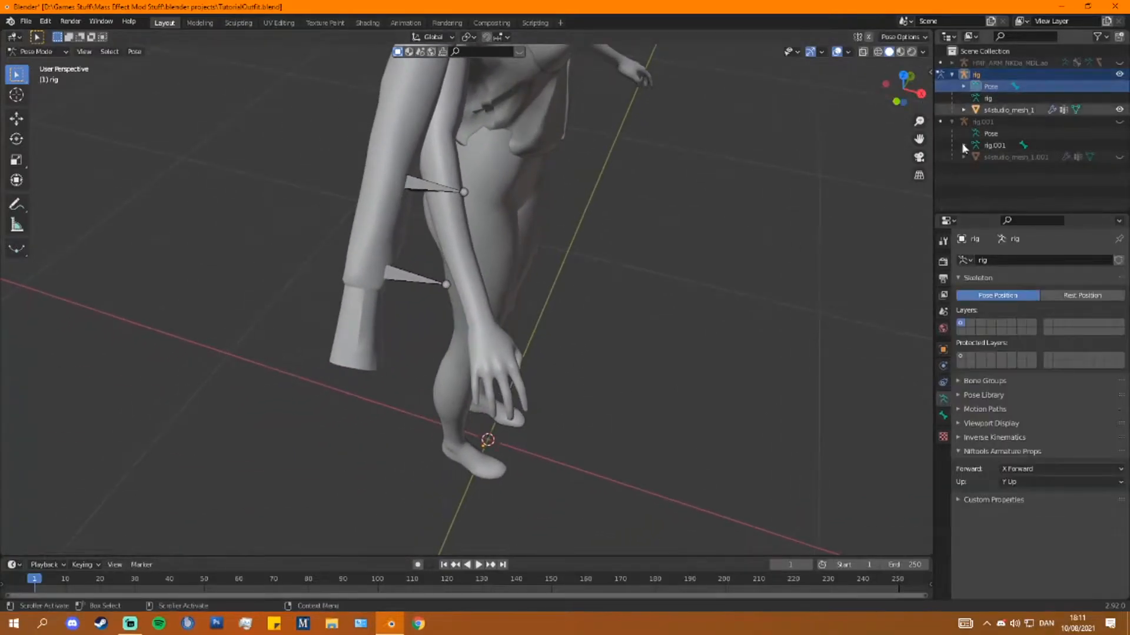
- Expand the rig's Viewport Display settings and choose how its bones are drawn
click(991, 423)
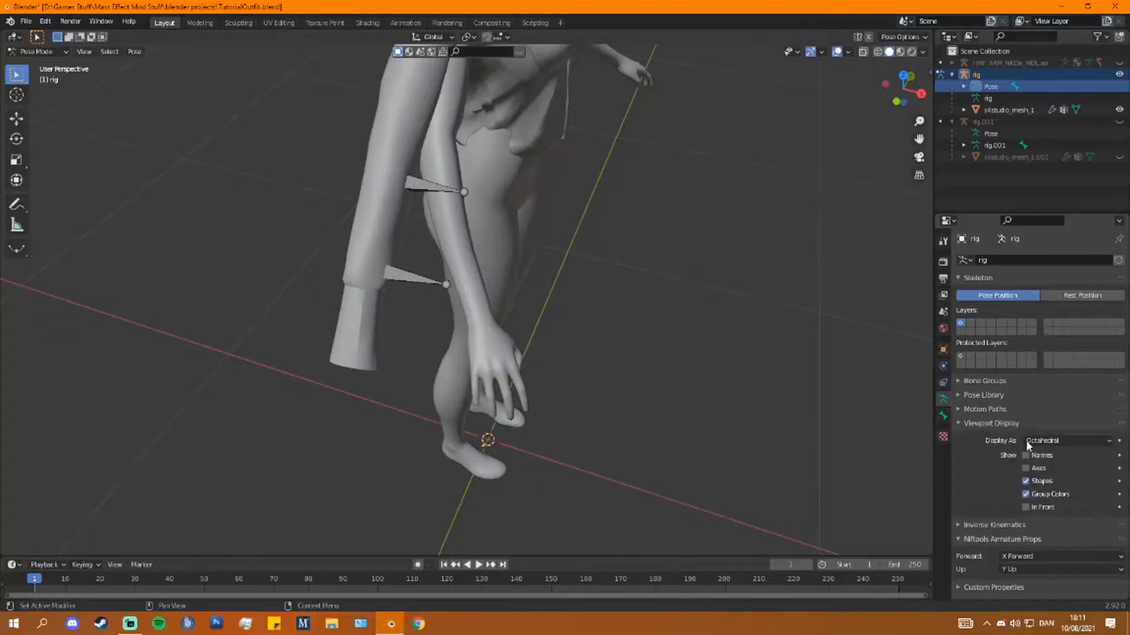
click(1070, 440)
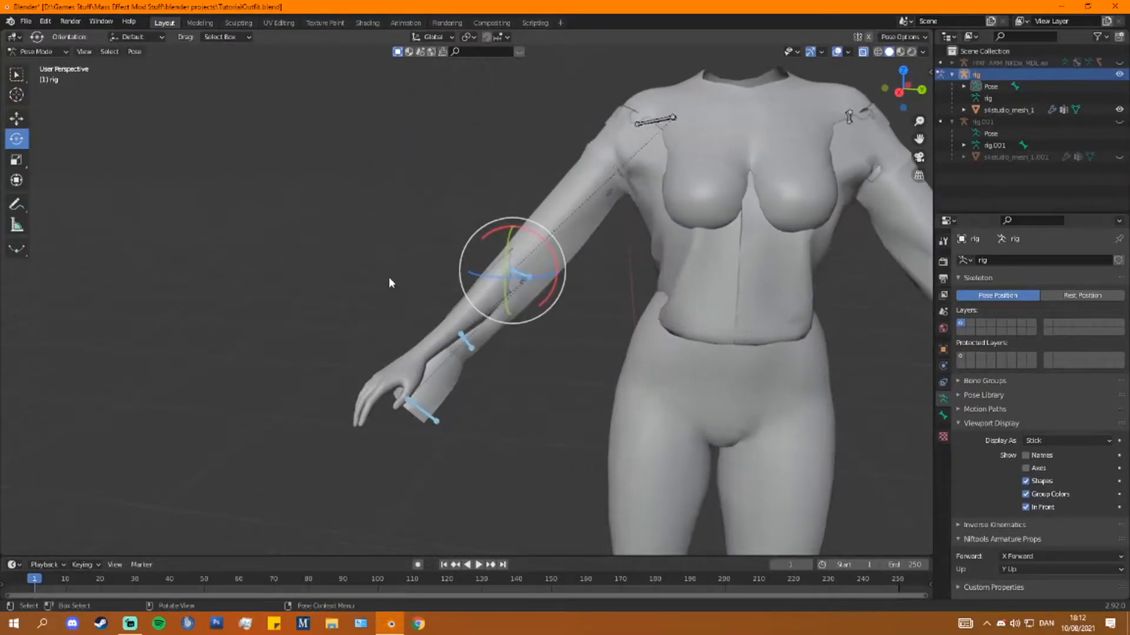
- Rotate the upper arm and forearm bones so one sleeve follows the body's arm
drag(389, 283, 519, 245)
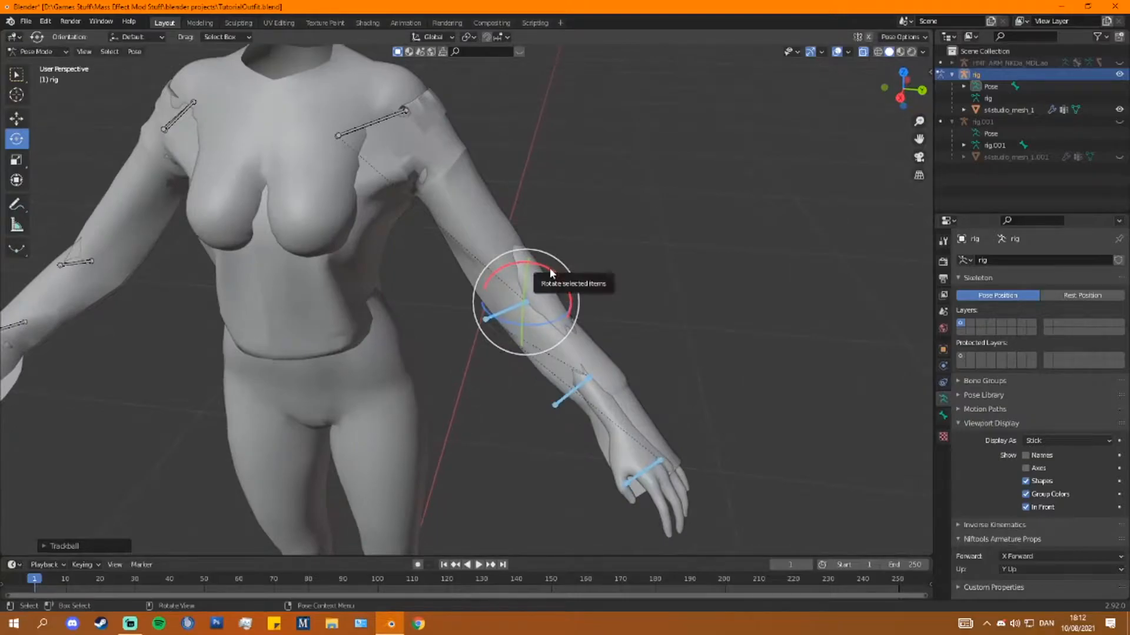
drag(547, 274, 432, 353)
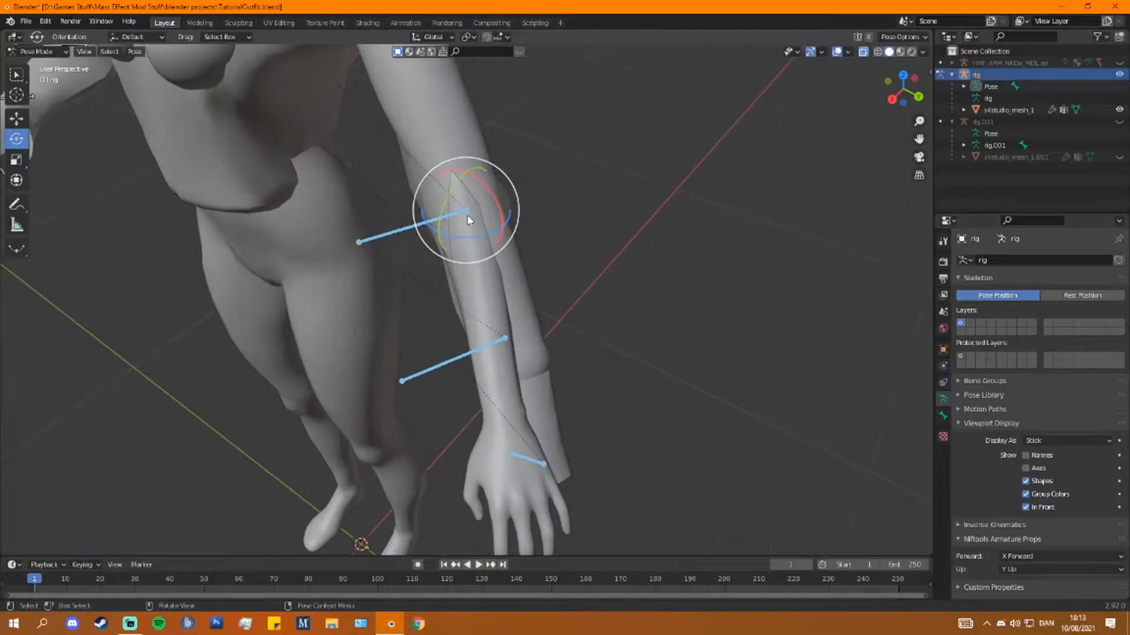
drag(468, 213, 489, 245)
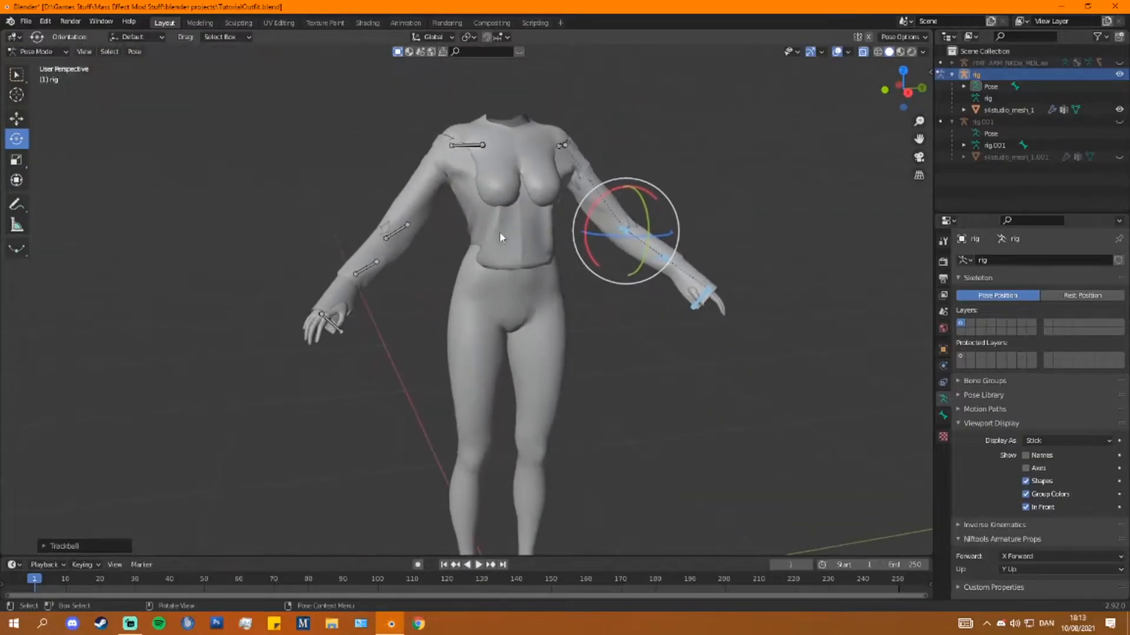
- Pose the other arm and hand bones so both sleeves lie along the body's arms
key(s)
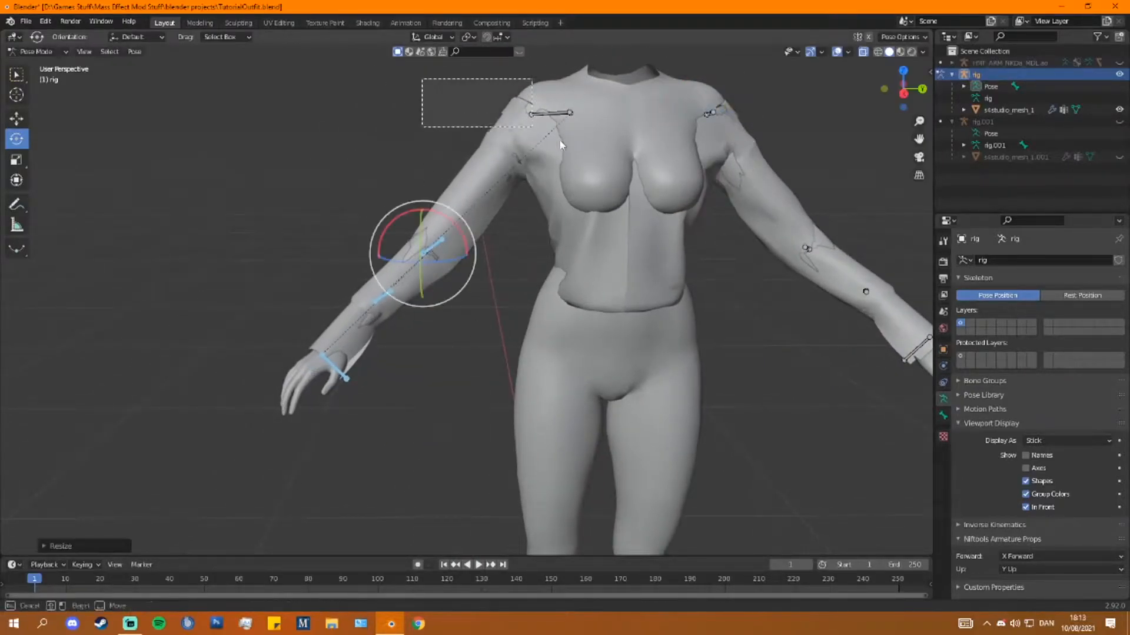
key(s)
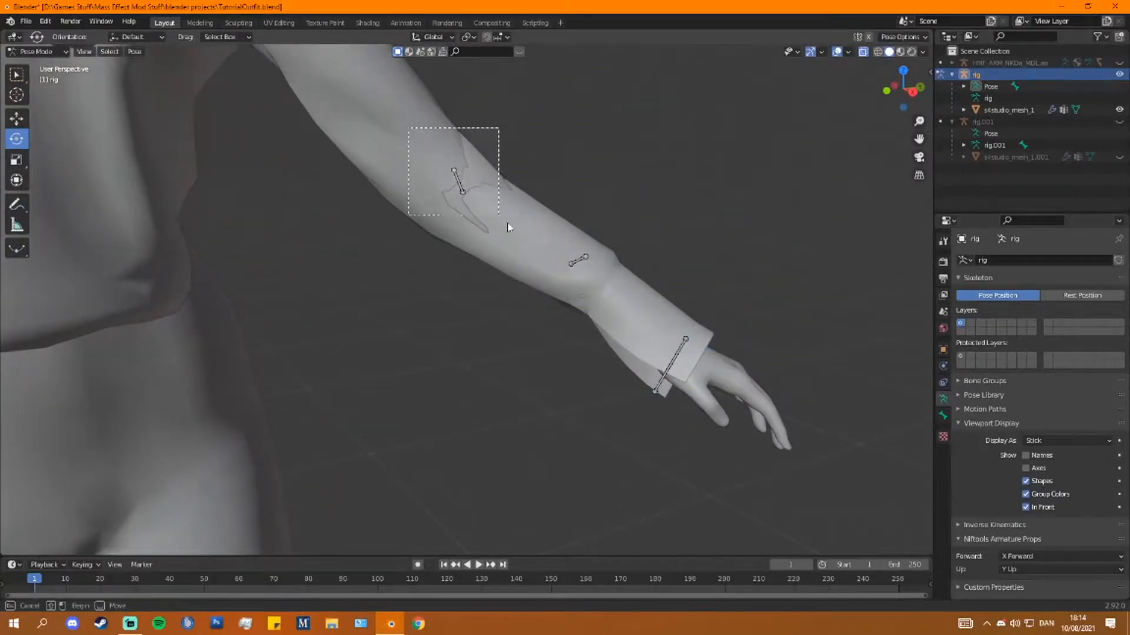
key(s)
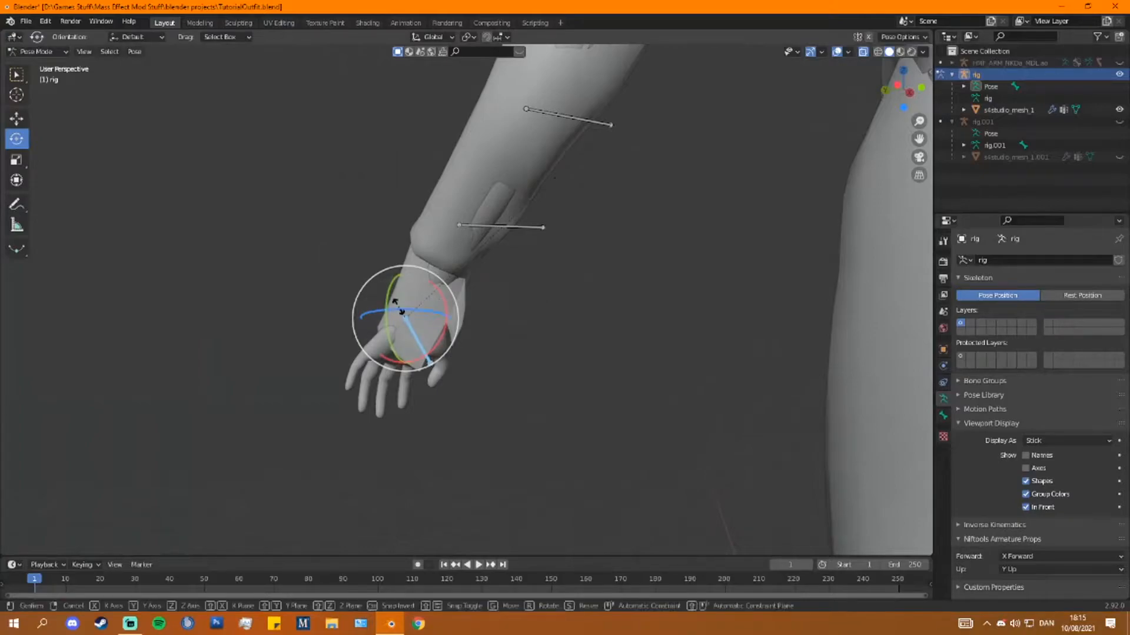
key(s)
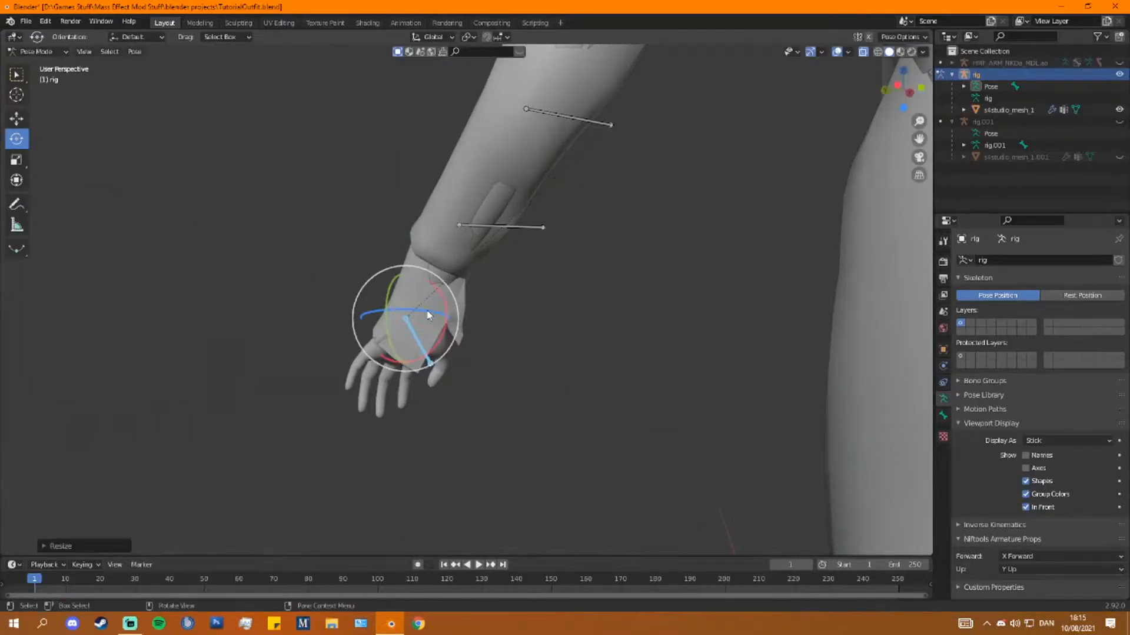
drag(426, 315, 460, 358)
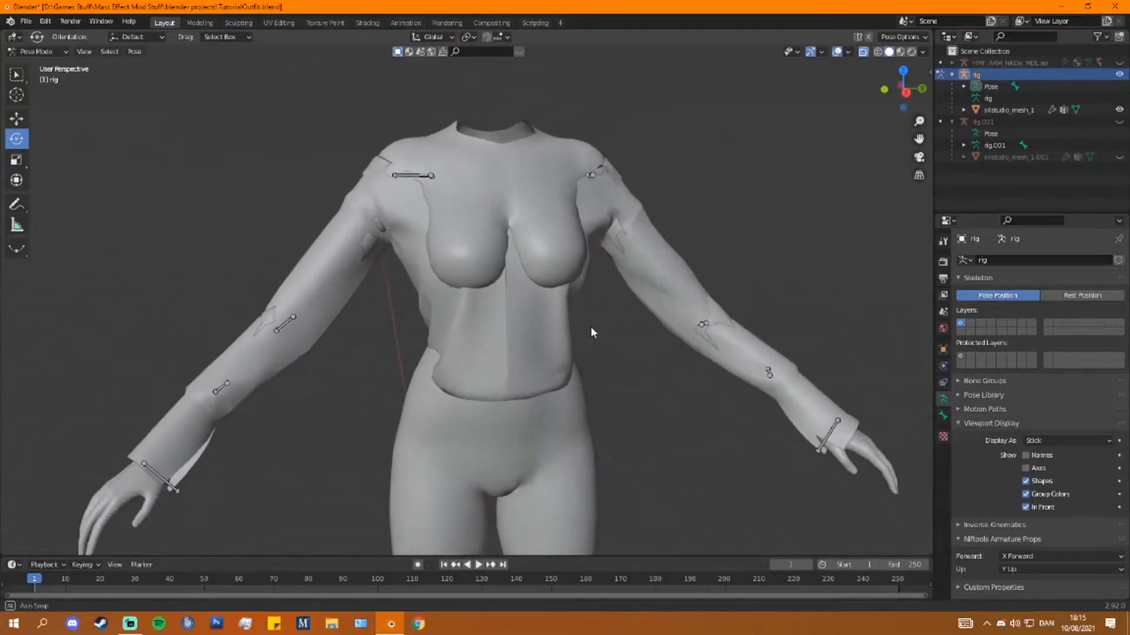
drag(591, 332, 533, 274)
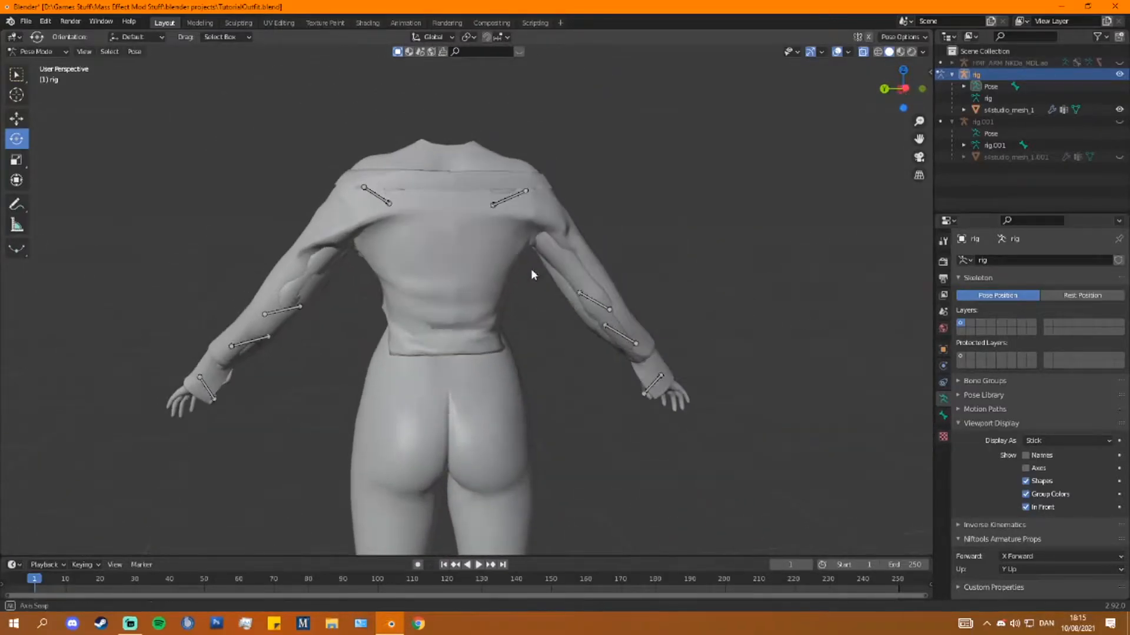
- Return to Object Mode and select the s4studio_mesh_1 top object
click(36, 50)
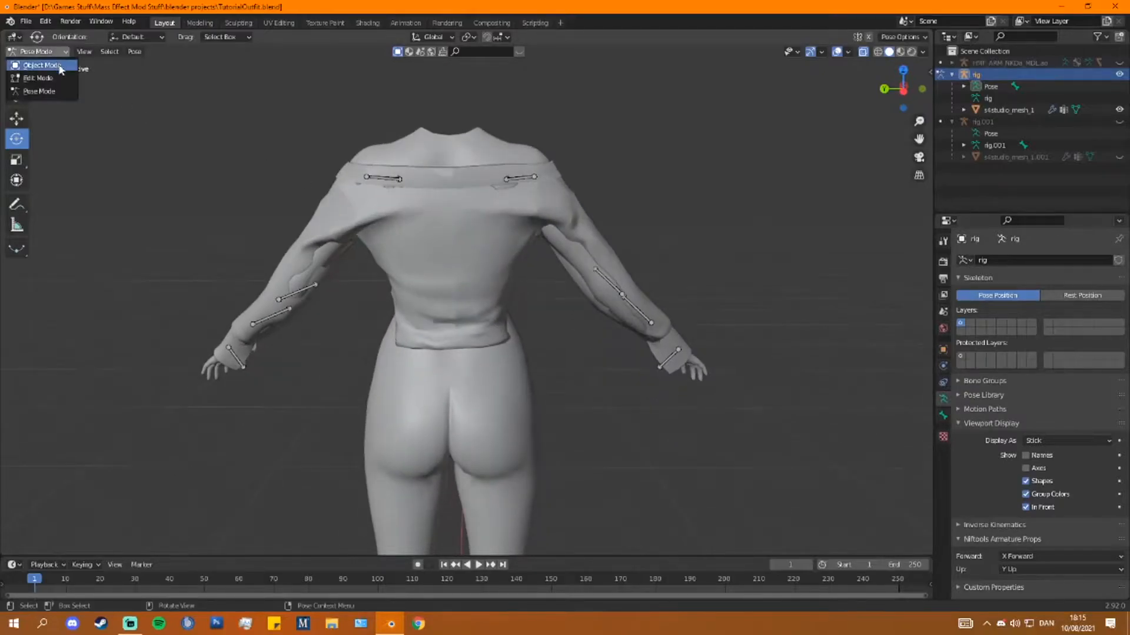
click(42, 66)
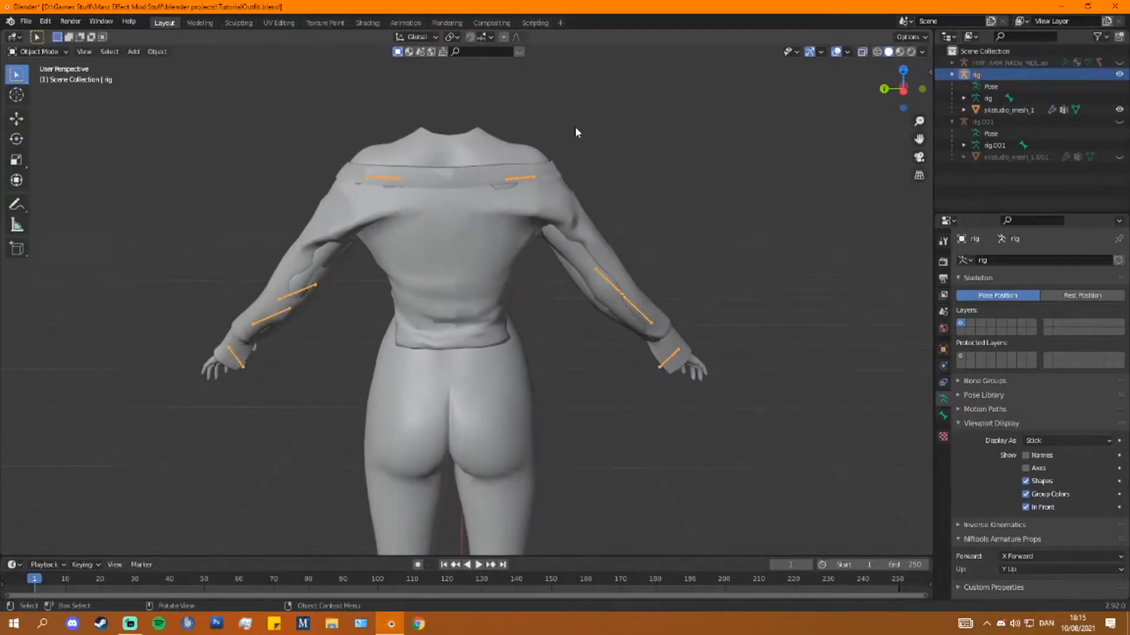
click(38, 51)
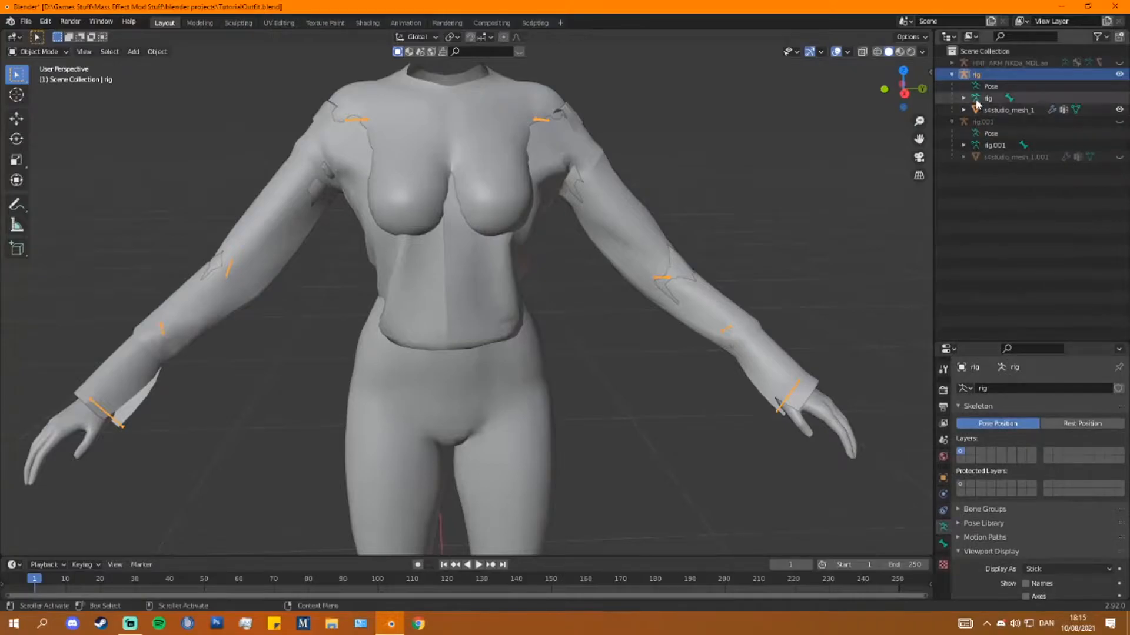
click(1008, 109)
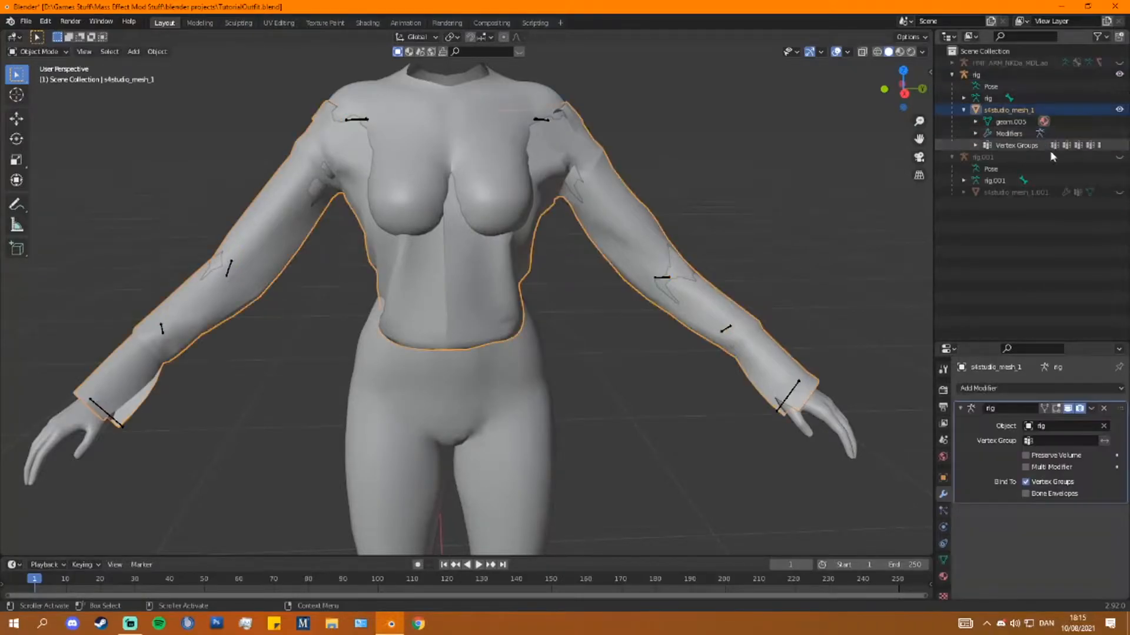
- Apply the Armature modifier and unparent the top with Clear and Keep Transformation
click(1092, 409)
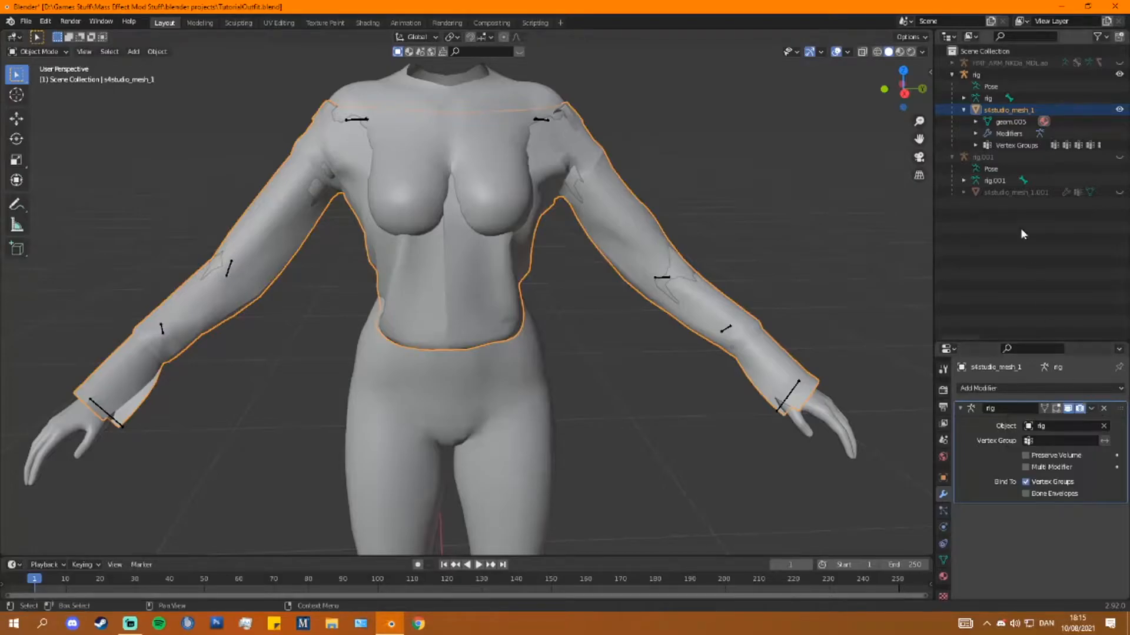
click(1009, 134)
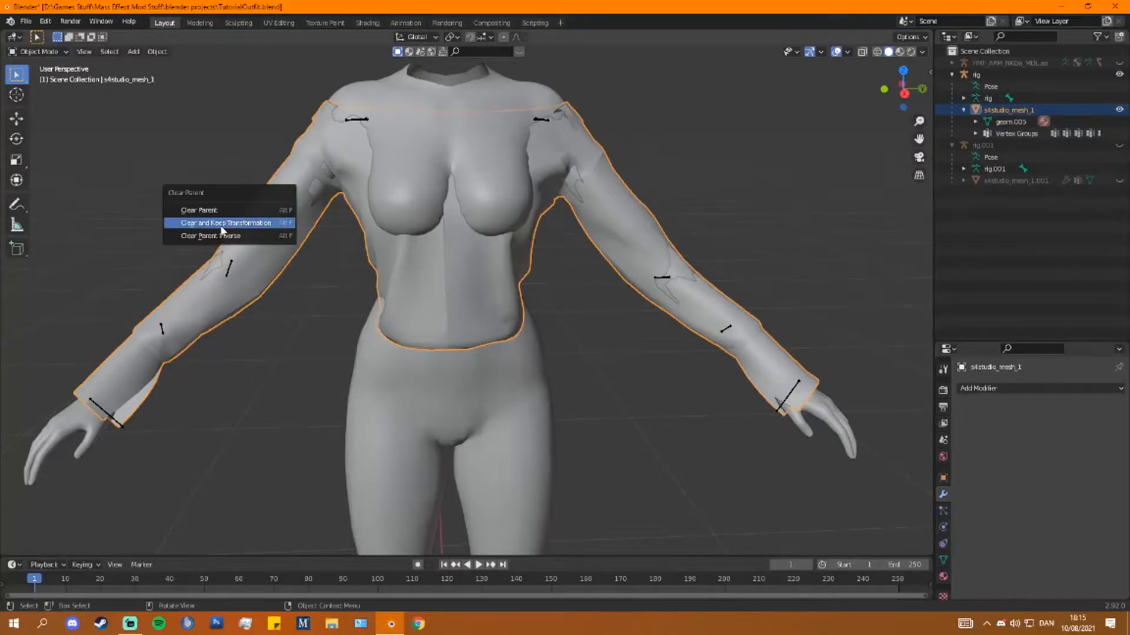
click(225, 223)
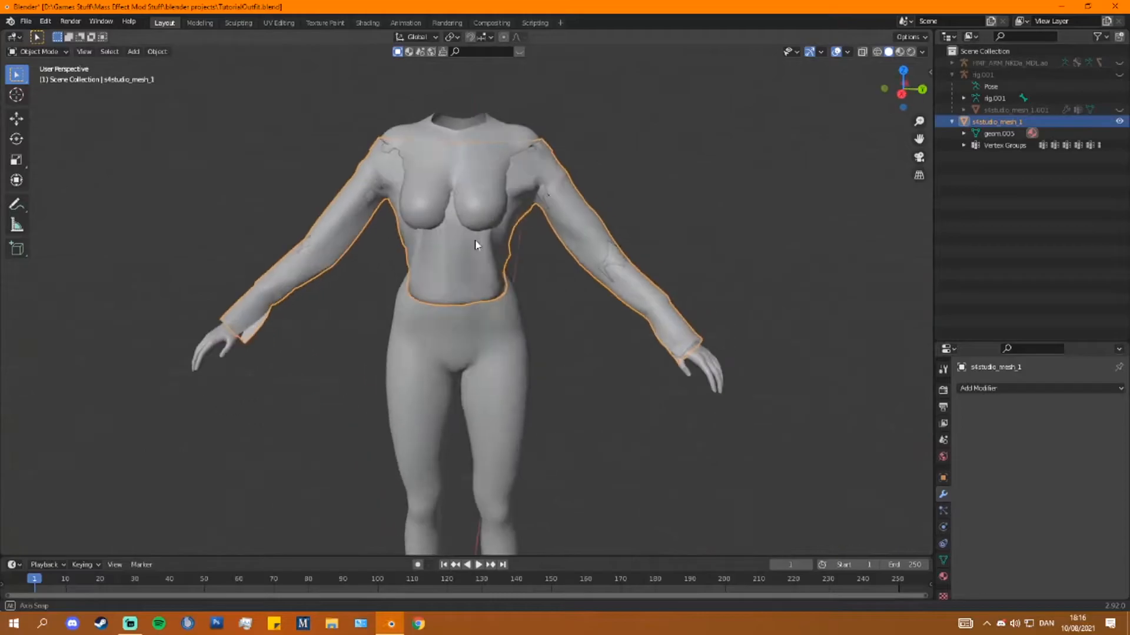
- Edit the top's vertices with proportional editing to refit the sleeves and torso over the body
click(37, 51)
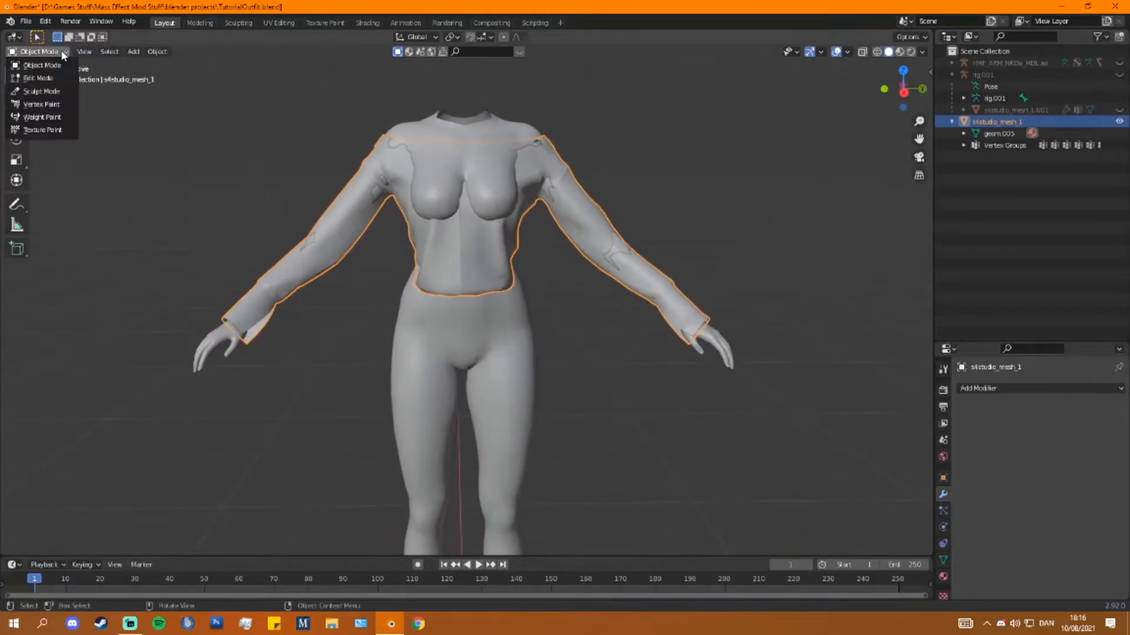
click(38, 78)
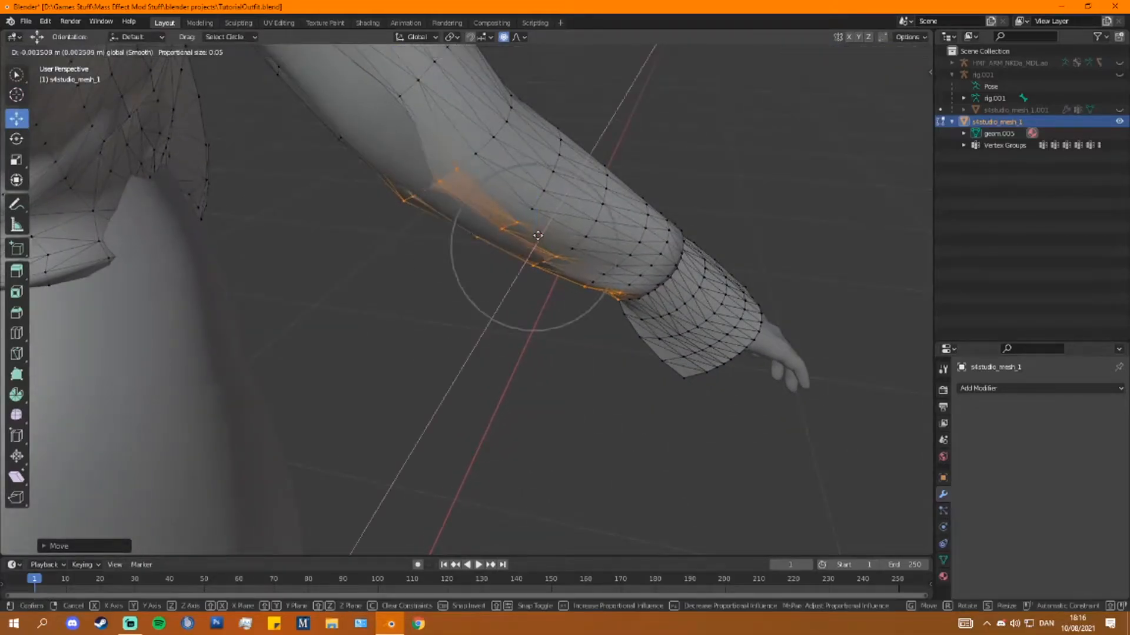
click(537, 235)
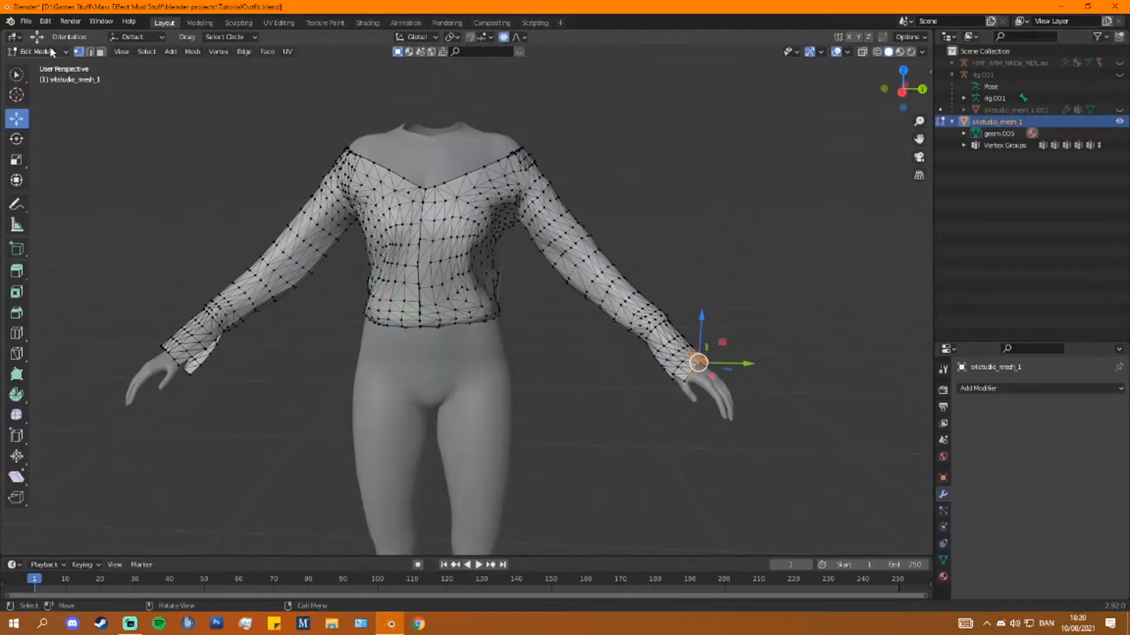
- Leave vertex editing of the refitted top and save the Blender project file
key(Tab)
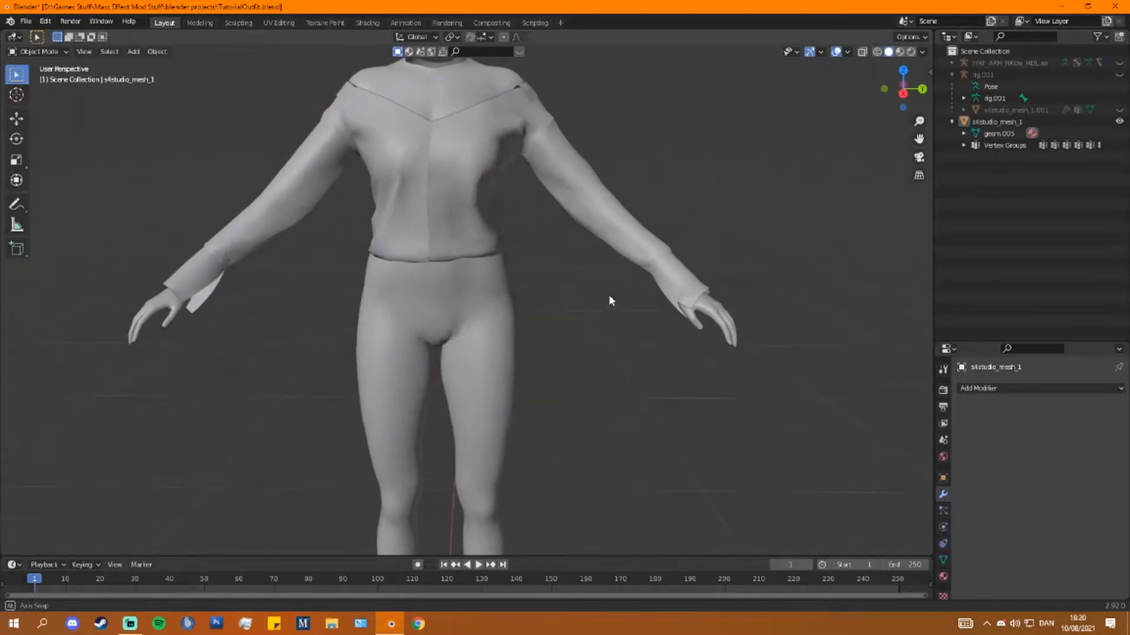
click(24, 21)
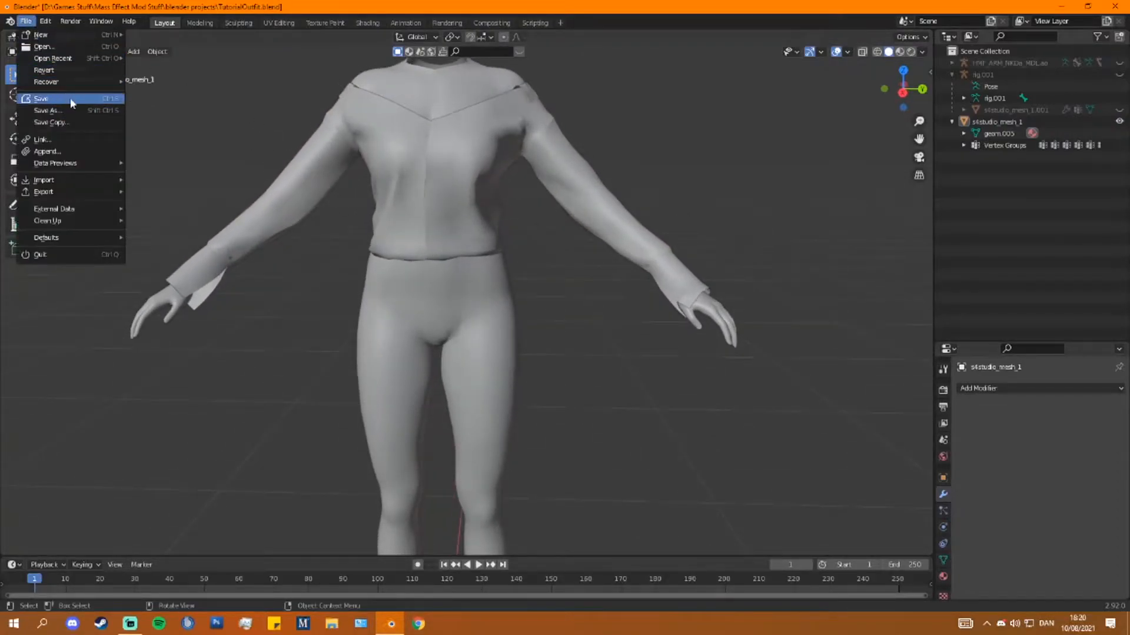
click(40, 98)
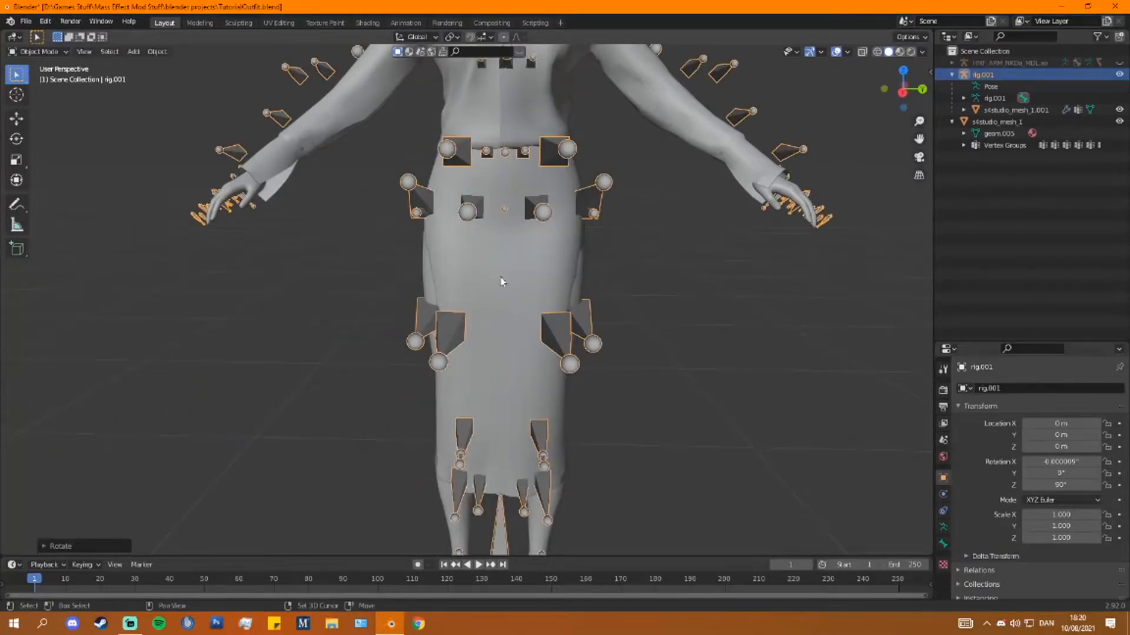
- Switch the rig into Edit Mode and box-select its bones in the viewport
click(37, 50)
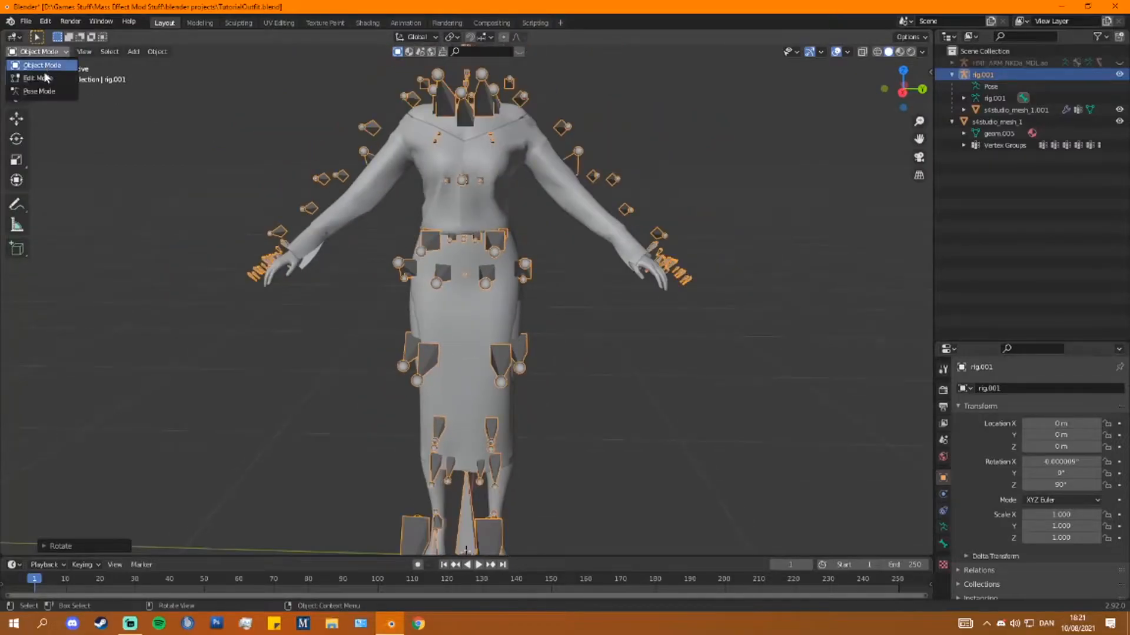
click(34, 78)
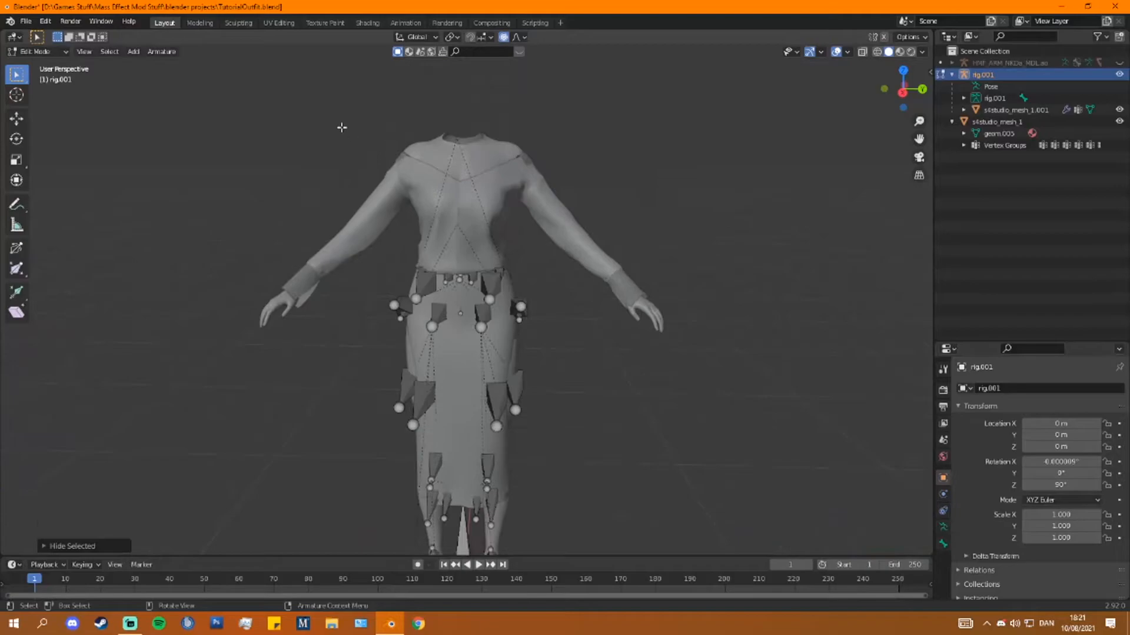
drag(335, 126, 577, 338)
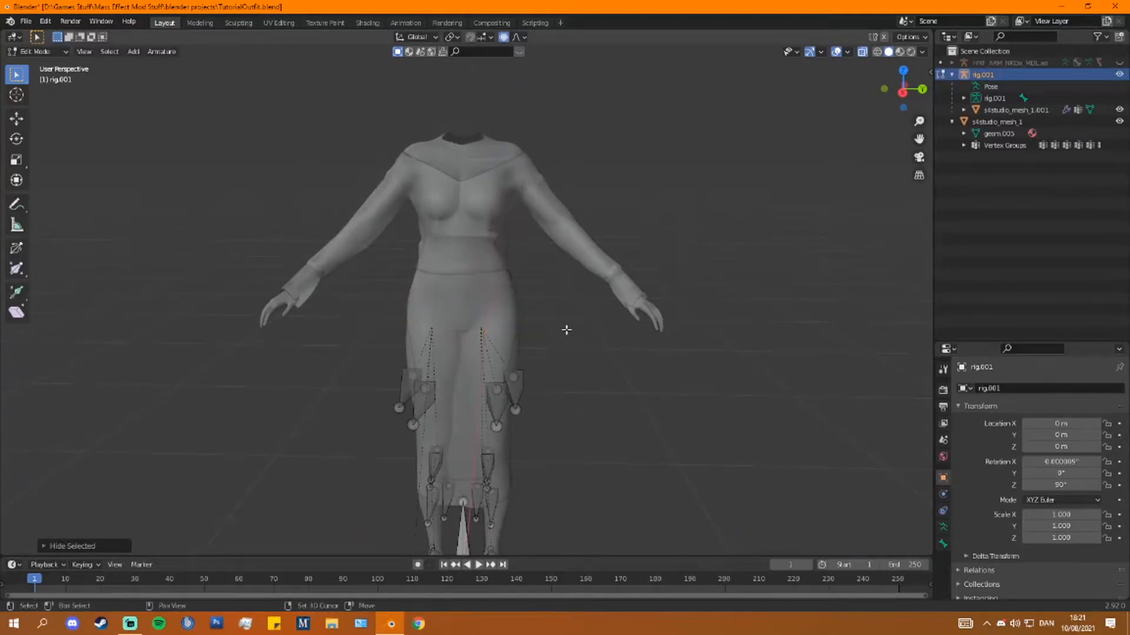
- Return to Object Mode and delete the rig.001 armature from the Outliner
click(36, 50)
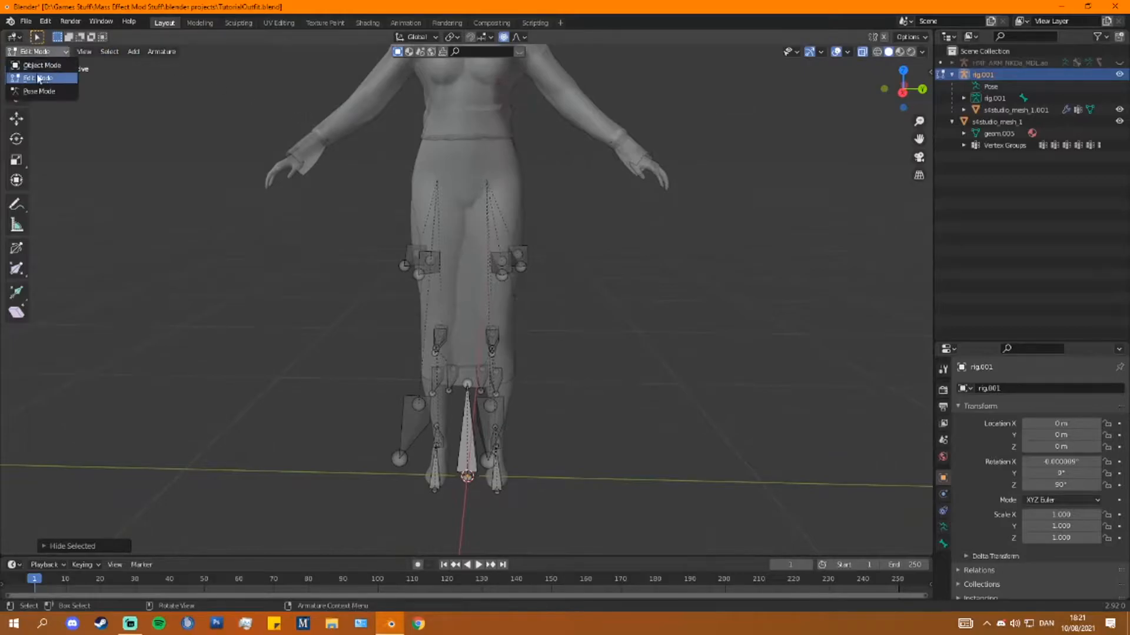
click(43, 64)
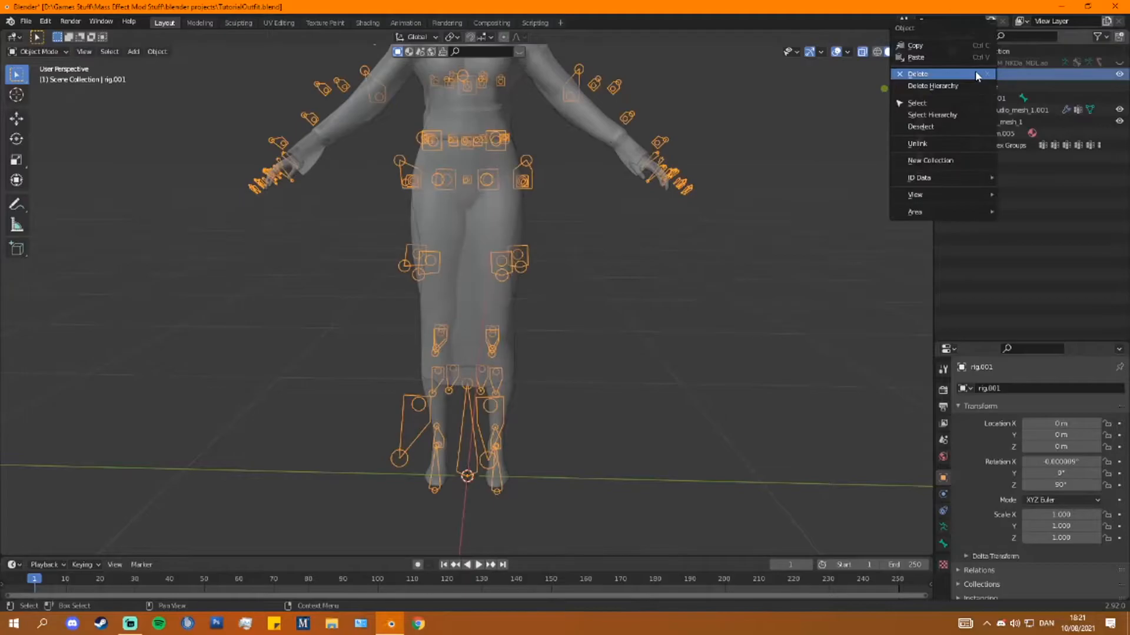
click(917, 72)
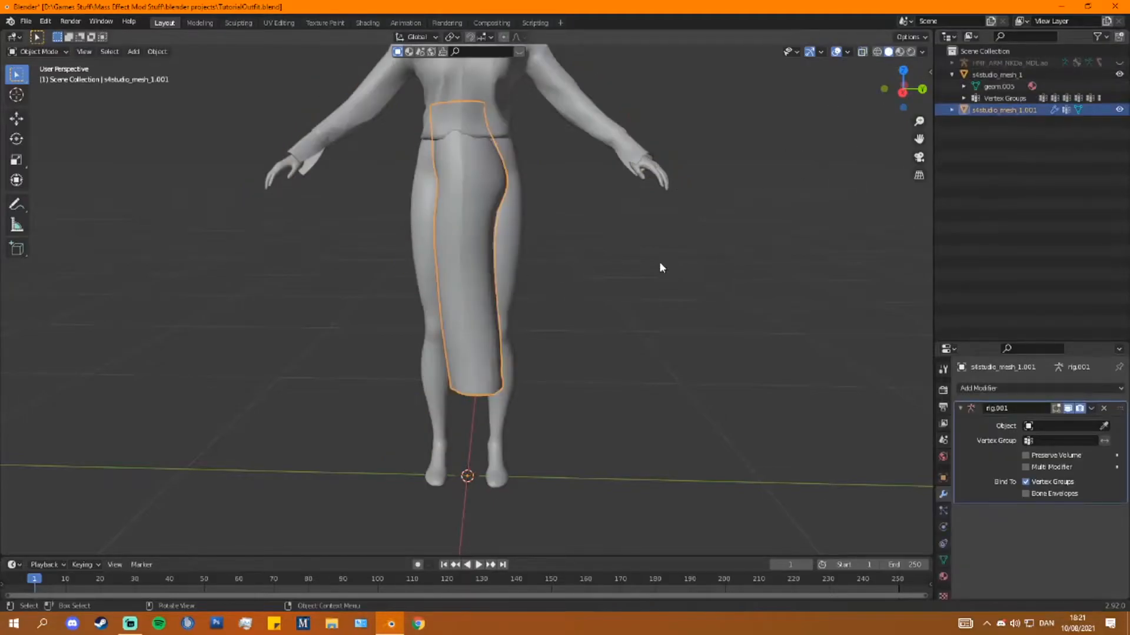
- Enter Edit Mode on the body mesh and delete the selected leg and upper-arm vertices
key(r)
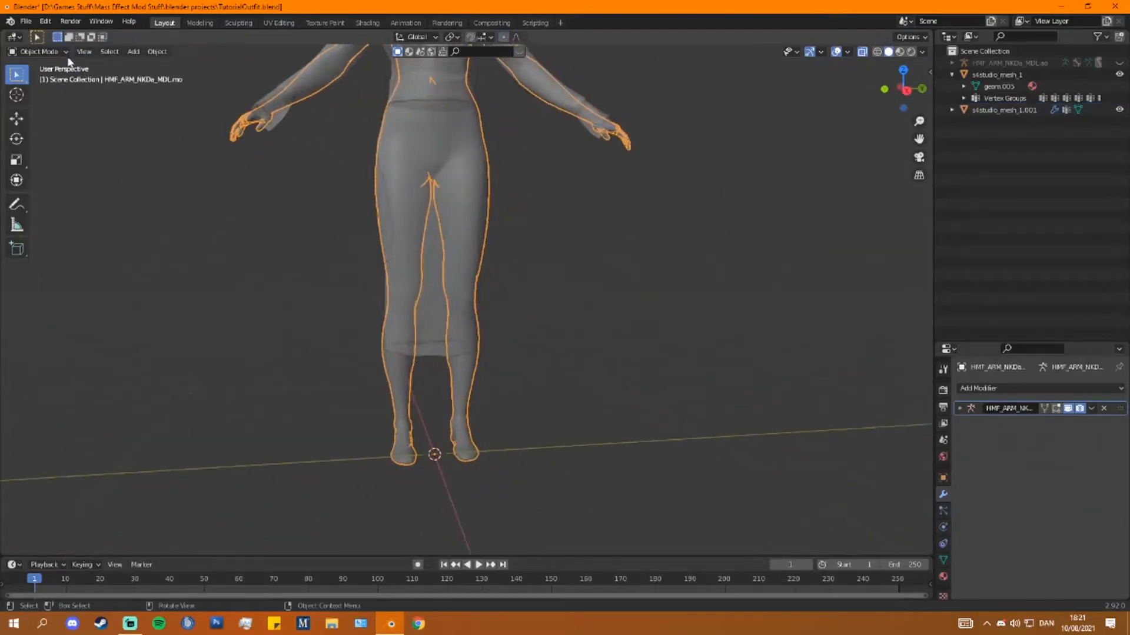
key(Tab)
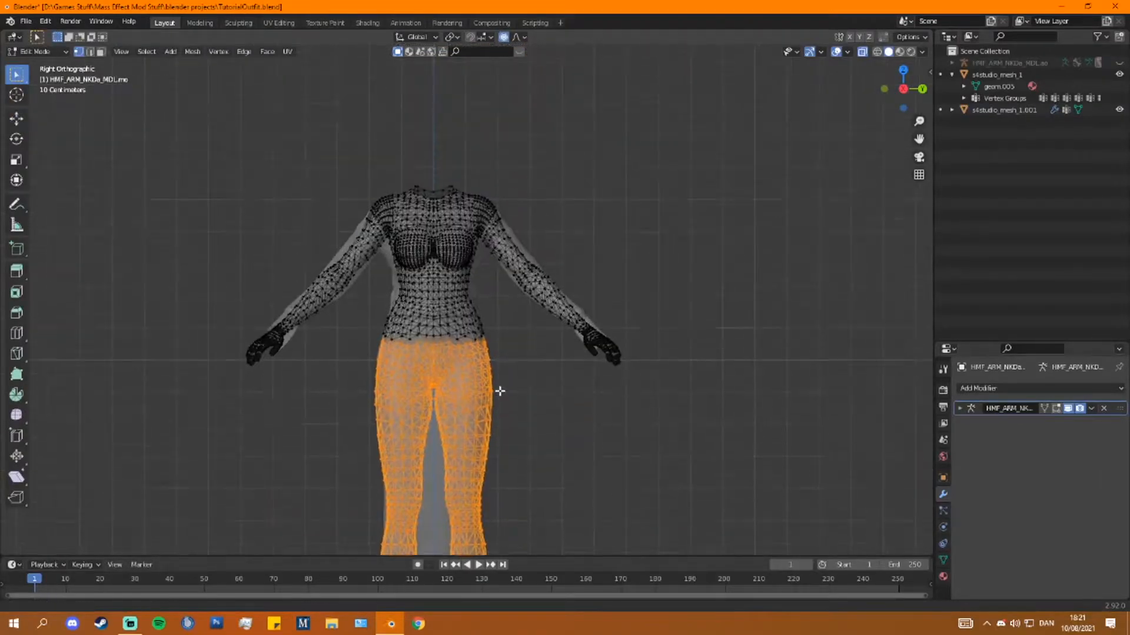
scroll(up, 3)
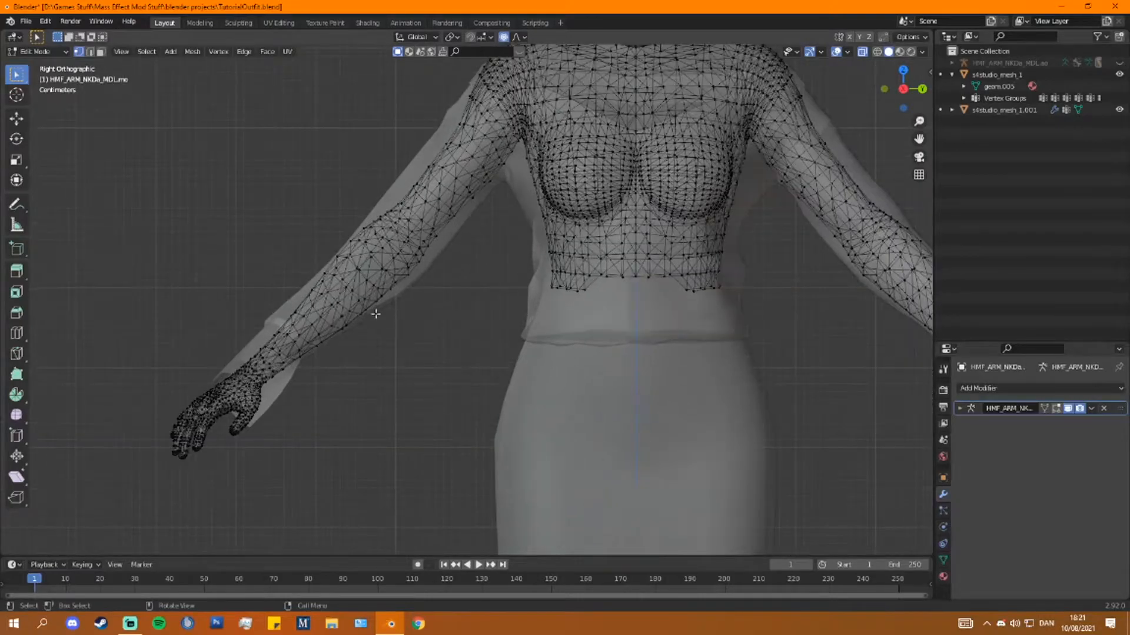
drag(527, 243, 781, 338)
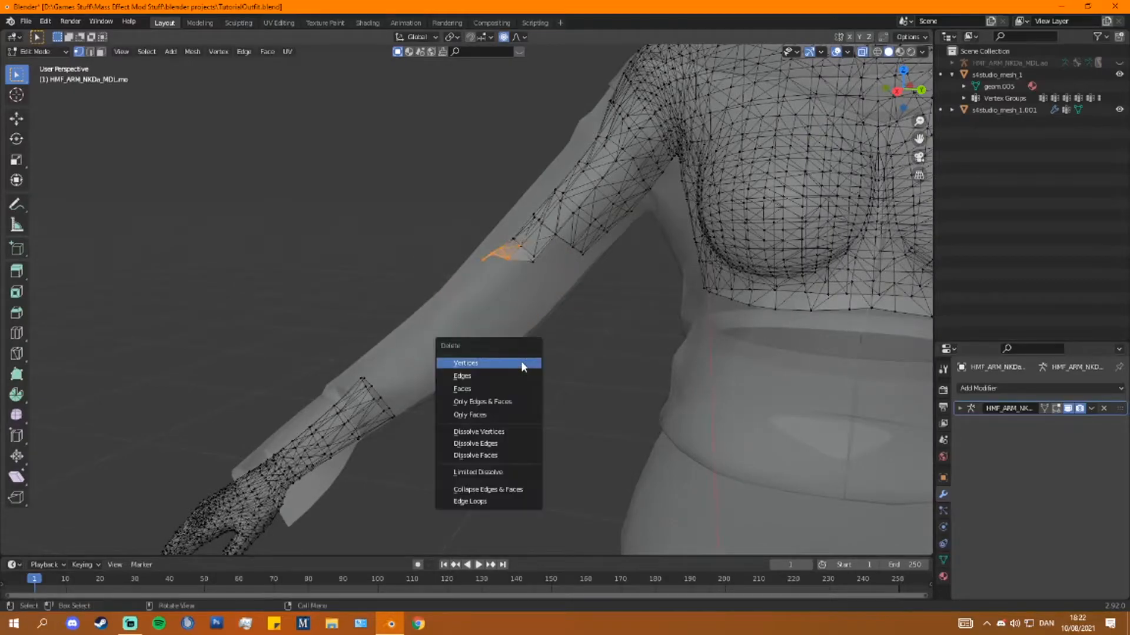
click(466, 364)
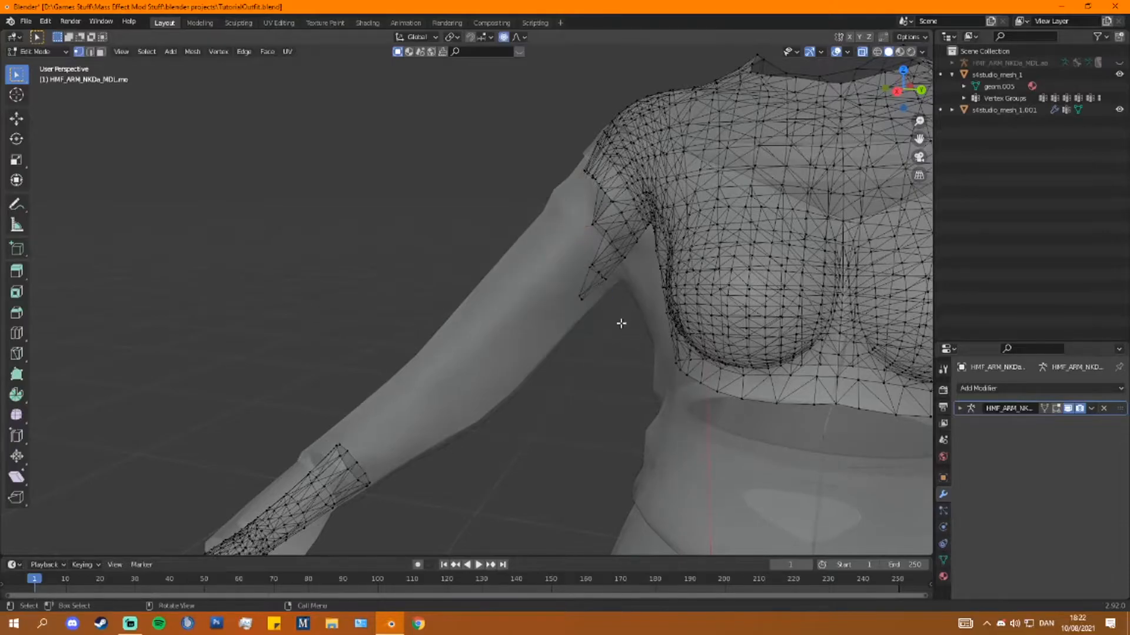
key(x)
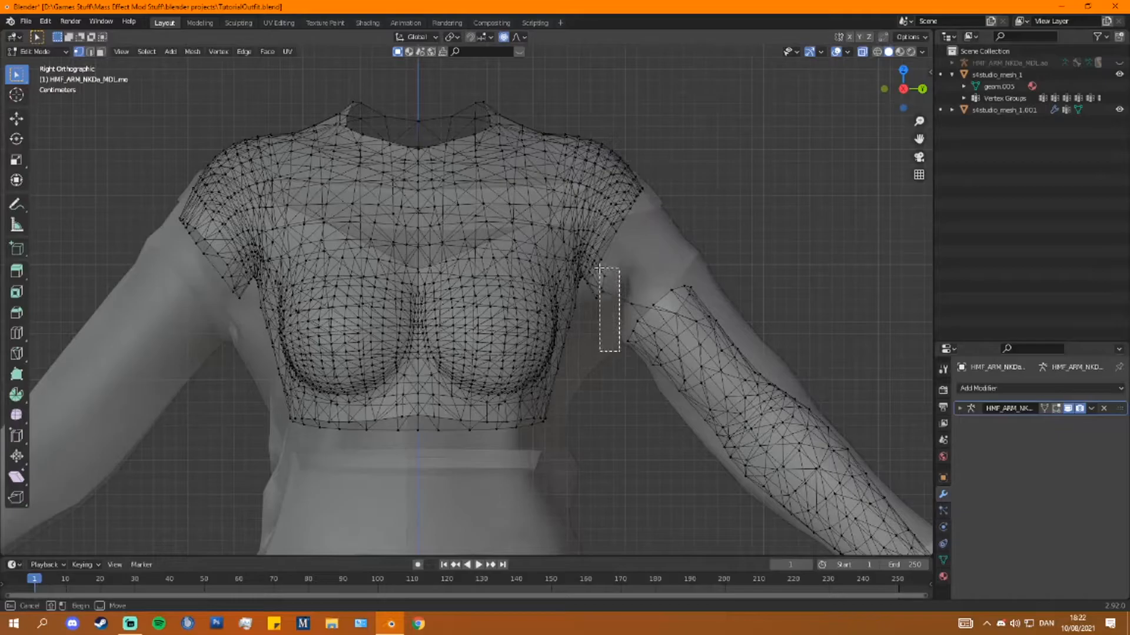
- Delete the box-selected underarm vertices, leaving only chest and hands
key(x)
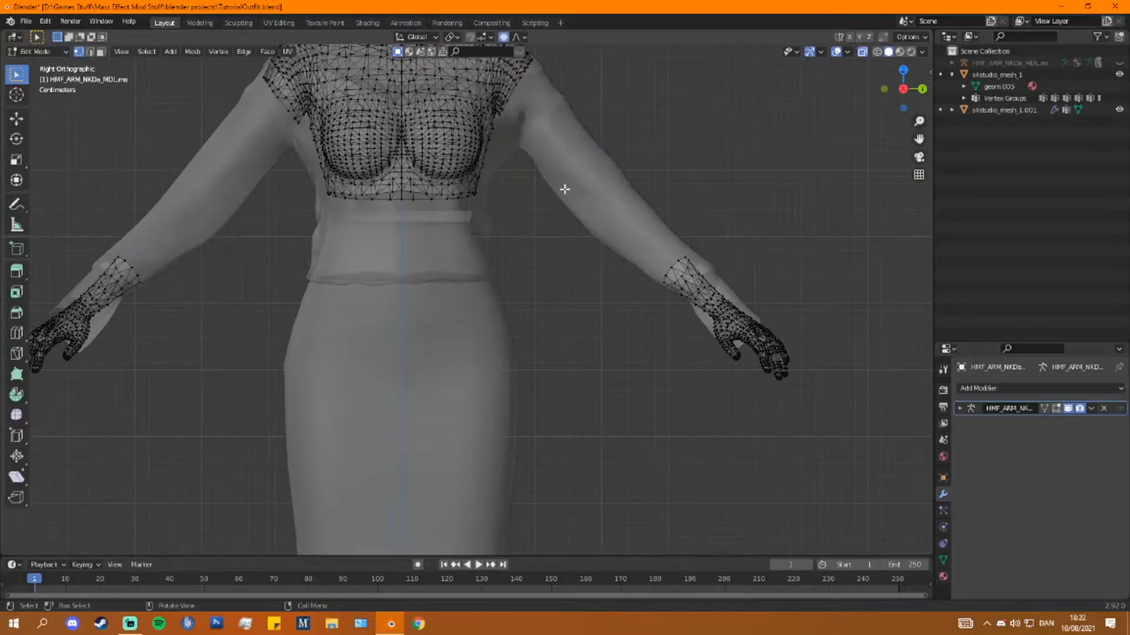
scroll(down, 3)
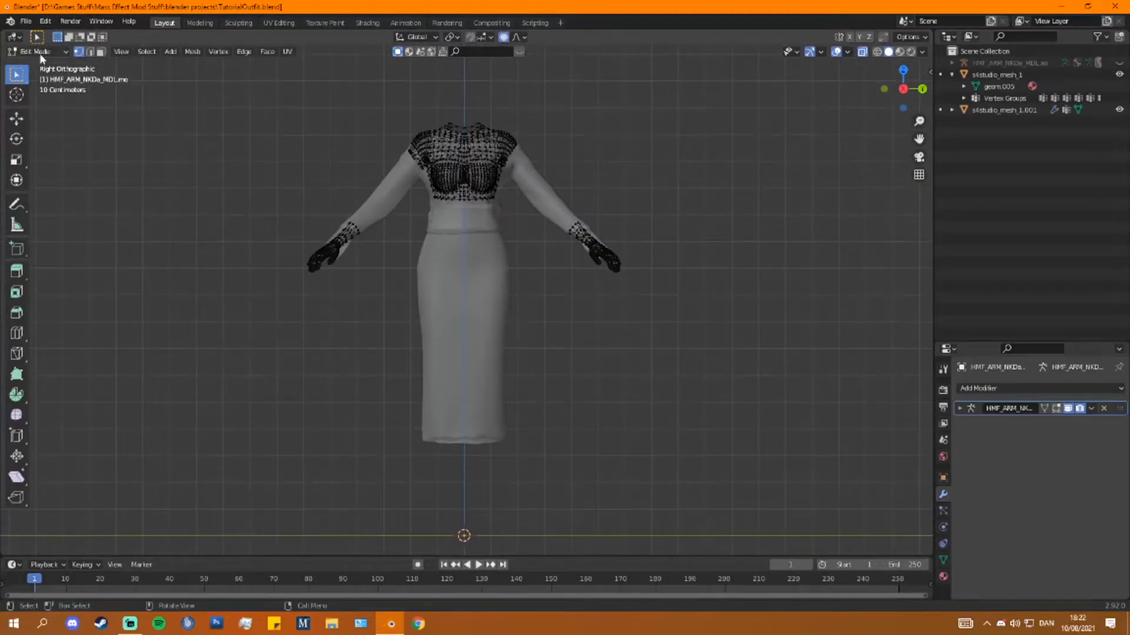
- Circle-select the top's sleeve edge vertices, reposition them over the arm, and leave Edit Mode
key(Tab)
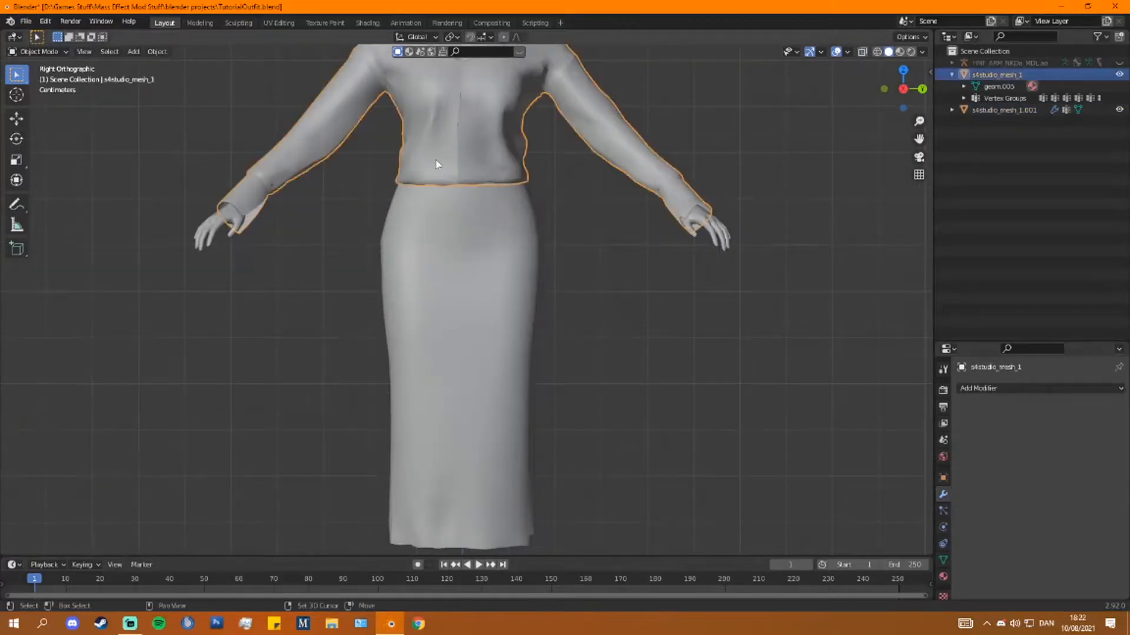
key(Tab)
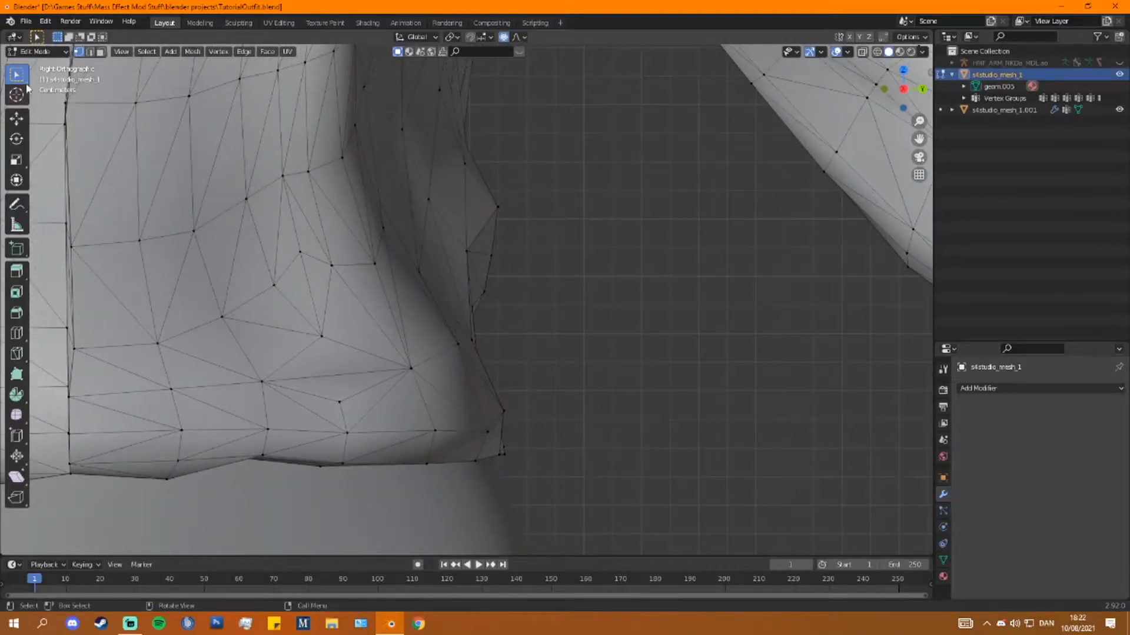
key(c)
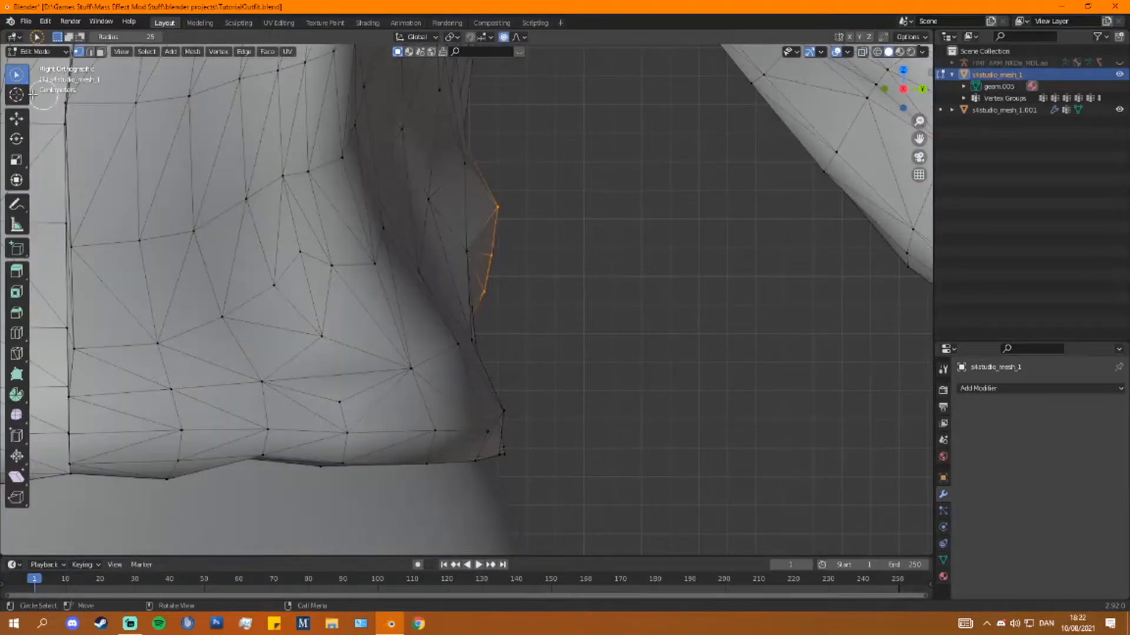
click(15, 118)
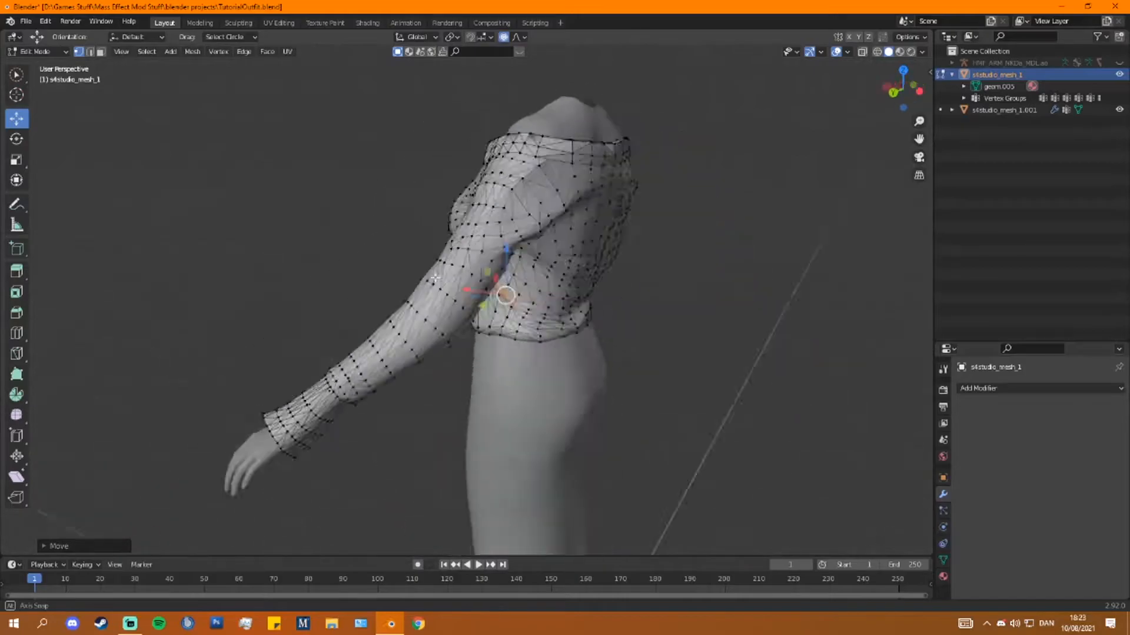
key(Tab)
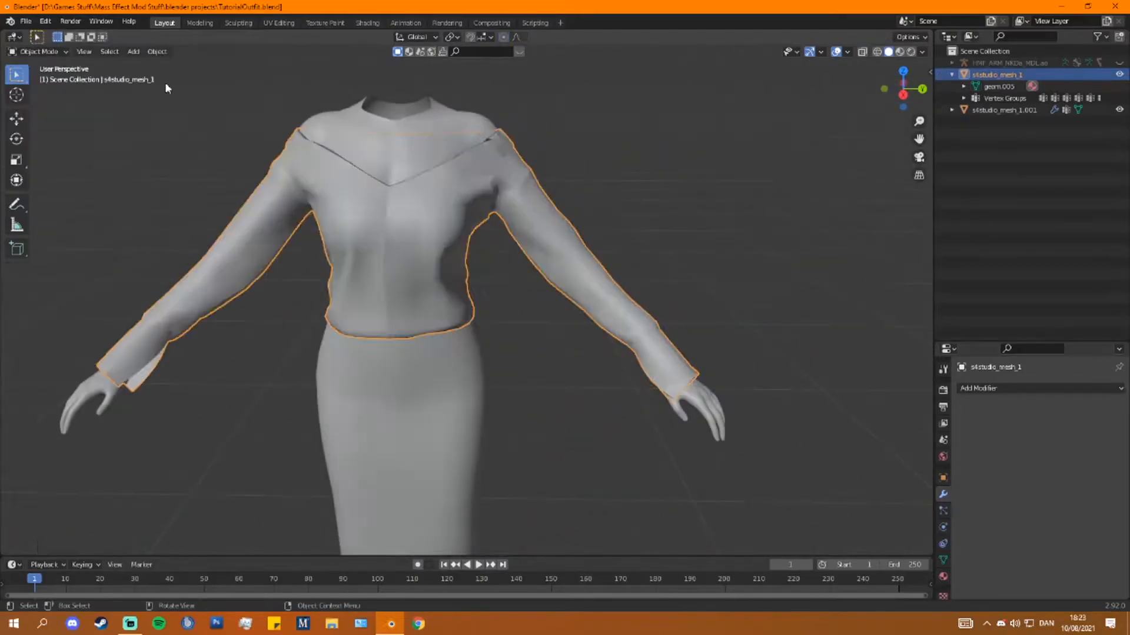
click(25, 22)
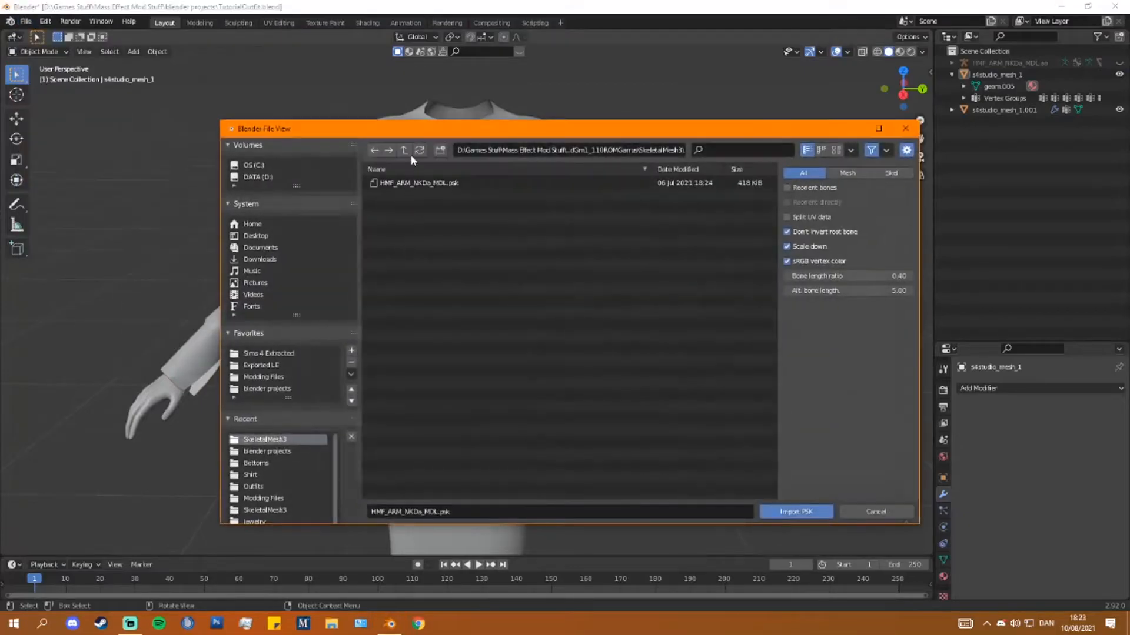
- Import the HMF_ARM_CTHk_MDL armour PSK from the exported game folder and shade it smooth
click(261, 365)
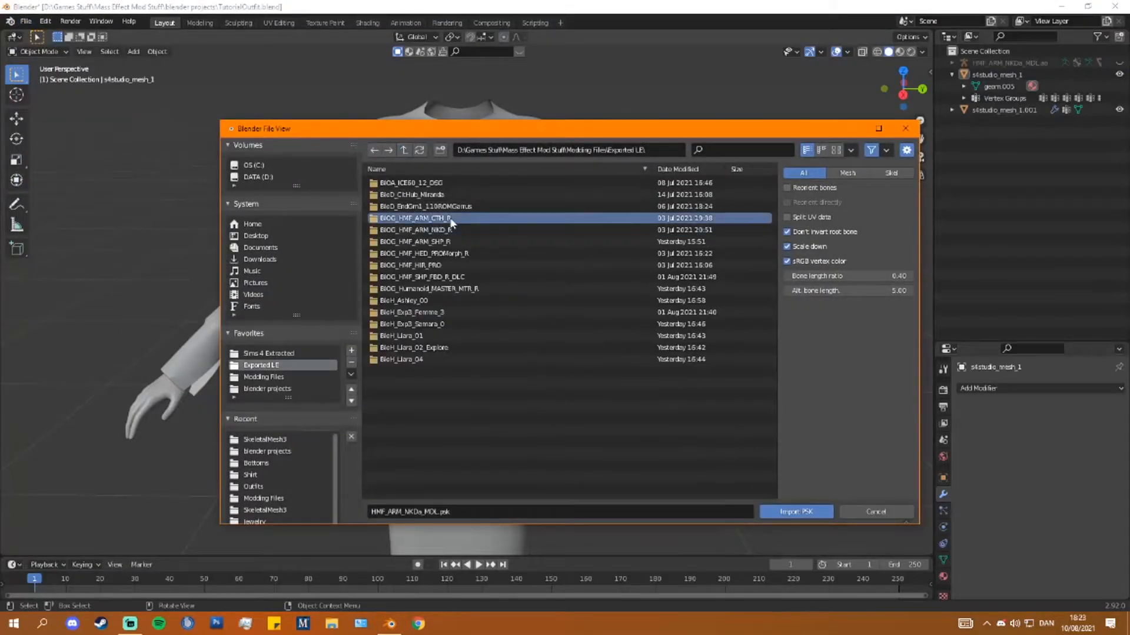
click(795, 512)
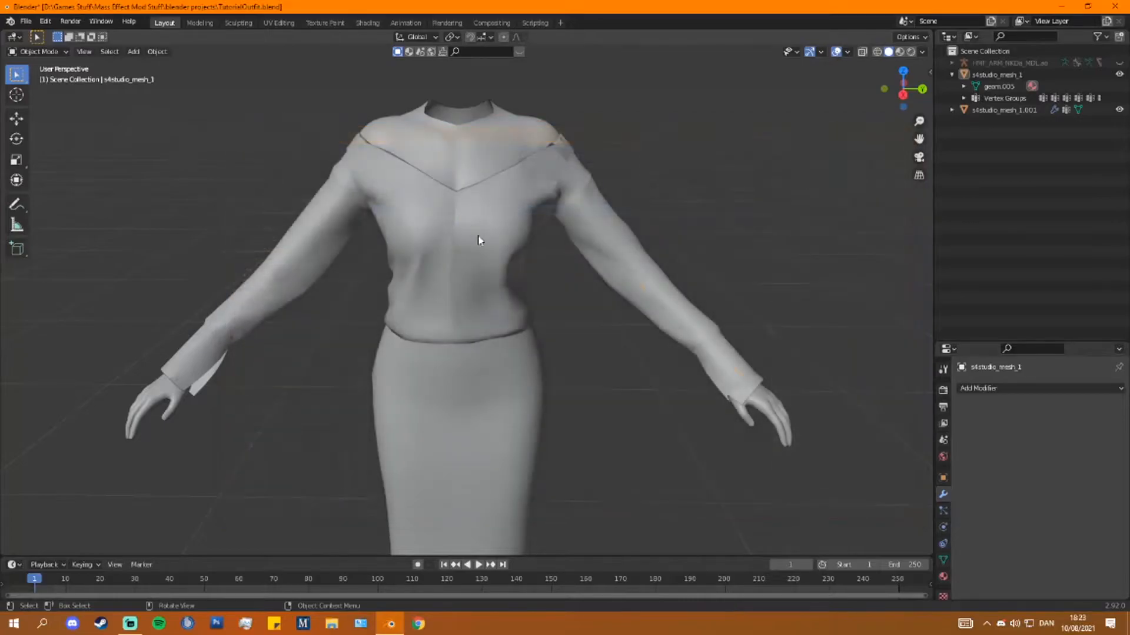
right_click(475, 240)
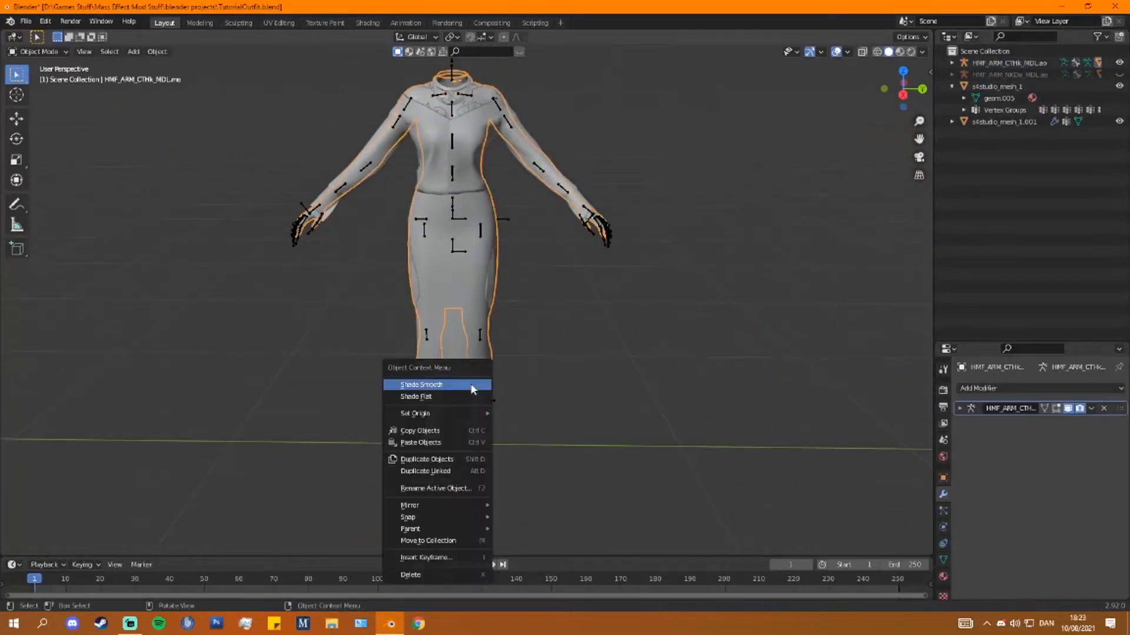
click(420, 384)
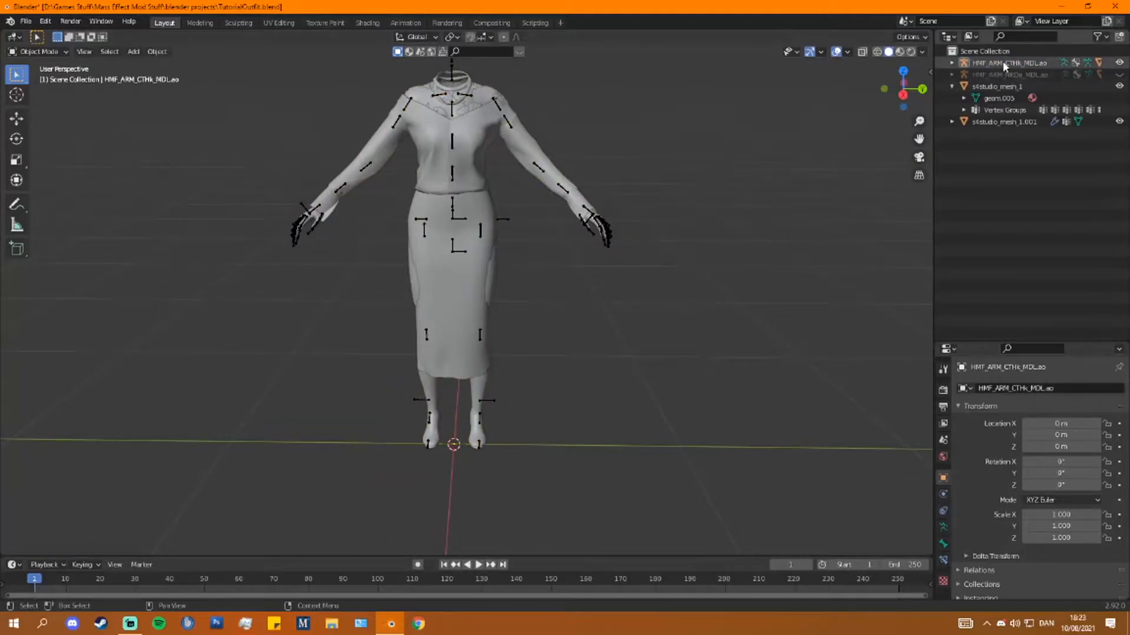
- Select the imported armour mesh and briefly inspect it in Edit Mode
click(1007, 62)
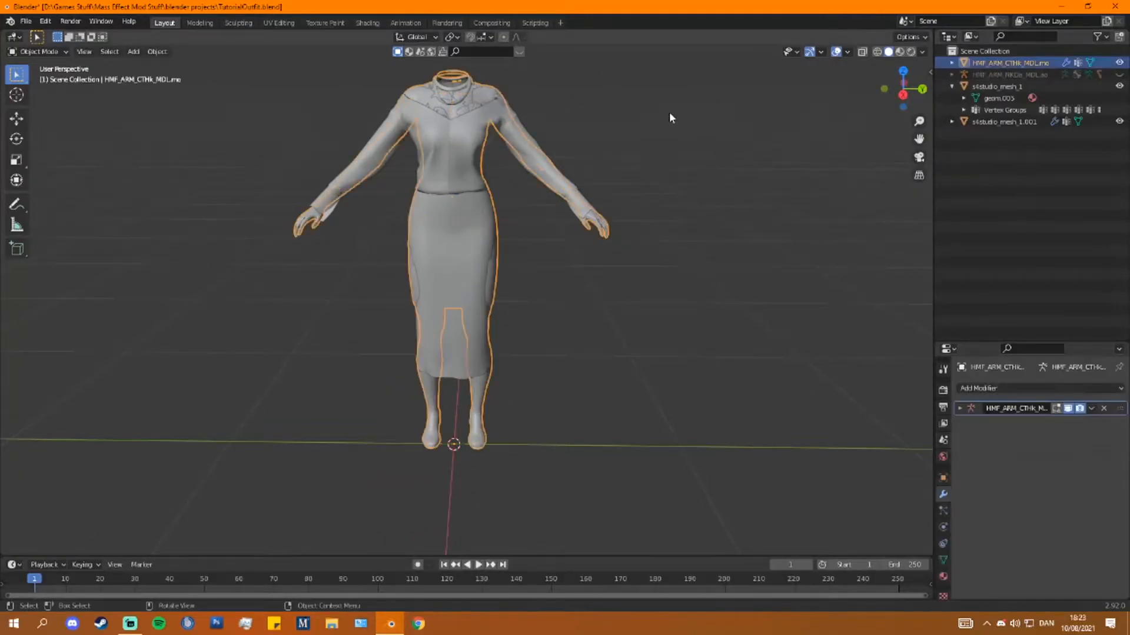
key(Tab)
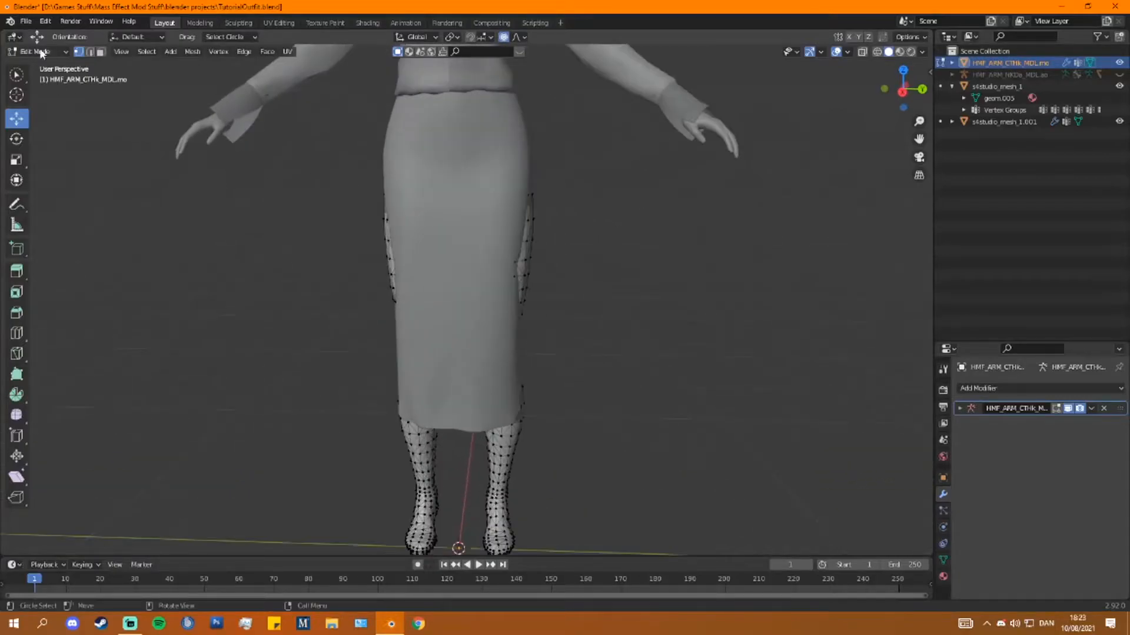
key(Tab)
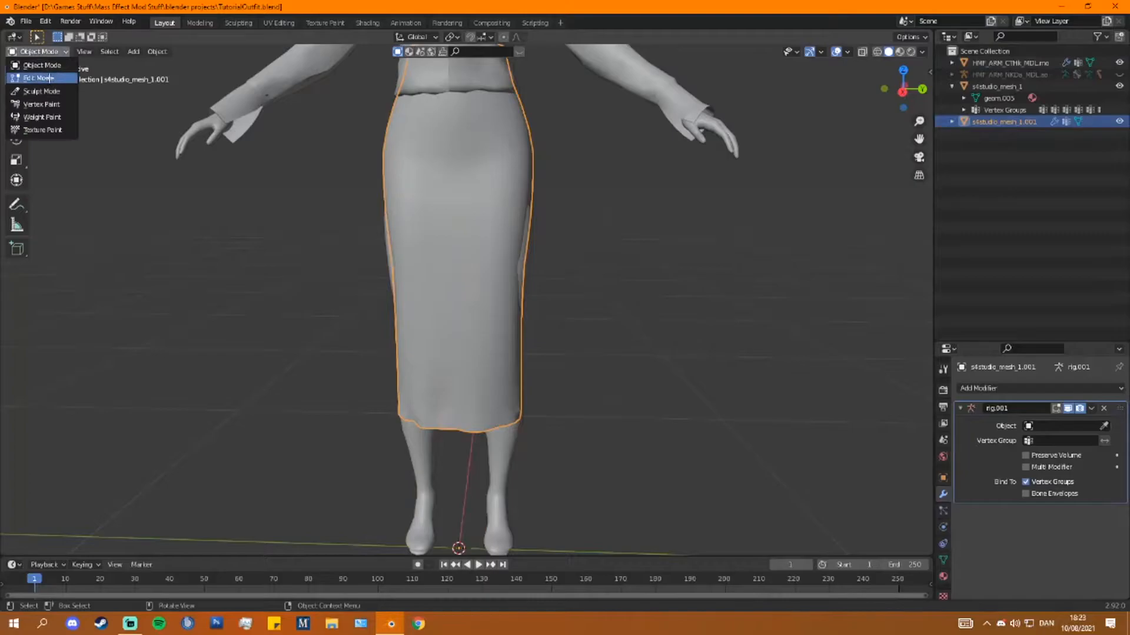
- From the back view, box-select the lower skirt vertices and reposition them closer to the legs
click(37, 78)
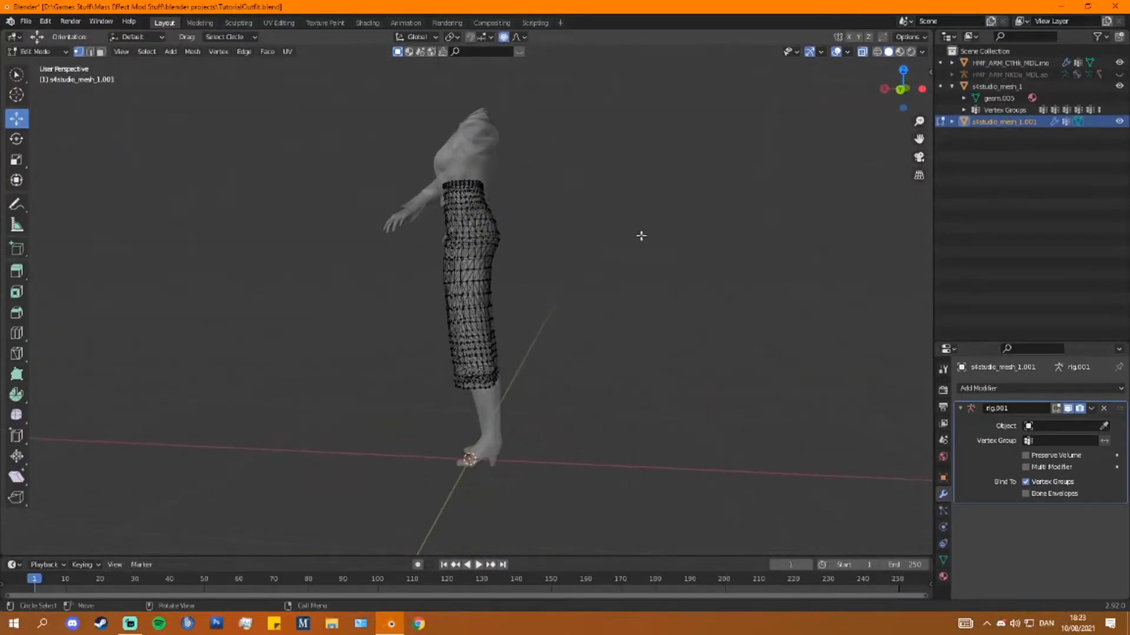
click(888, 89)
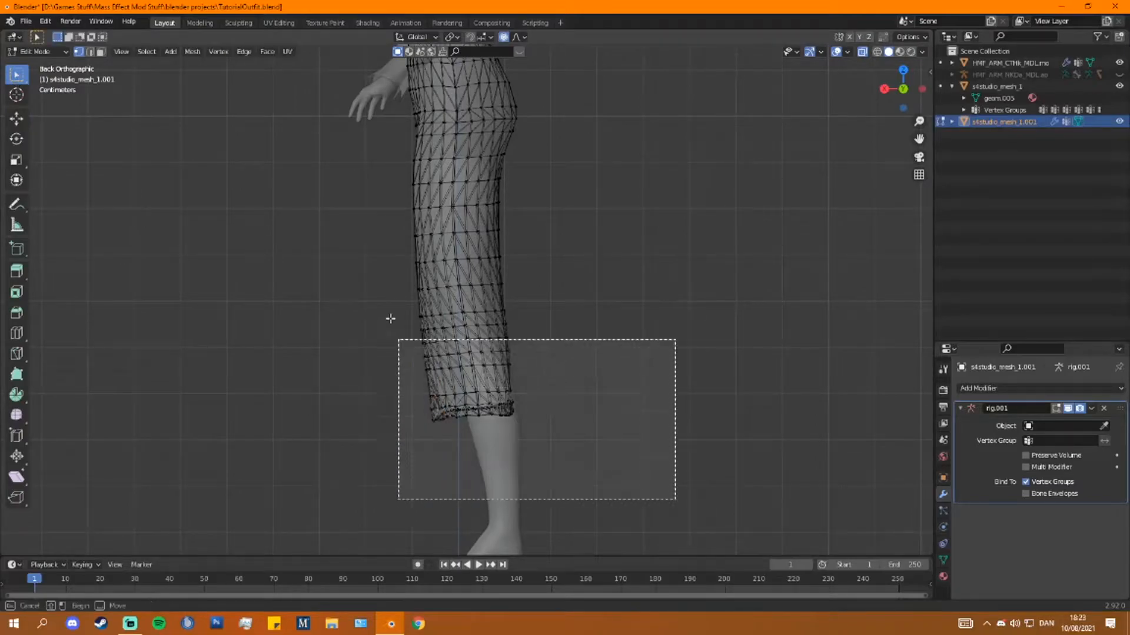
drag(399, 339, 673, 502)
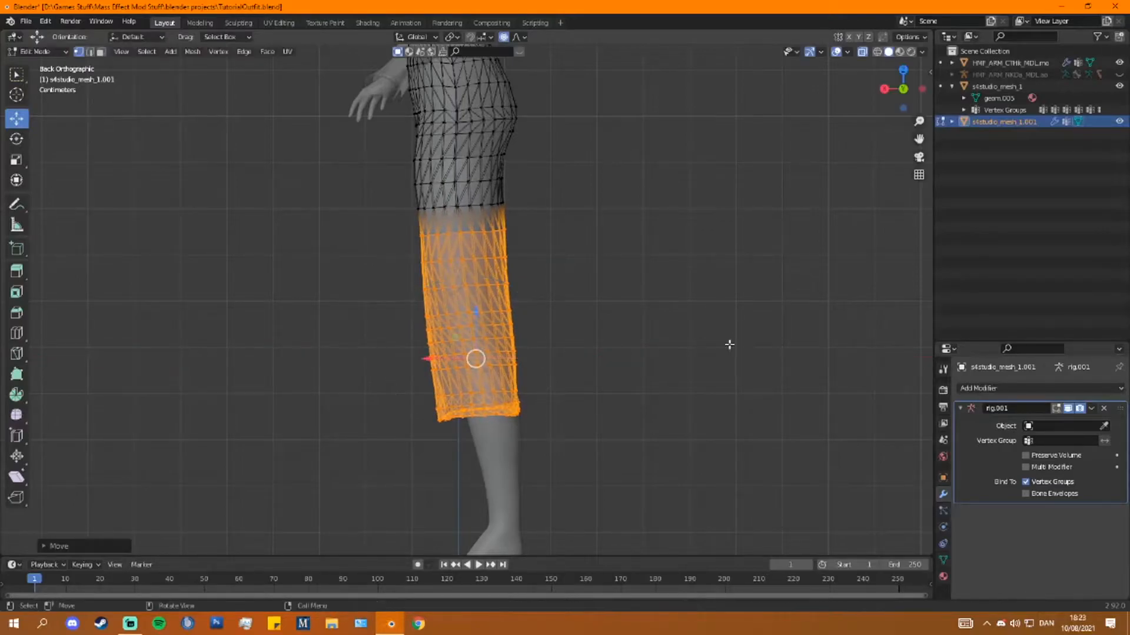
drag(474, 359, 475, 366)
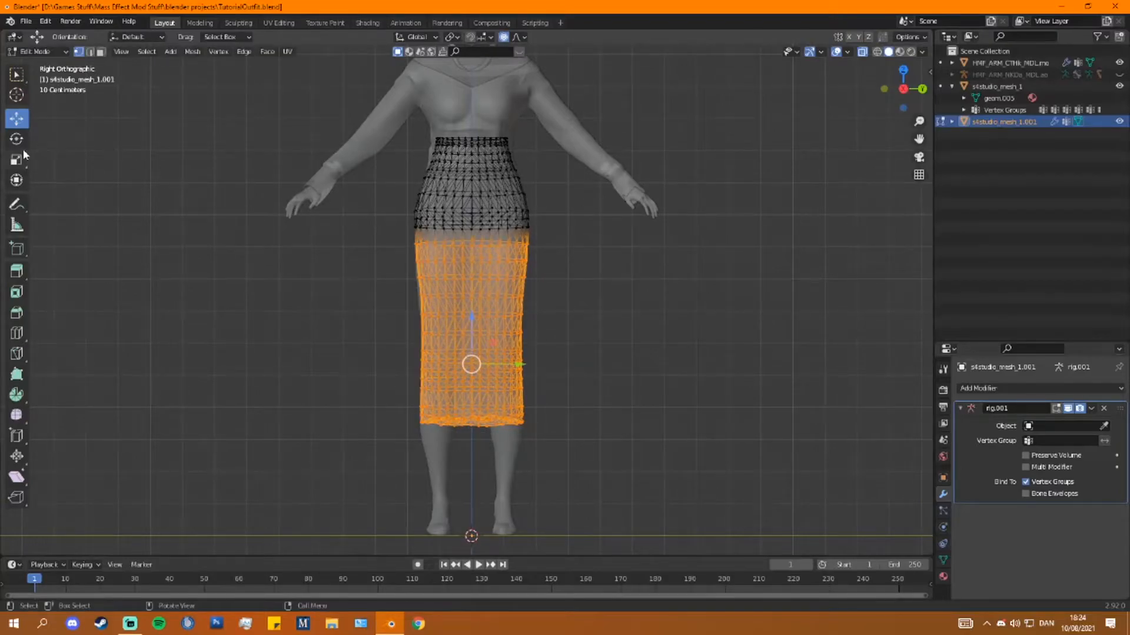
- Scale a band of skirt vertices near the knees inward and leave Edit Mode
key(s)
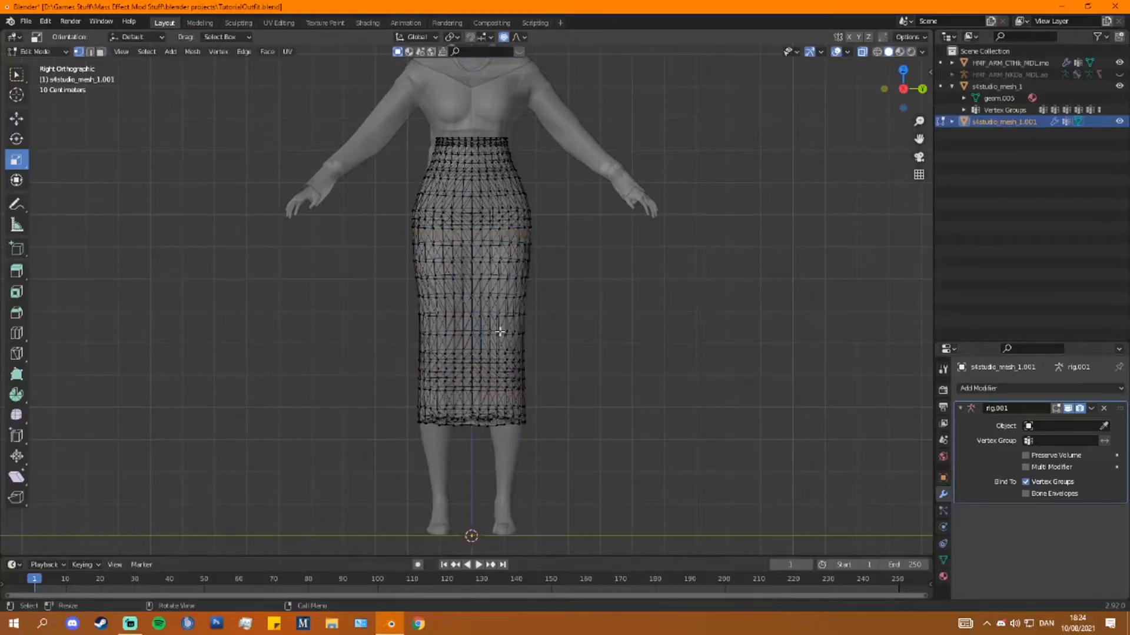
click(472, 332)
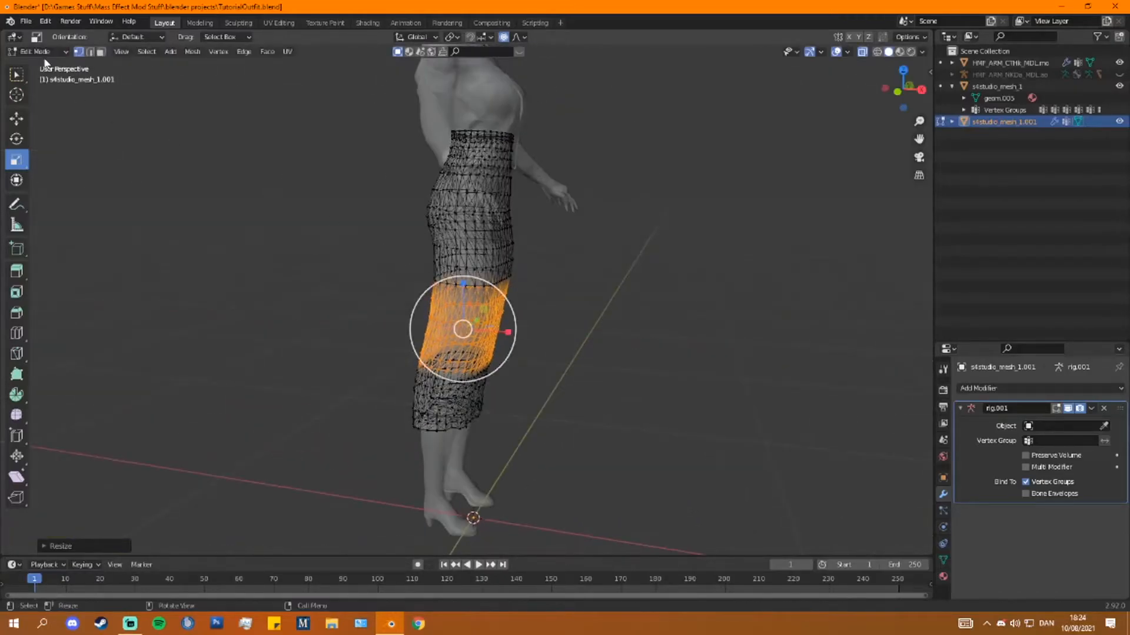
key(Tab)
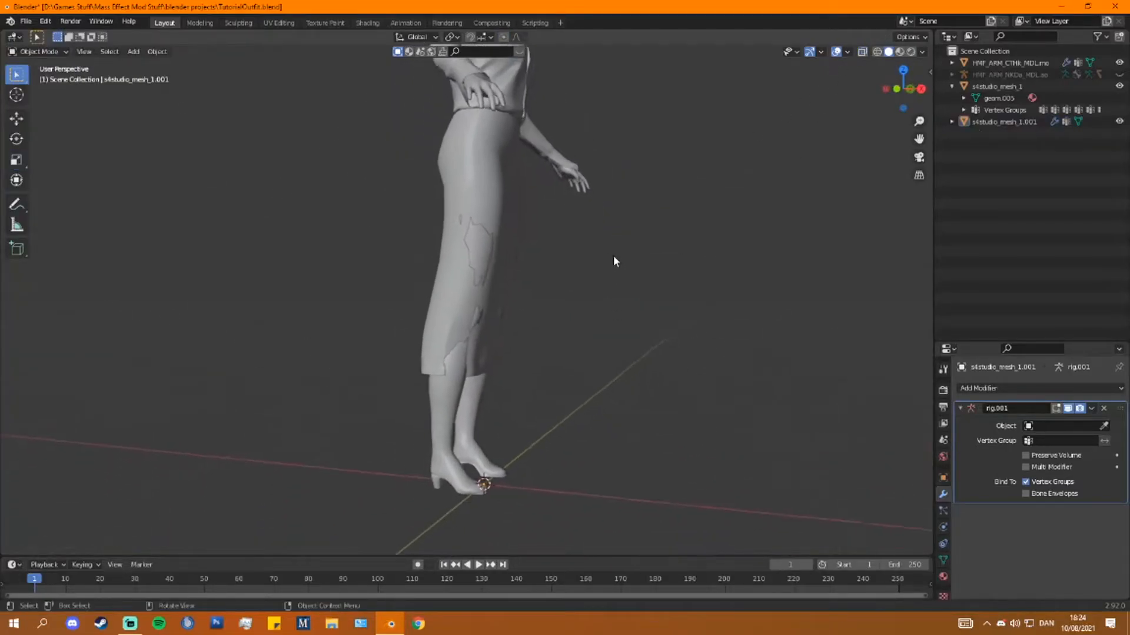
- Circle-select the skirt's hem and hip vertices and pull them outward over the body
click(40, 50)
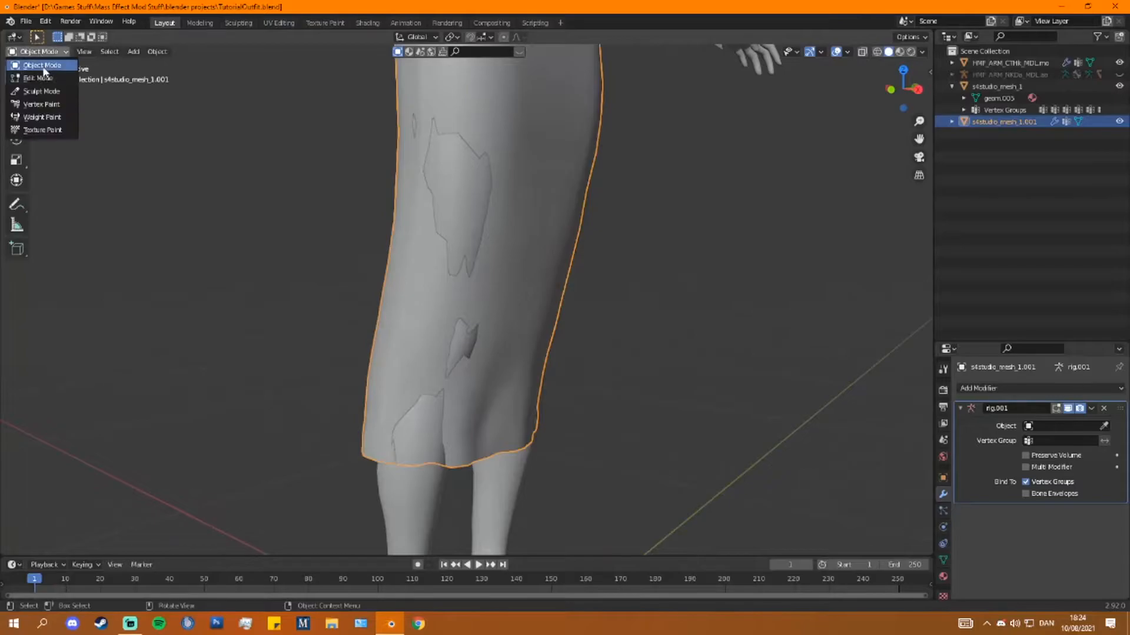
click(37, 77)
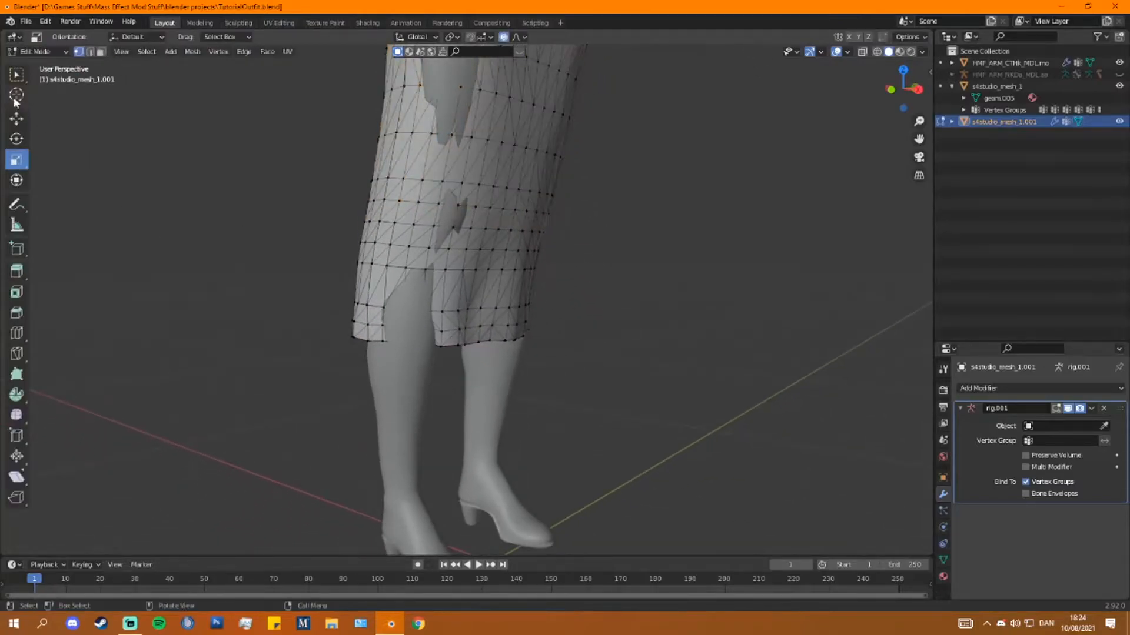
click(15, 74)
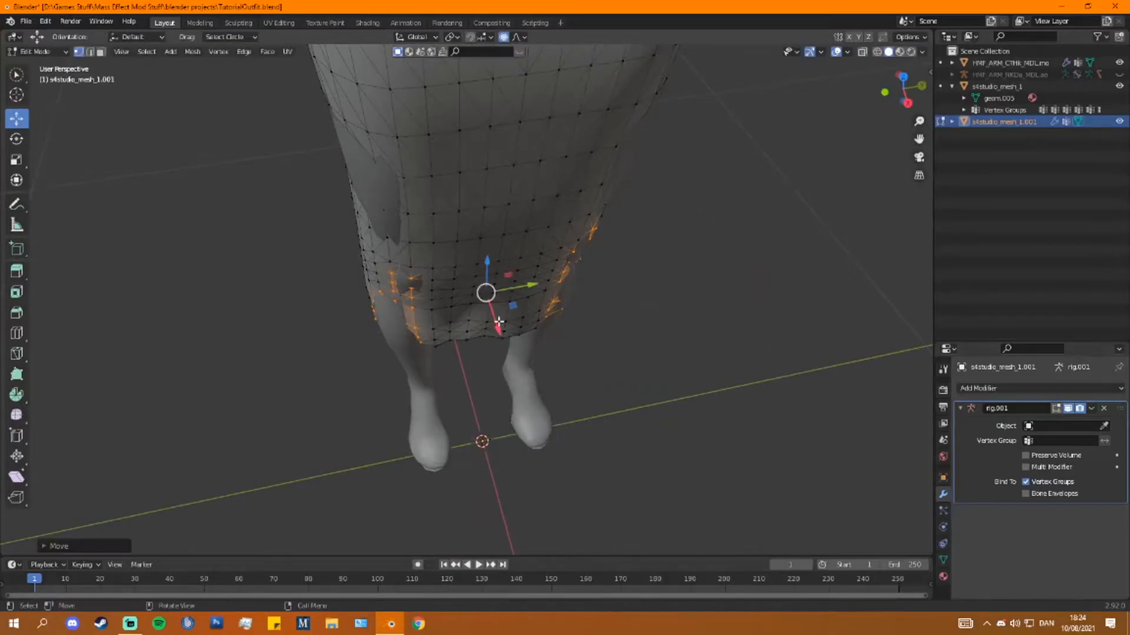
drag(489, 302, 576, 381)
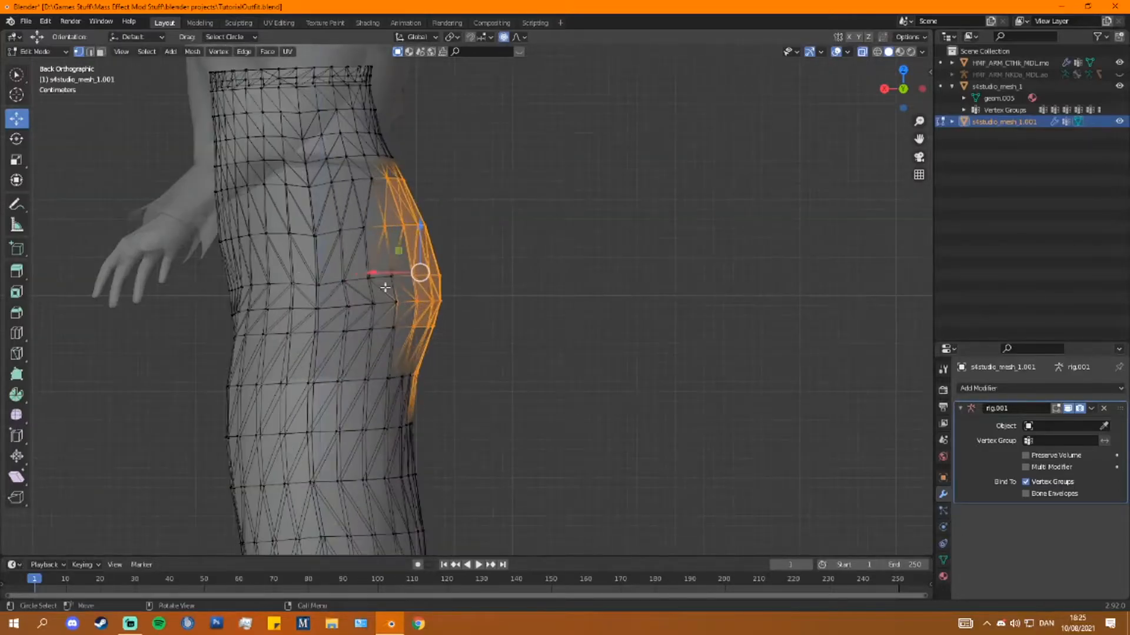
drag(421, 271, 393, 274)
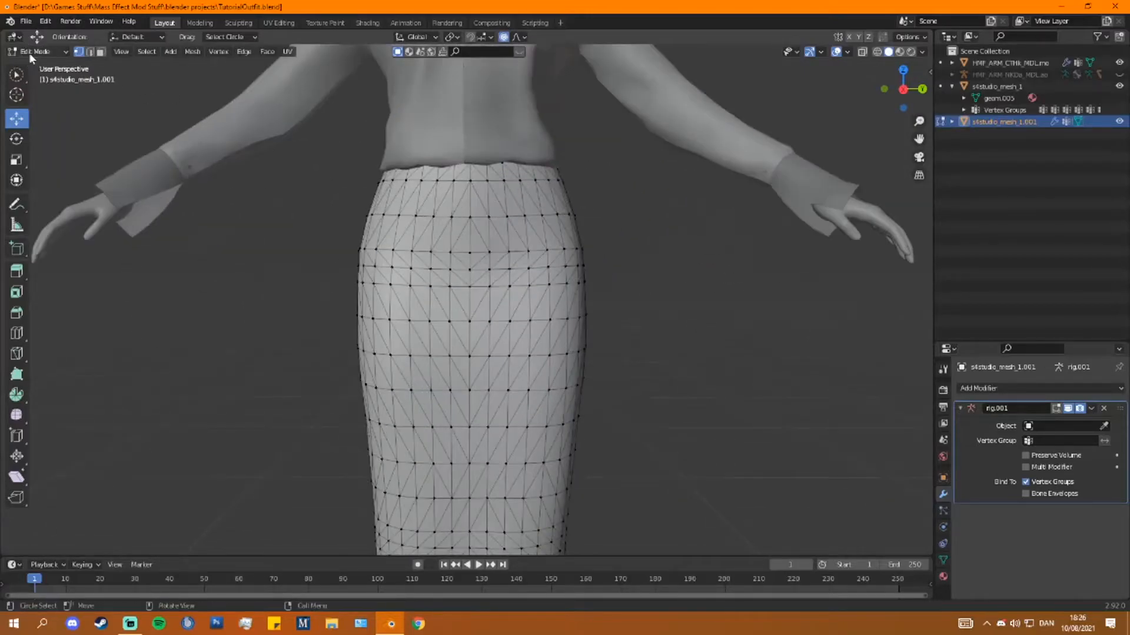
- Edit the blouse's sleeve vertices, toggling out of Edit Mode to check the fit
click(37, 50)
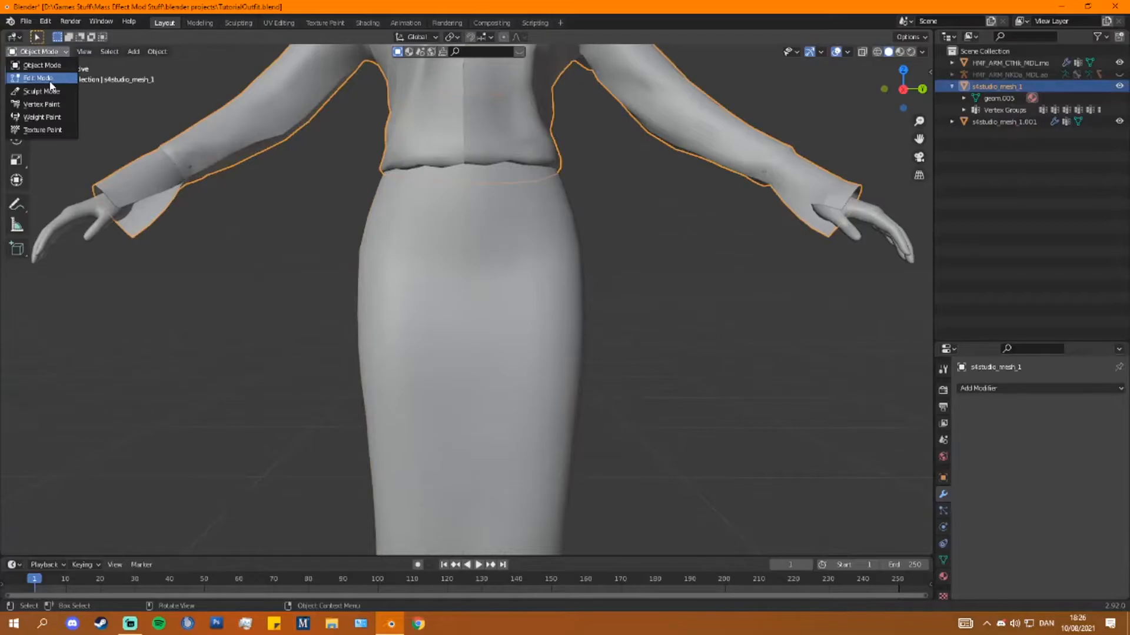
click(37, 77)
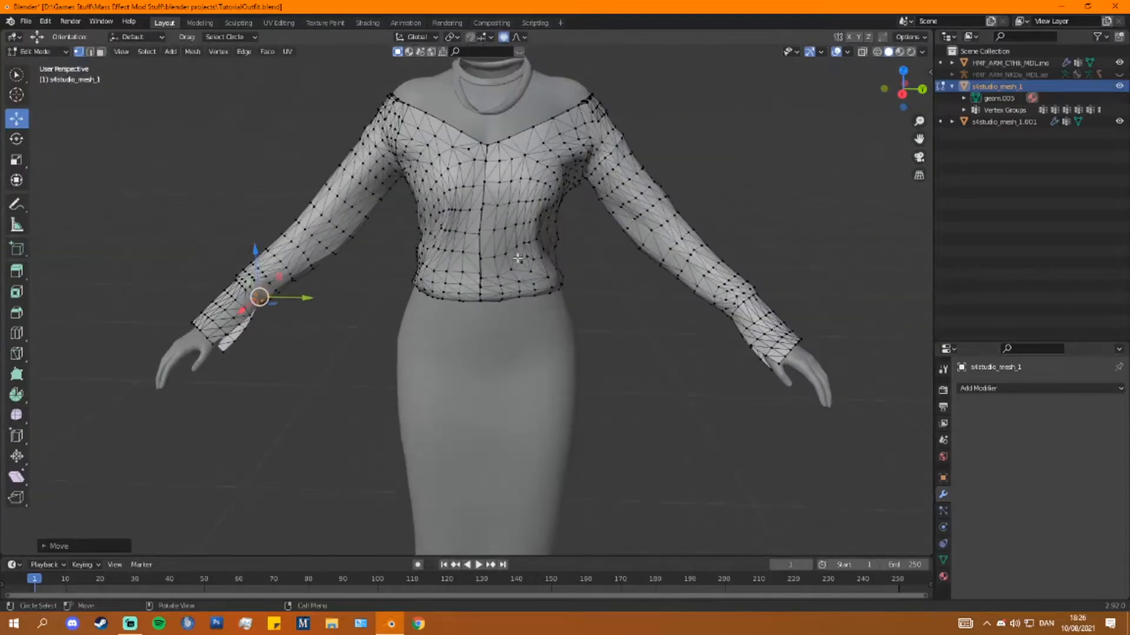
key(Tab)
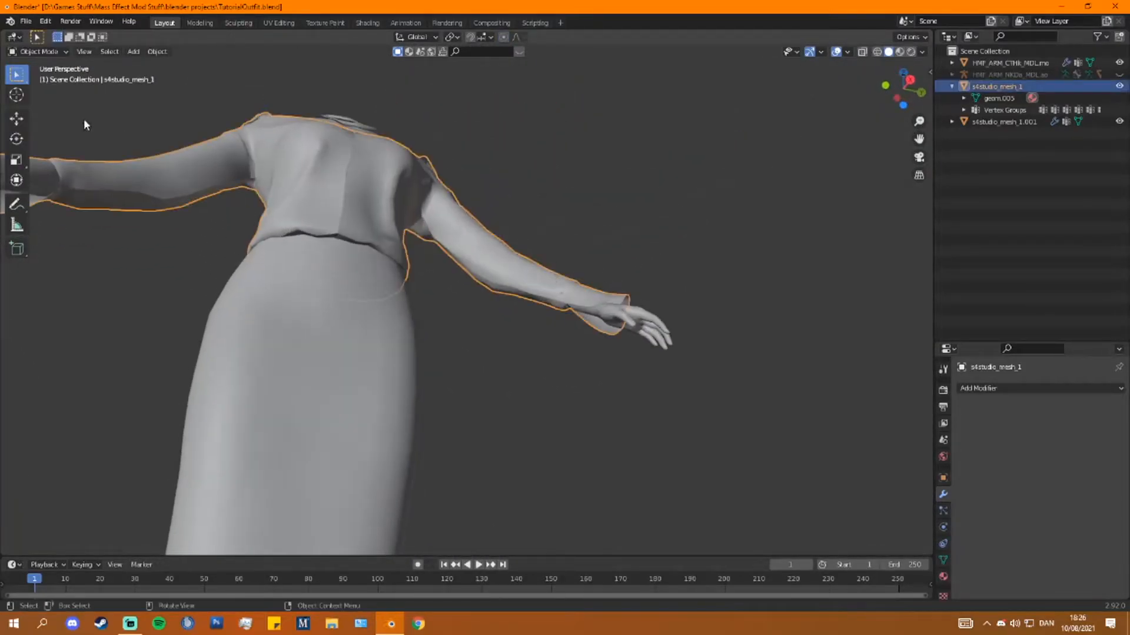
key(Tab)
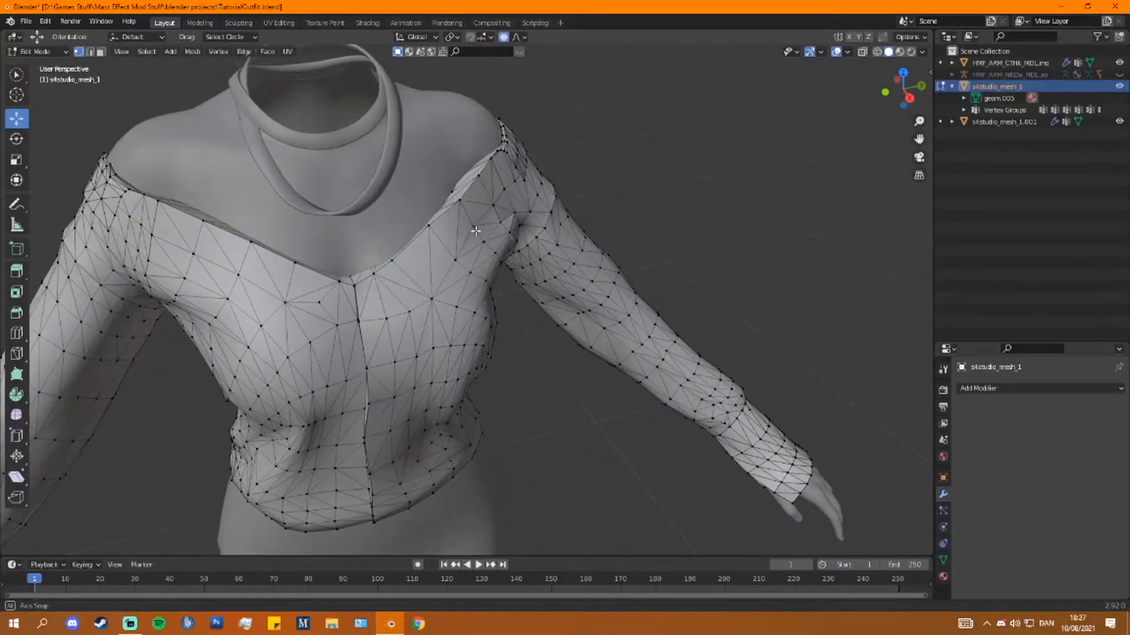
key(Tab)
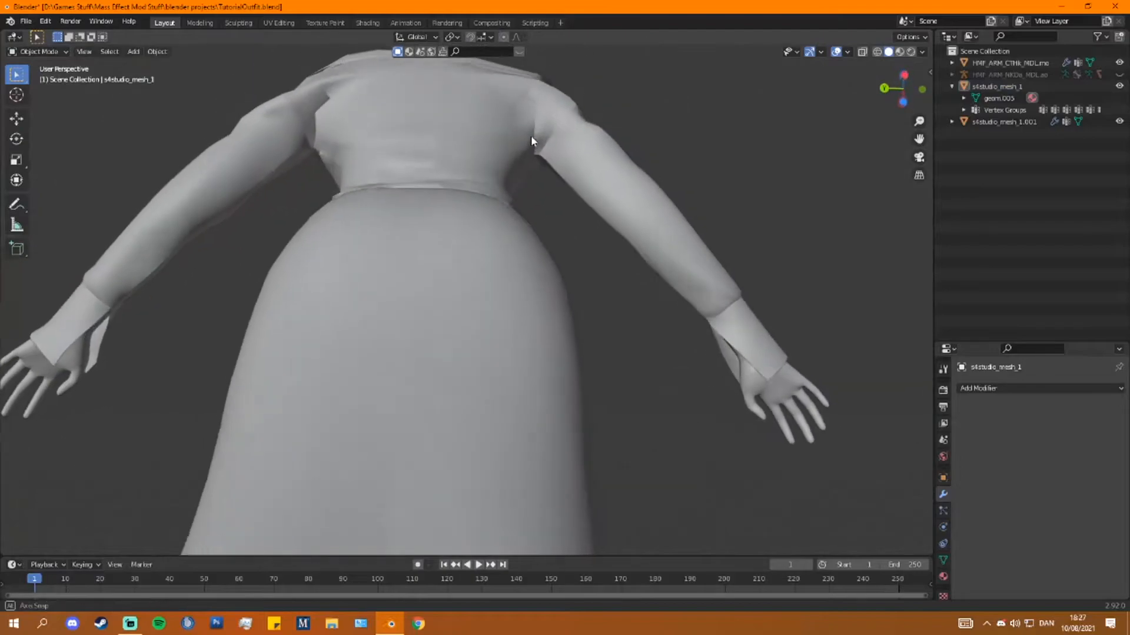
- Orbit to the blouse's back, select the shoulder edge vertices and move them outward with see-through display
drag(532, 141, 607, 200)
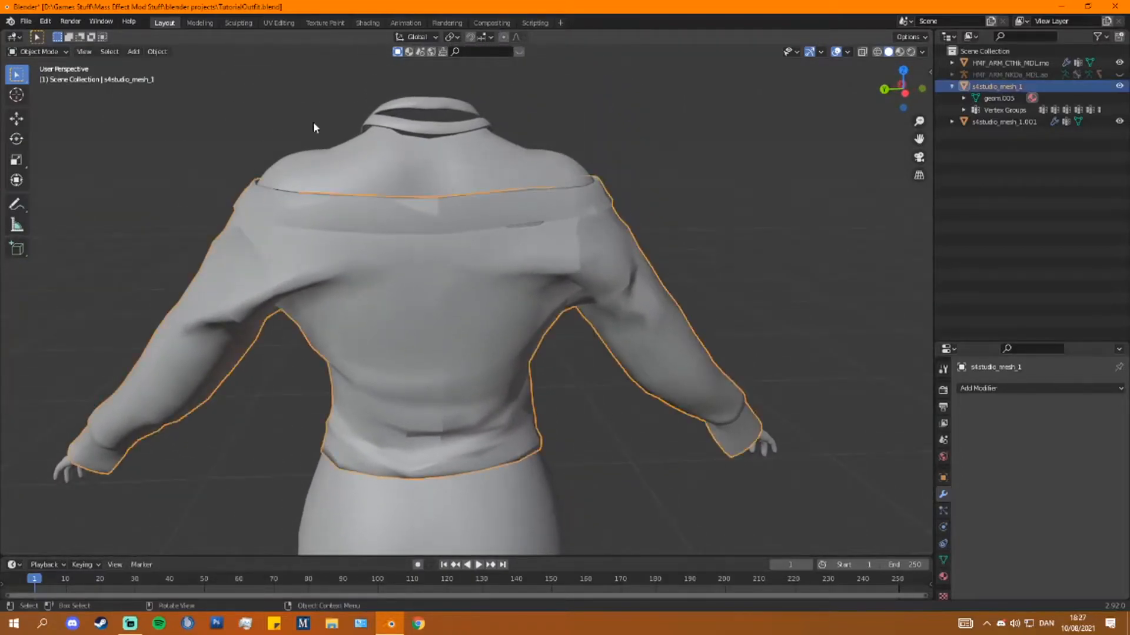
key(Tab)
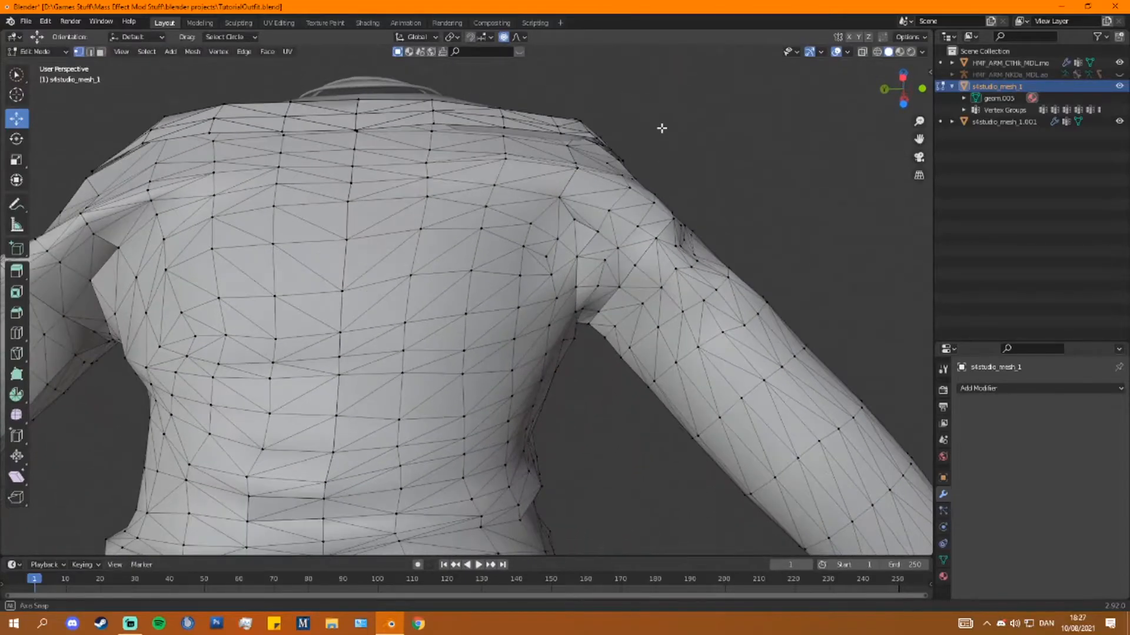
drag(648, 129, 490, 359)
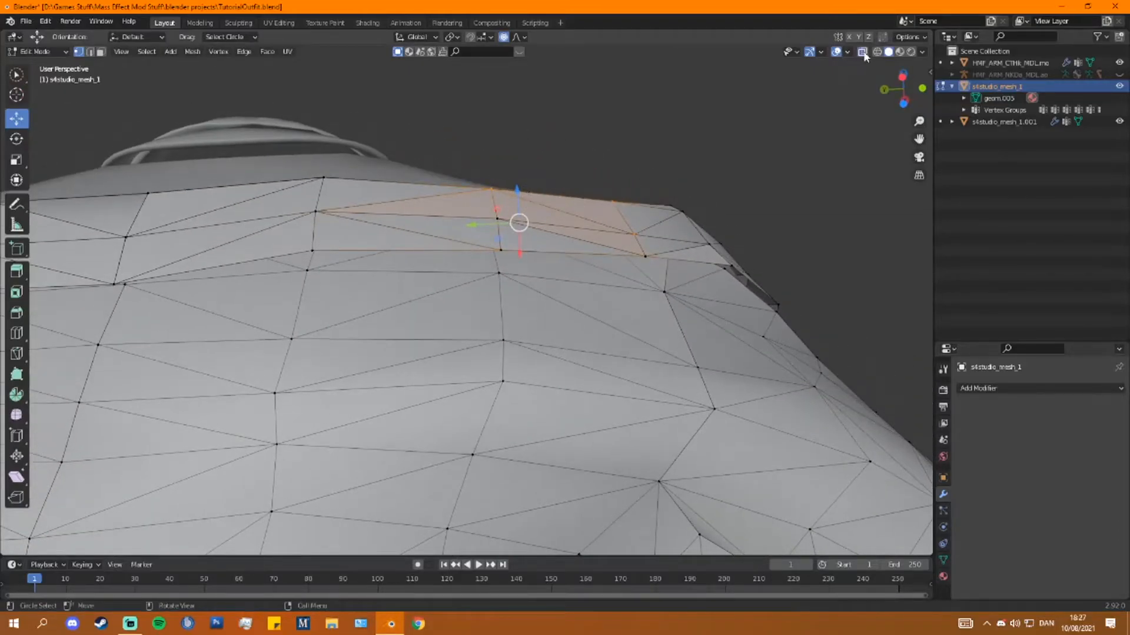
click(861, 50)
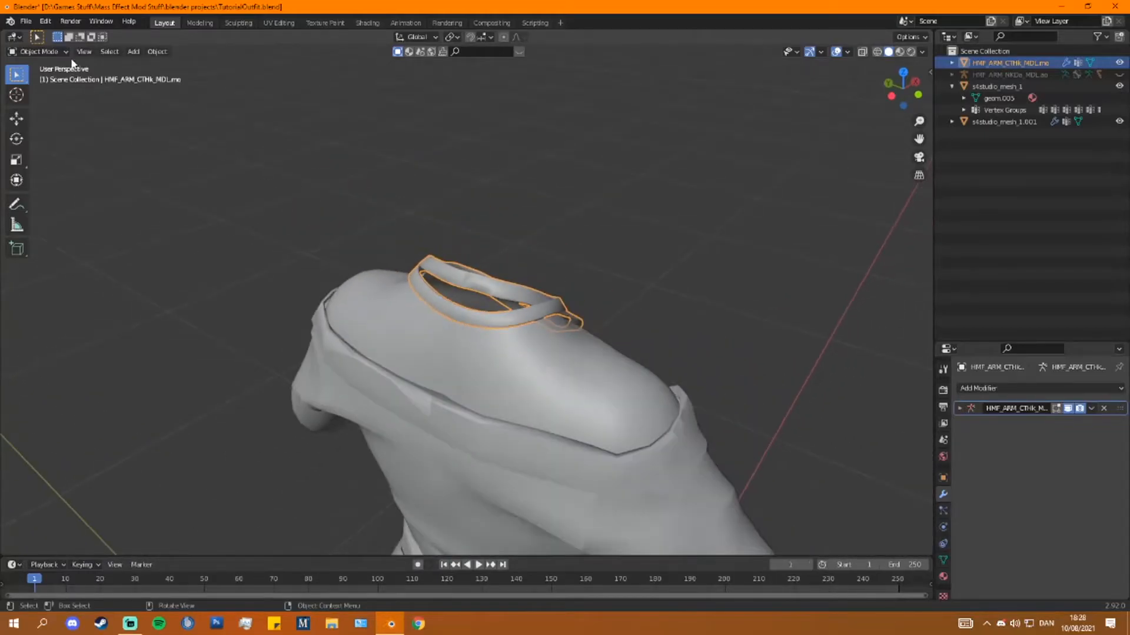
- Move the neck ring's stray collar vertex back into line and return to Object Mode
key(Tab)
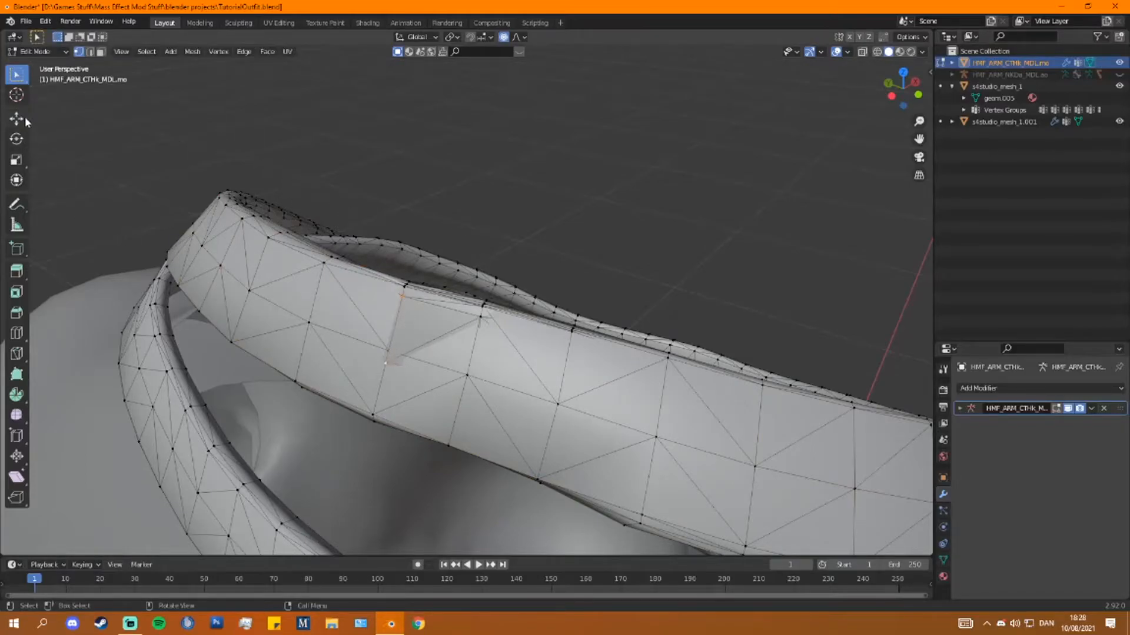
click(16, 119)
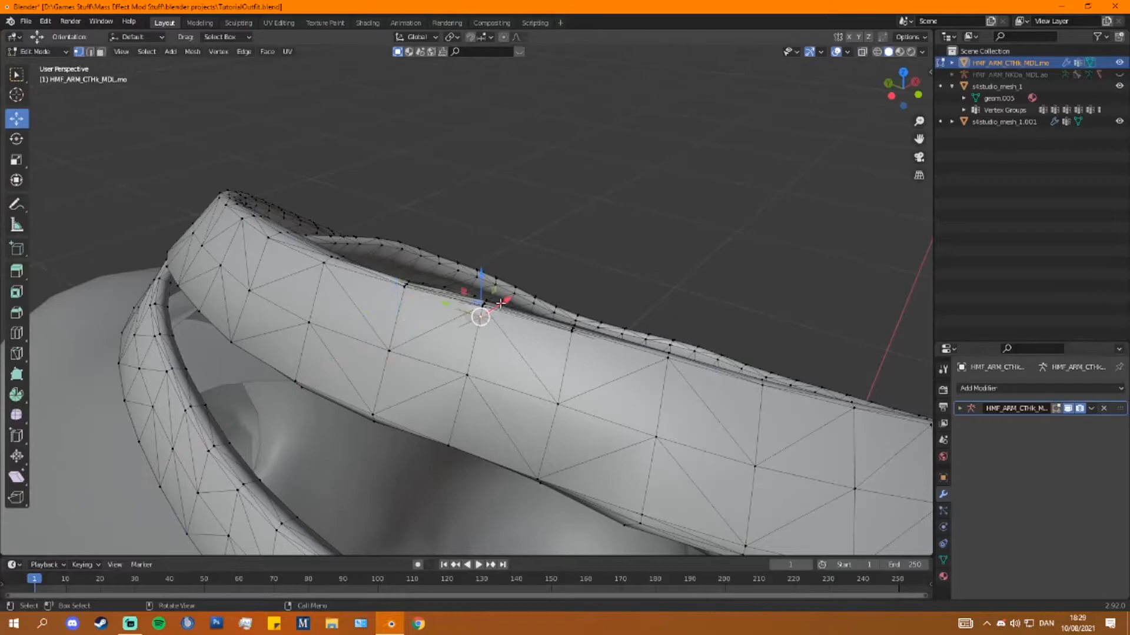
drag(481, 316, 351, 239)
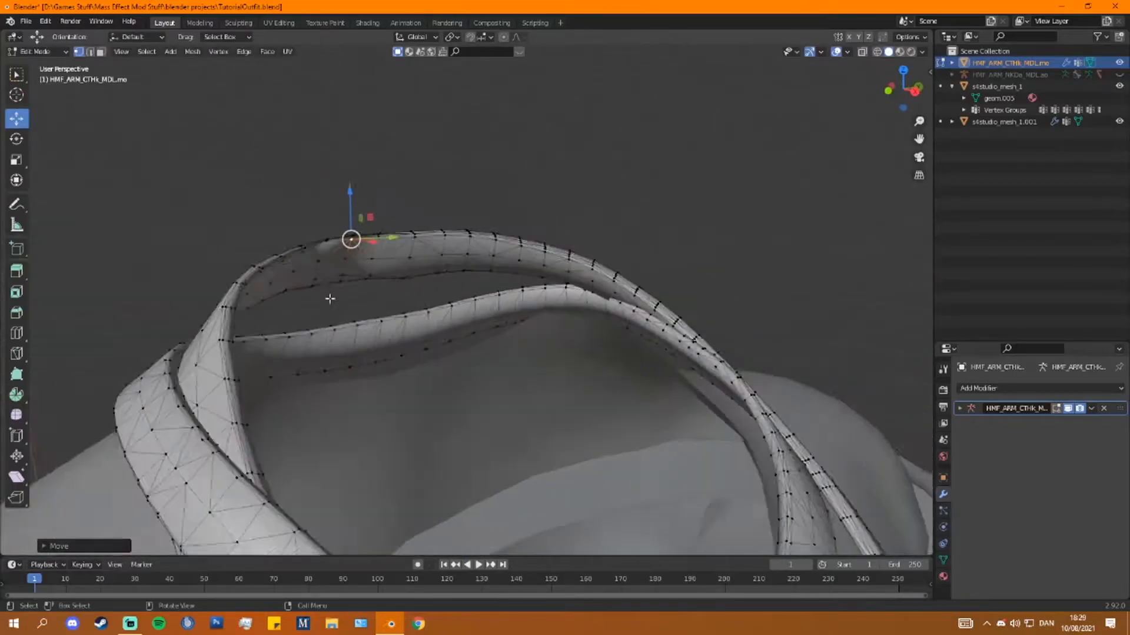
click(35, 50)
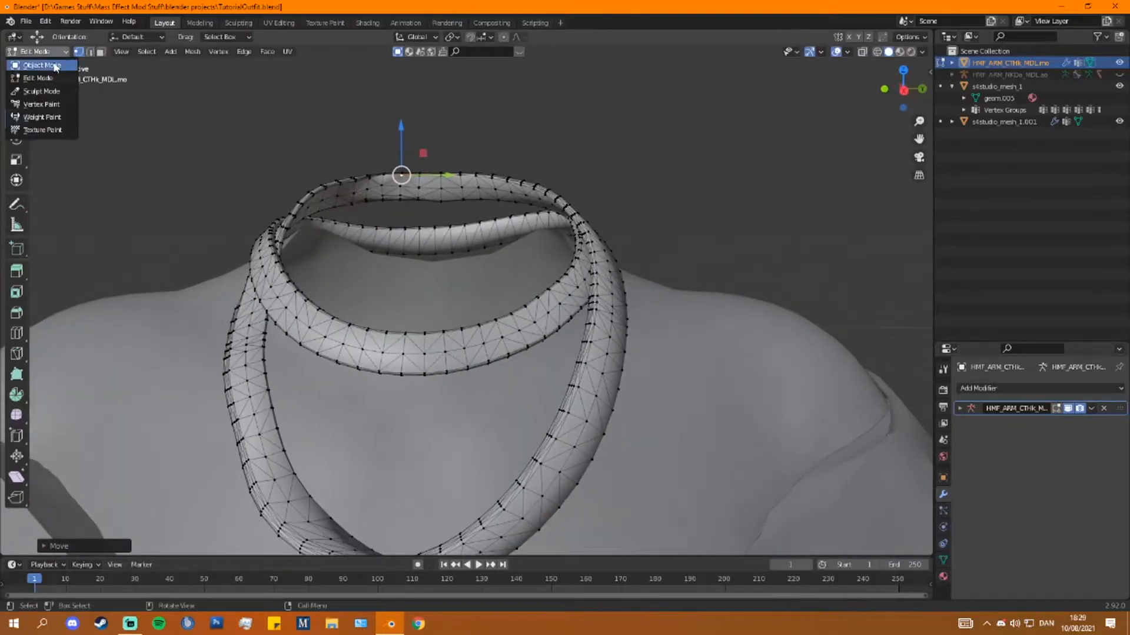
click(38, 65)
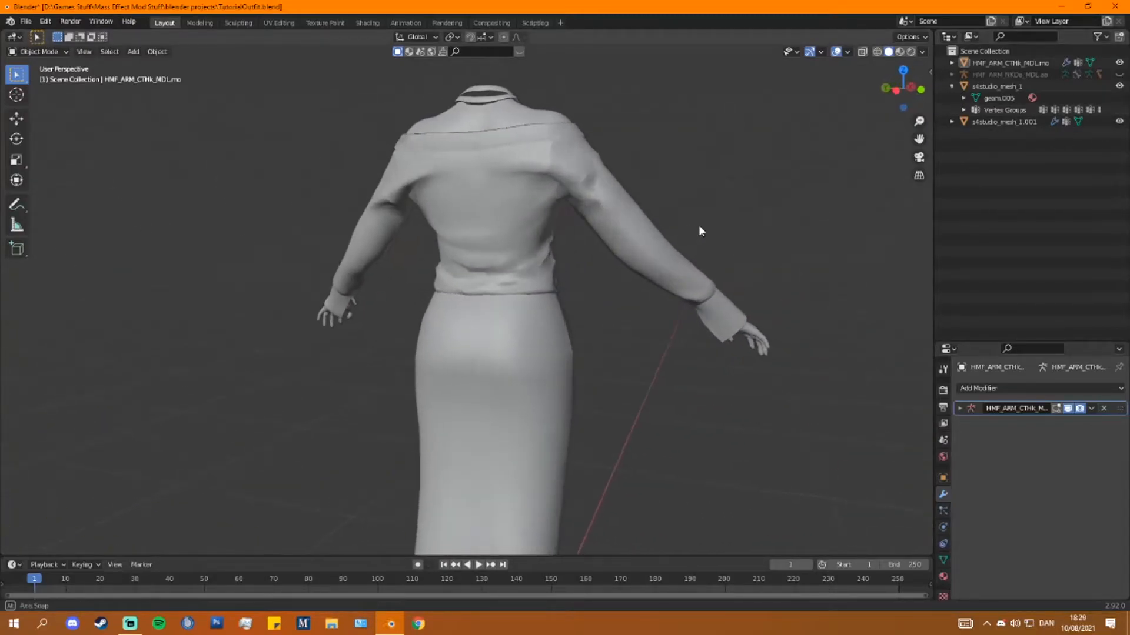
- Save the blend file, make the second UV map active and switch to the UV Editing workspace
click(25, 20)
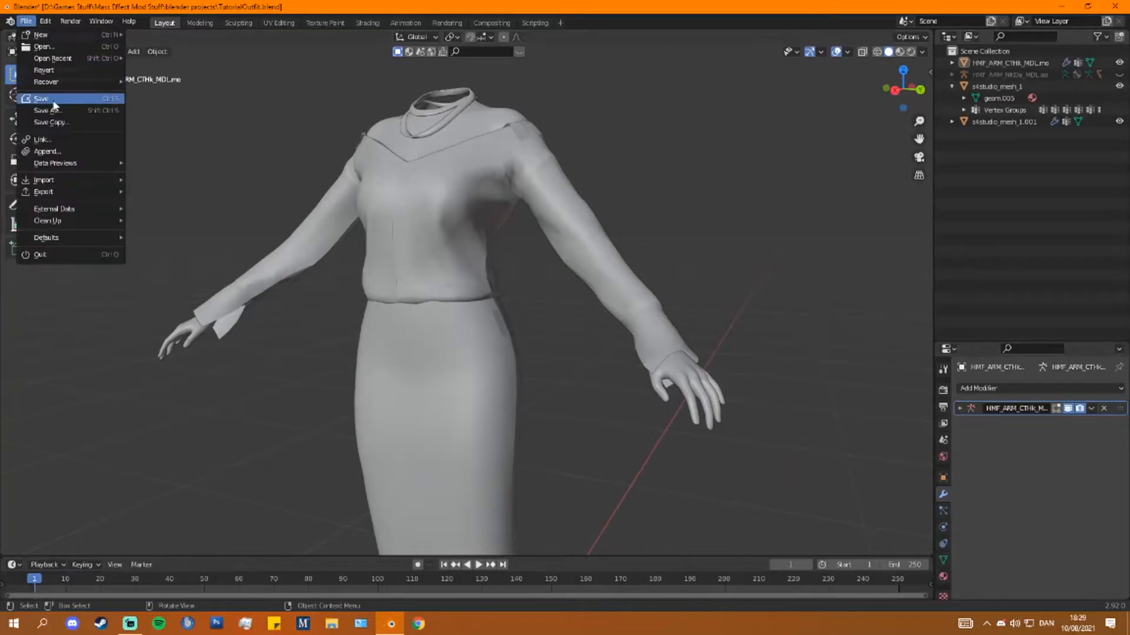
click(42, 99)
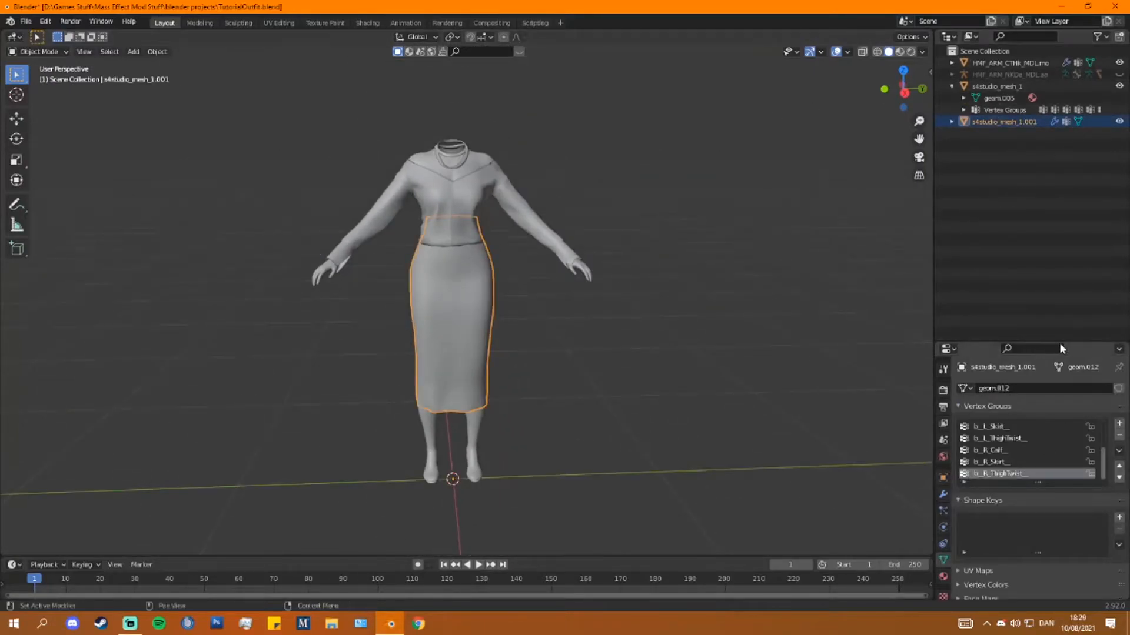
scroll(down, 3)
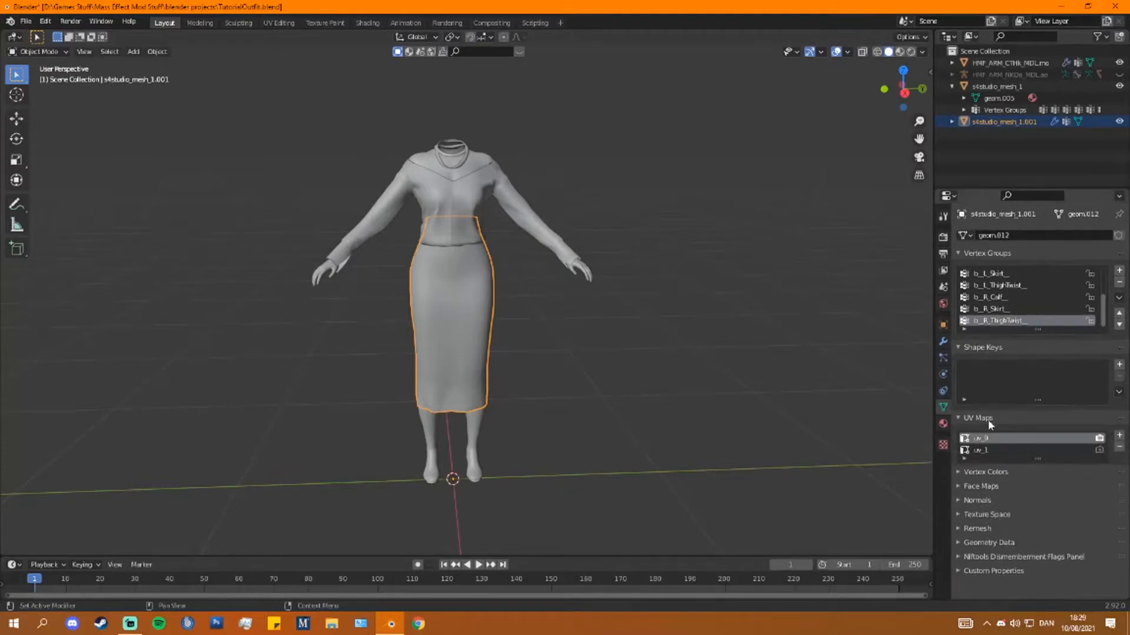
click(1008, 450)
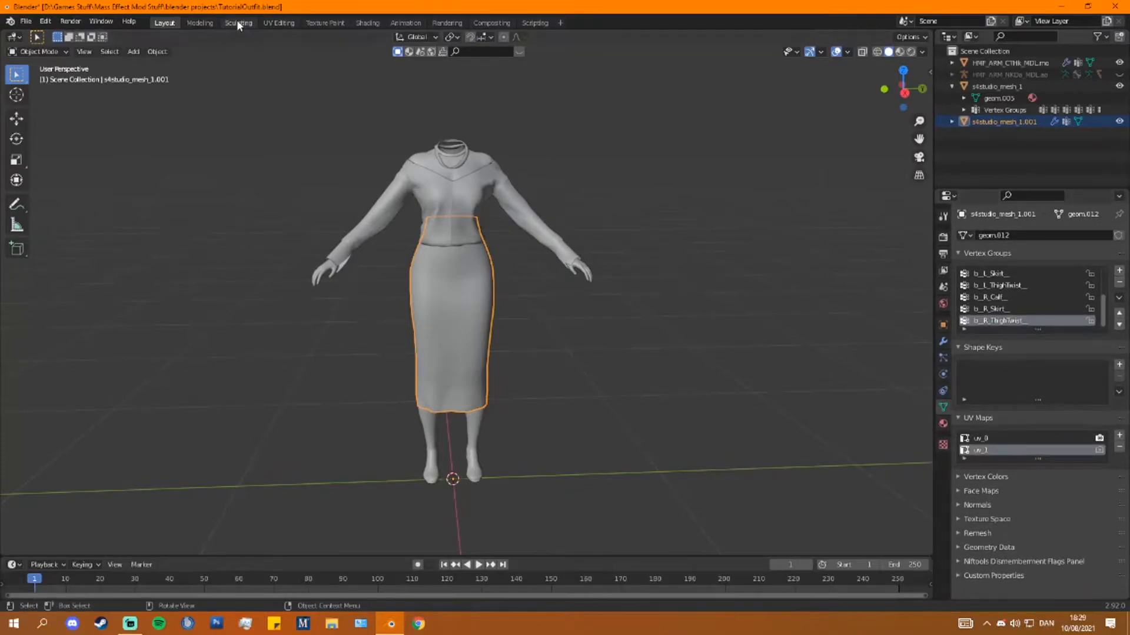
click(278, 22)
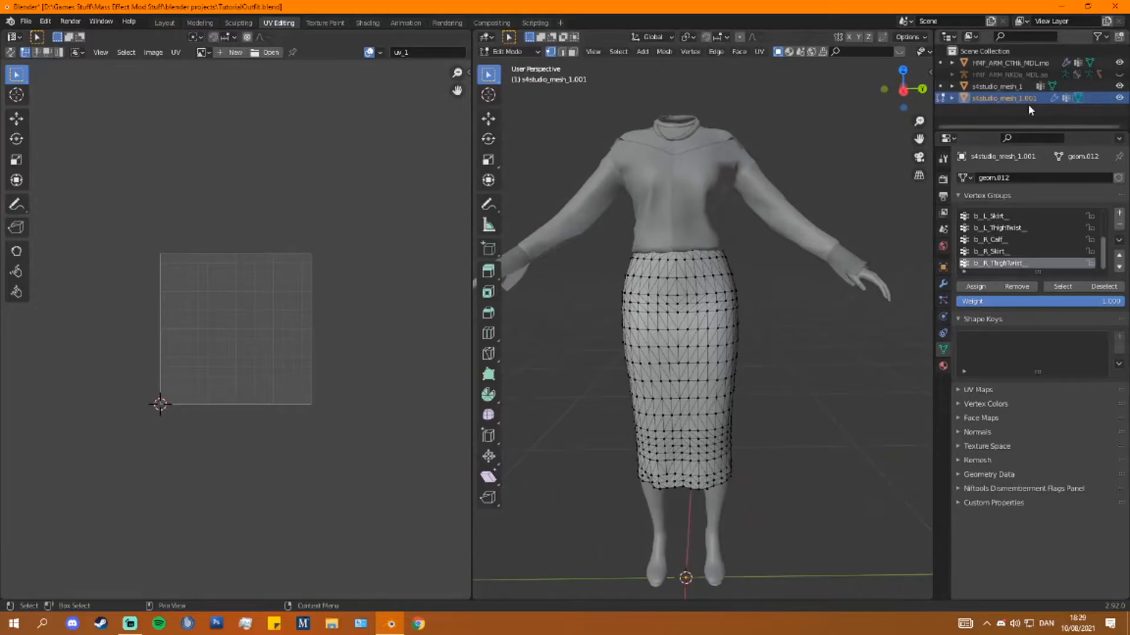
- Compare the uv_0 and uv_1 layouts and remove the extra UV map
click(1060, 287)
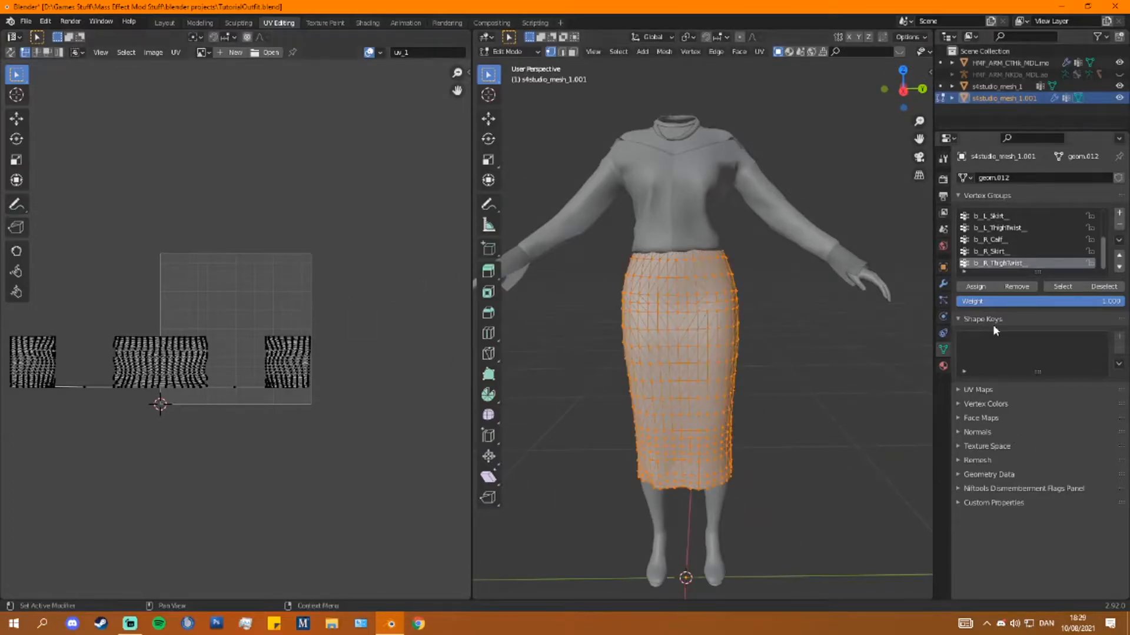
click(978, 389)
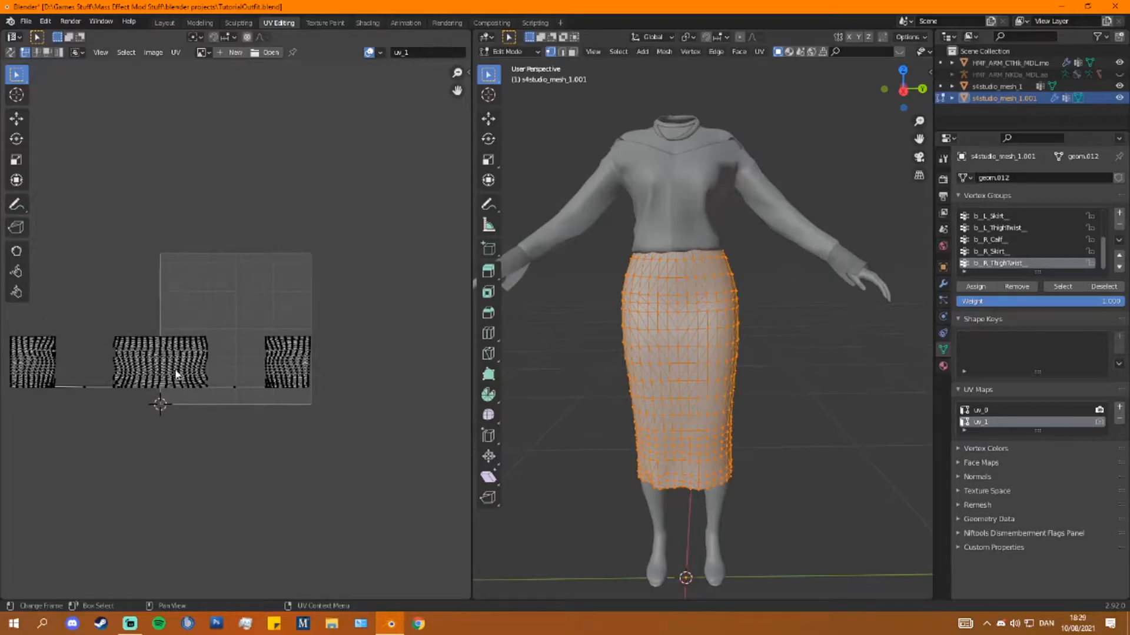
click(981, 410)
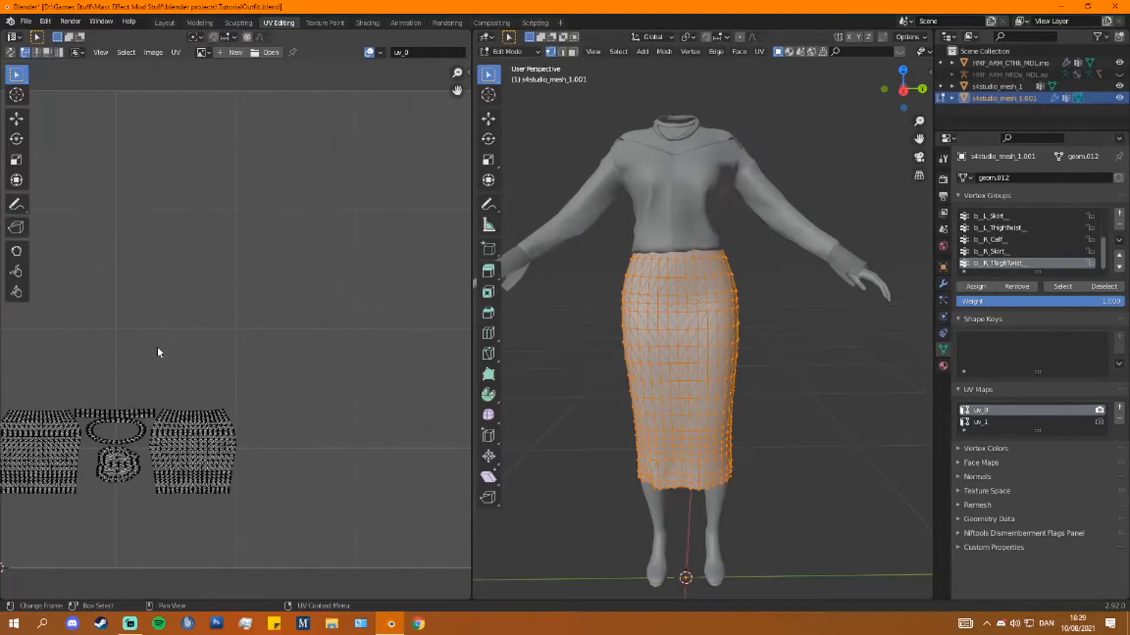
click(981, 423)
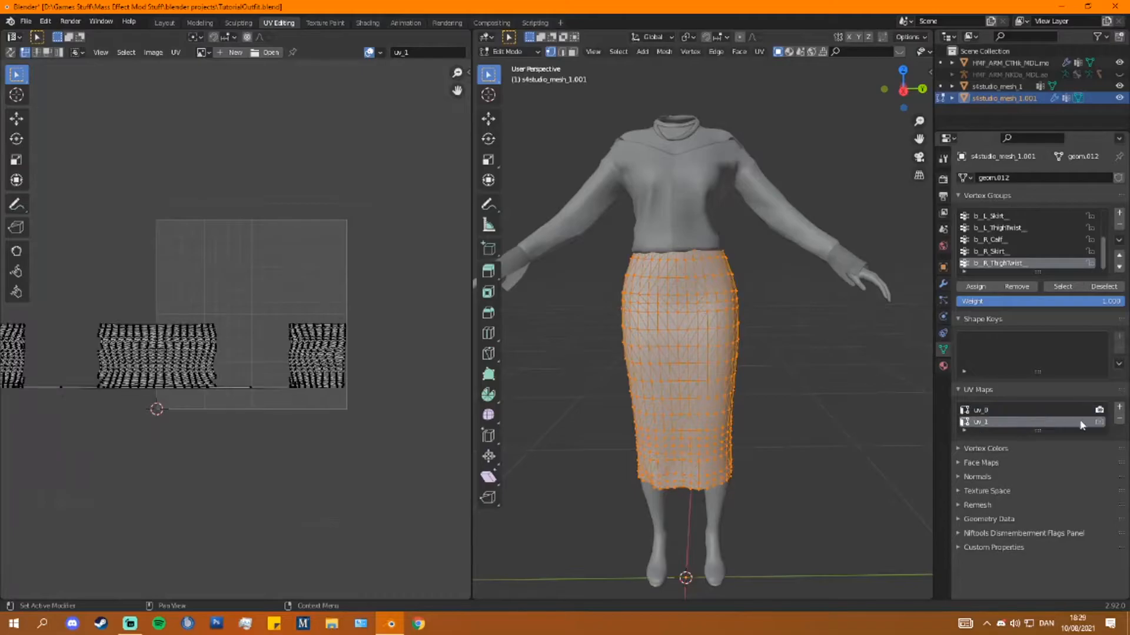
click(981, 410)
text(UV_SINGLE)
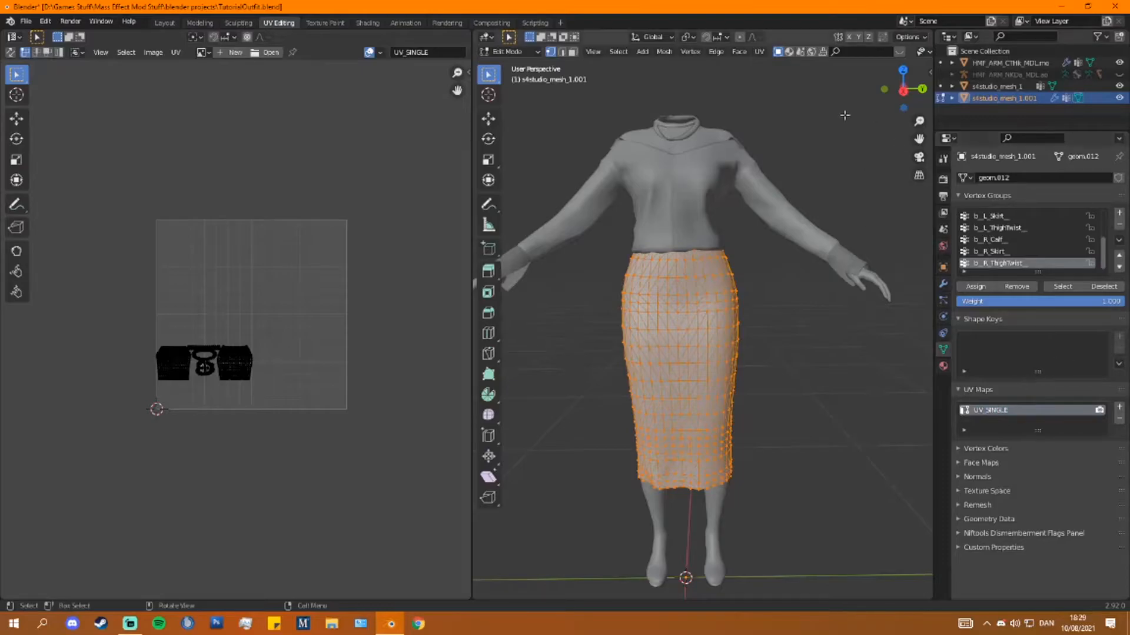
- Rename the remaining UV map to match the skirt's UV_SINGLE, then return to the Modeling layout in Object Mode
click(508, 51)
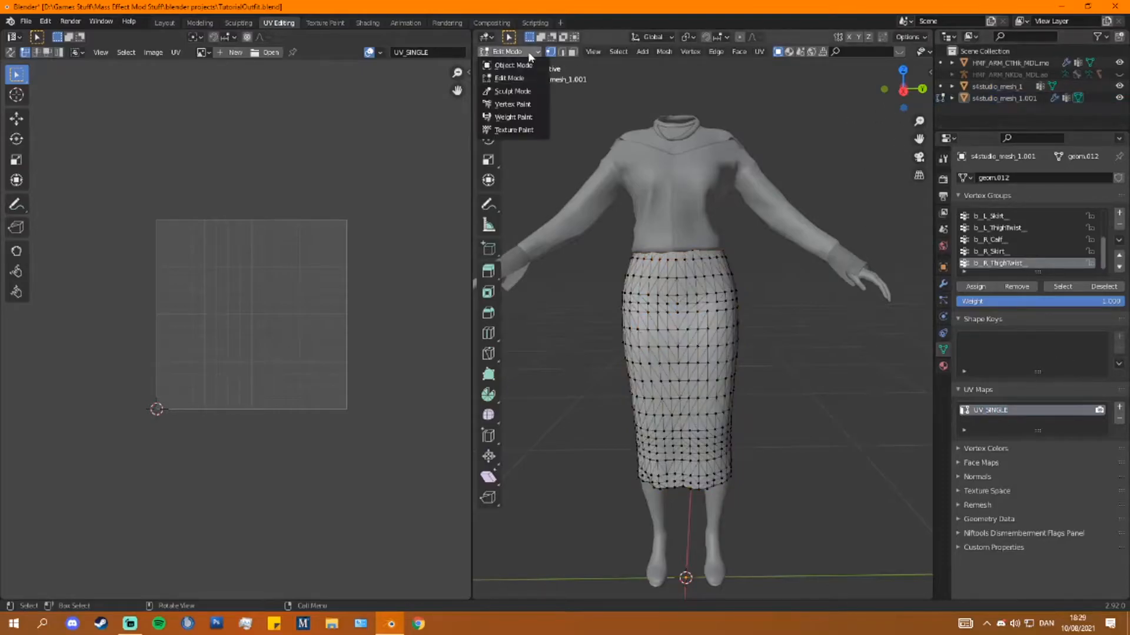
click(513, 64)
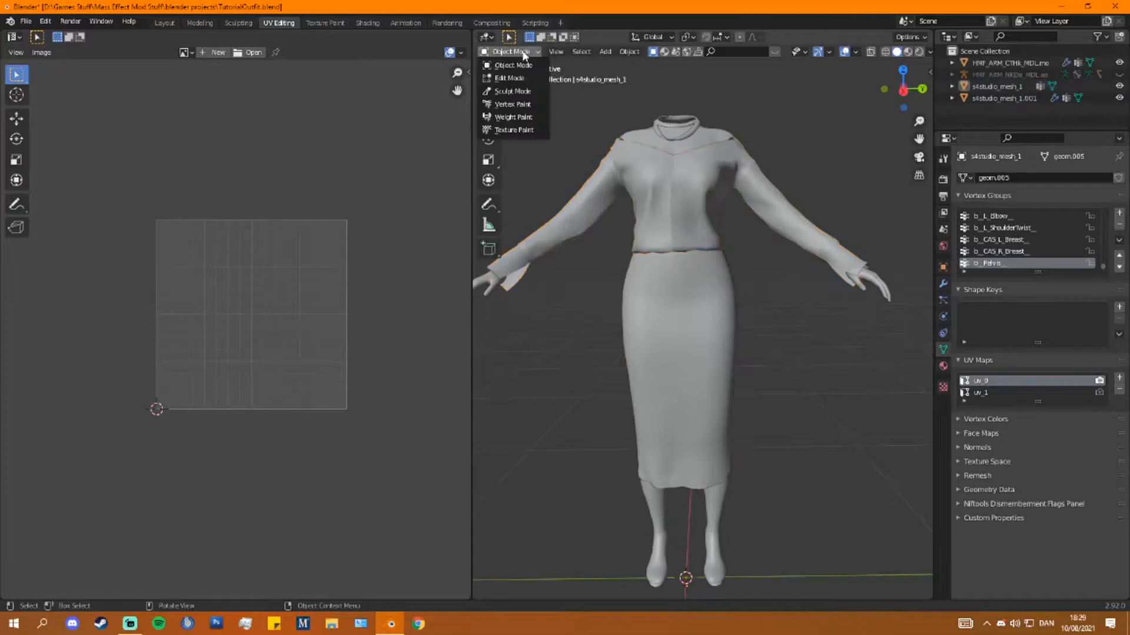
click(509, 77)
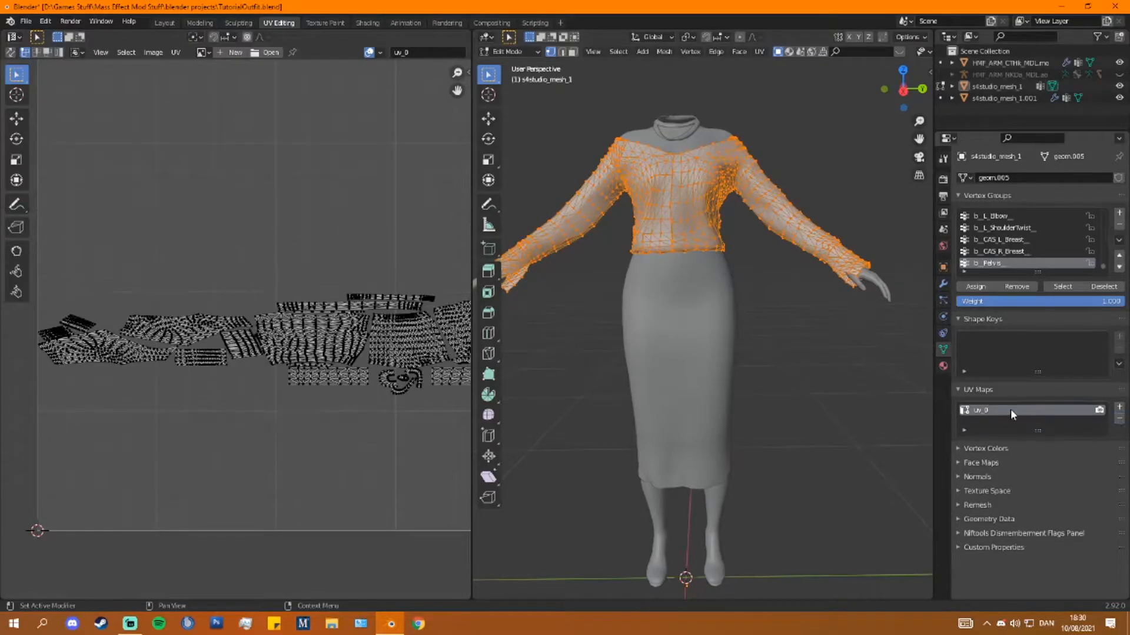
double_click(1008, 410)
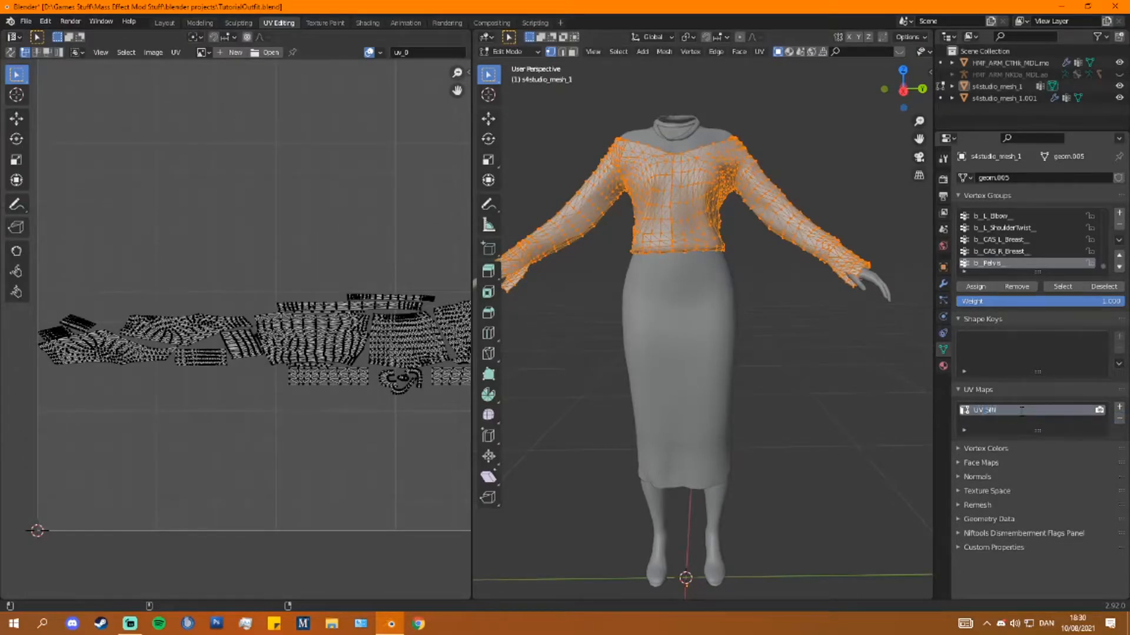
click(195, 23)
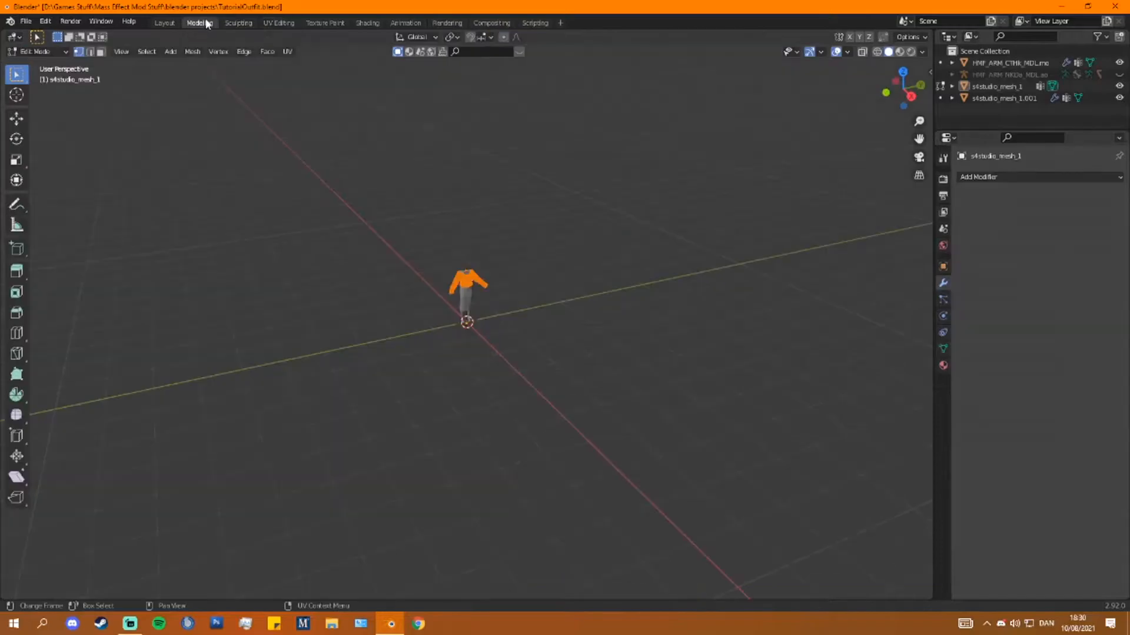
click(34, 50)
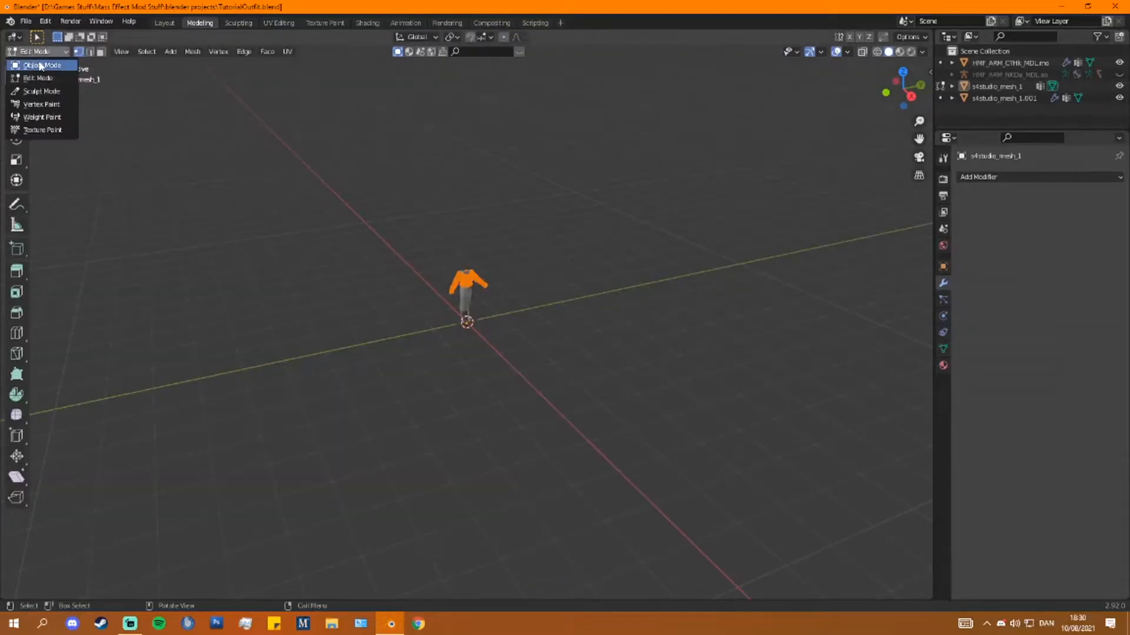
click(45, 66)
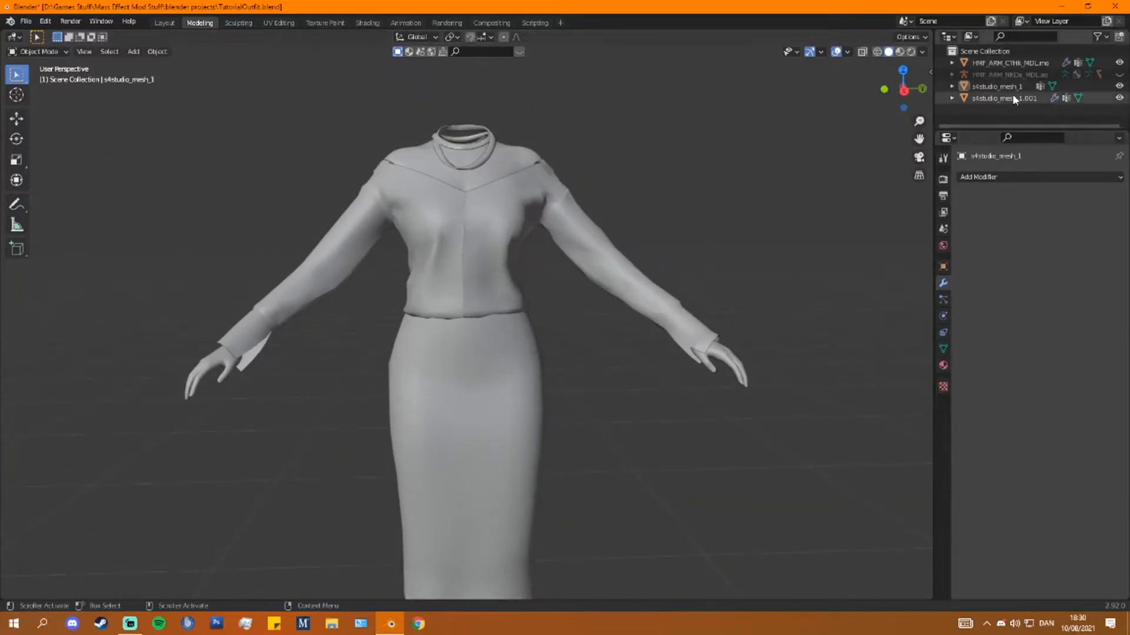
- Clear all vertex groups from the body and clothing meshes, delete CTHk, and join the dress into the NKDa mesh
click(952, 98)
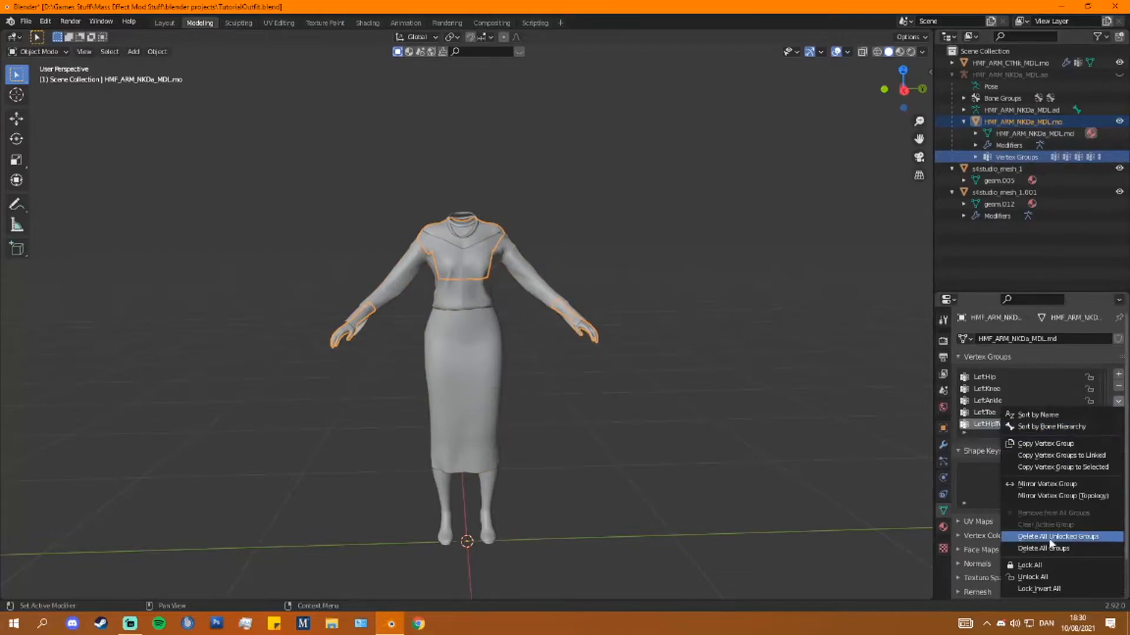
click(1044, 549)
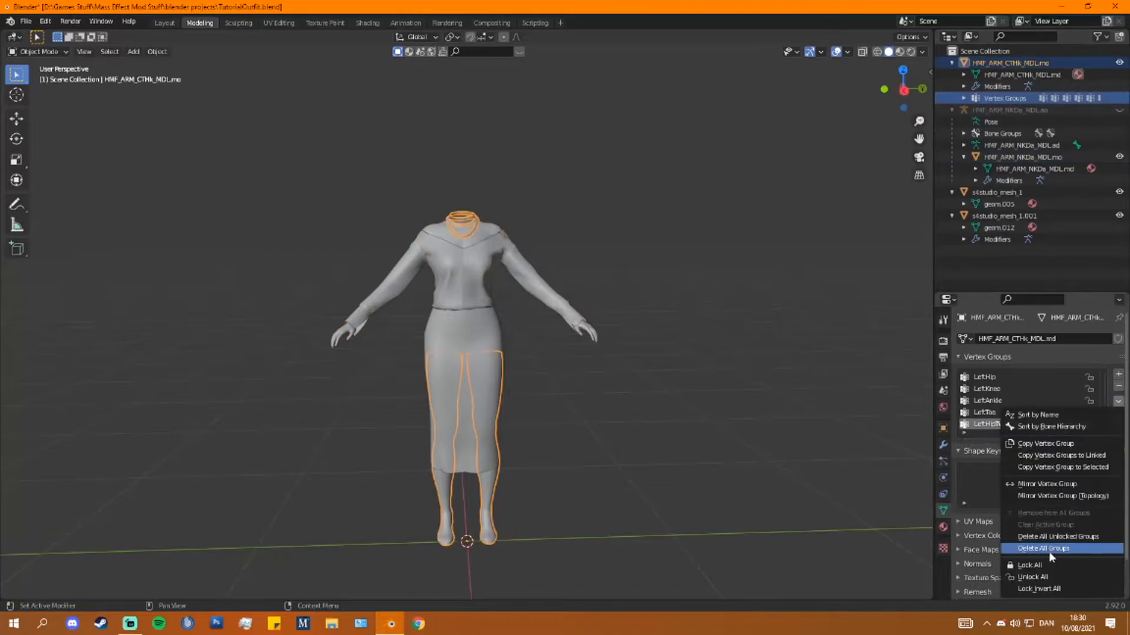
click(1042, 549)
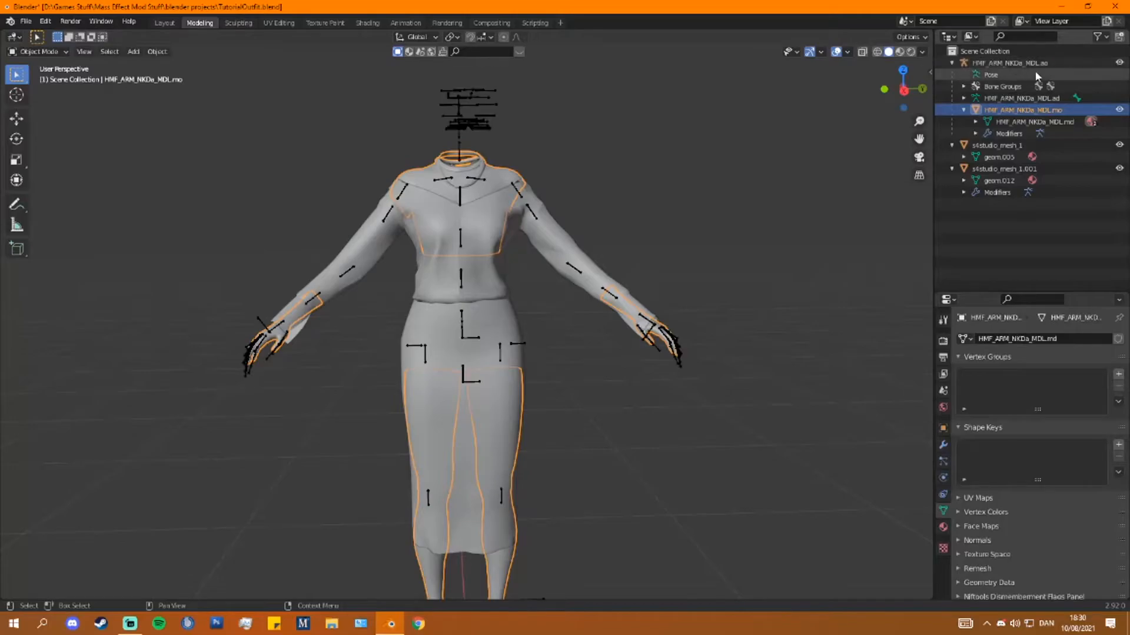
click(1009, 62)
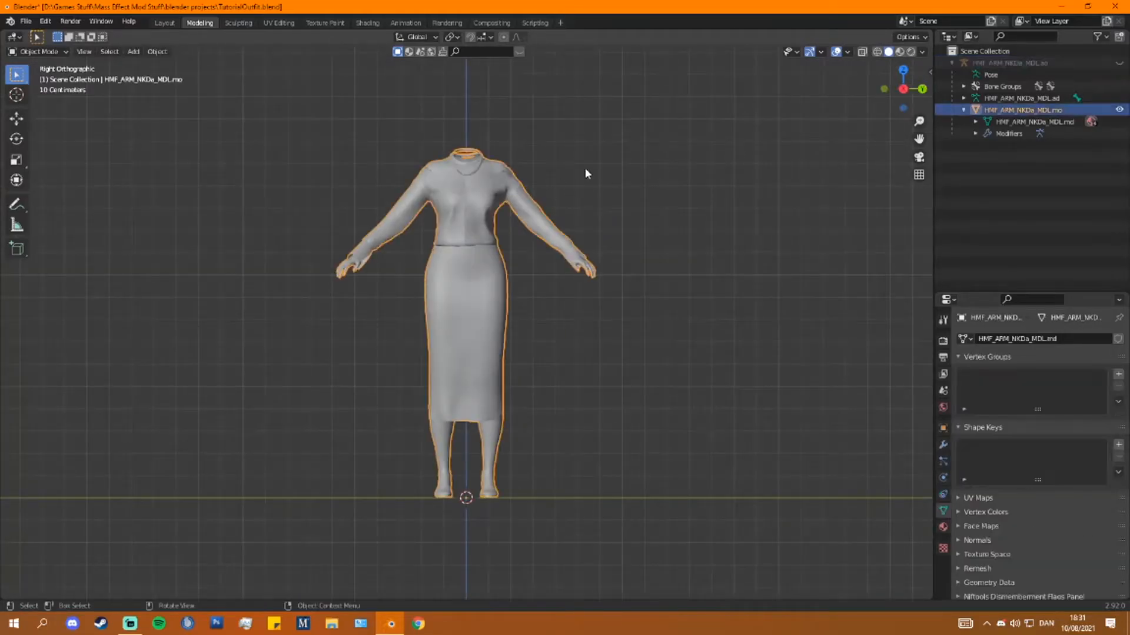
- Enter Edit Mode on the merged mesh and rename its first material slot to Body
click(987, 122)
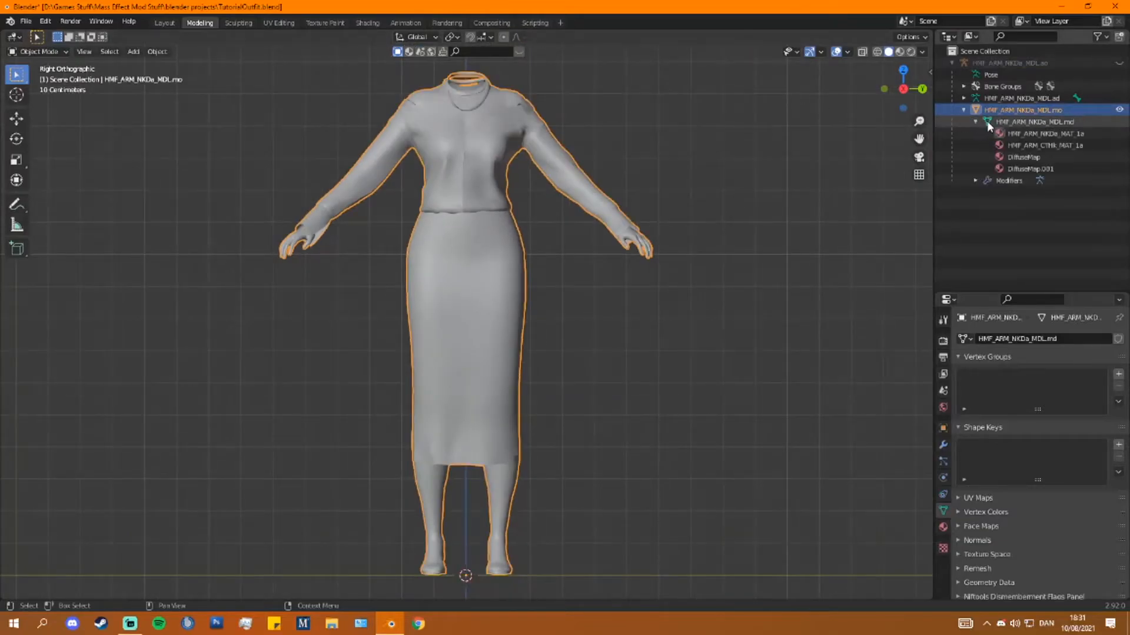
click(1034, 121)
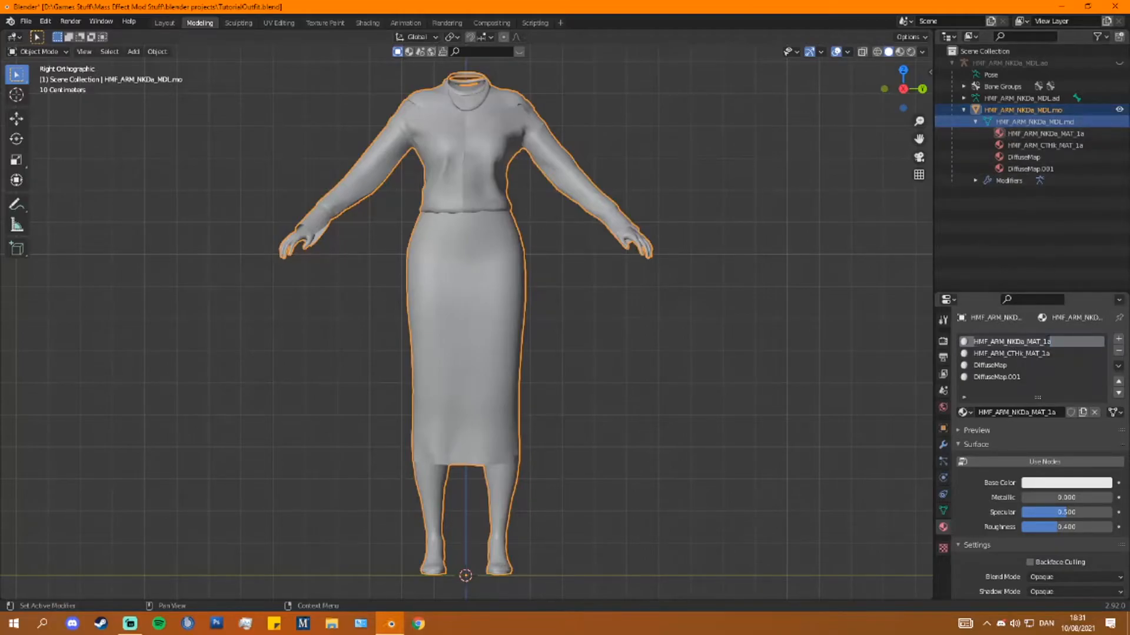
click(38, 50)
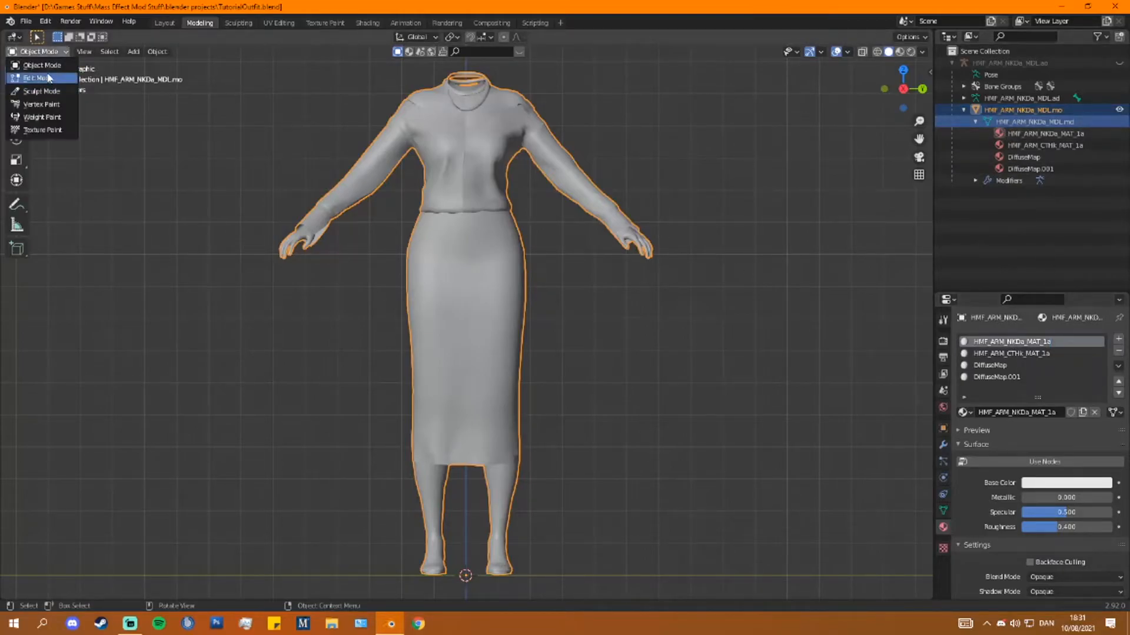
click(40, 77)
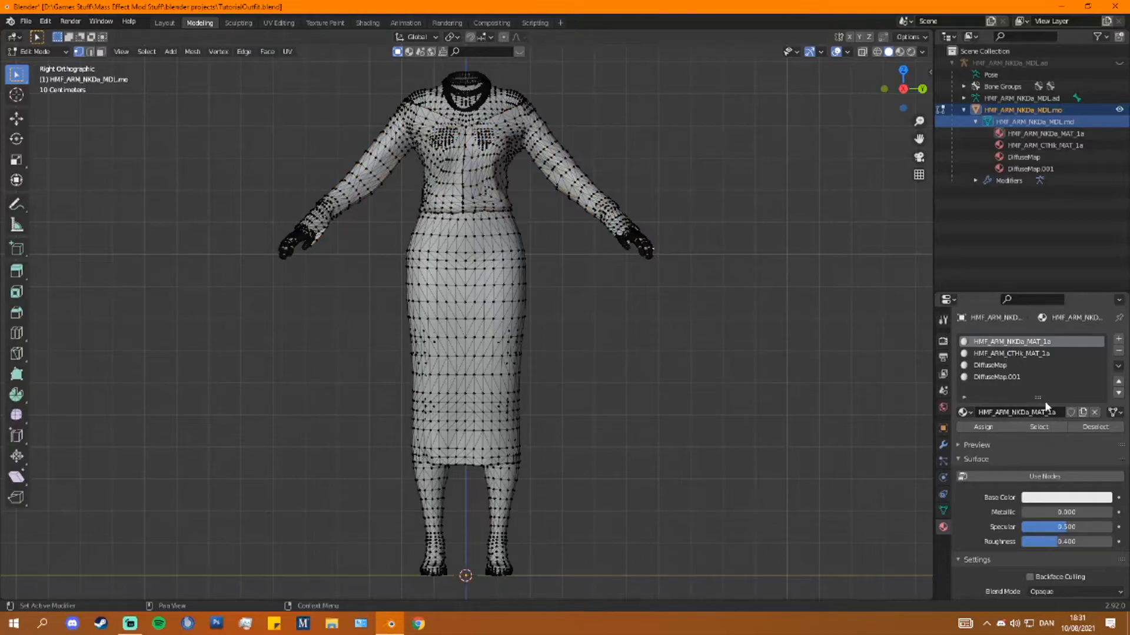
double_click(1011, 342)
text(Body)
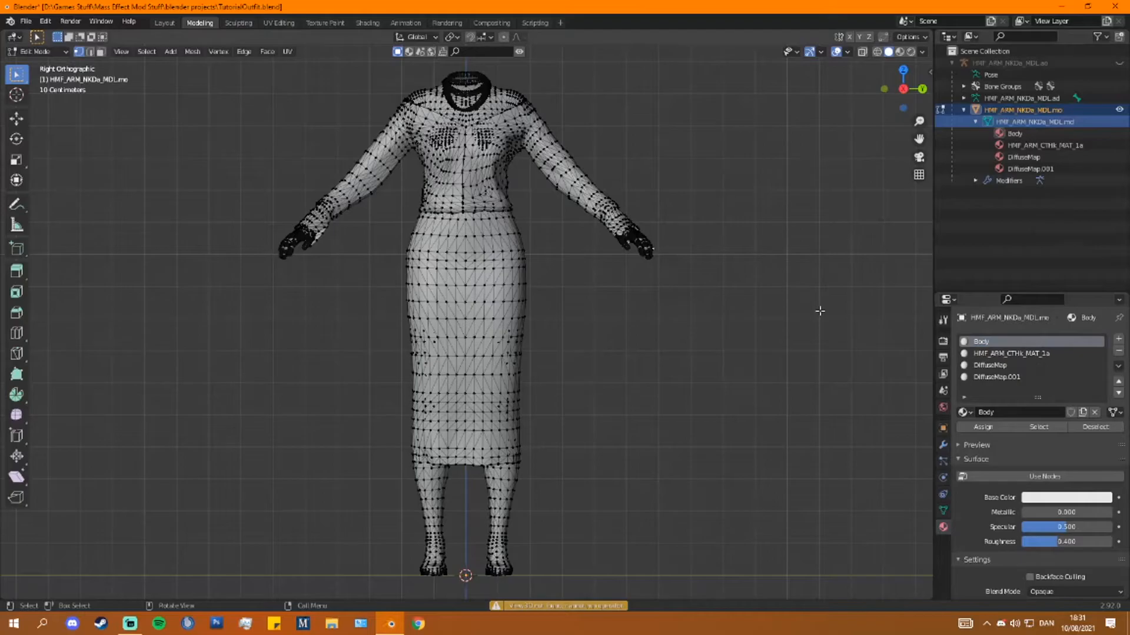
mouse_move(826, 362)
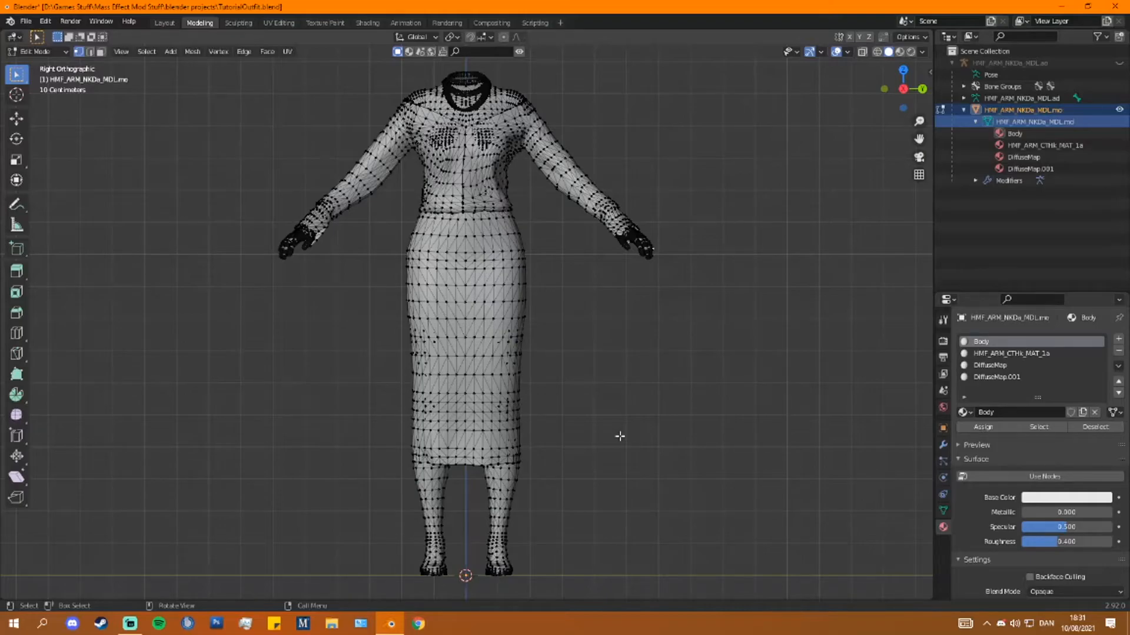
mouse_move(911, 462)
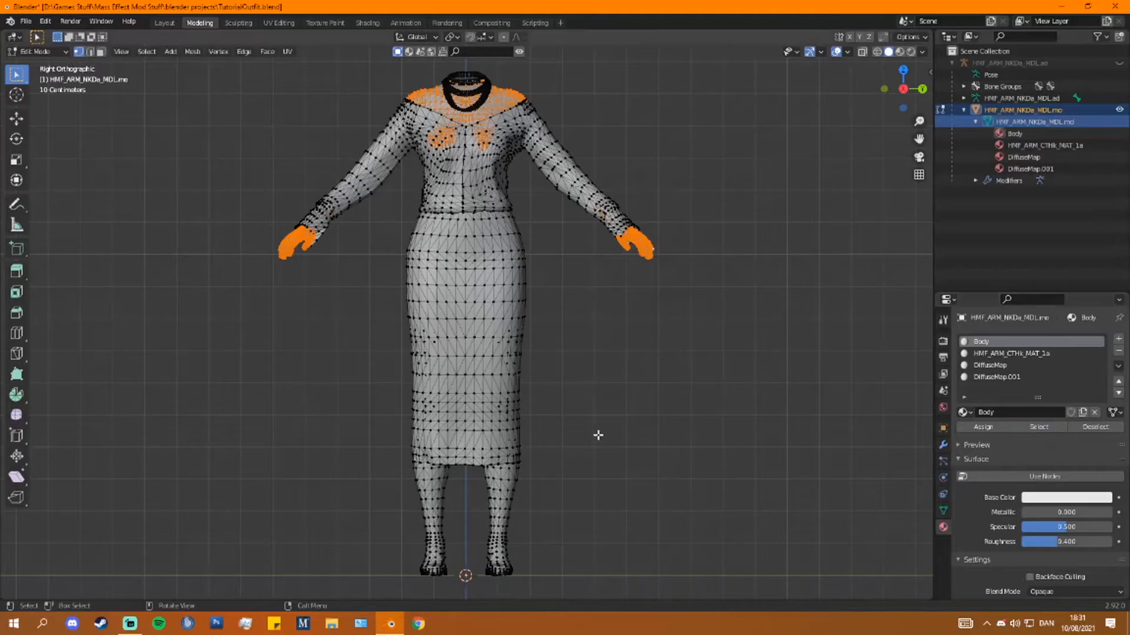
mouse_move(514, 153)
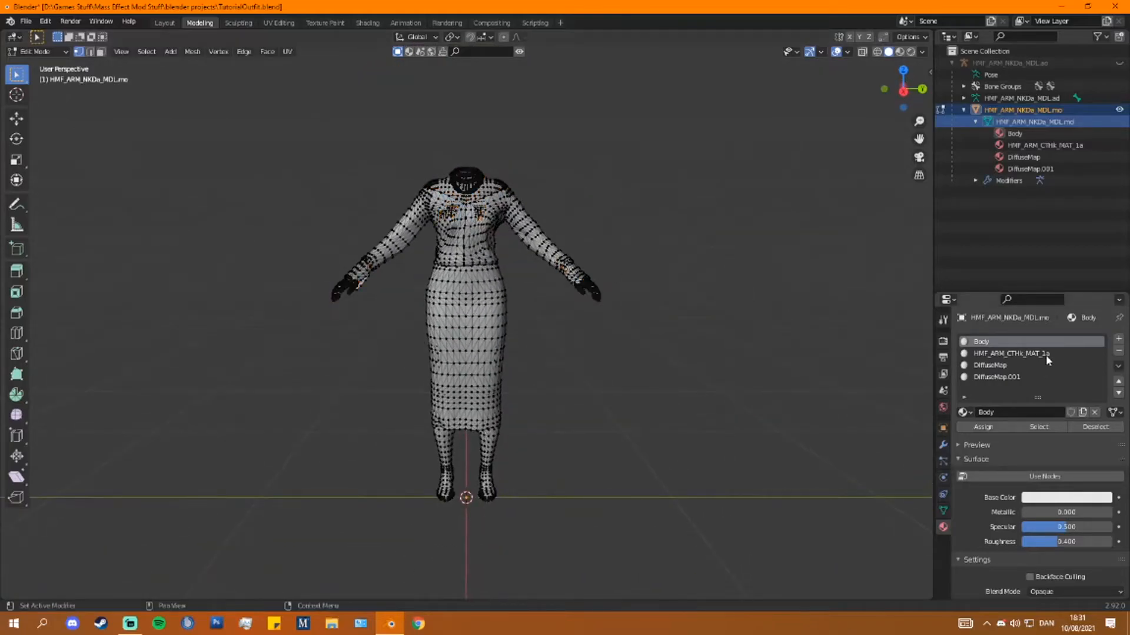
- Rename the second slot to N7, assign the shirt and skirt faces to DiffuseMap, and return to Object Mode
click(1018, 353)
text(N7)
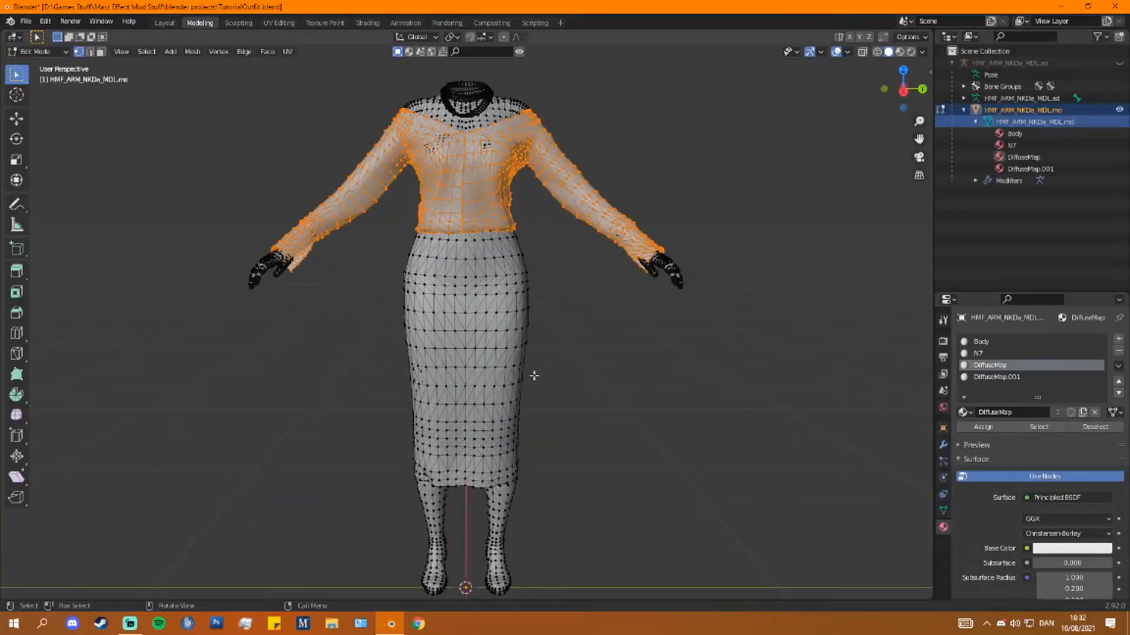
click(997, 377)
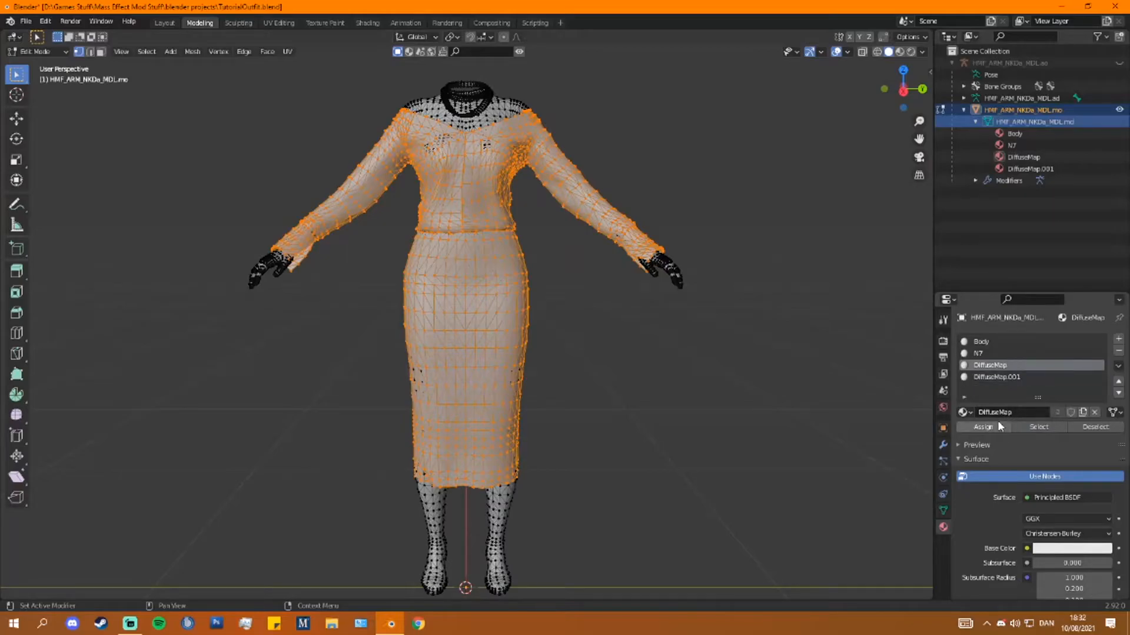
click(36, 51)
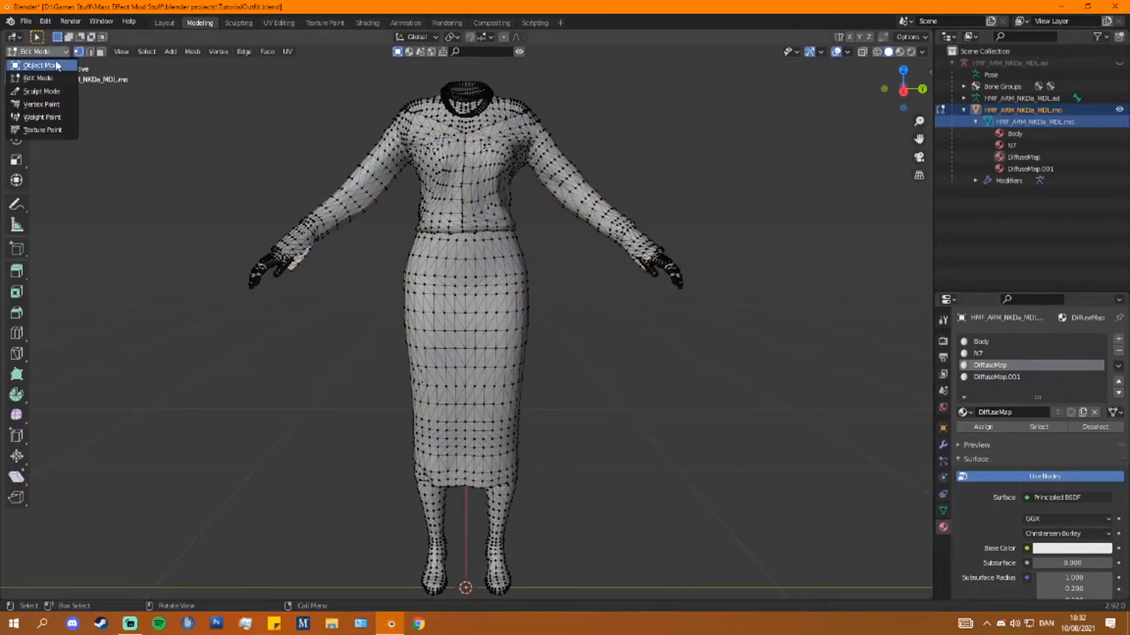
click(36, 64)
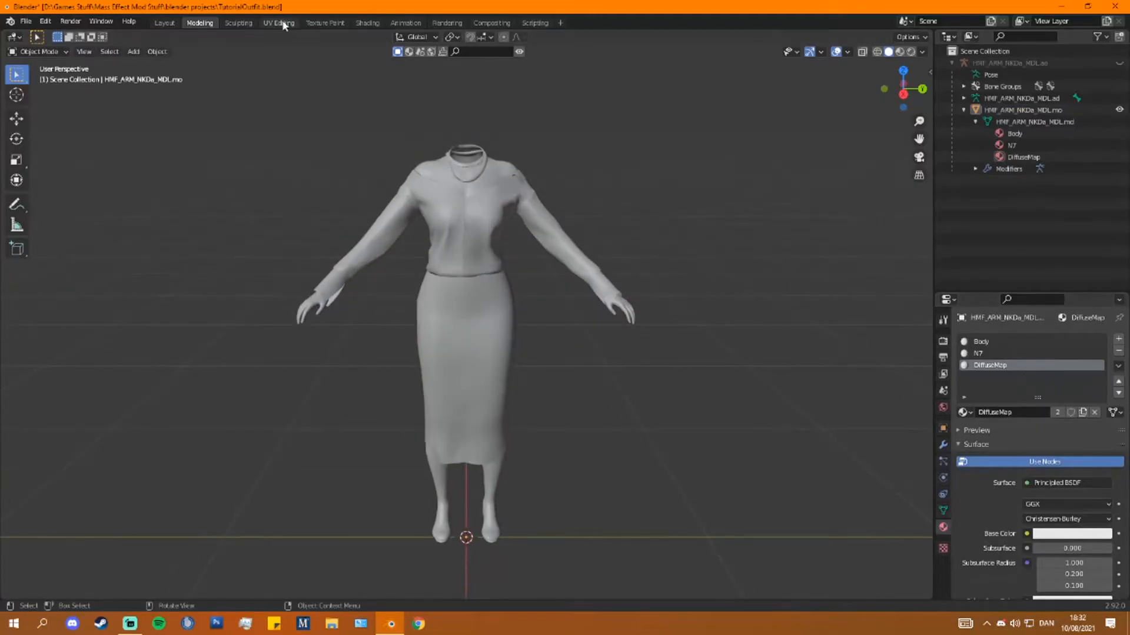
- Inspect each material slot's UVs in the UV Editing workspace, including the N7 slot
click(277, 22)
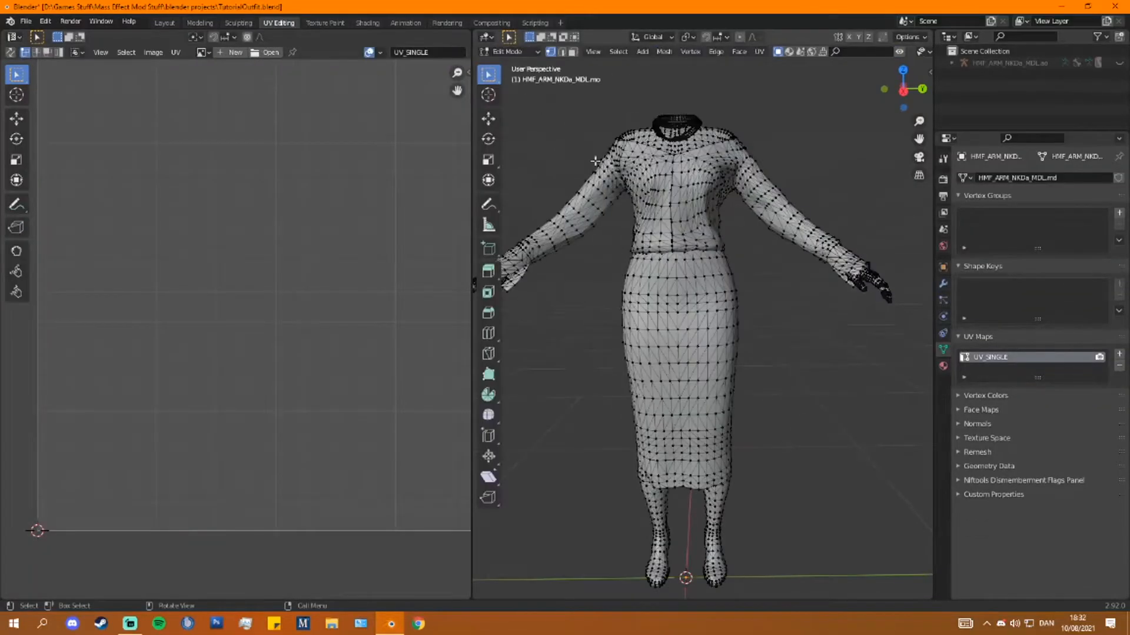
key(a)
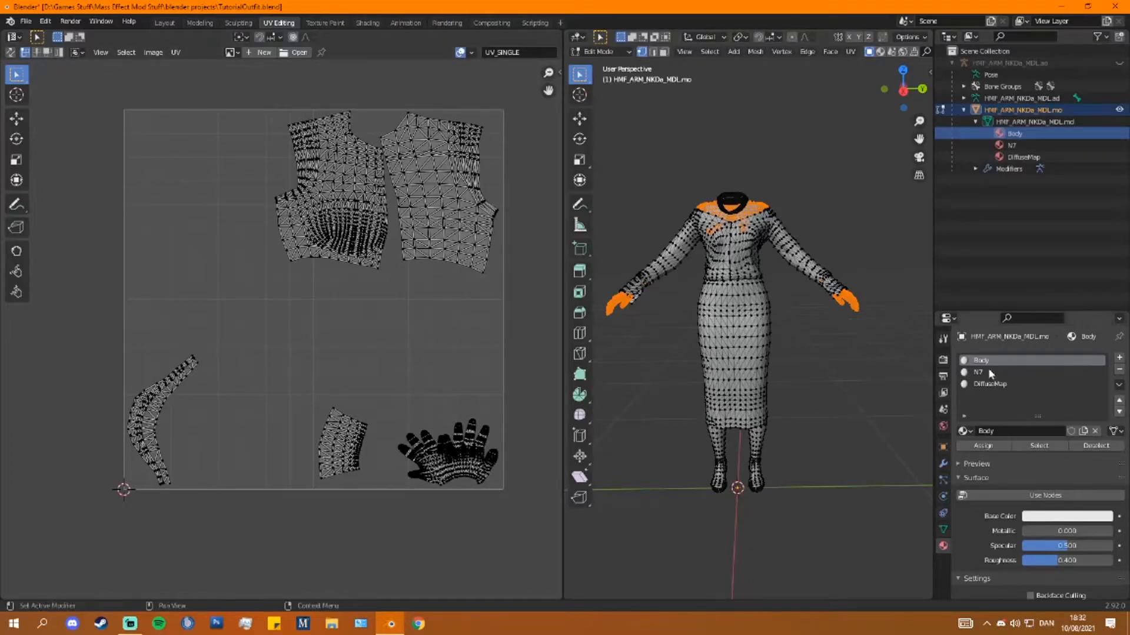
click(978, 372)
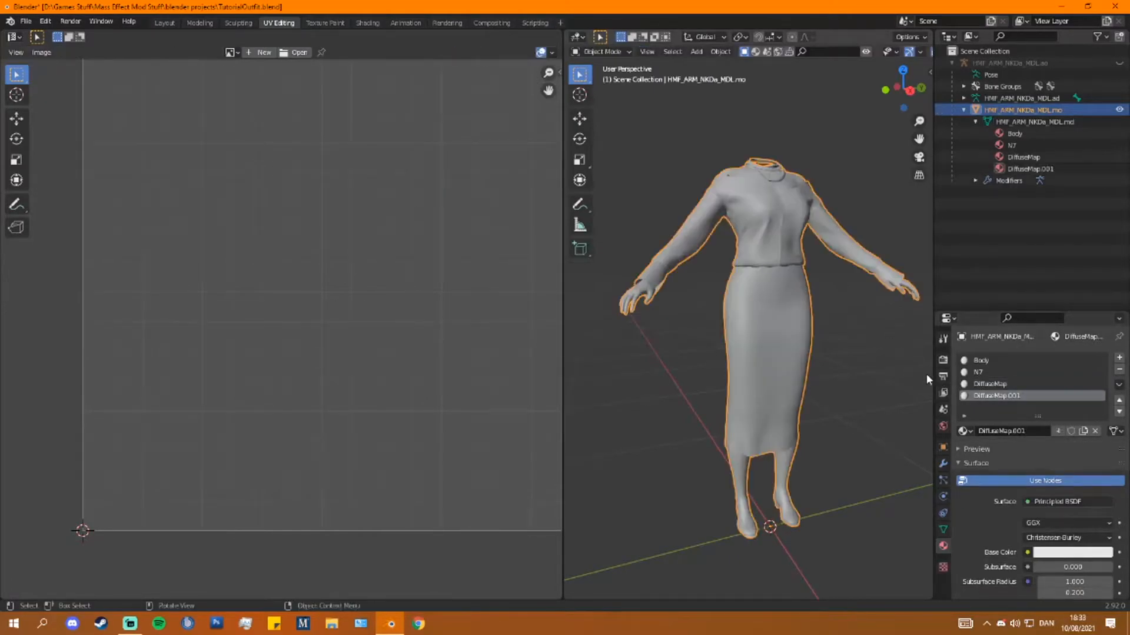
- In Edit Mode, check the N7 and DiffuseMap.001 faces and remove the DiffuseMap.001 slot
click(600, 51)
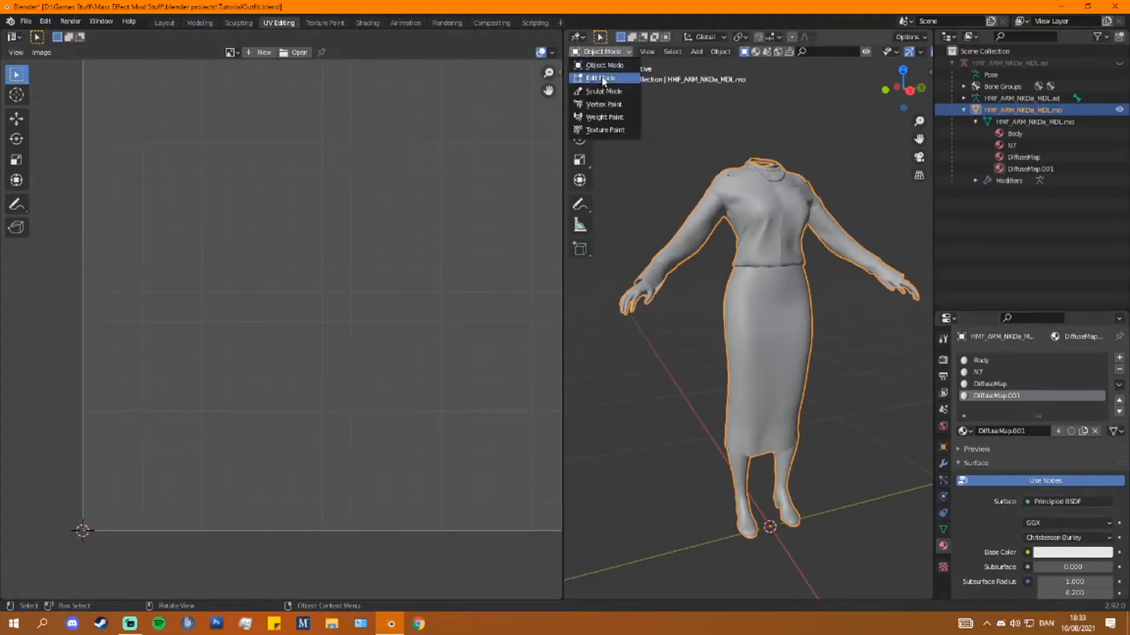
click(601, 77)
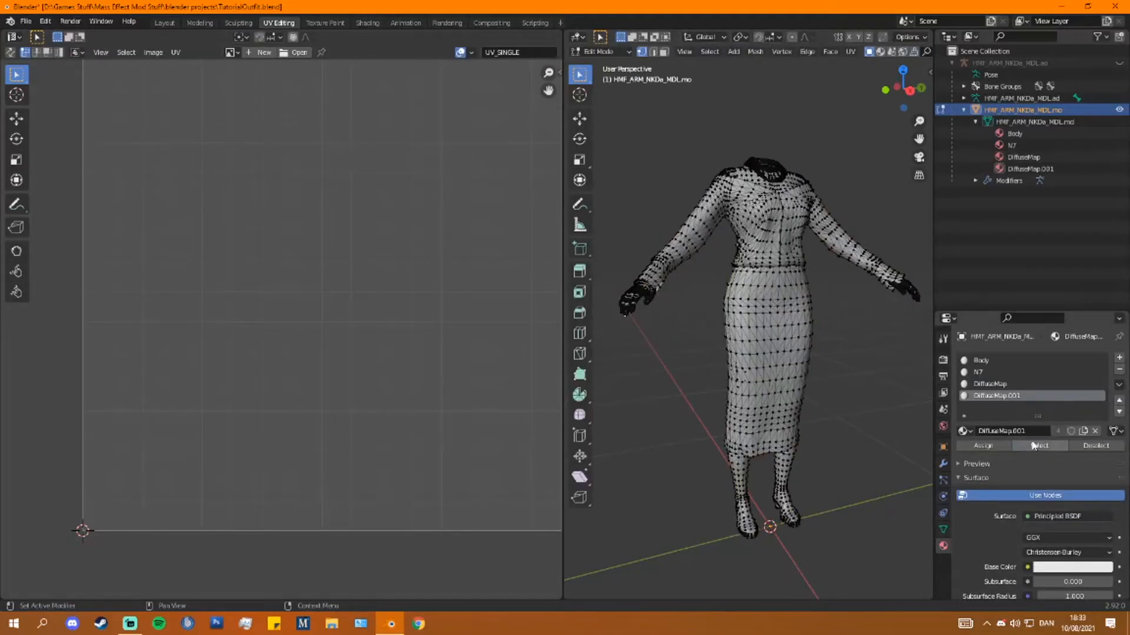
click(997, 372)
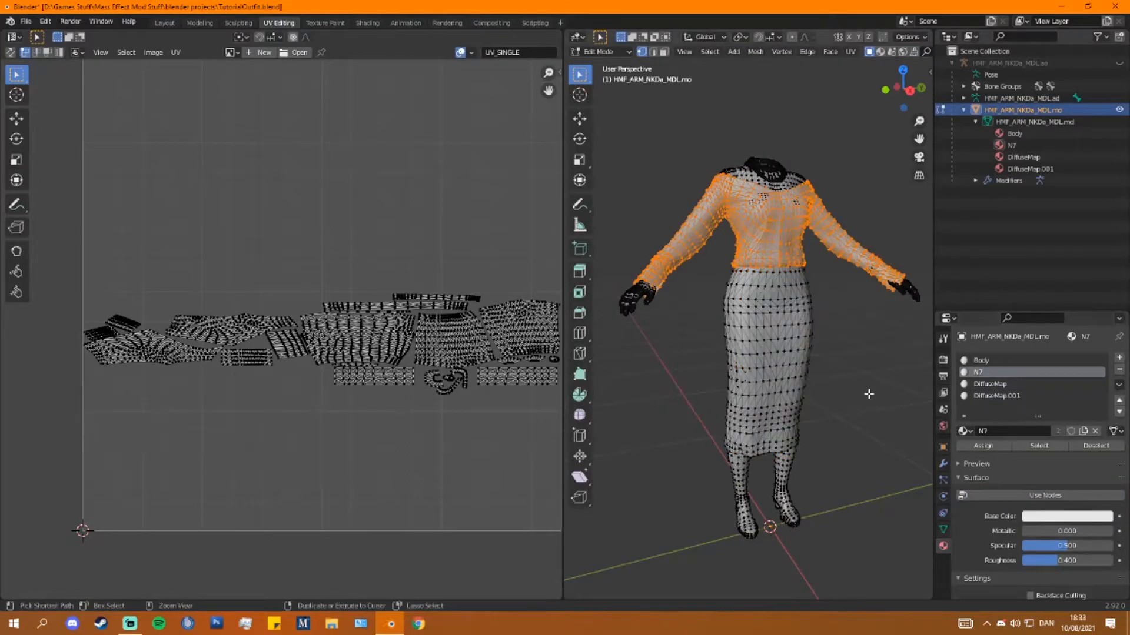
click(997, 395)
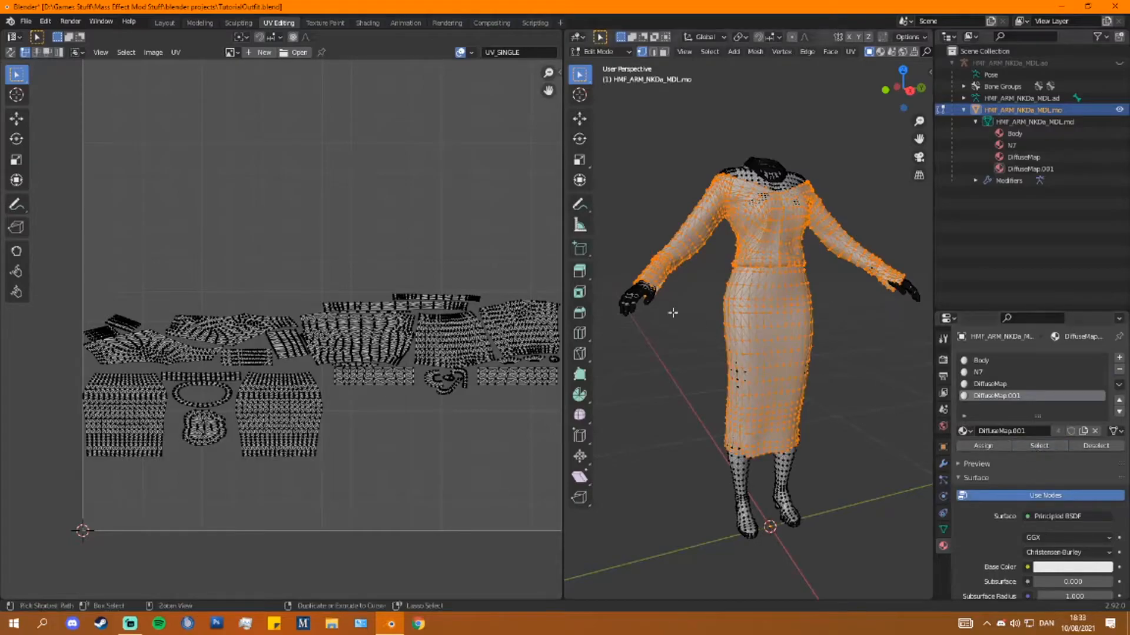
click(981, 372)
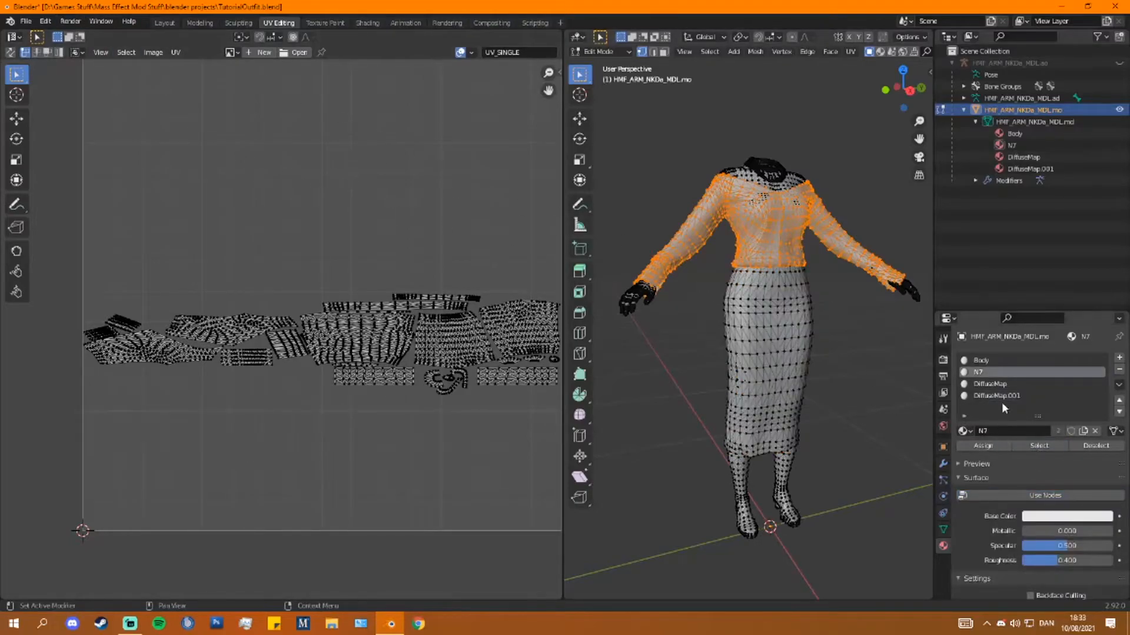
click(996, 396)
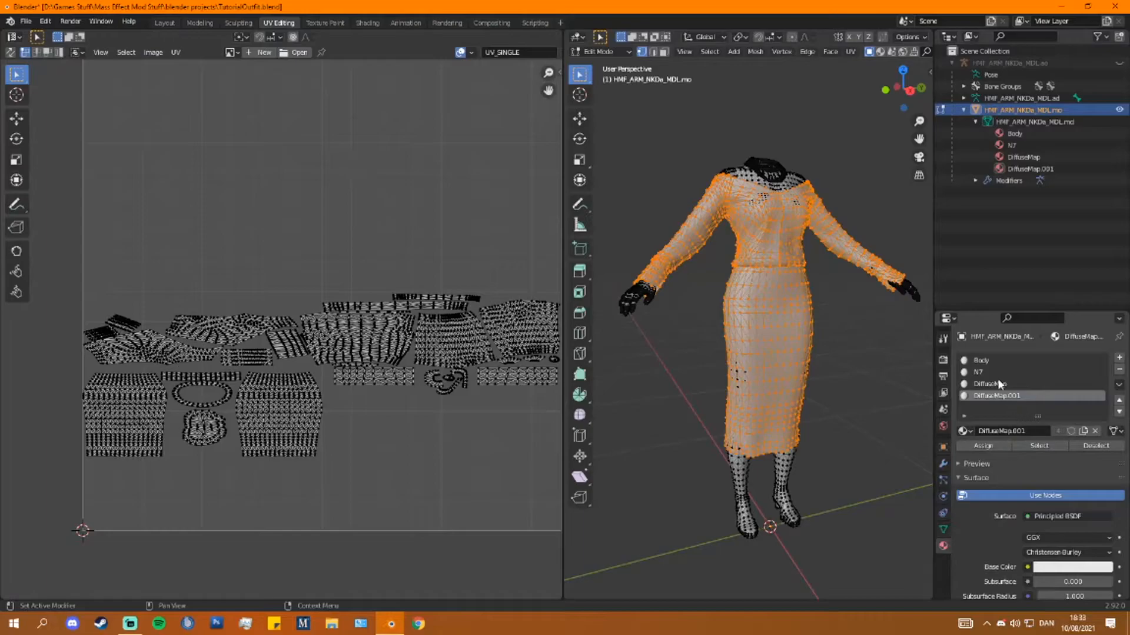
click(981, 373)
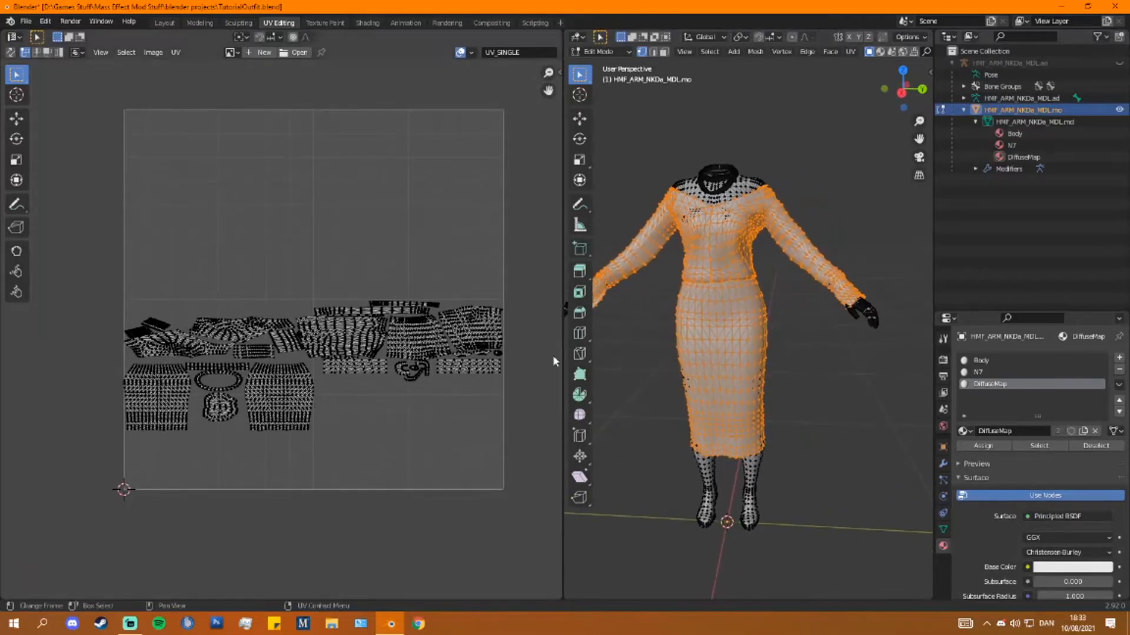
- Save the project file and return to the Layout workspace
click(24, 21)
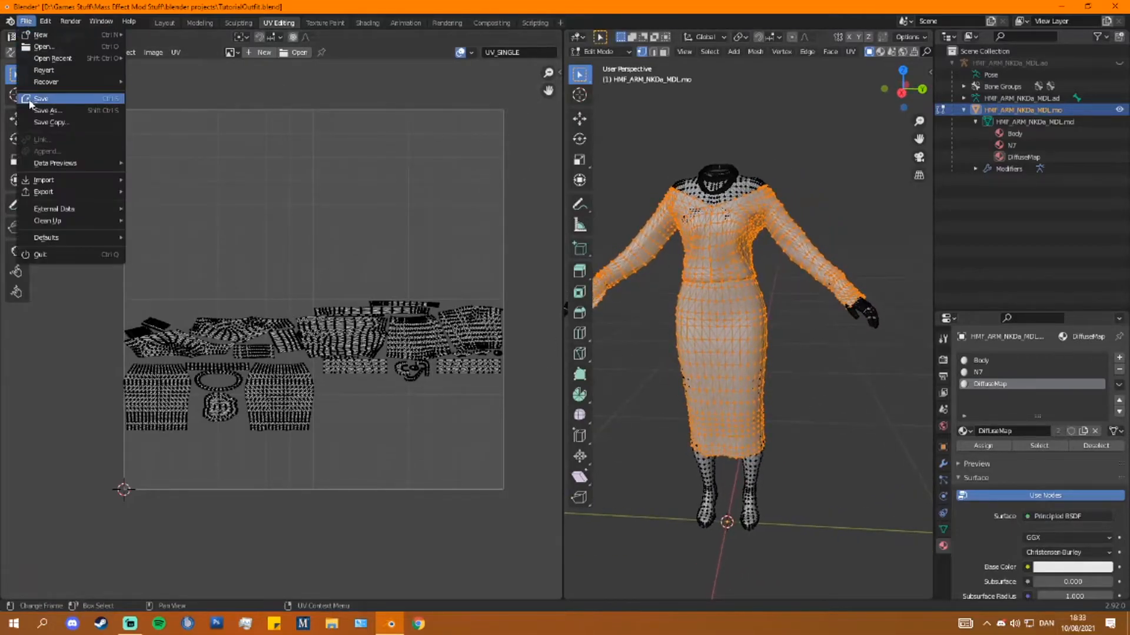
click(41, 99)
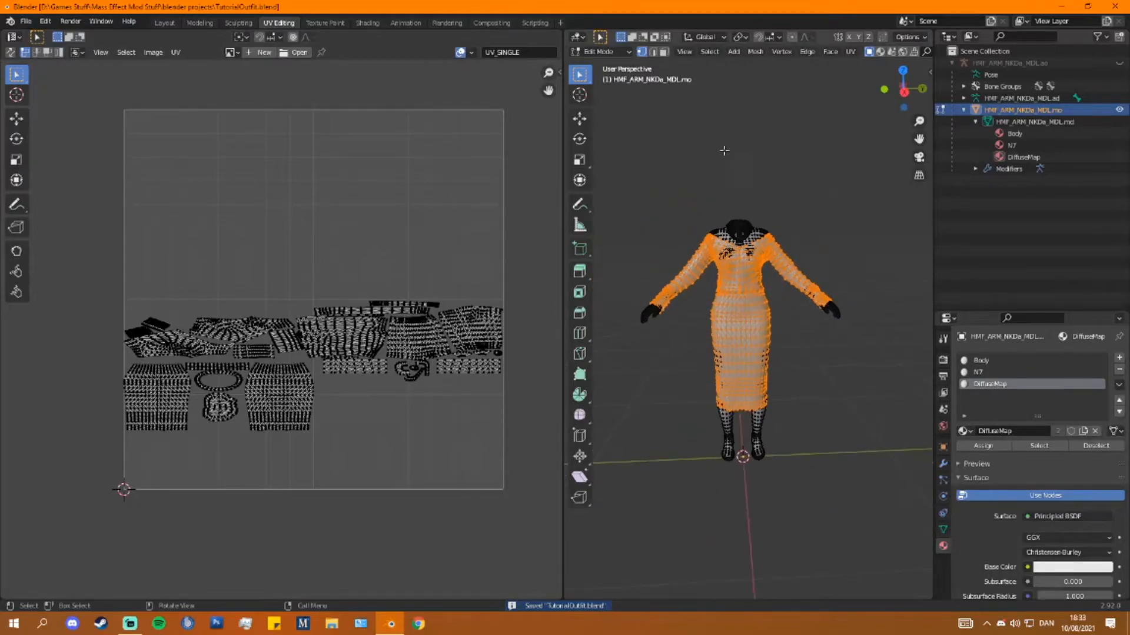
click(164, 22)
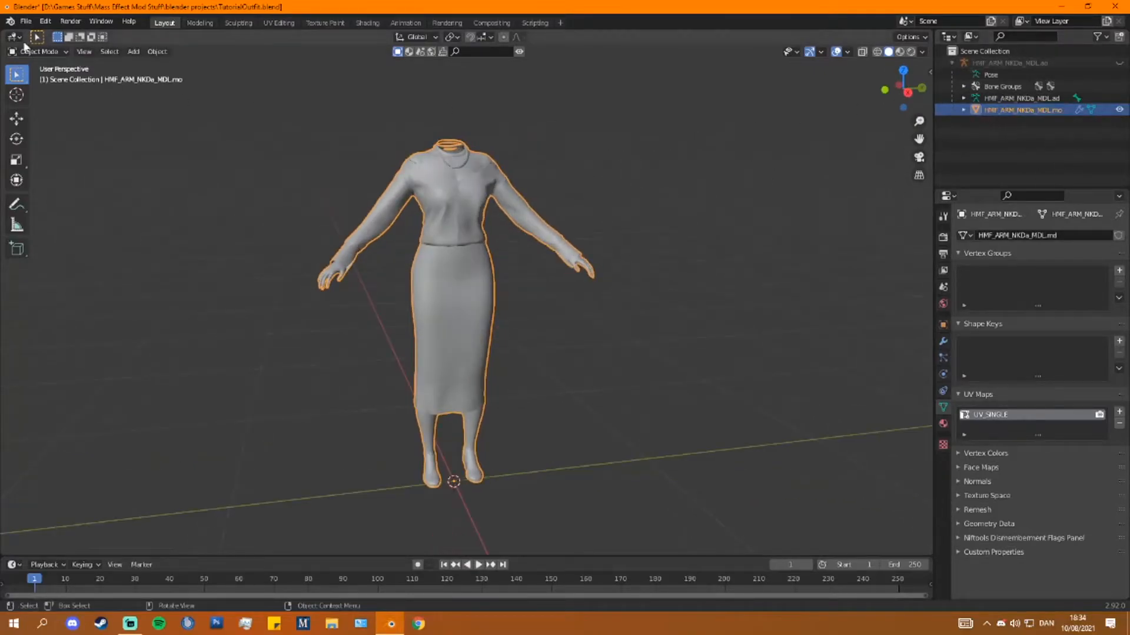
- Import the HMF_ARM_CTHk_MDL.psk skeleton mesh and set up bone vertex groups on the dress
key(ctrl+s)
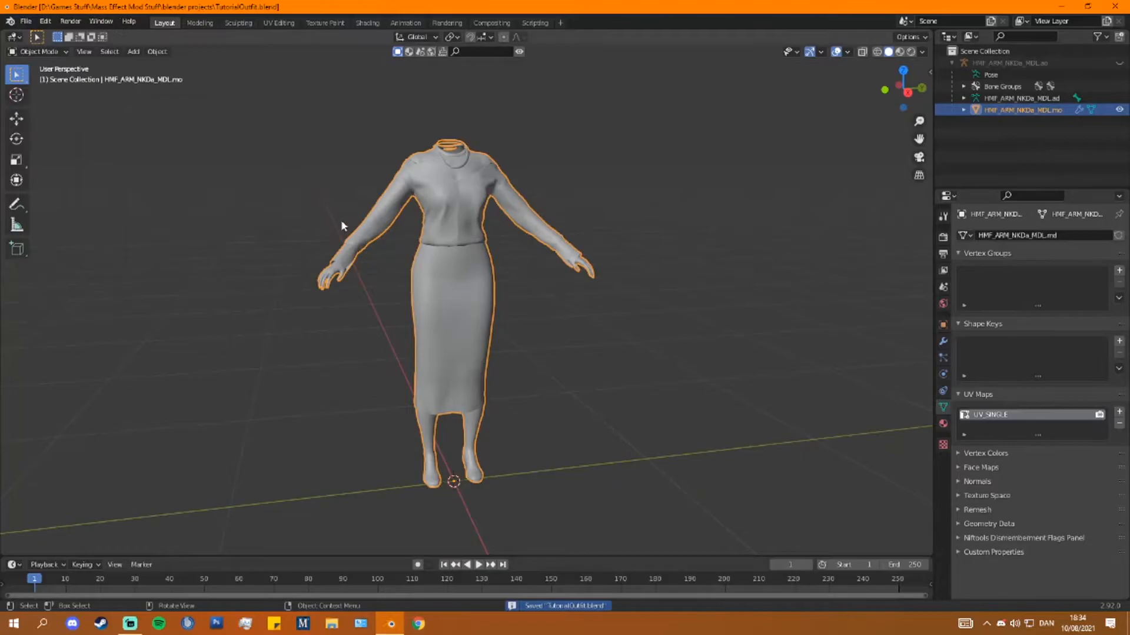
click(26, 21)
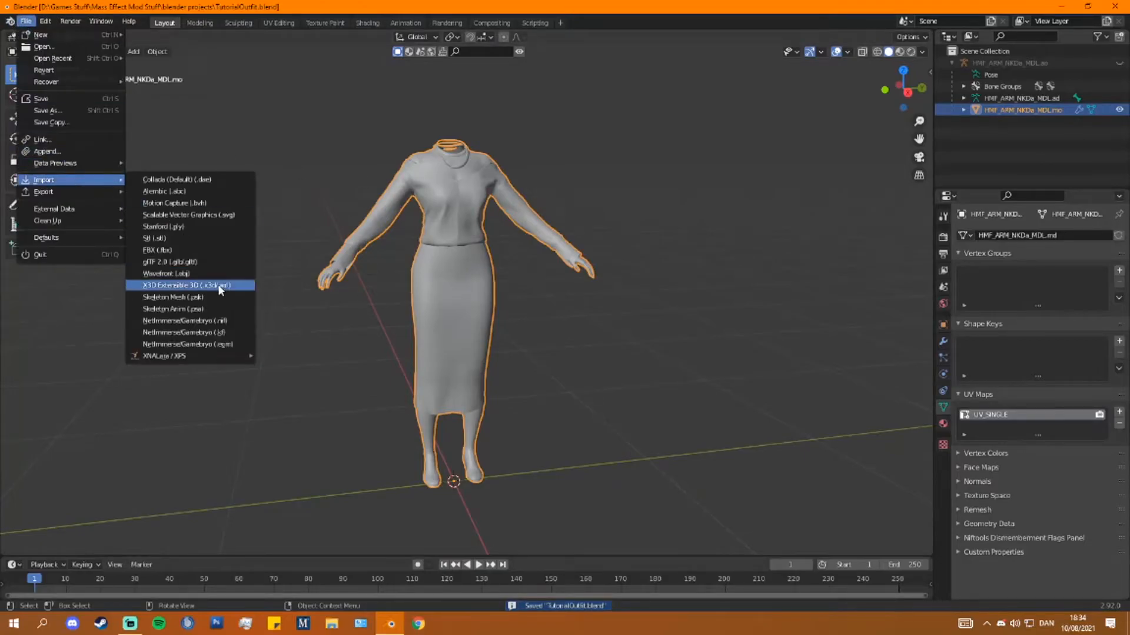
click(172, 296)
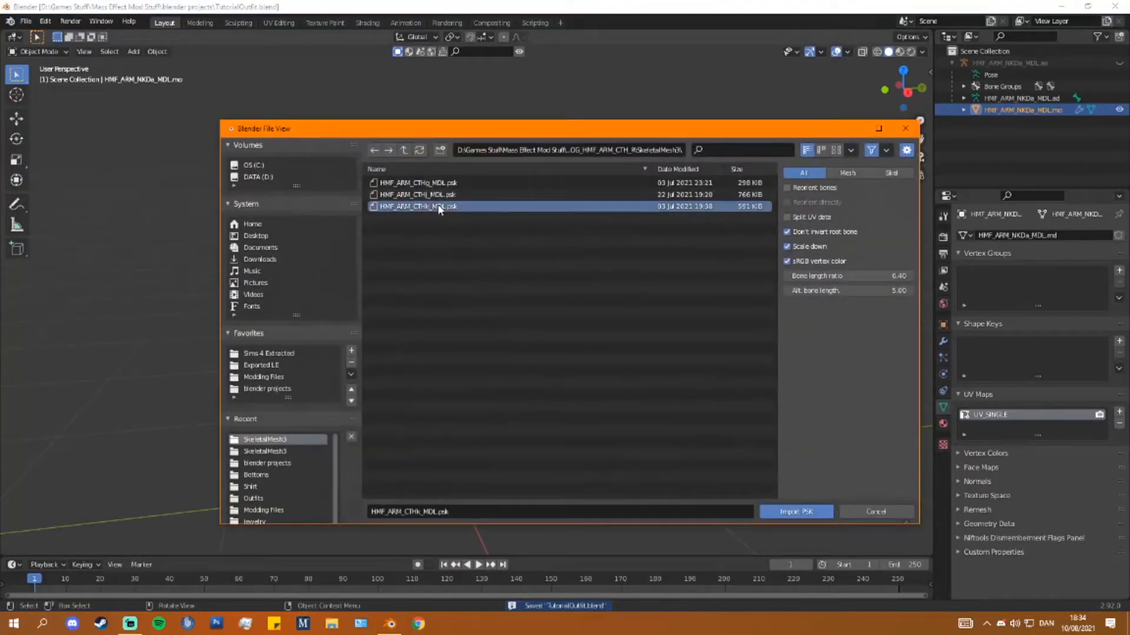
click(795, 512)
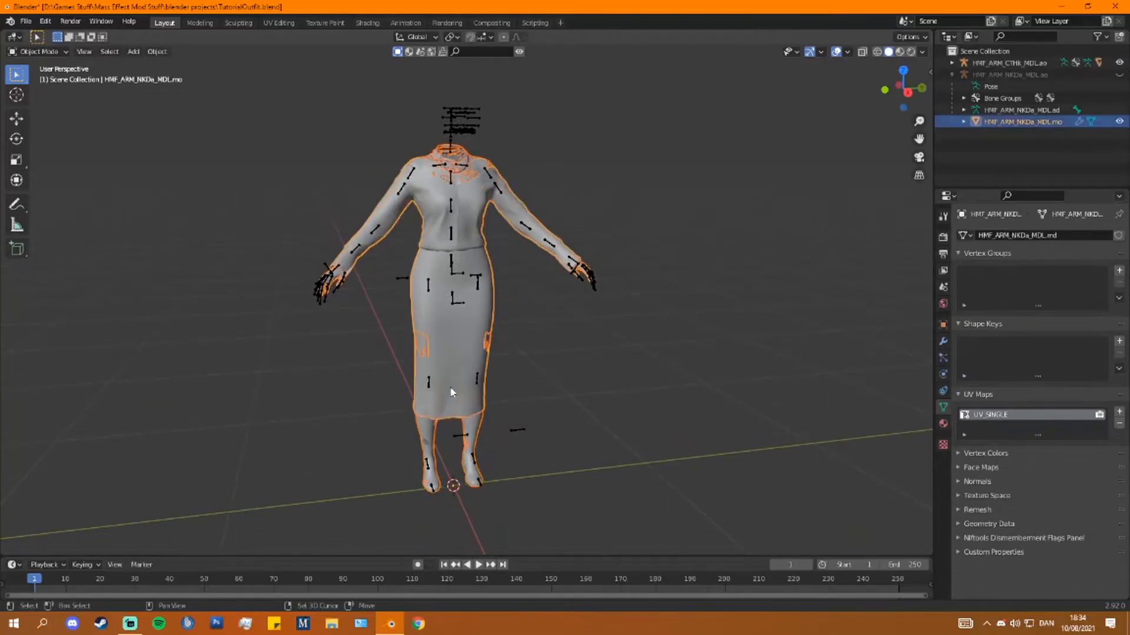
click(37, 51)
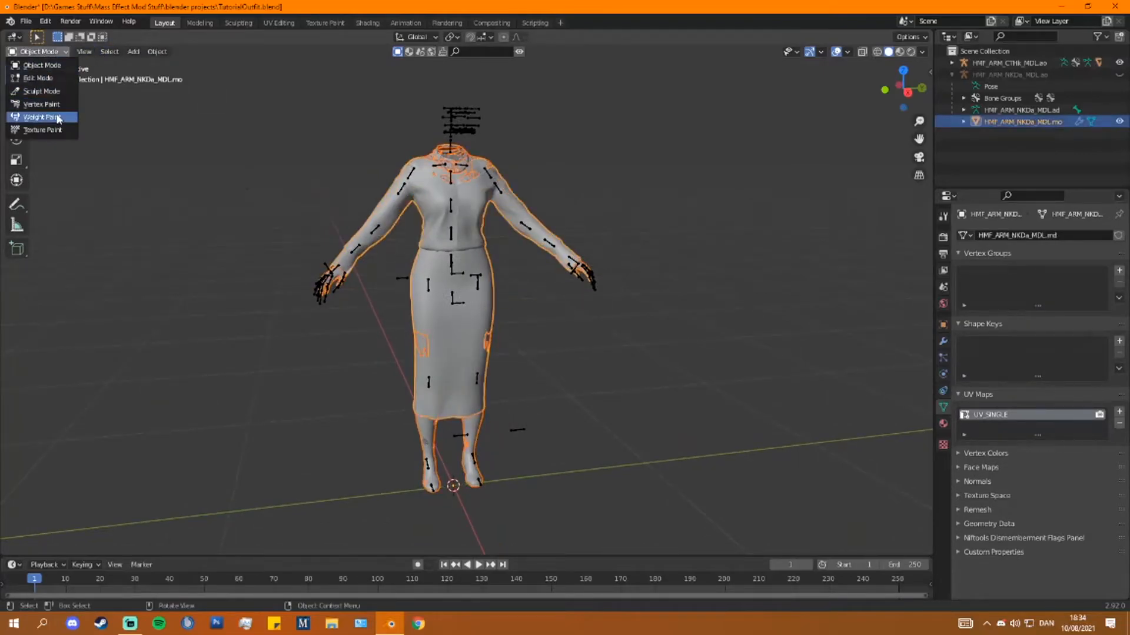
click(39, 117)
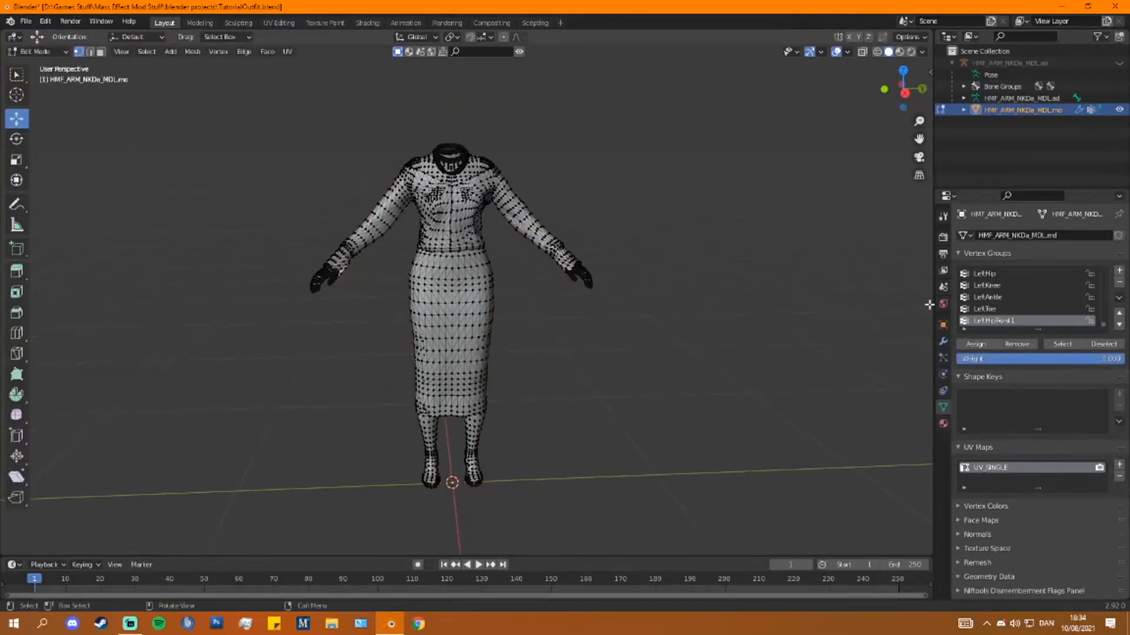
- Verify bone groups like LeftHip and RightHip in Weight Paint mode, then return to Object Mode
click(37, 51)
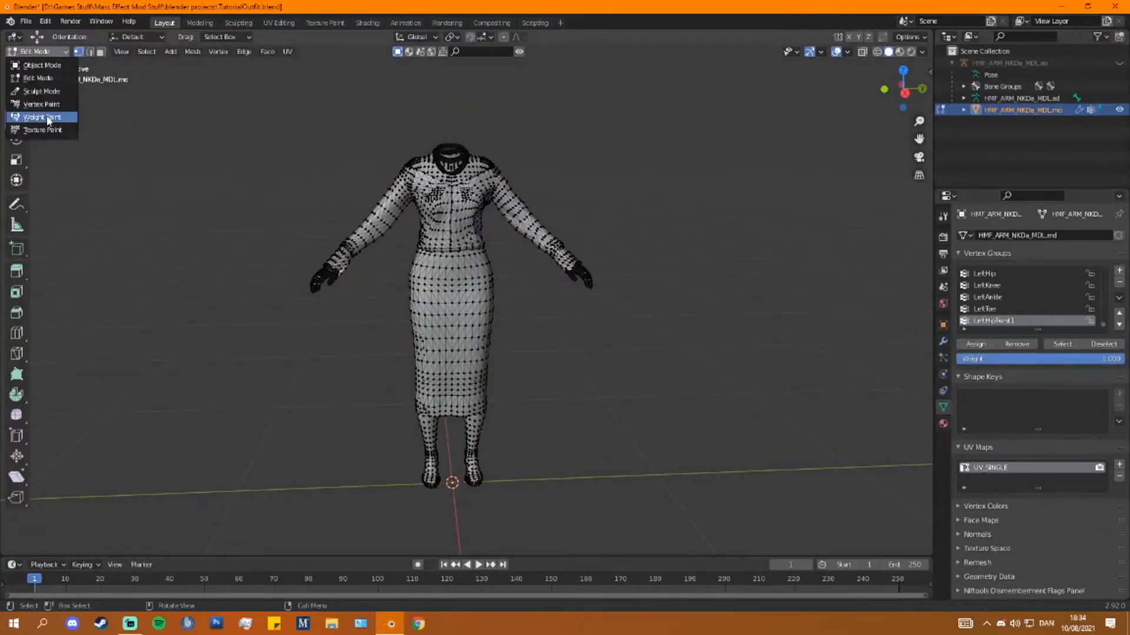
click(43, 116)
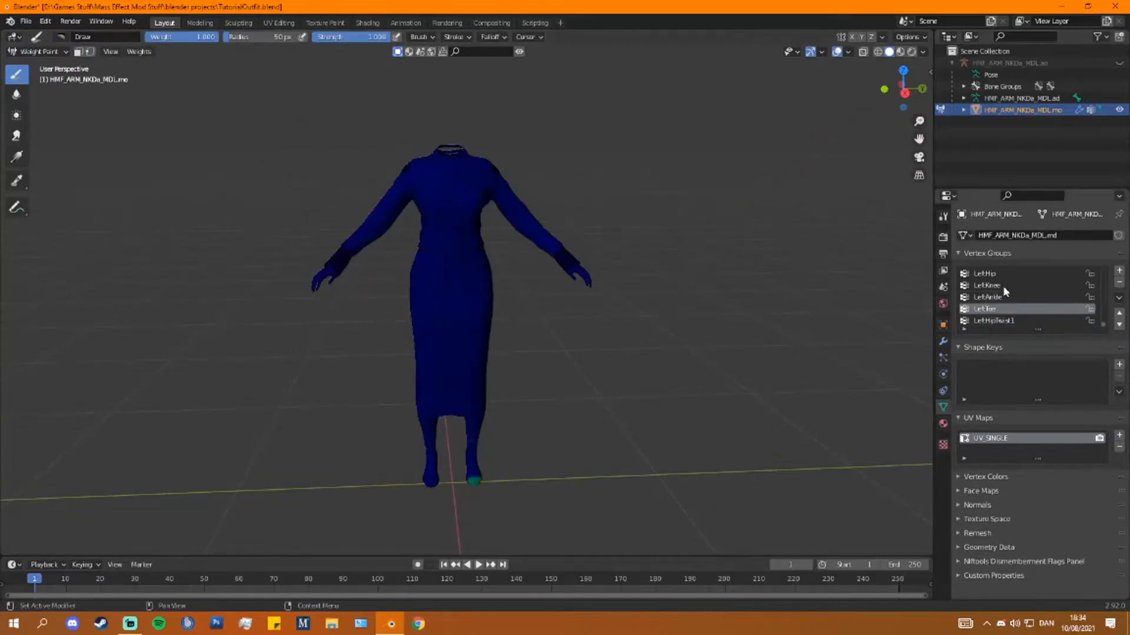
click(987, 284)
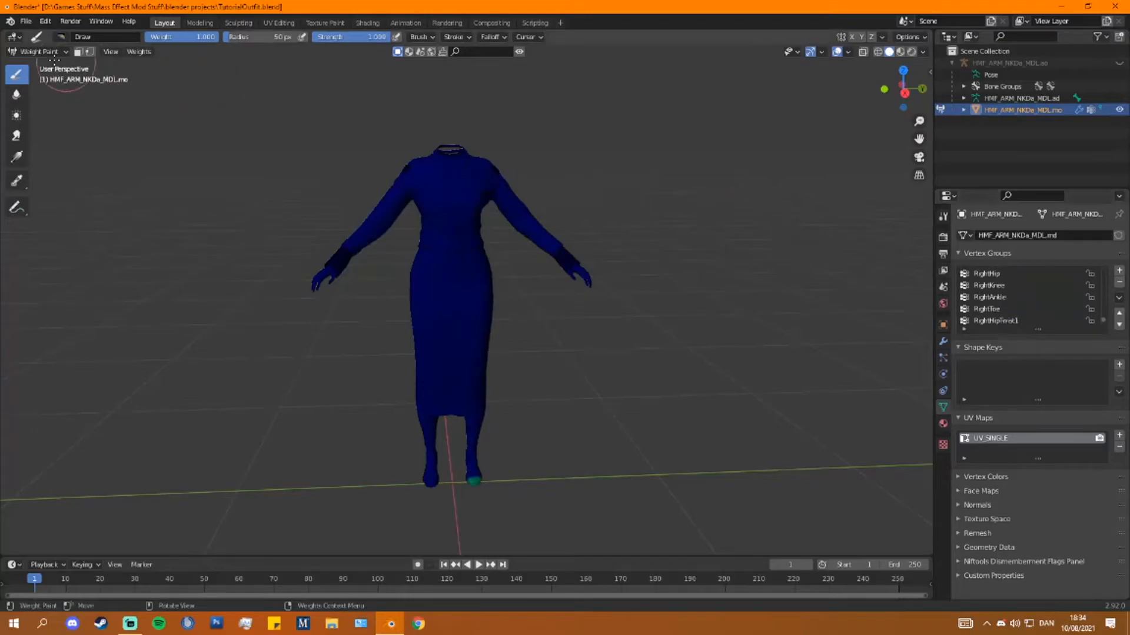
click(40, 50)
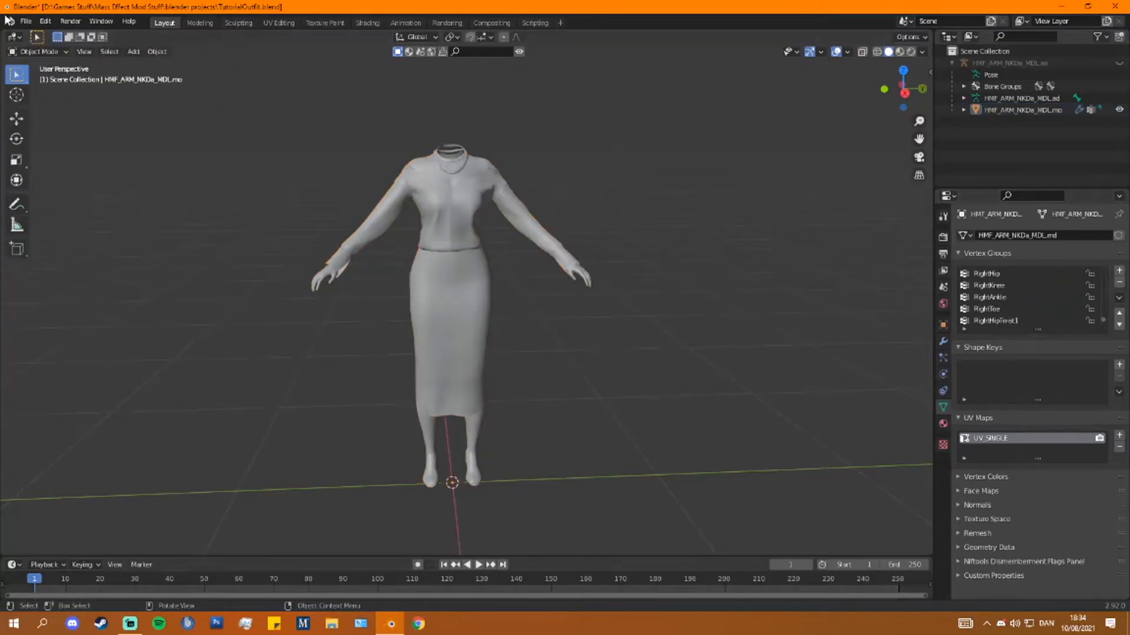
click(26, 21)
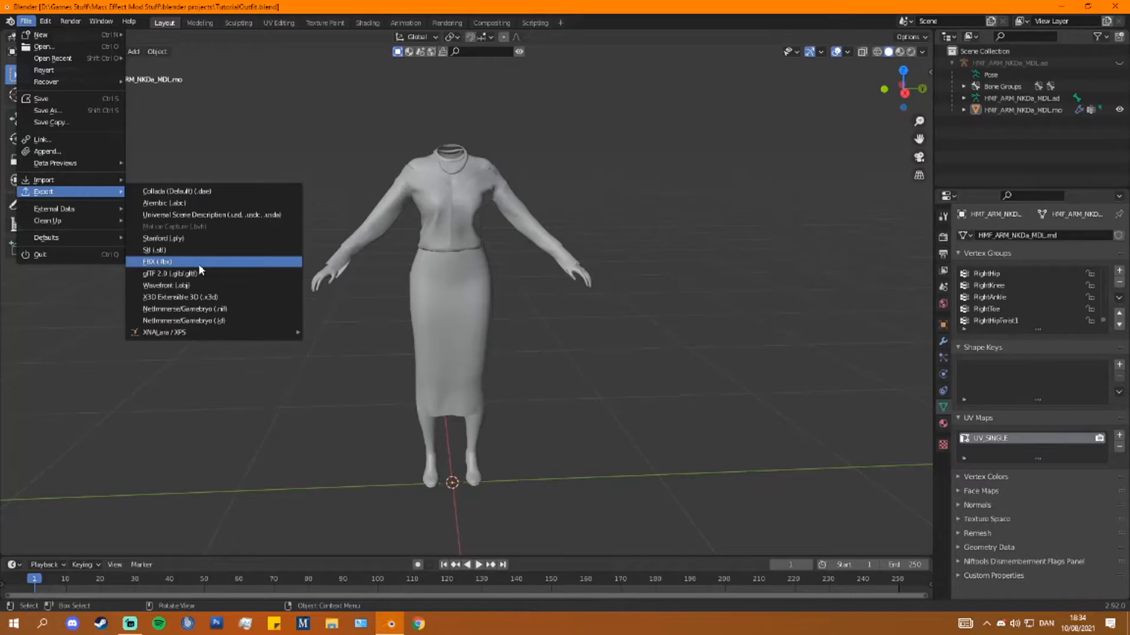
- Export the dress as TutorialOutfit.fbx into Modding Files and close Blender, saving changes
click(158, 262)
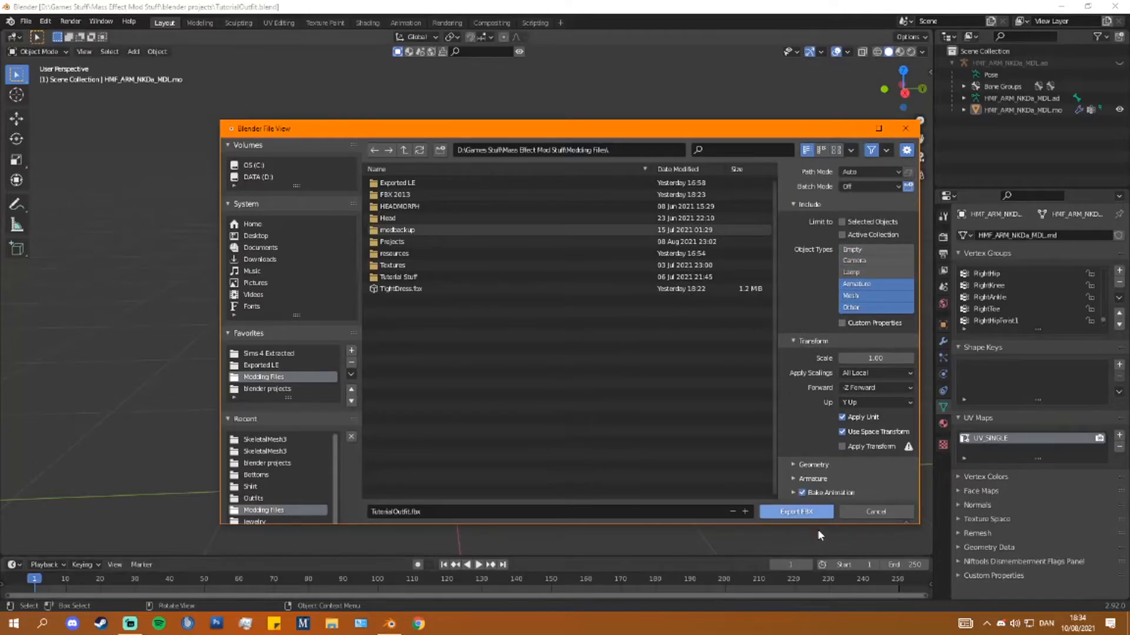
mouse_move(806, 517)
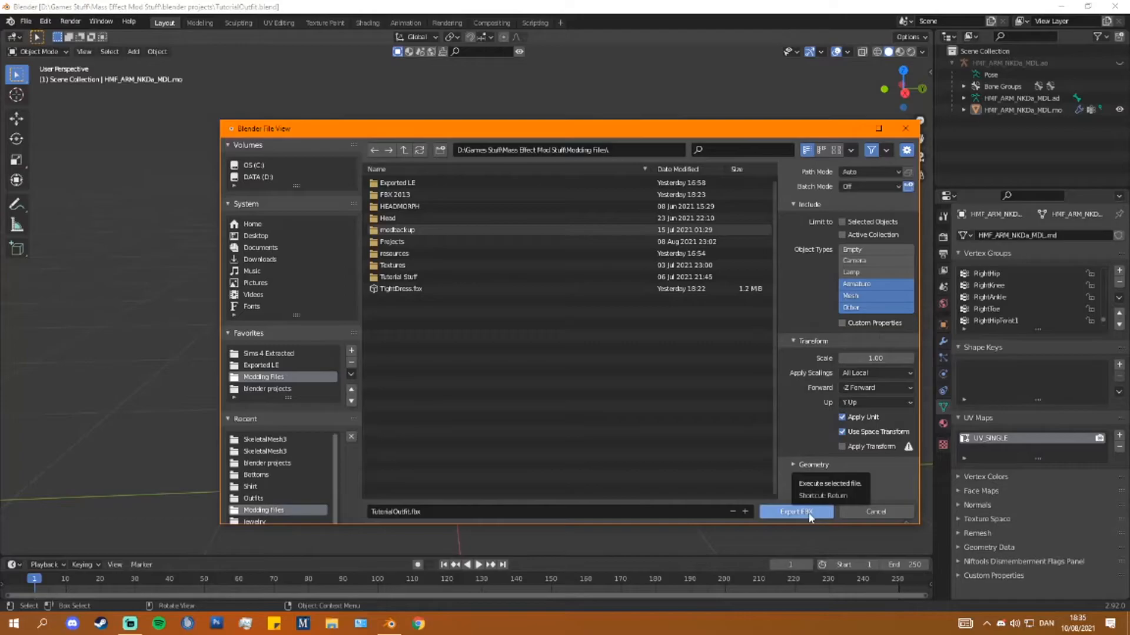
click(795, 512)
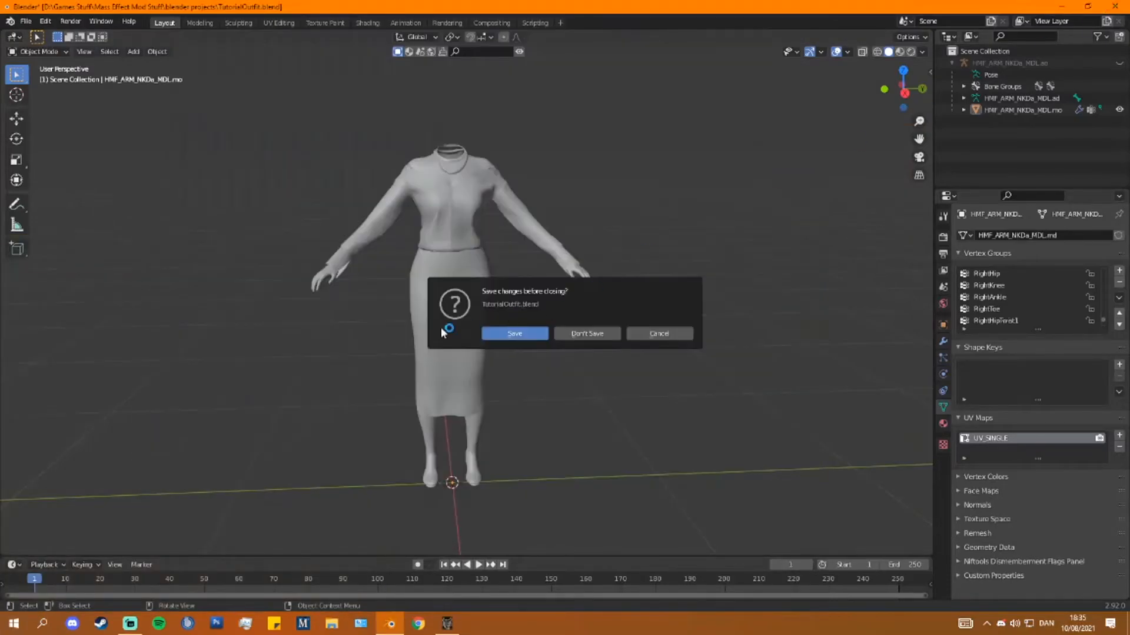
click(586, 333)
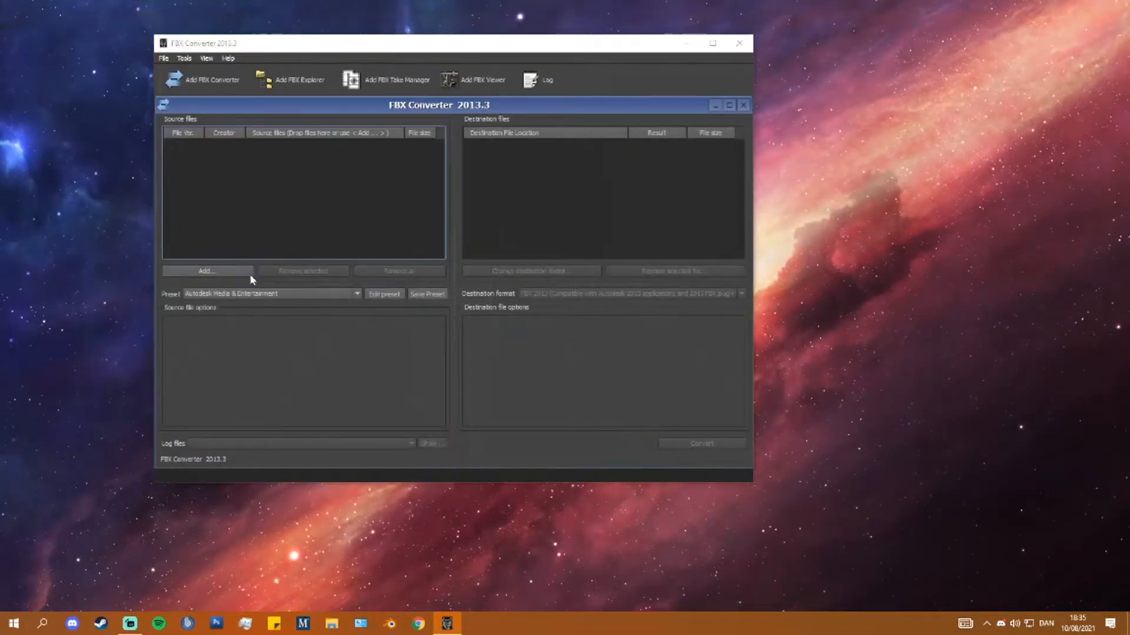
- Convert TutorialOutfit.fbx to FBX 2013 format and close the FBX Converter
click(207, 271)
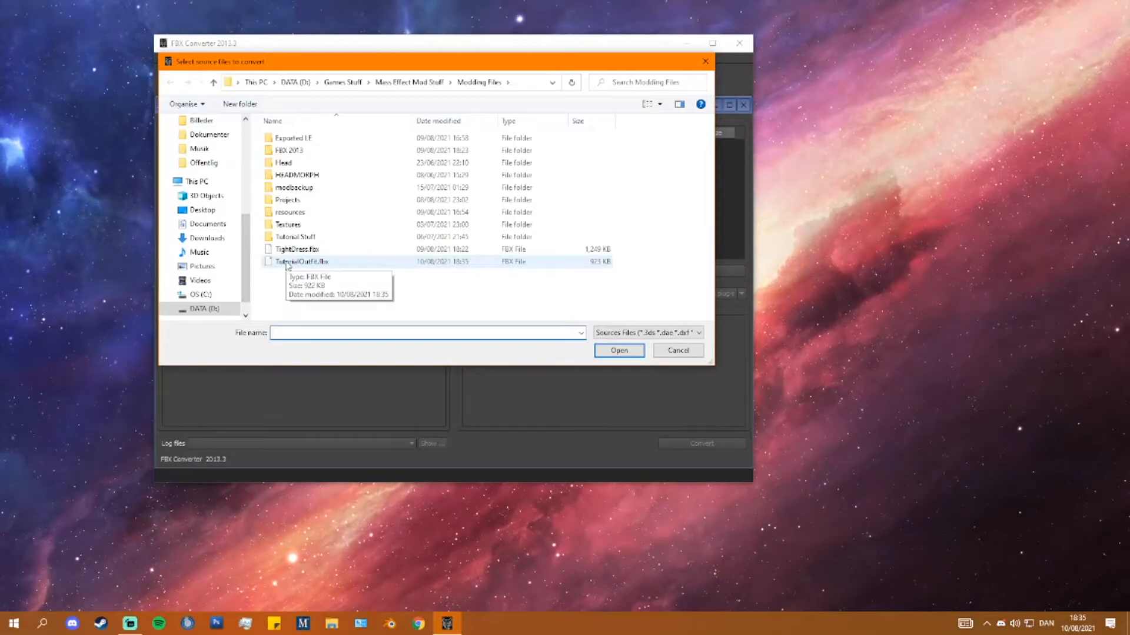
click(618, 350)
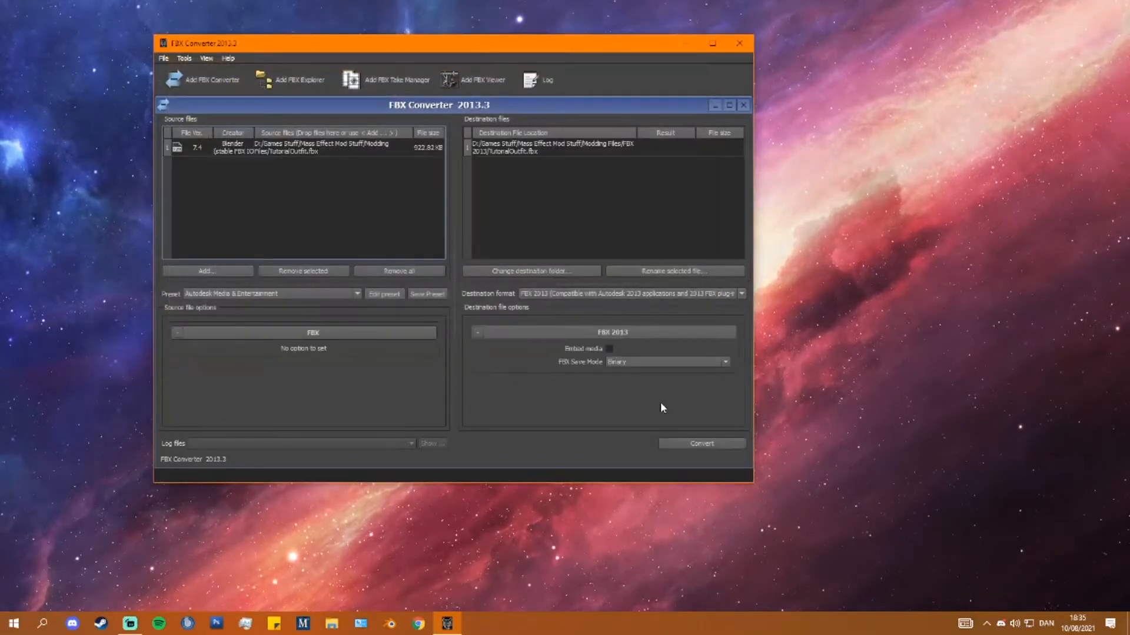
click(701, 444)
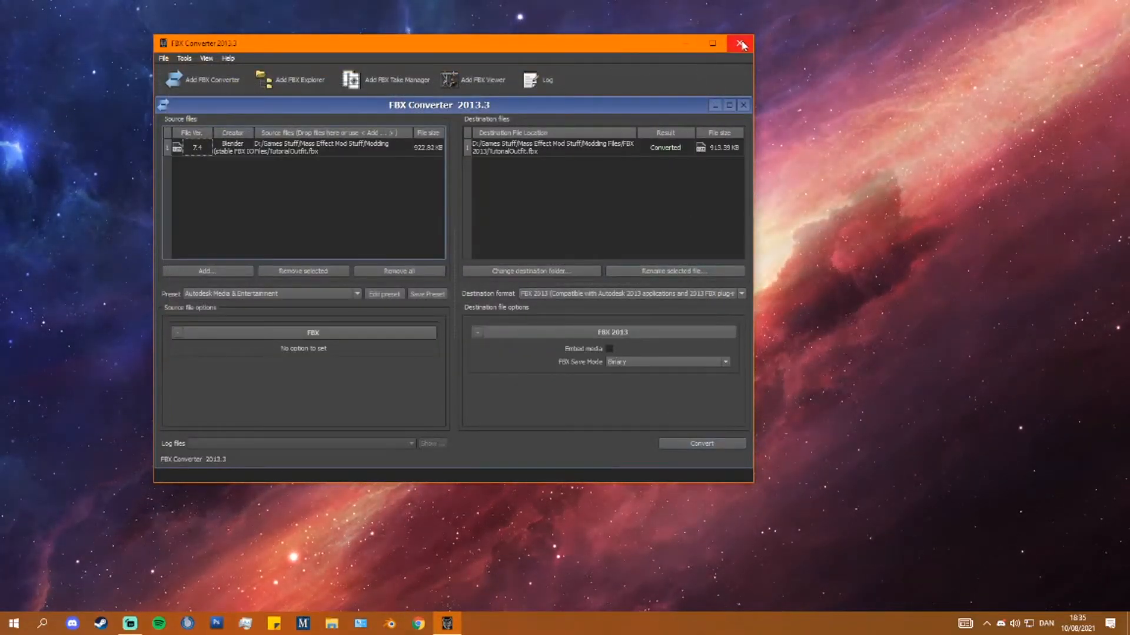
click(740, 43)
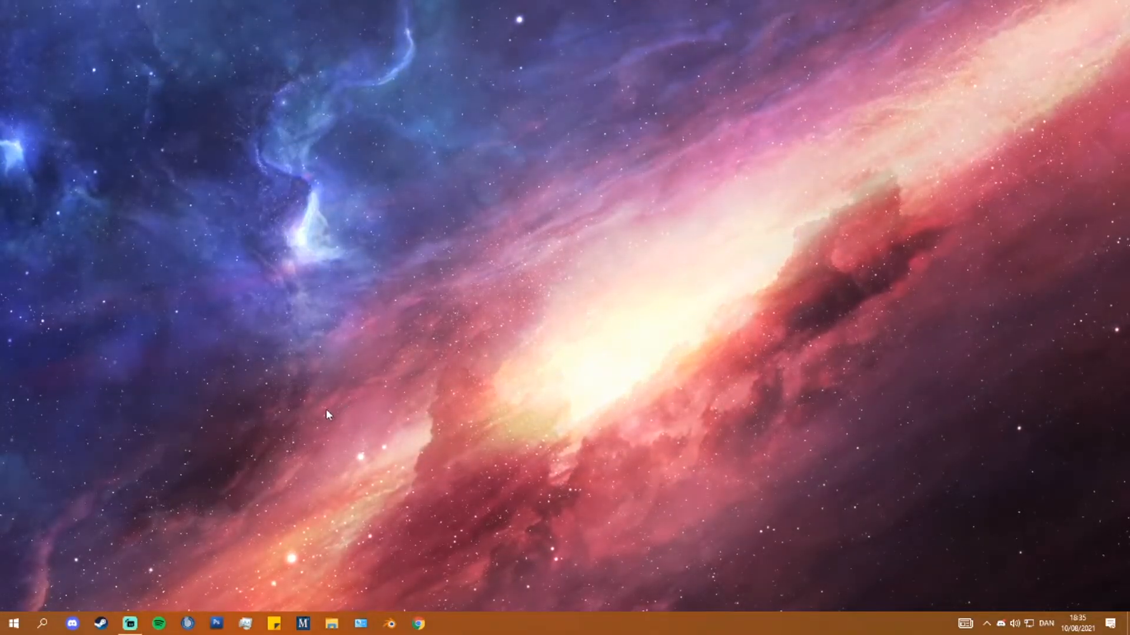
mouse_move(408, 395)
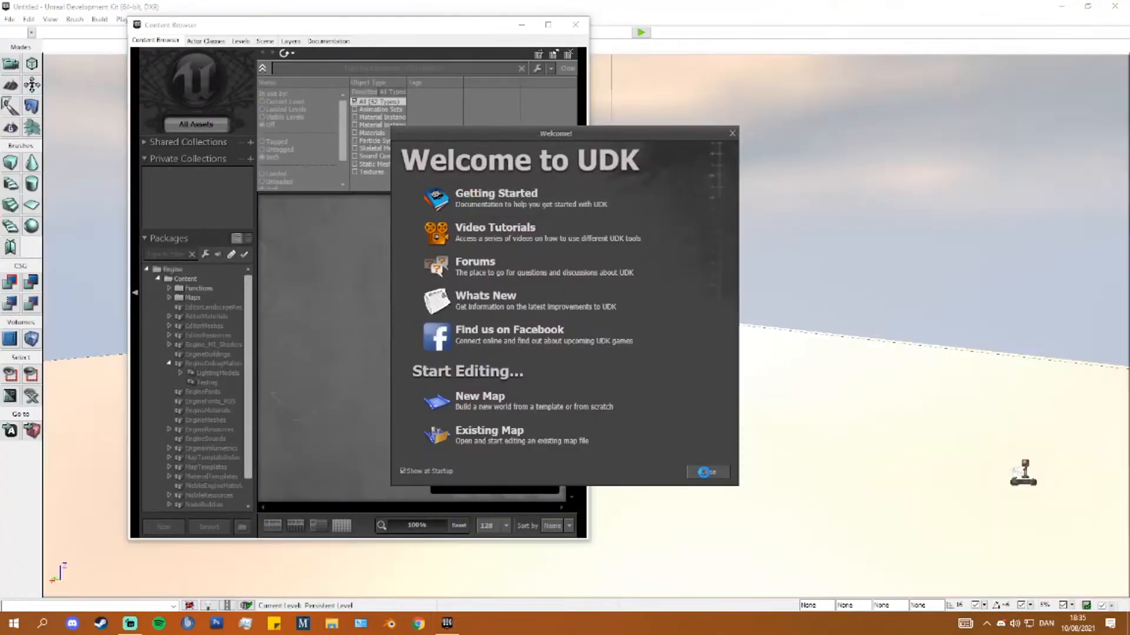
- Dismiss the UDK welcome screen and run a first import of TutorialOutfit.fbx into the TUT package
click(706, 472)
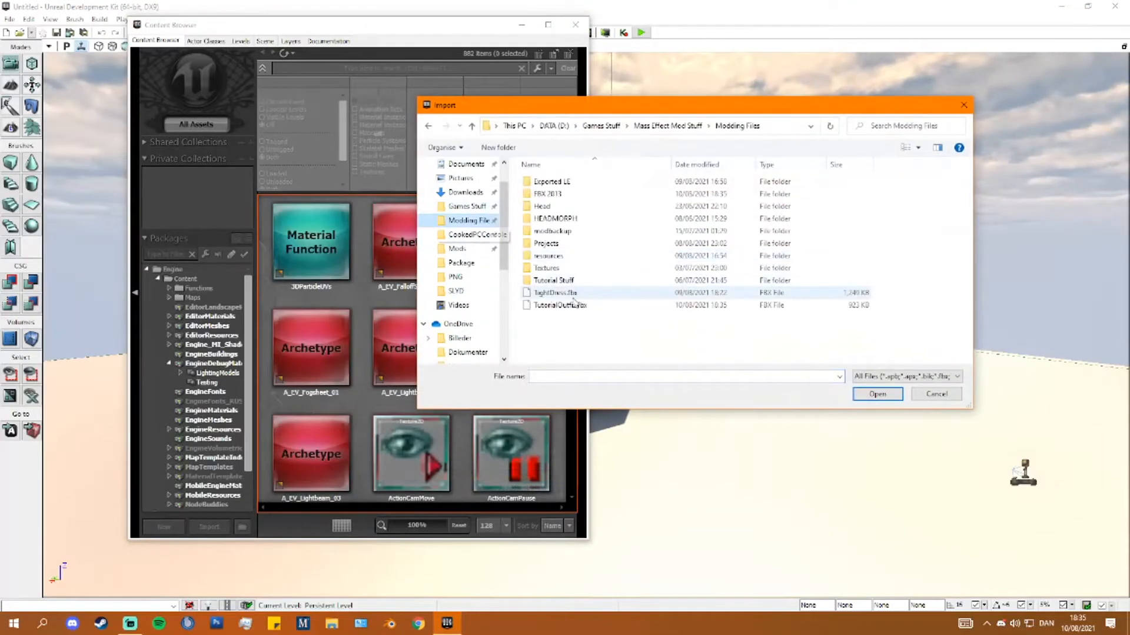
click(876, 394)
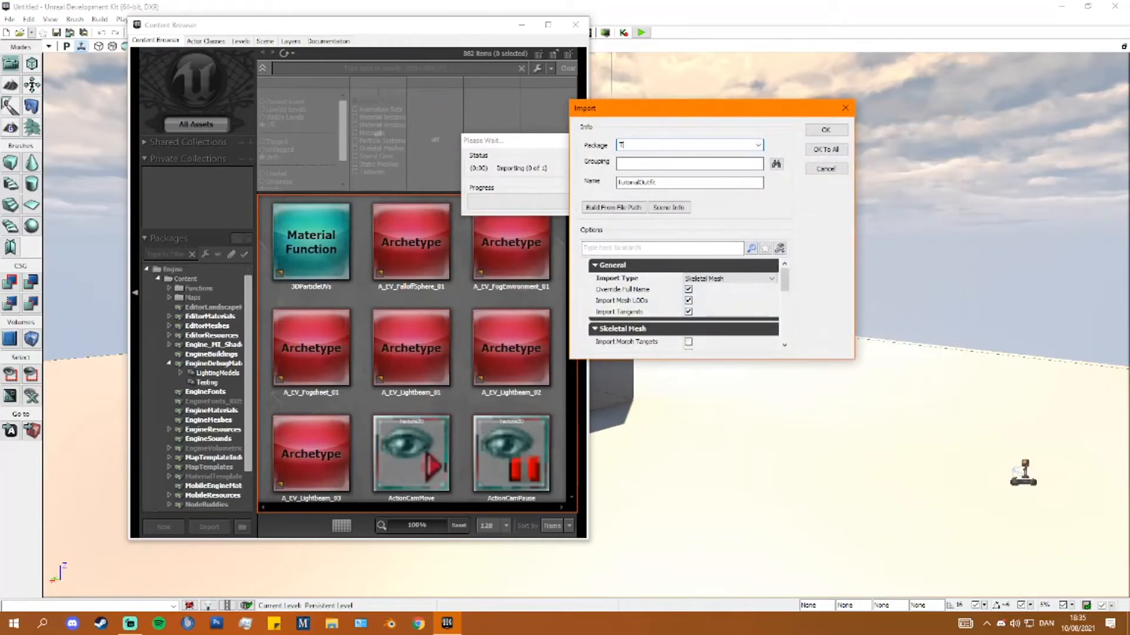
click(826, 130)
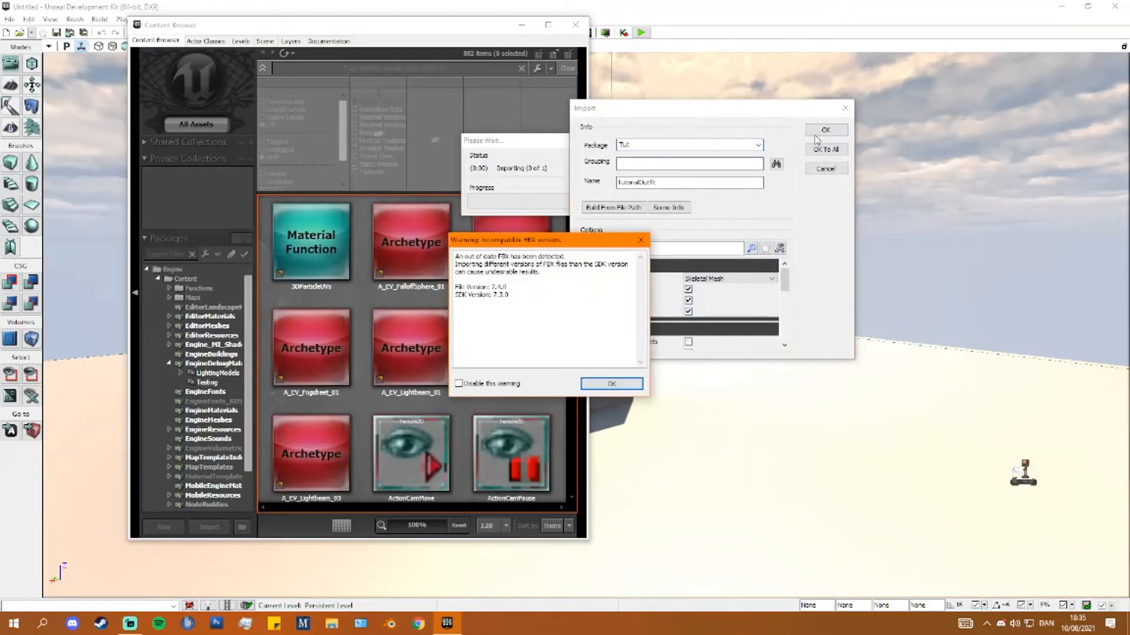
click(611, 384)
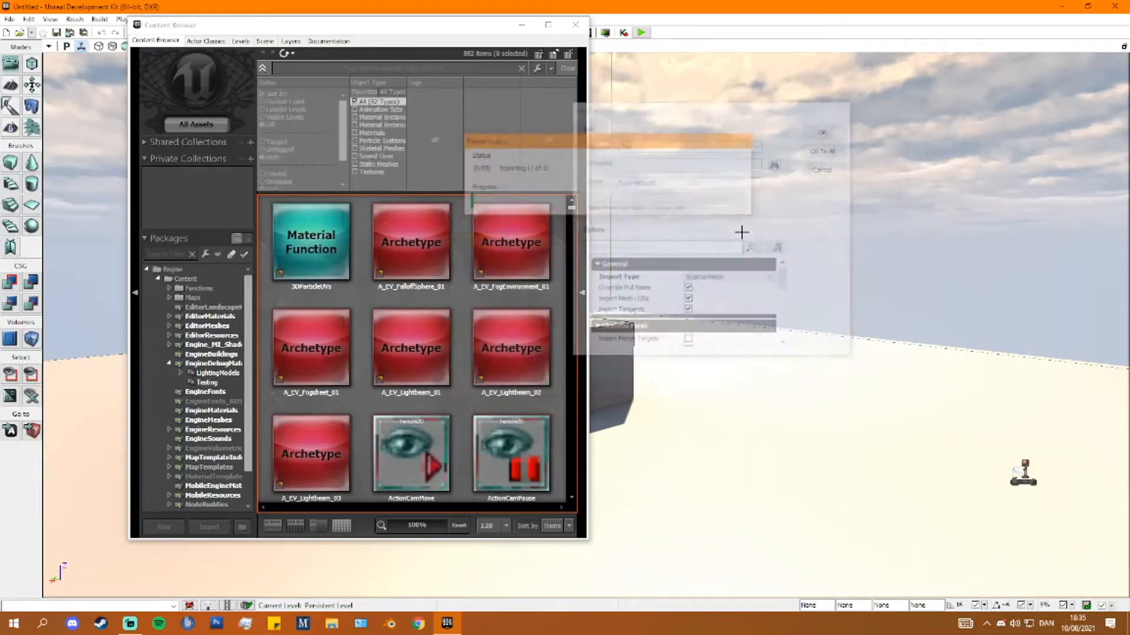
- Import the dress FBX as a skeletal mesh via the Content Browser and confirm the import options
right_click(306, 241)
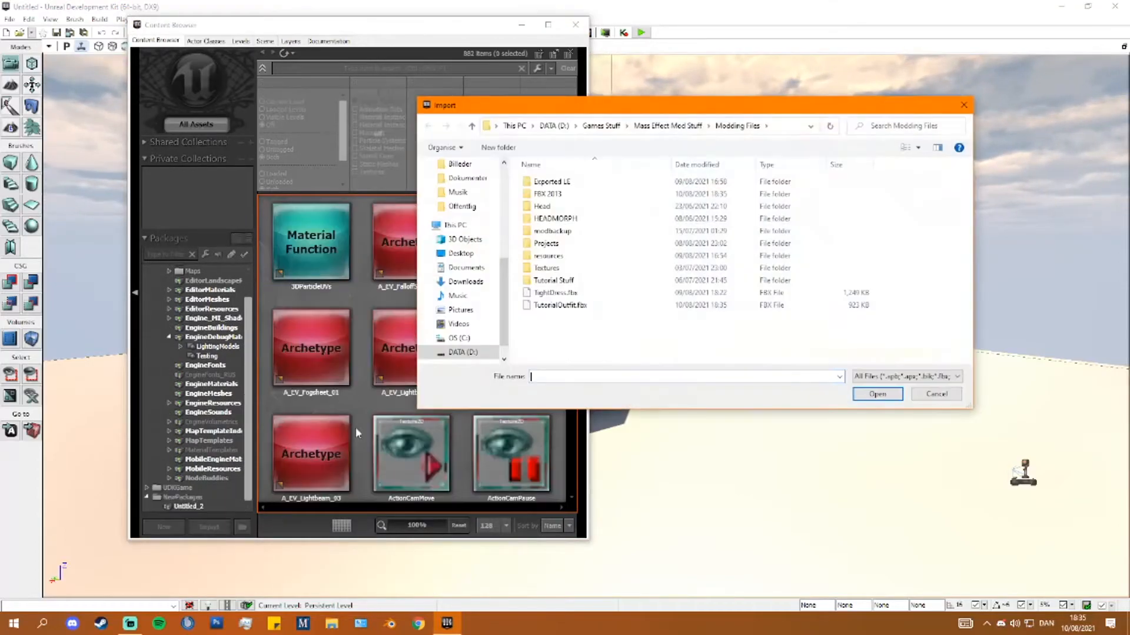
double_click(547, 195)
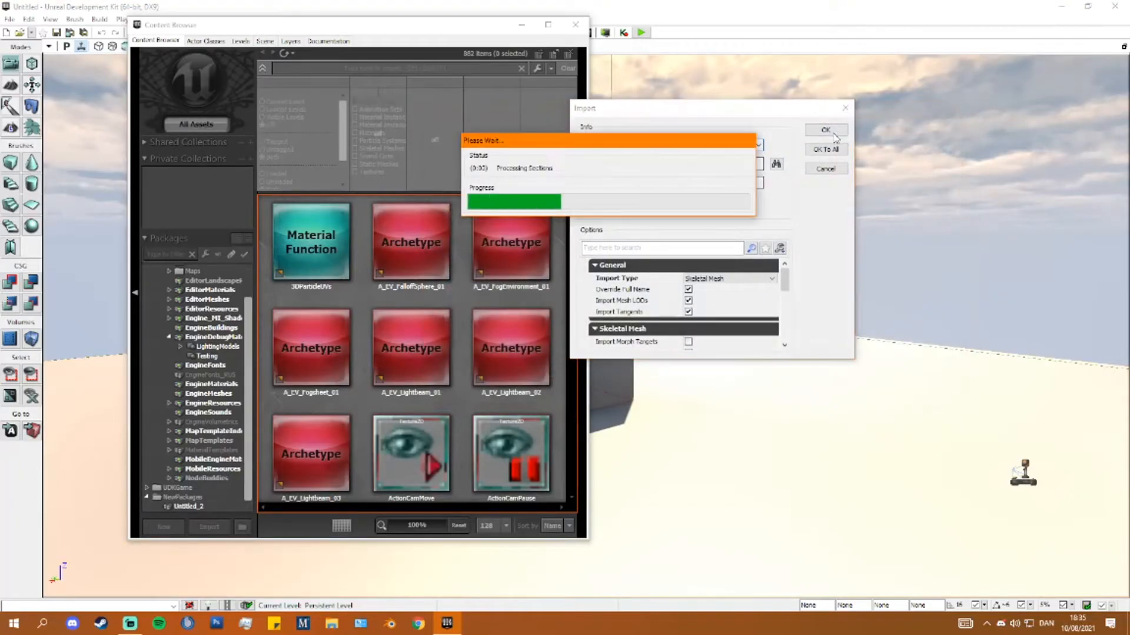
click(827, 129)
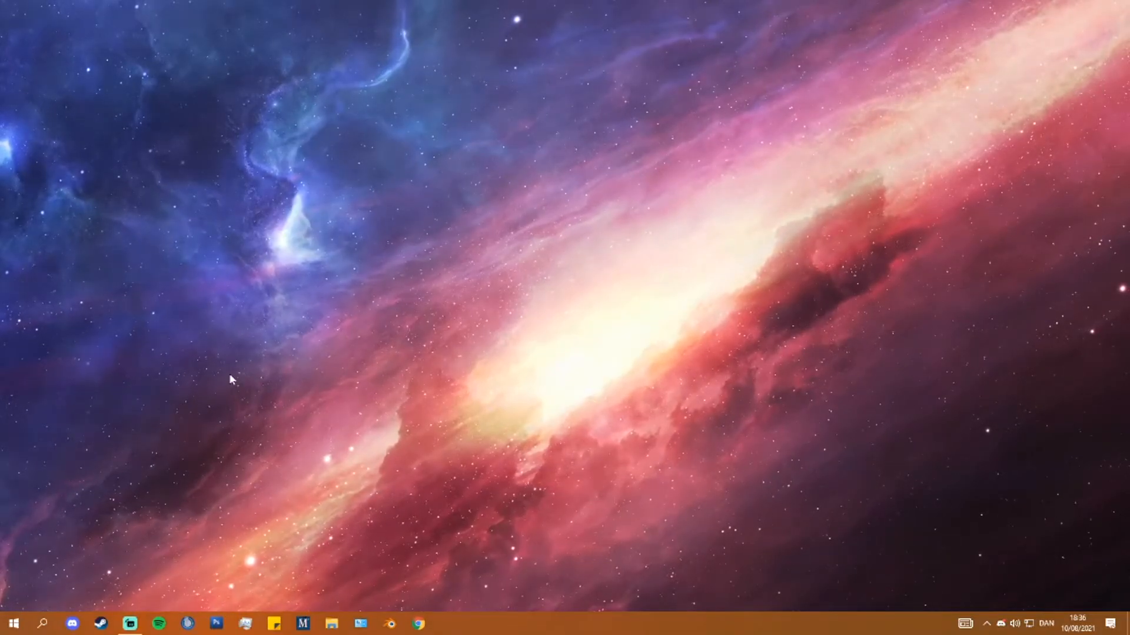
- Launch Photoshop CS3 and open the Camille.png skirt texture
click(216, 623)
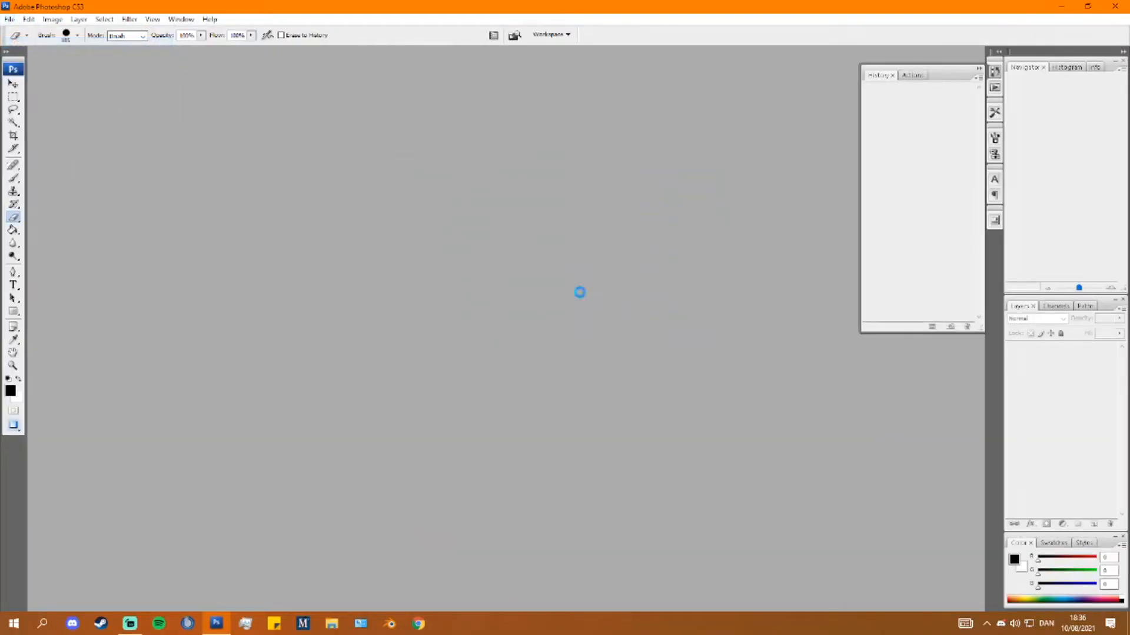
click(9, 20)
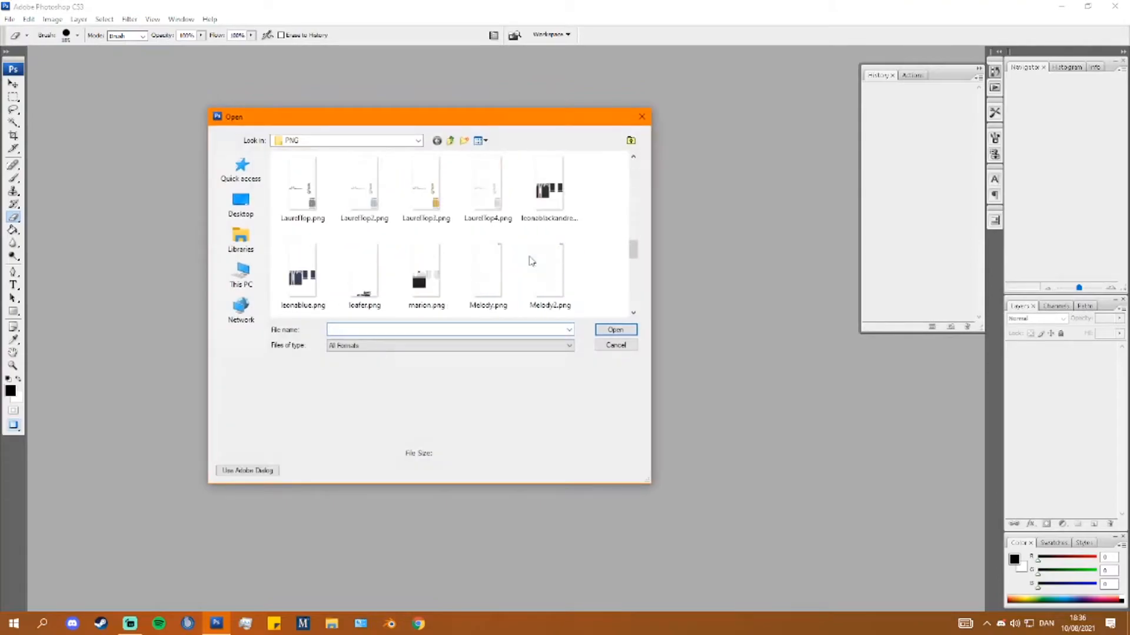
scroll(down, 3)
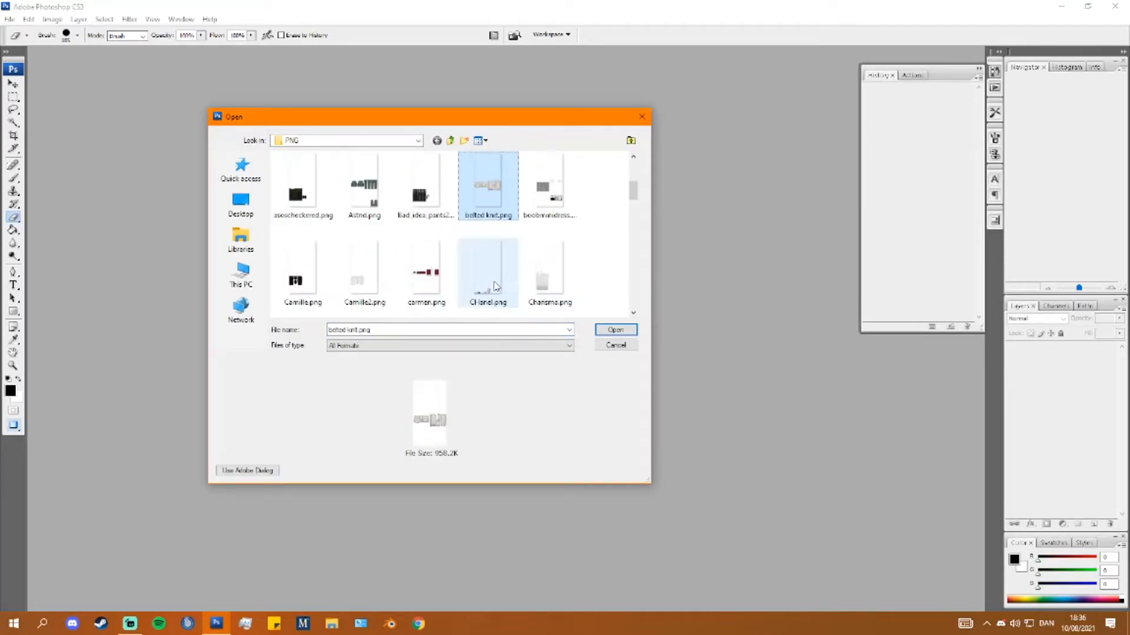
click(615, 329)
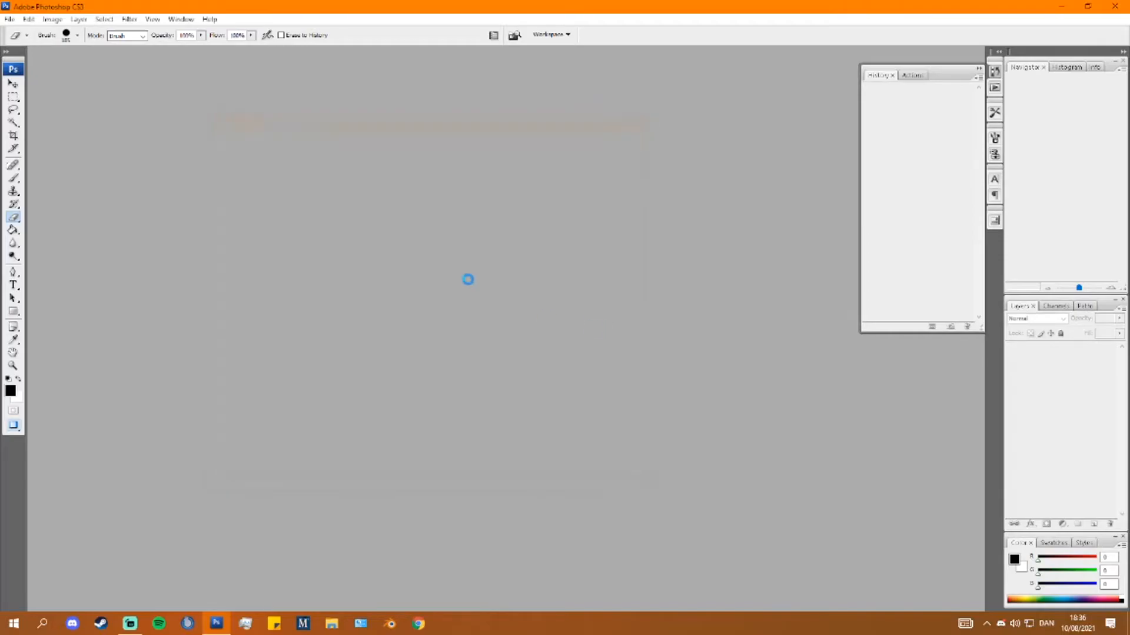
- Resize Camille.png to 2048 by 2048 with Constrain Proportions off
click(65, 19)
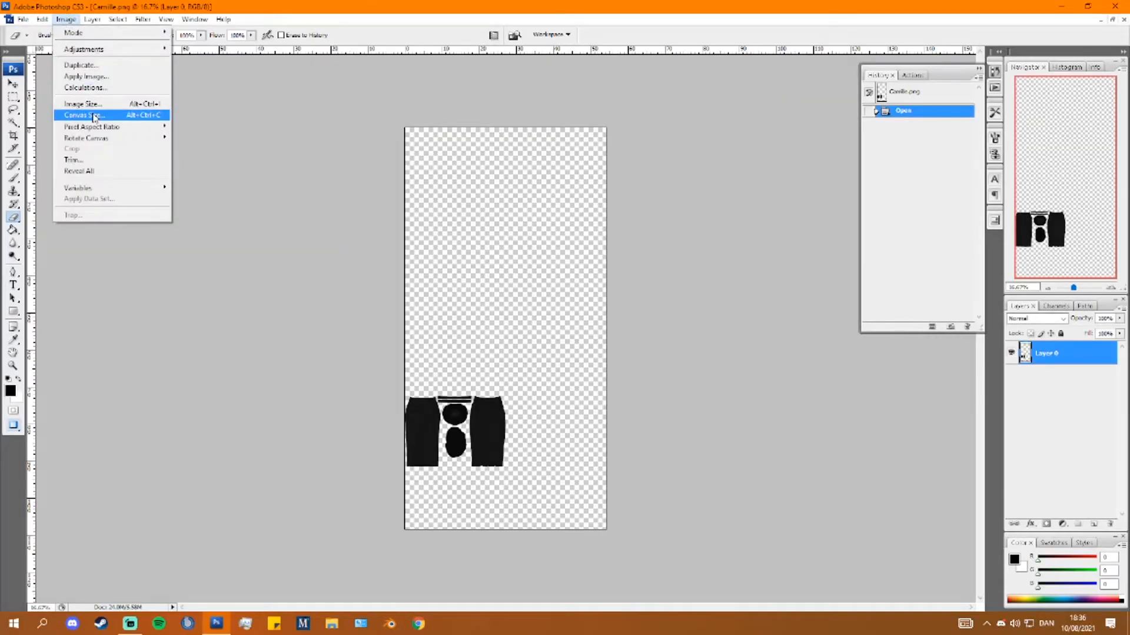
click(83, 104)
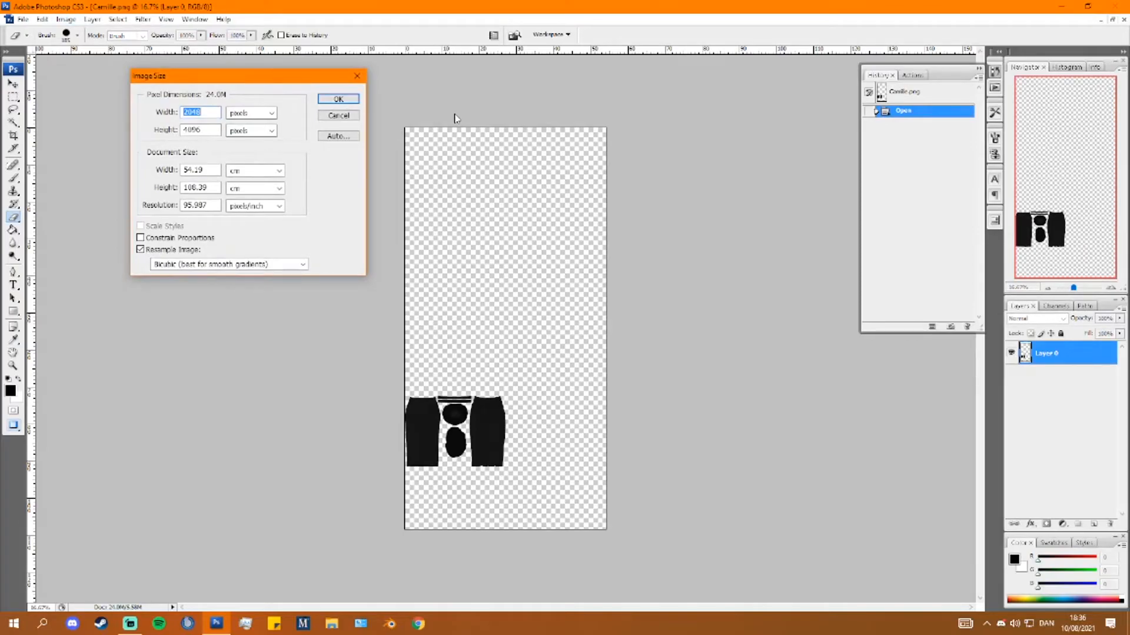
text(2048)
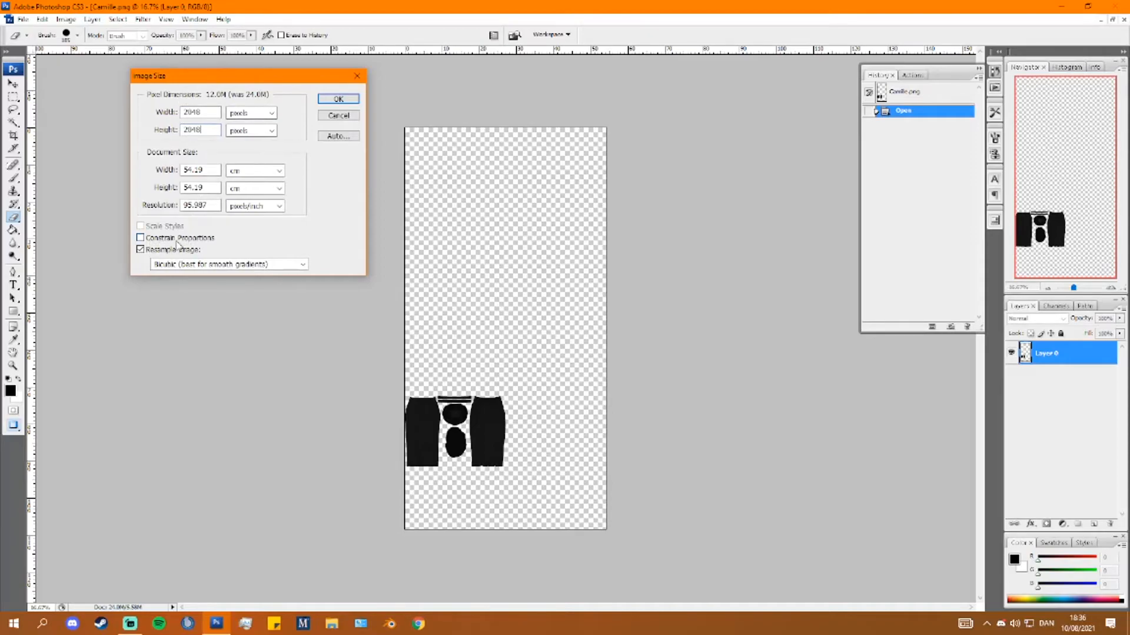
click(337, 99)
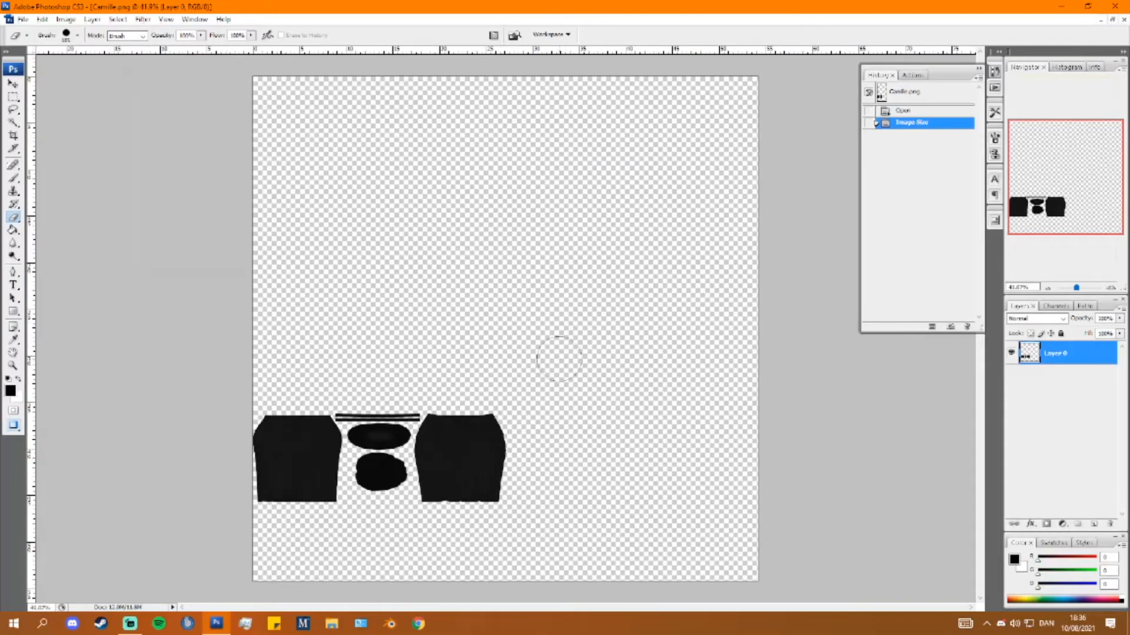
- Fill Camille.png's transparent background with black and open purpleshoulder.png
click(559, 304)
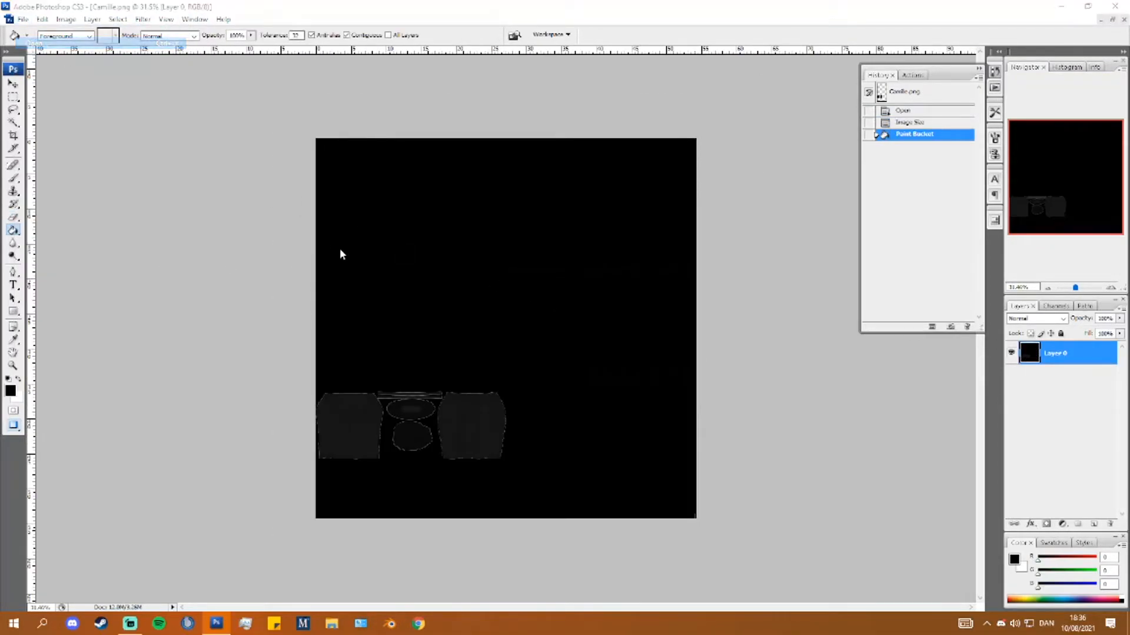
click(24, 20)
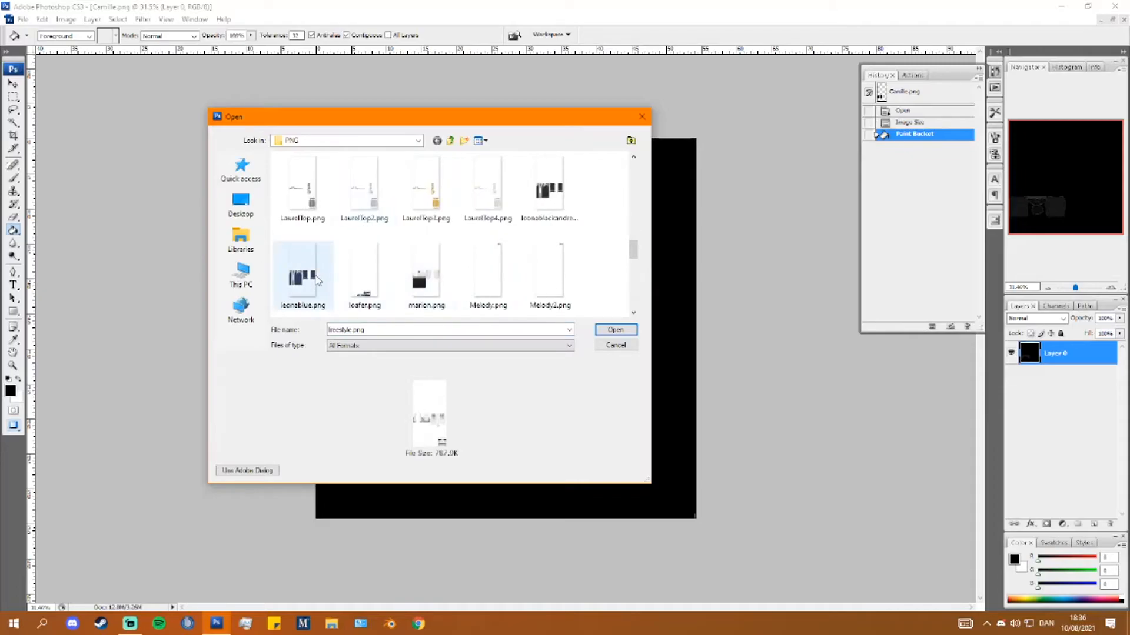
scroll(down, 3)
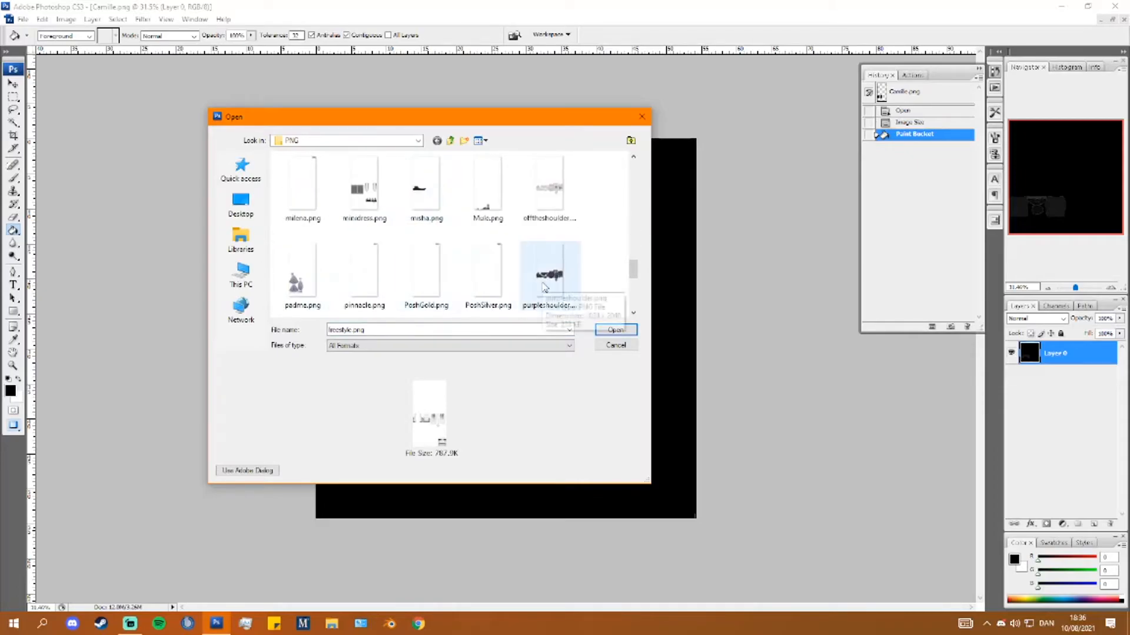
click(615, 329)
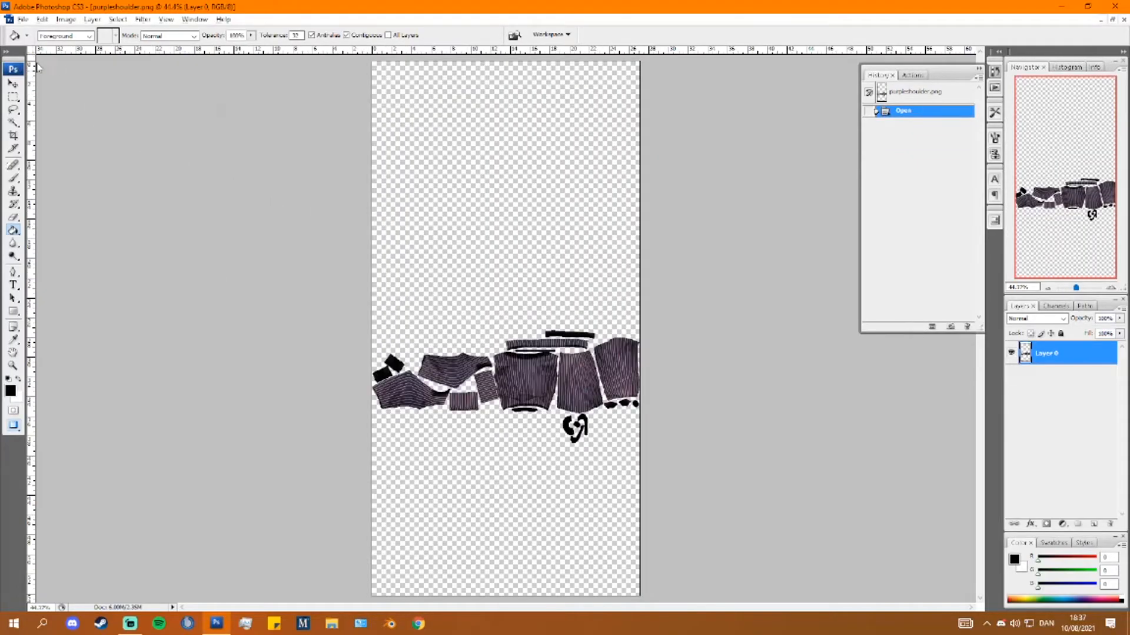
- Make purpleshoulder.png square on a black fill and select the whole texture for copying into Camille.png
click(66, 20)
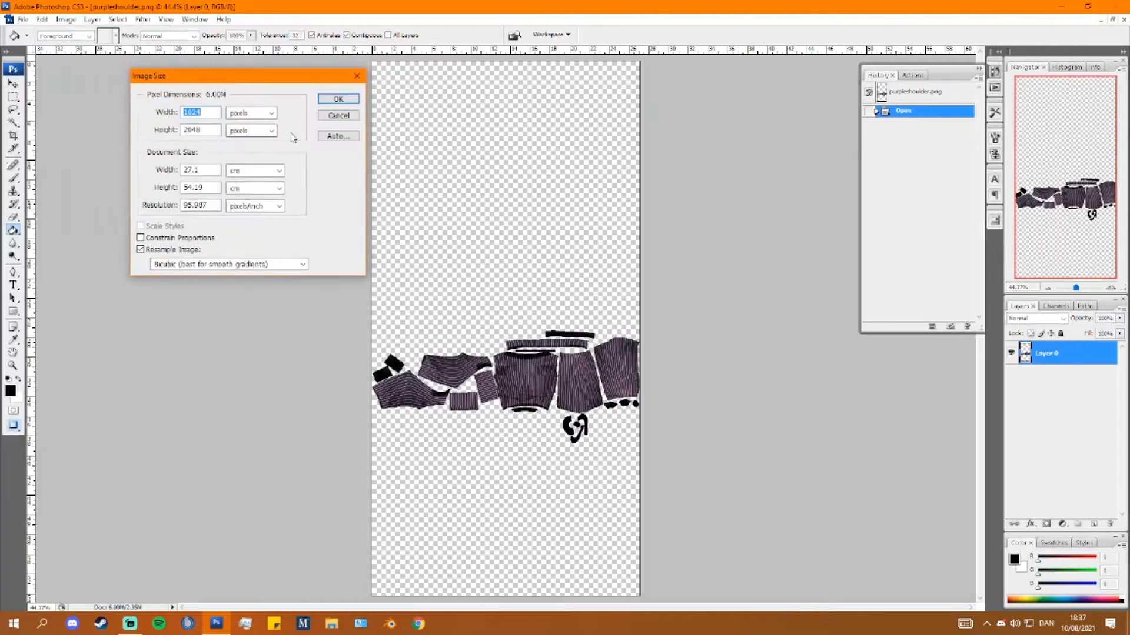
click(200, 131)
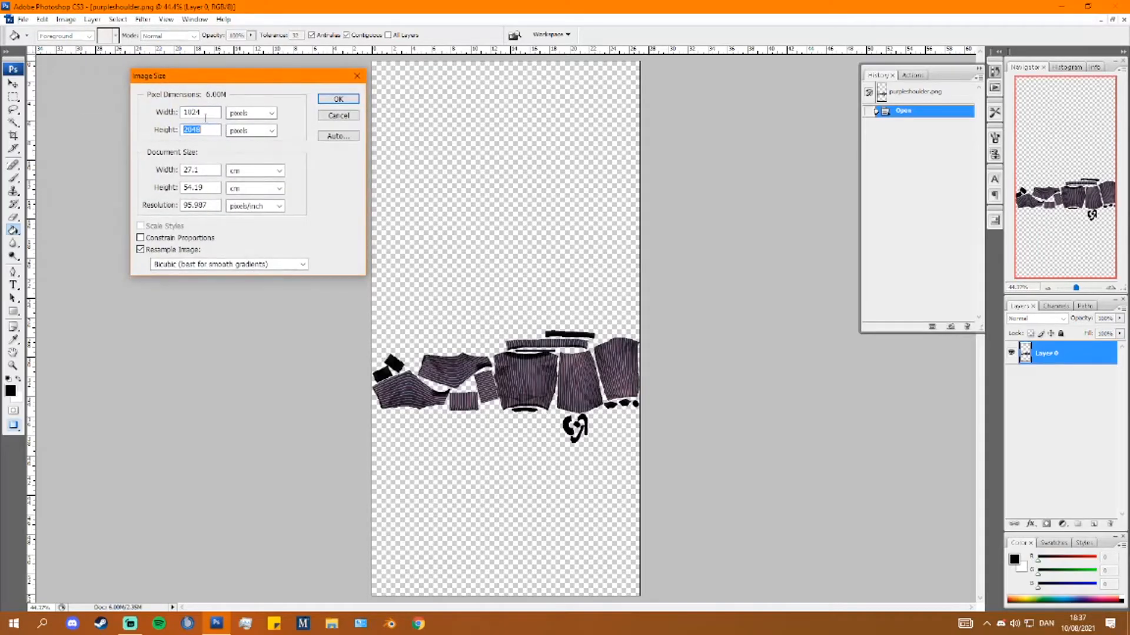
click(338, 99)
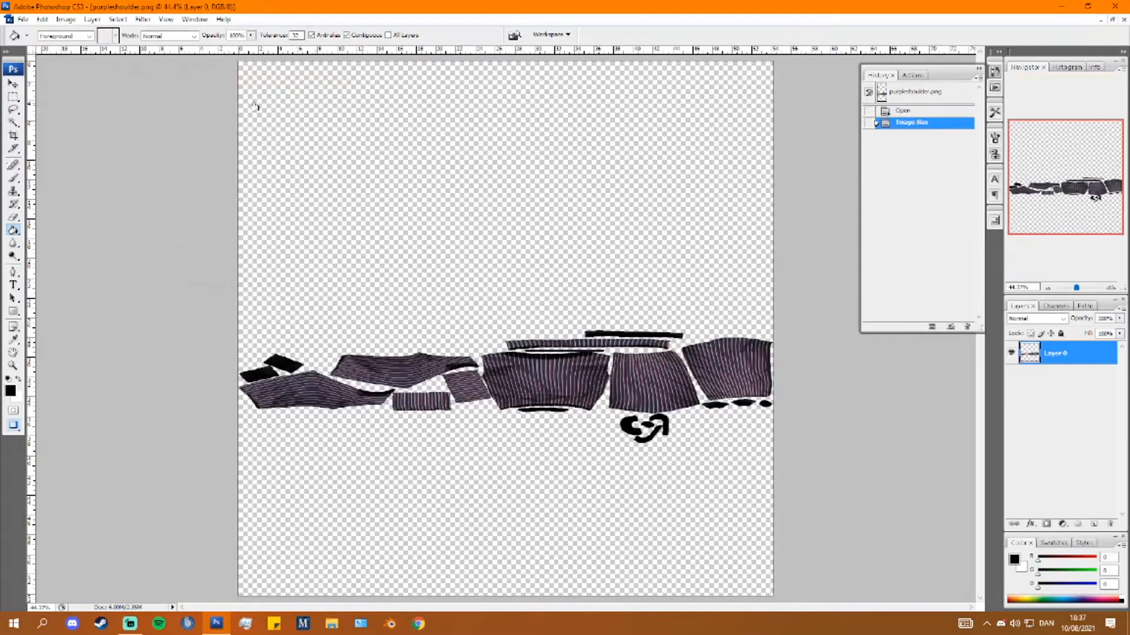
click(505, 201)
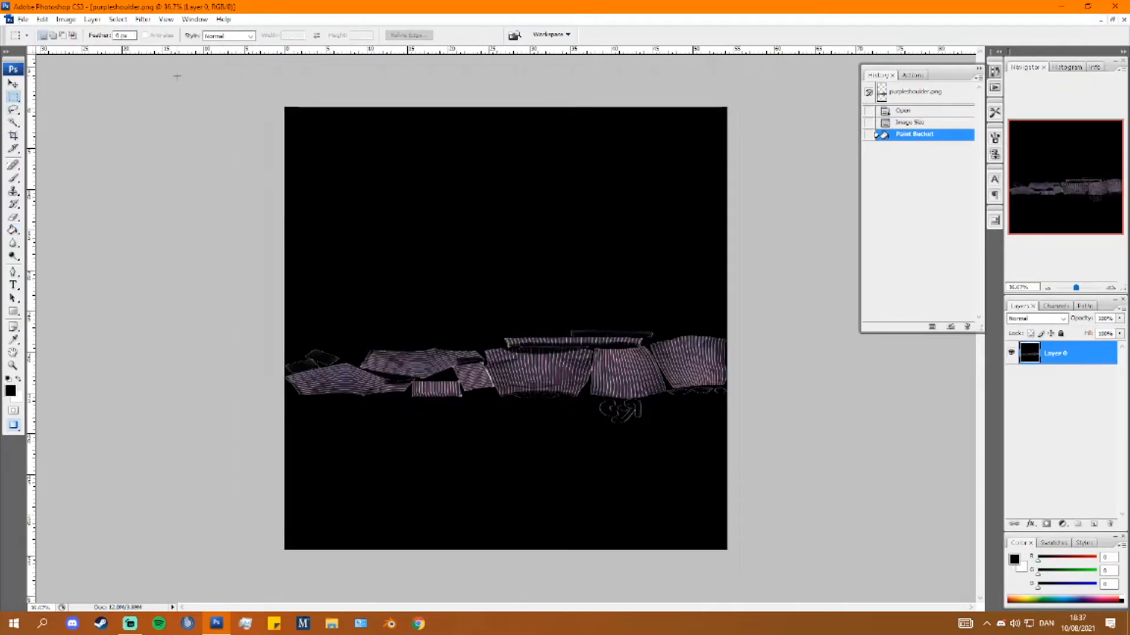
drag(288, 112, 723, 547)
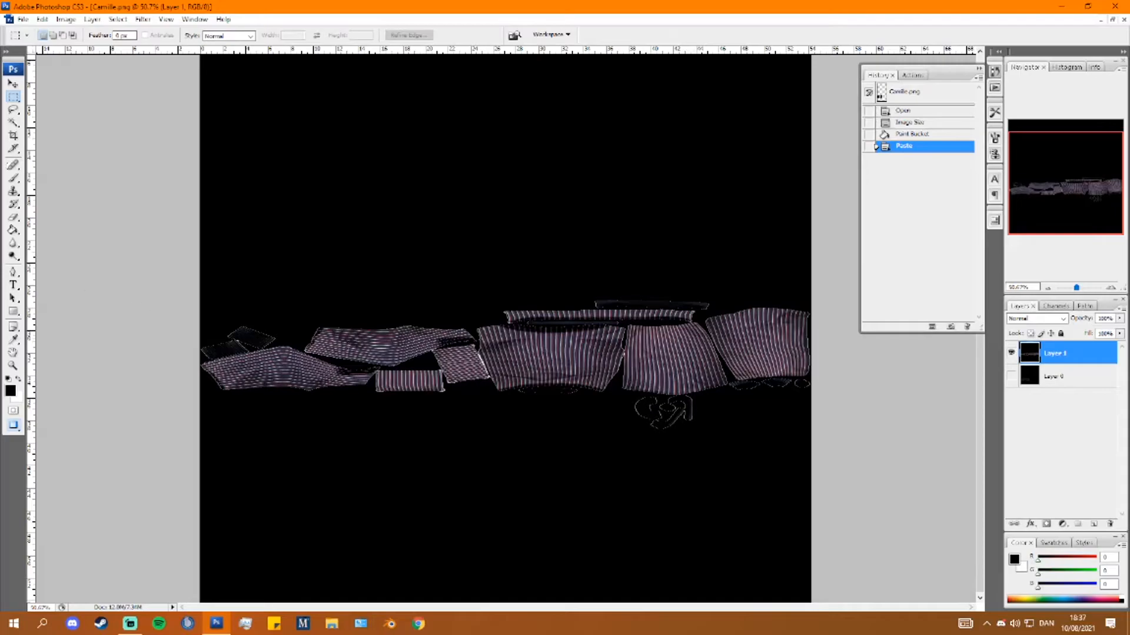
- Erase the pasted stripe layer's lower black area so Camille's dress pieces show through, then merge the layers
click(13, 163)
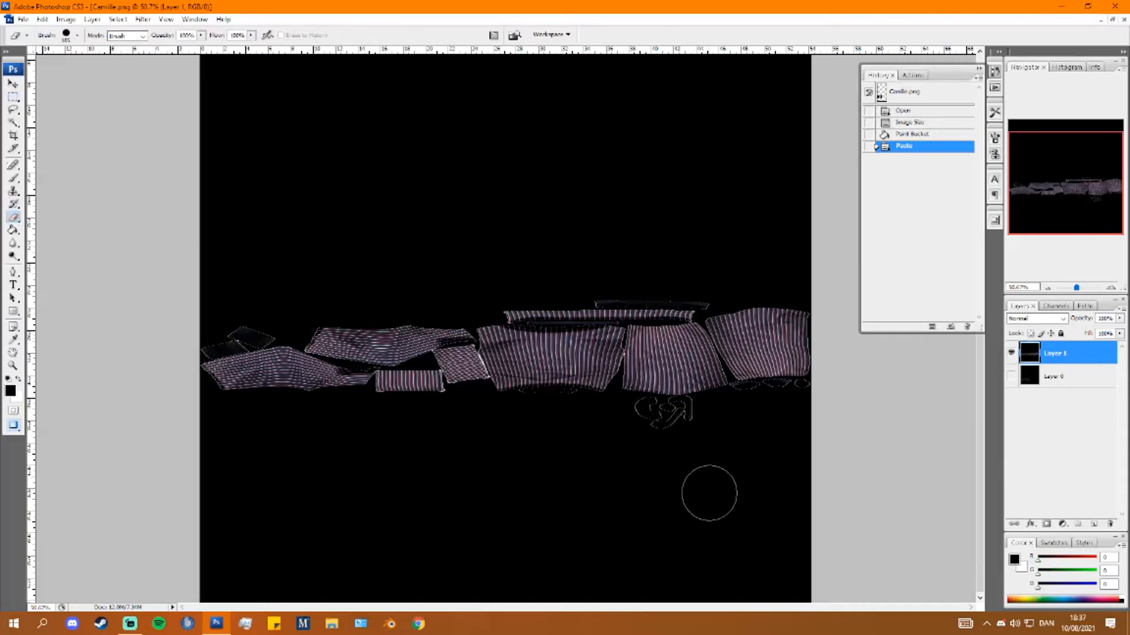
drag(709, 493, 771, 533)
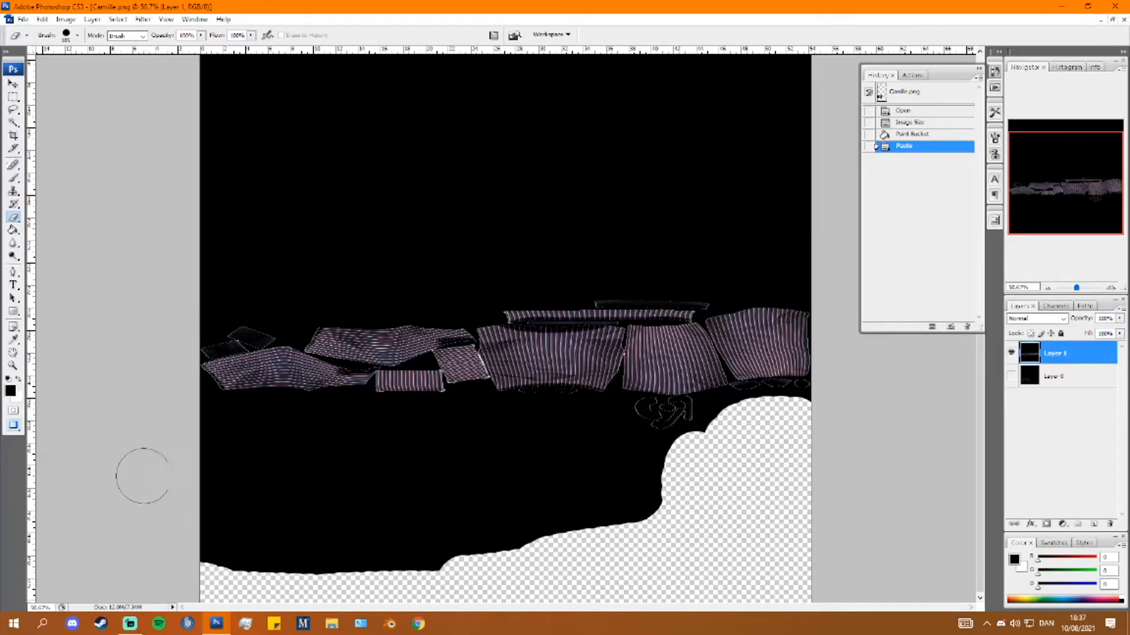
drag(144, 475, 685, 468)
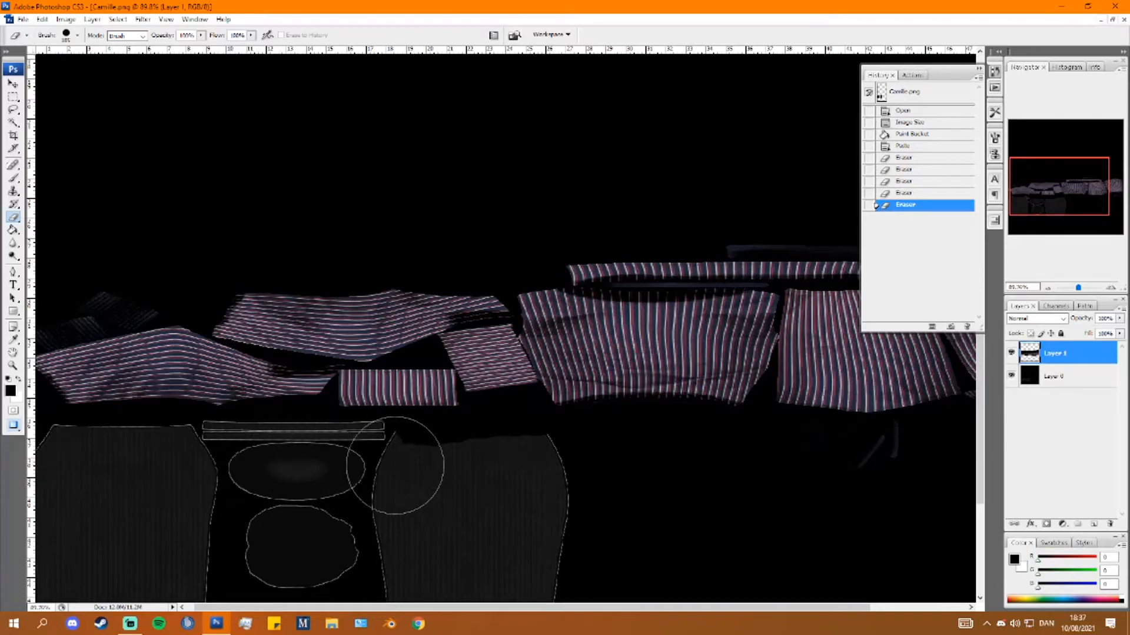
drag(390, 465, 584, 479)
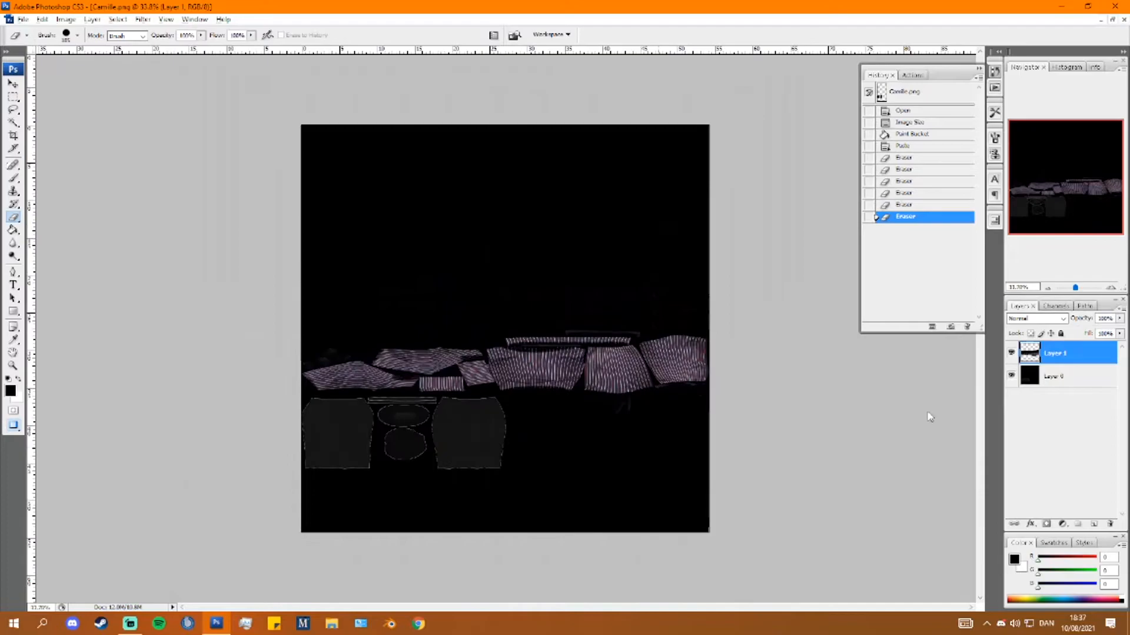
right_click(1052, 376)
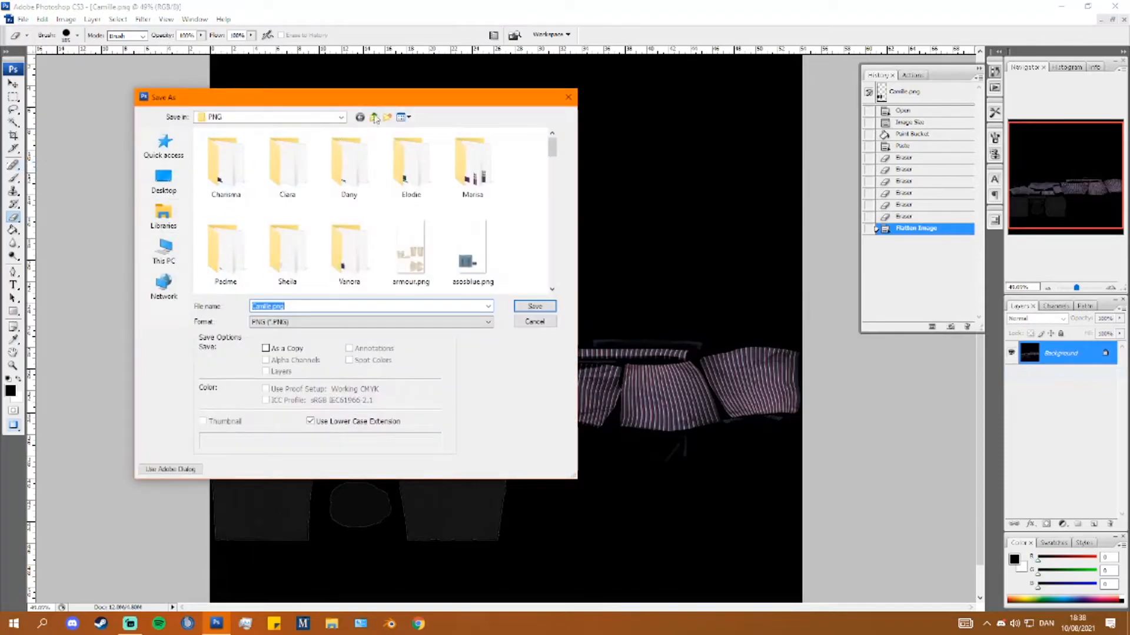
- Save the flattened texture as Tutorial_Diff.dds in Modding Files through the NVIDIA DDS exporter
click(373, 117)
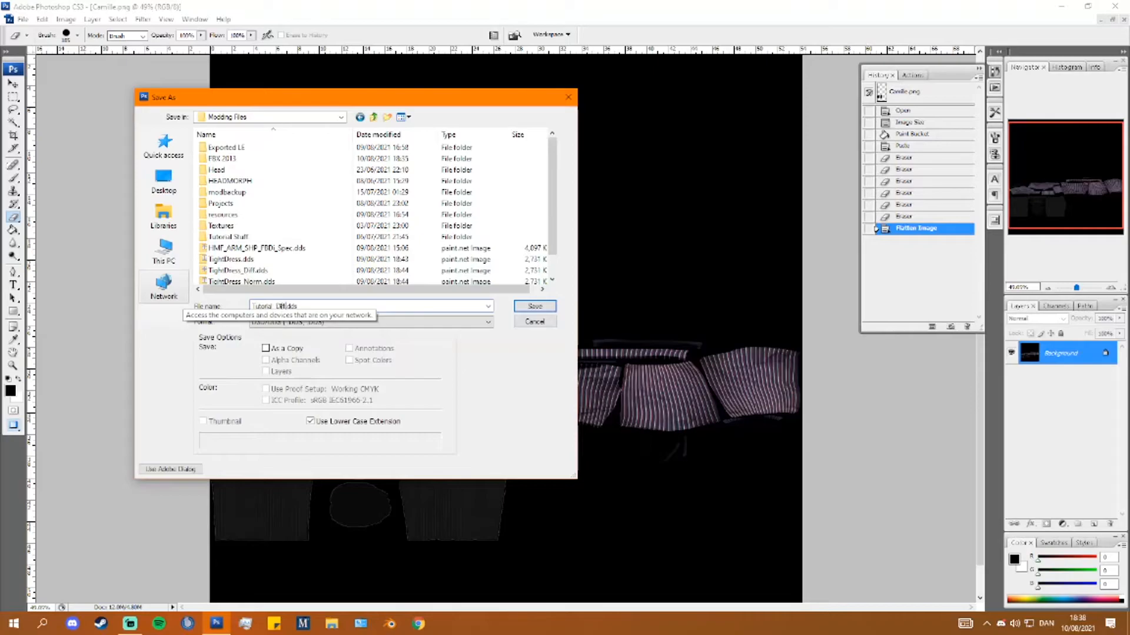
click(534, 306)
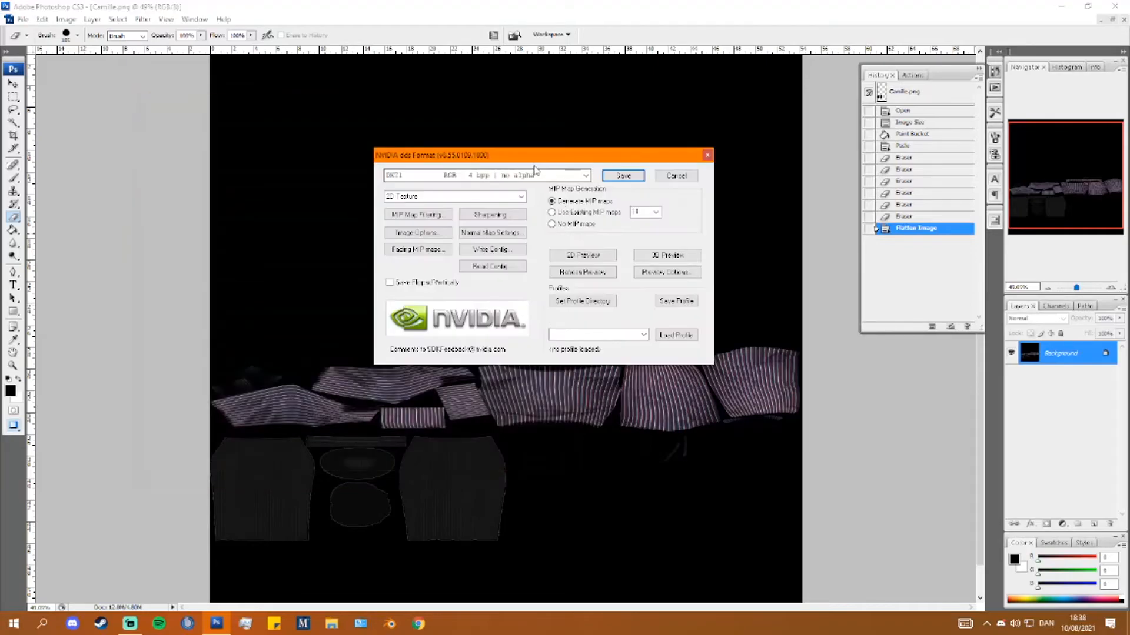
click(554, 213)
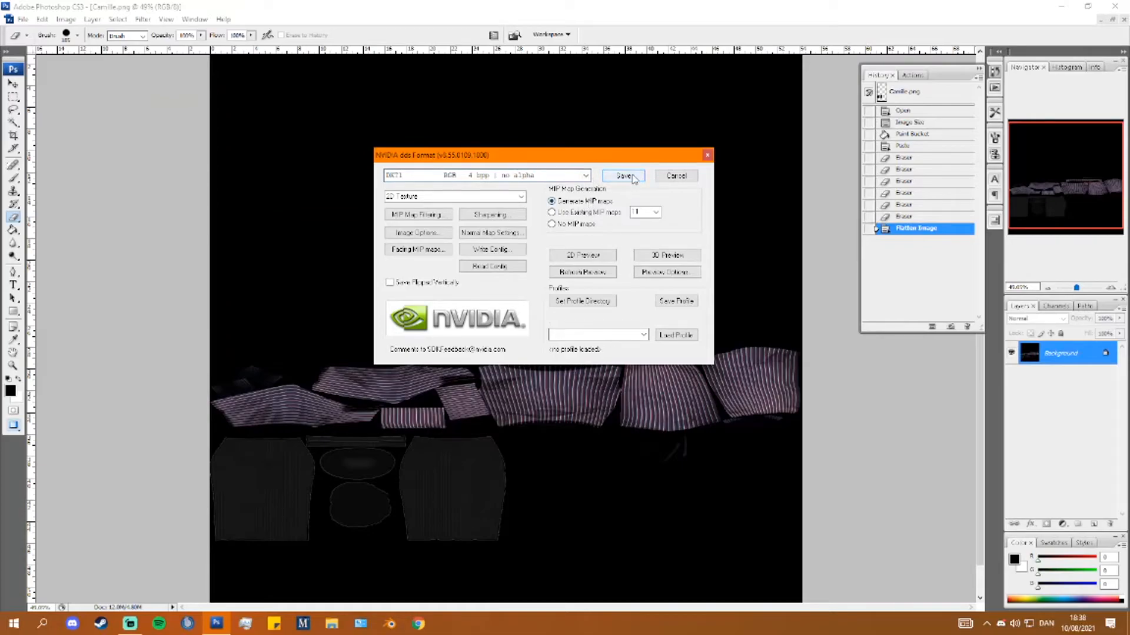
click(623, 175)
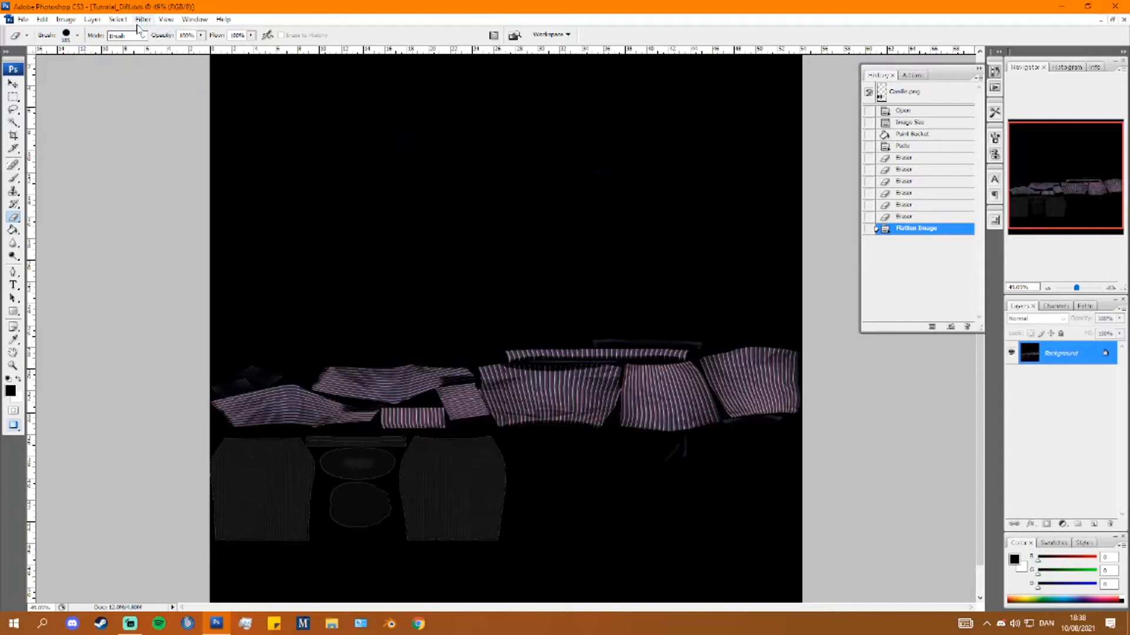
- Convert the diffuse texture into a blue normal map with the NVIDIA NormalMapFilter
click(116, 19)
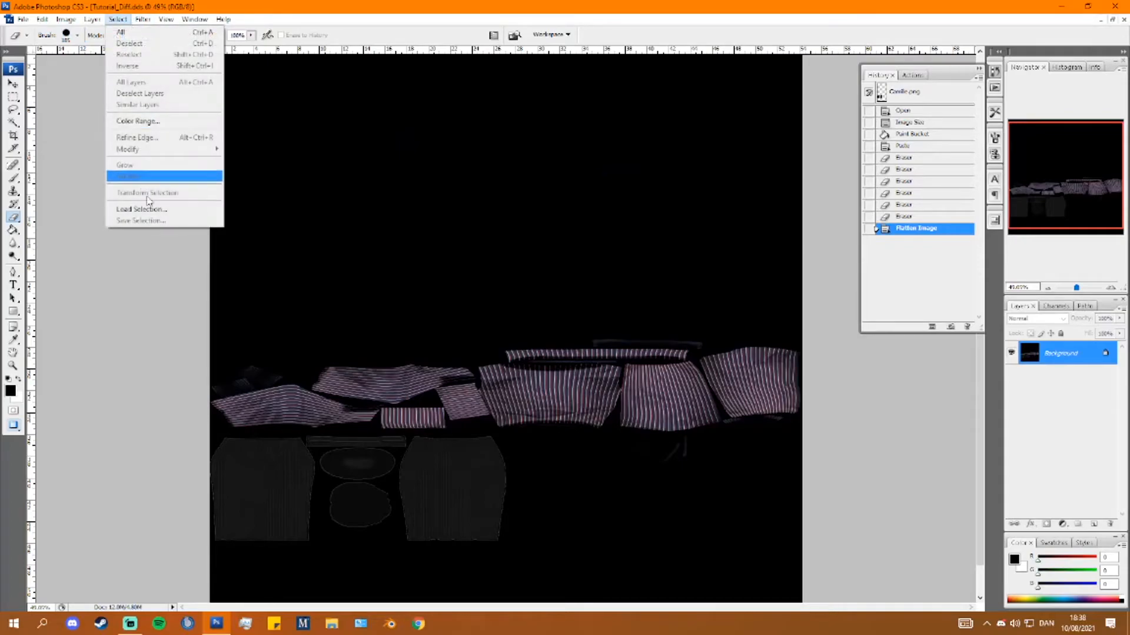
click(142, 18)
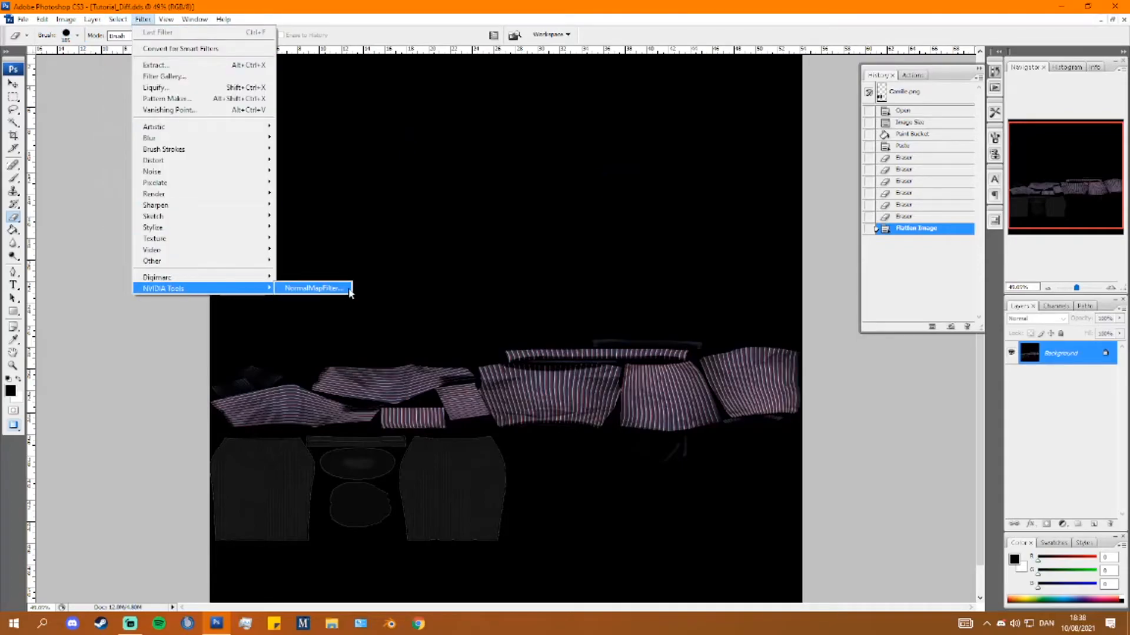
click(313, 288)
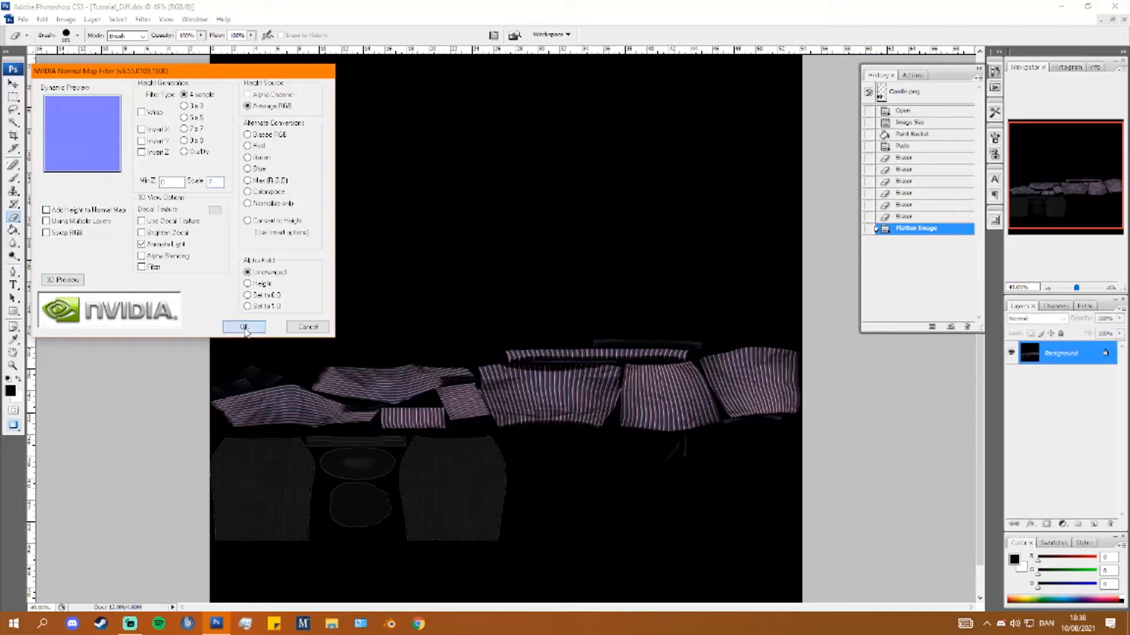
click(244, 327)
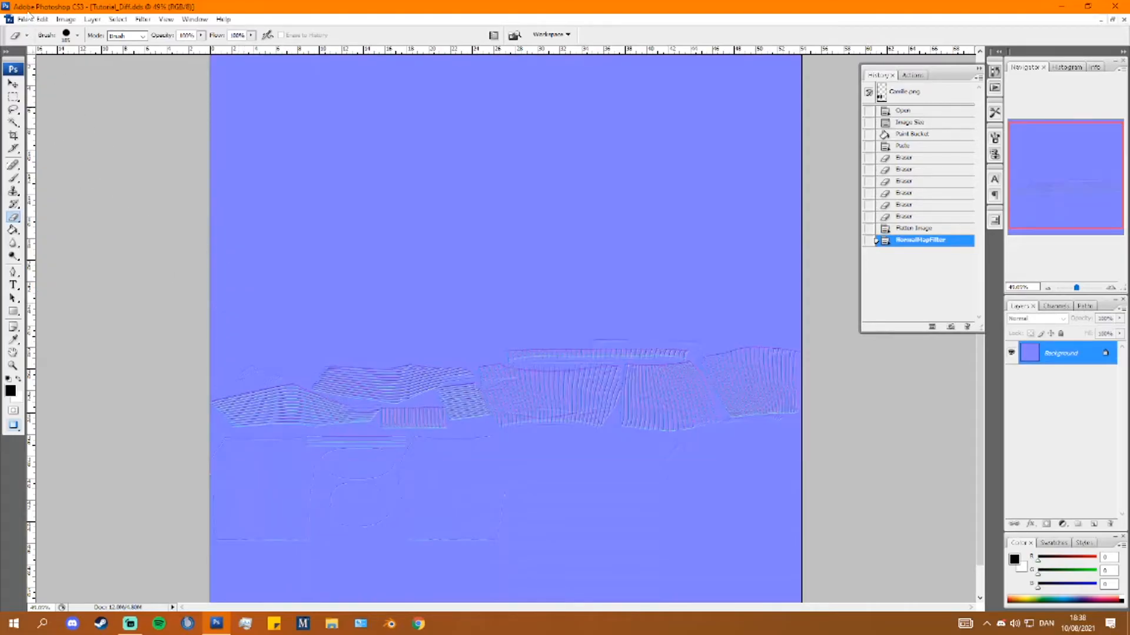
- Save the normal map as Tutorial_Norm.dds and begin reopening the diffuse texture
click(23, 20)
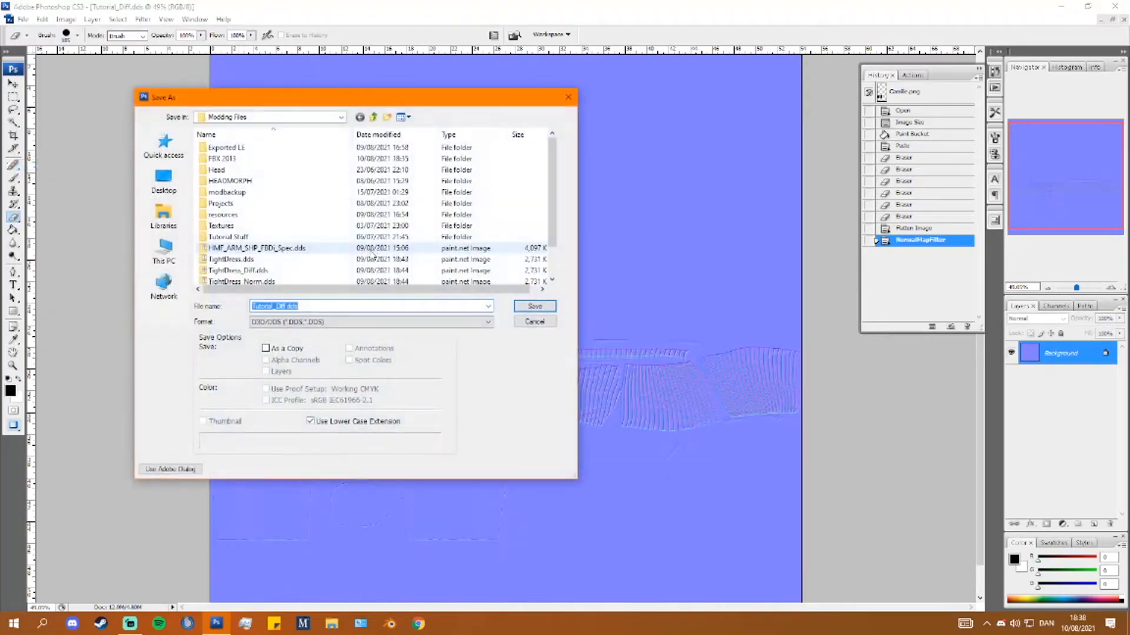
scroll(down, 3)
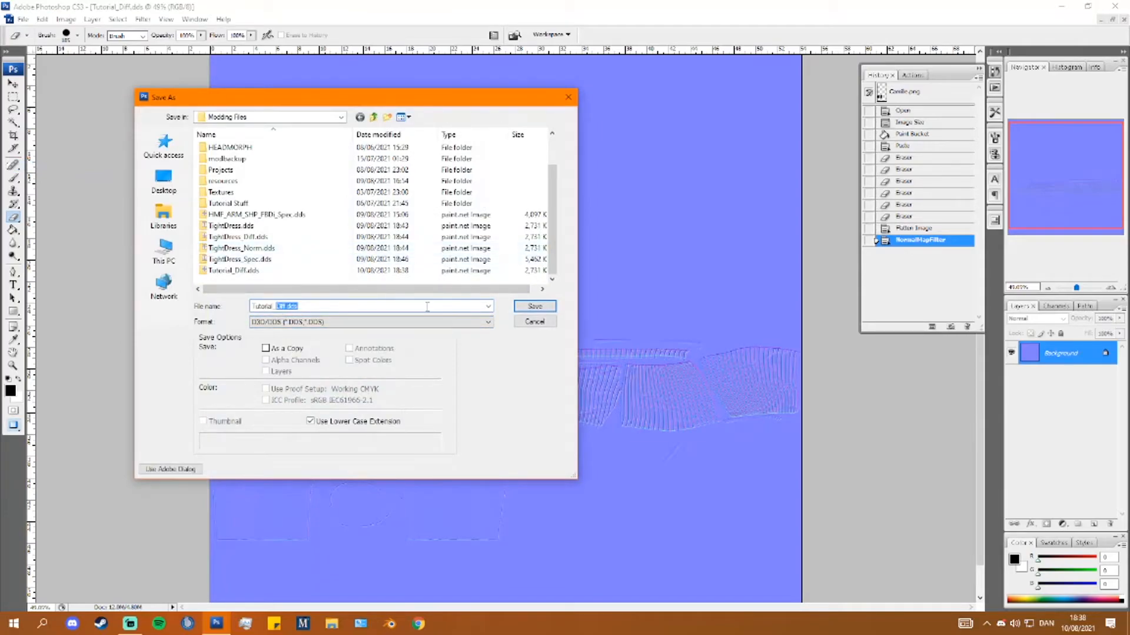
text(Tutorial_Norm)
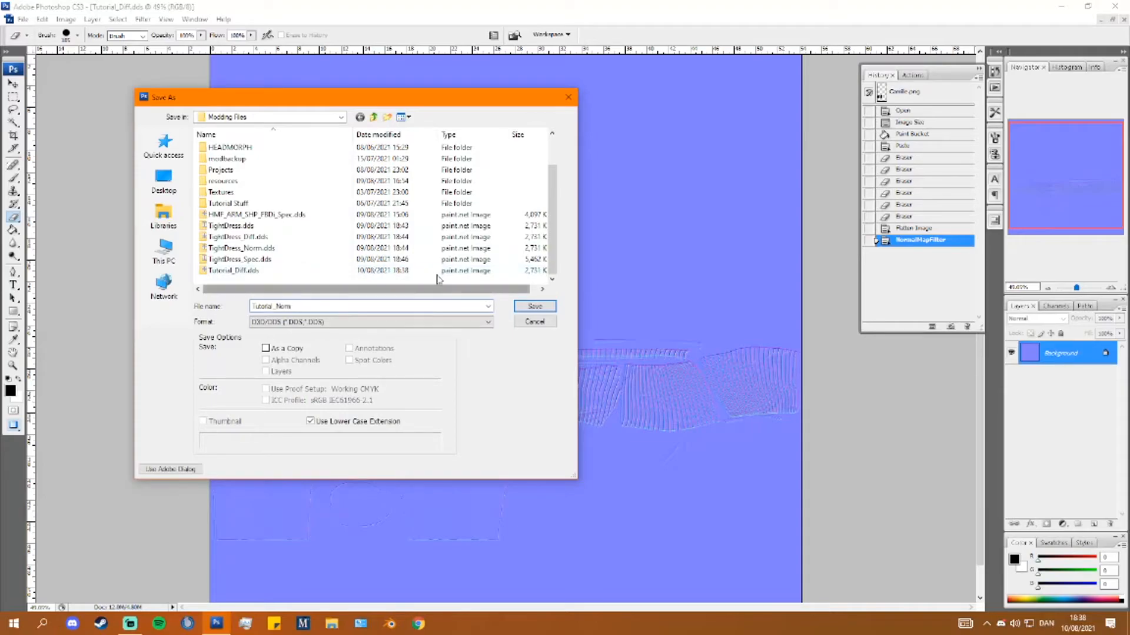
click(535, 306)
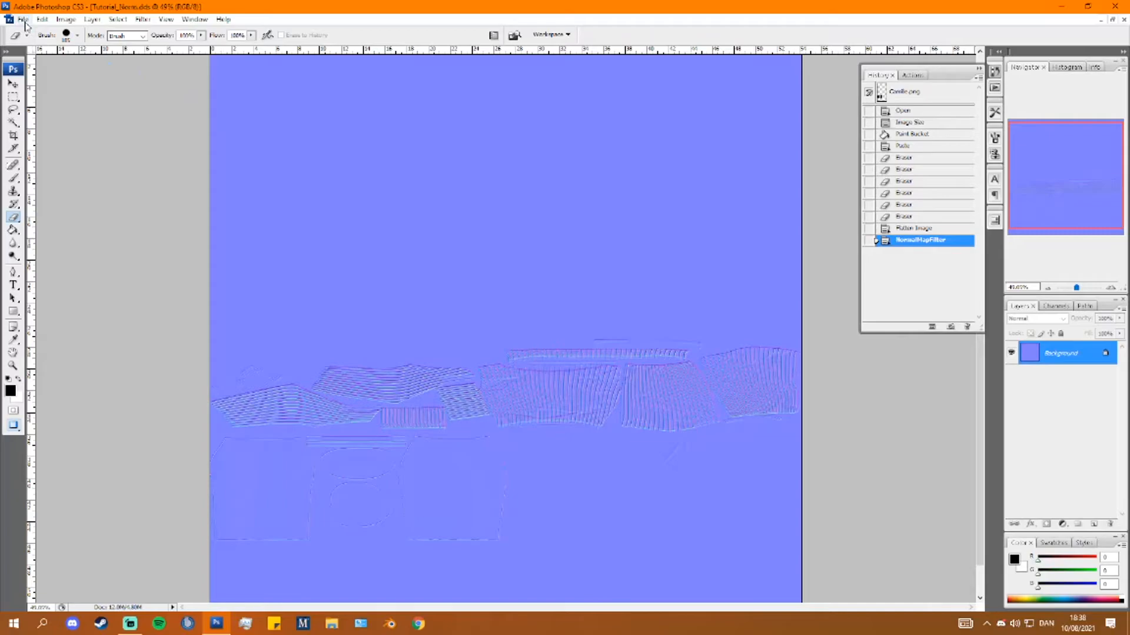
click(22, 18)
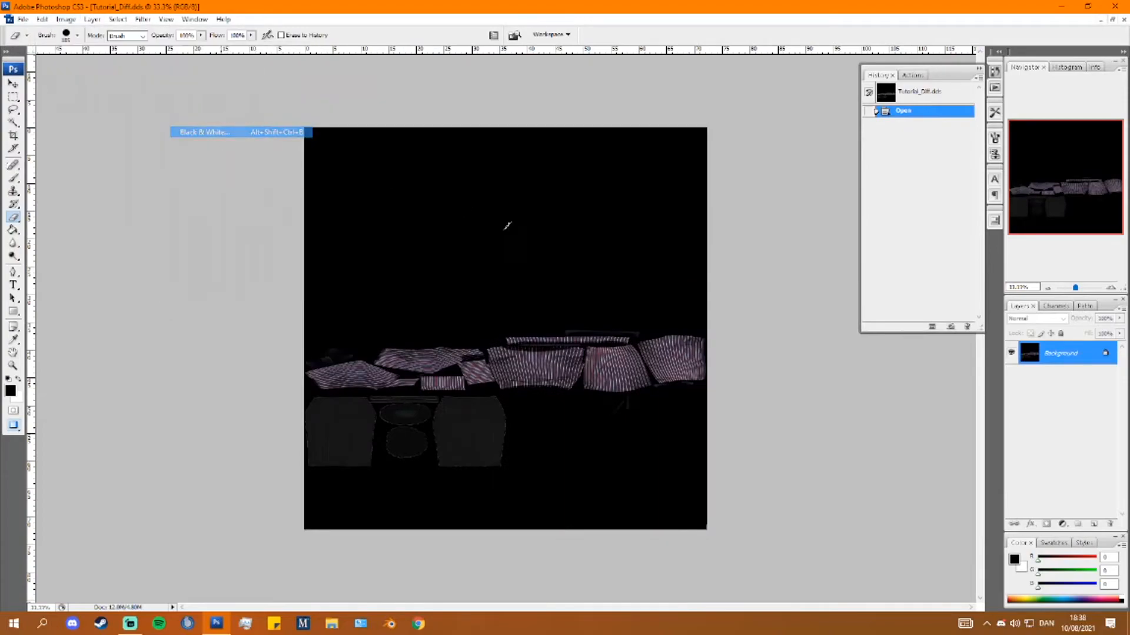
- Make the reopened diffuse black-and-white, darken brightness/contrast, and save it as Tutorial_Spec.dds
click(65, 20)
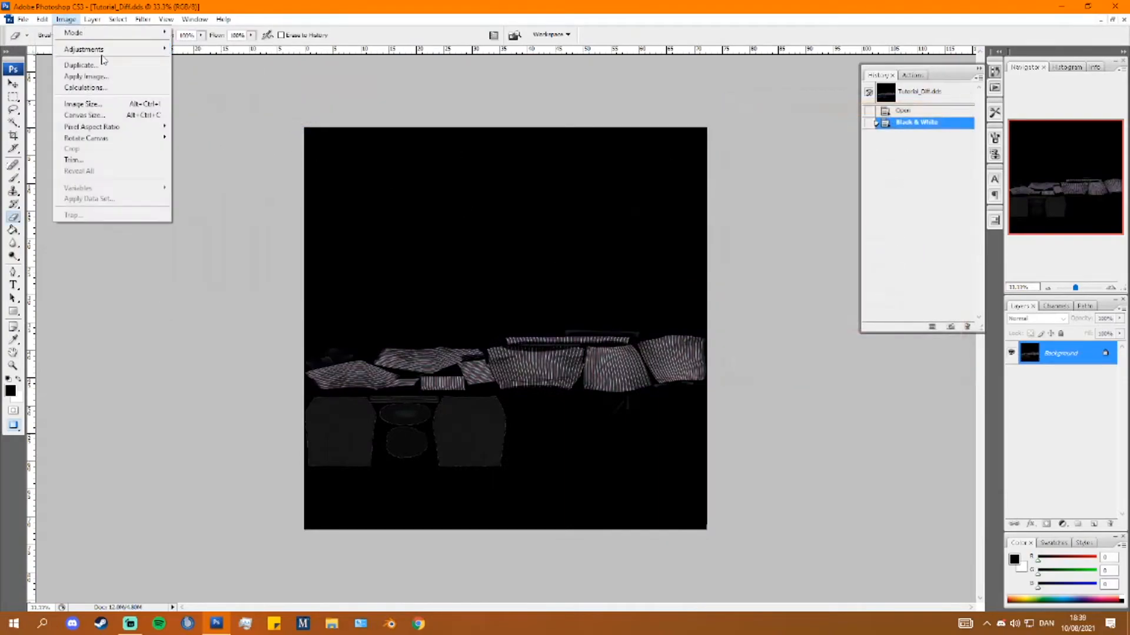
click(84, 49)
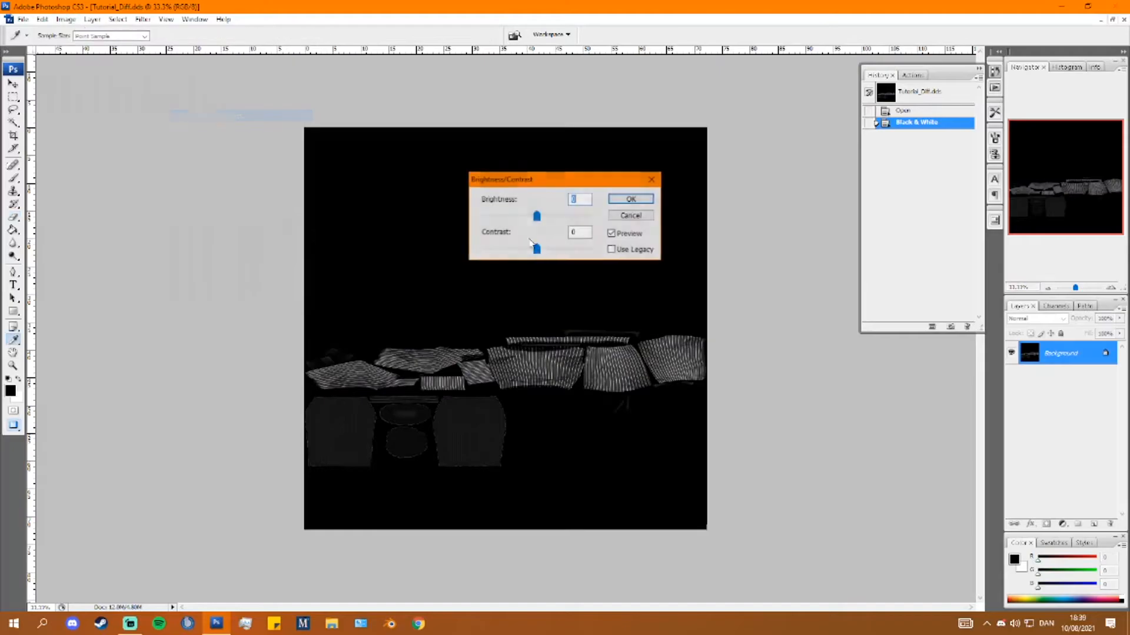
click(628, 197)
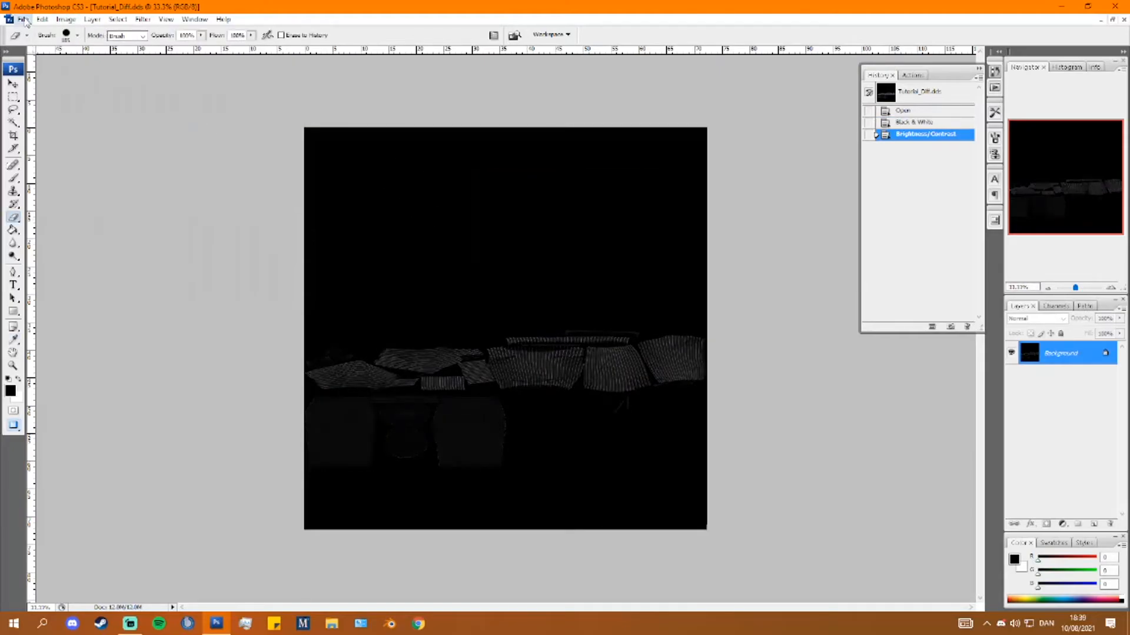
click(24, 19)
text(Tutorial_Spec)
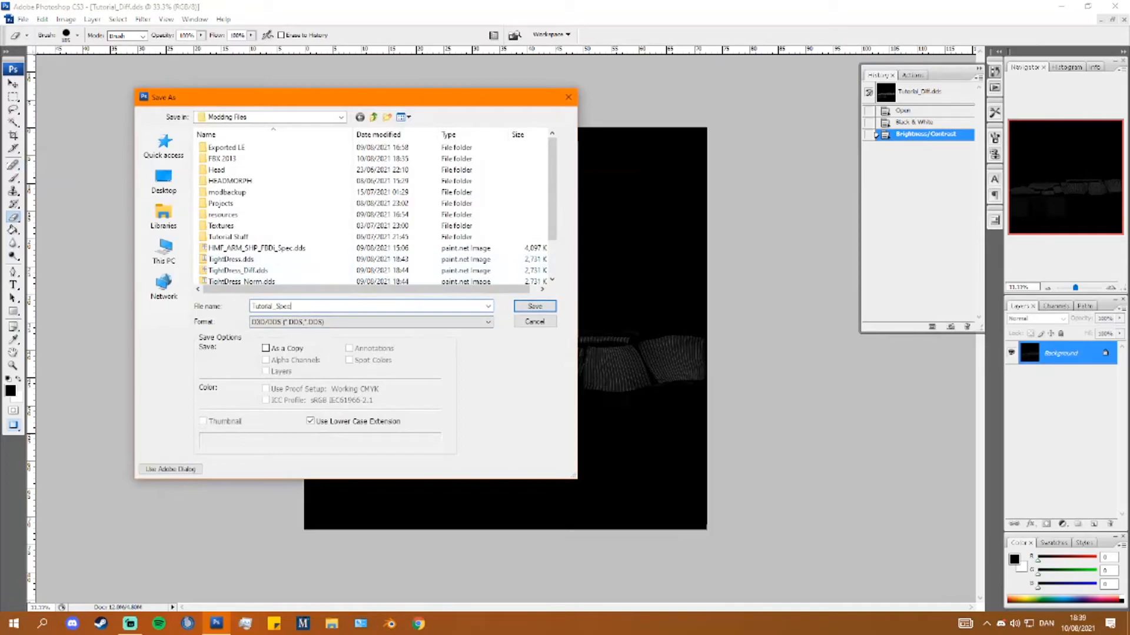
click(534, 306)
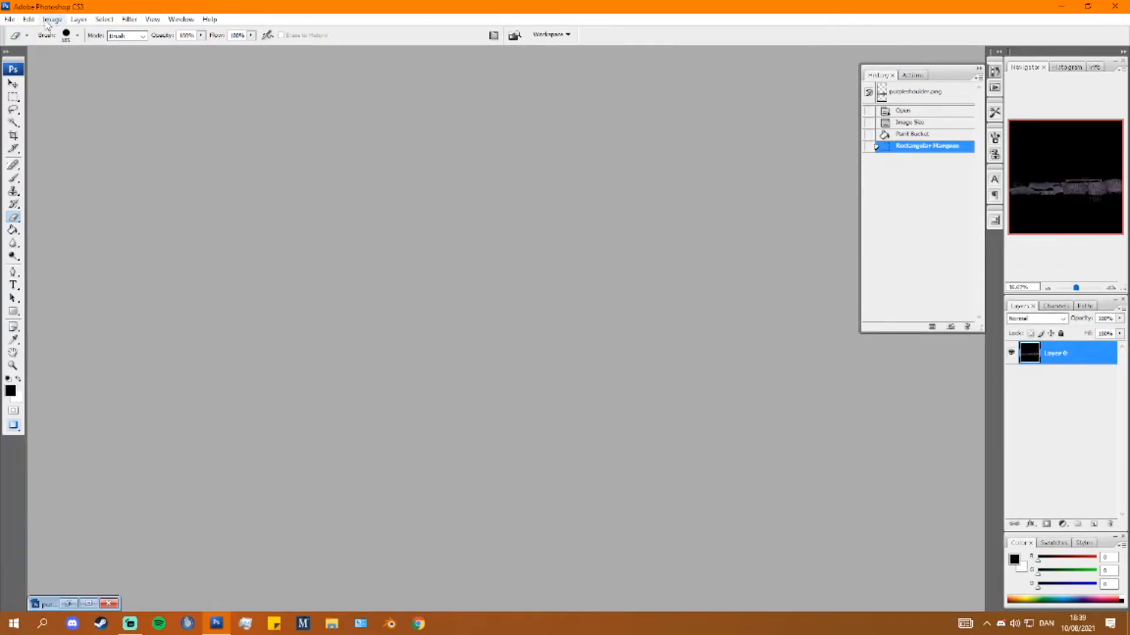
- Reopen Tutorial_Spec.dds and inspect its red and blue channels in the Channels panel
click(10, 19)
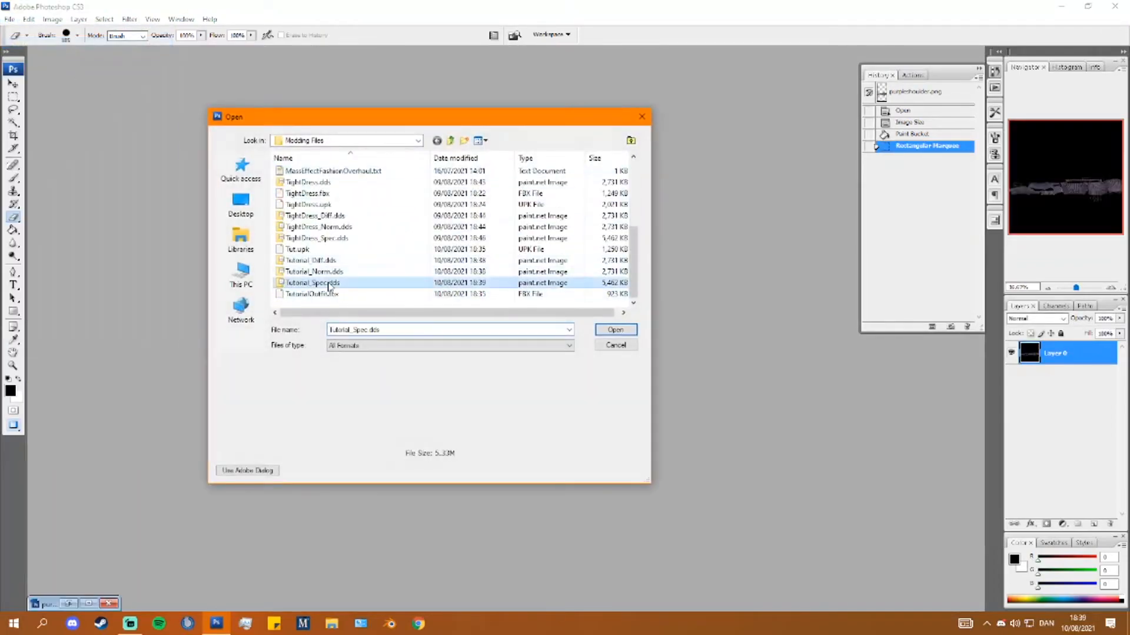
click(614, 329)
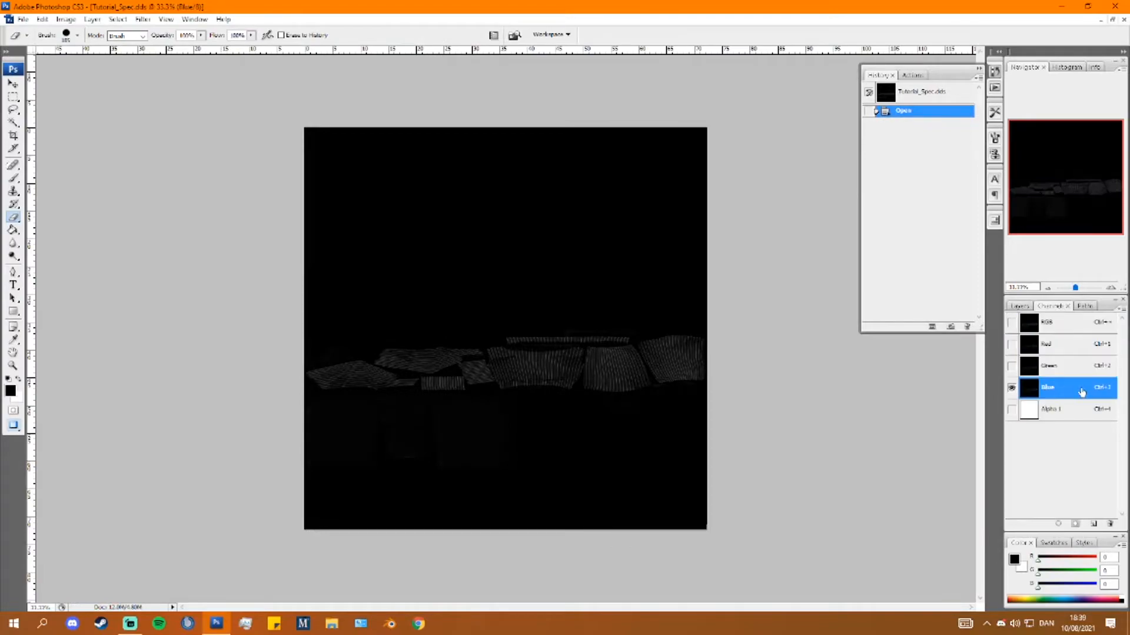
click(1059, 344)
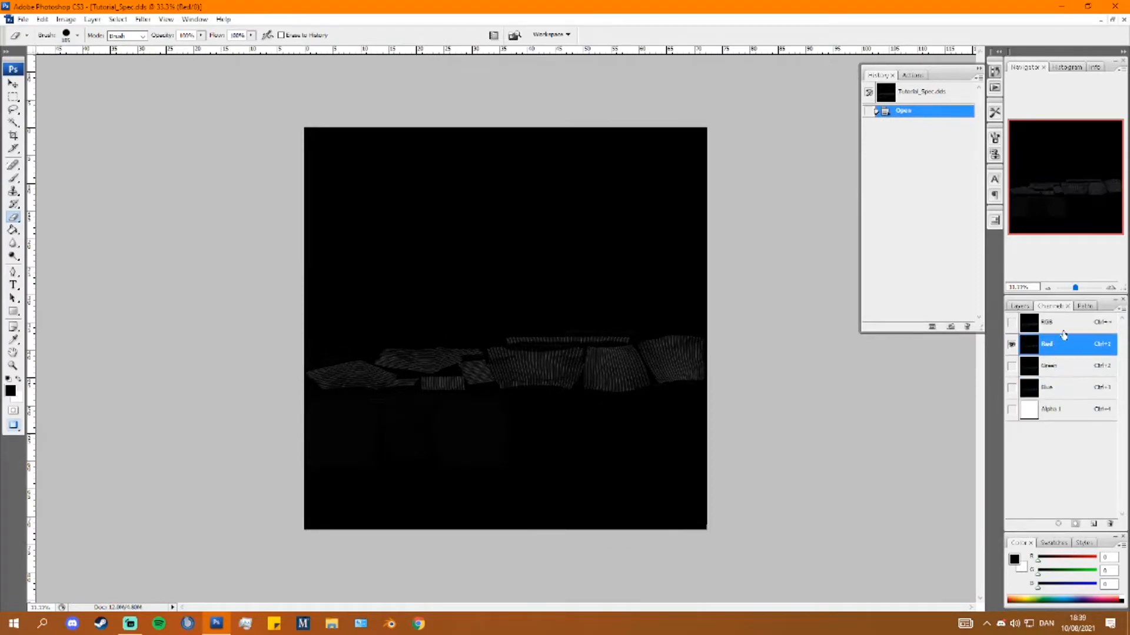
click(1066, 387)
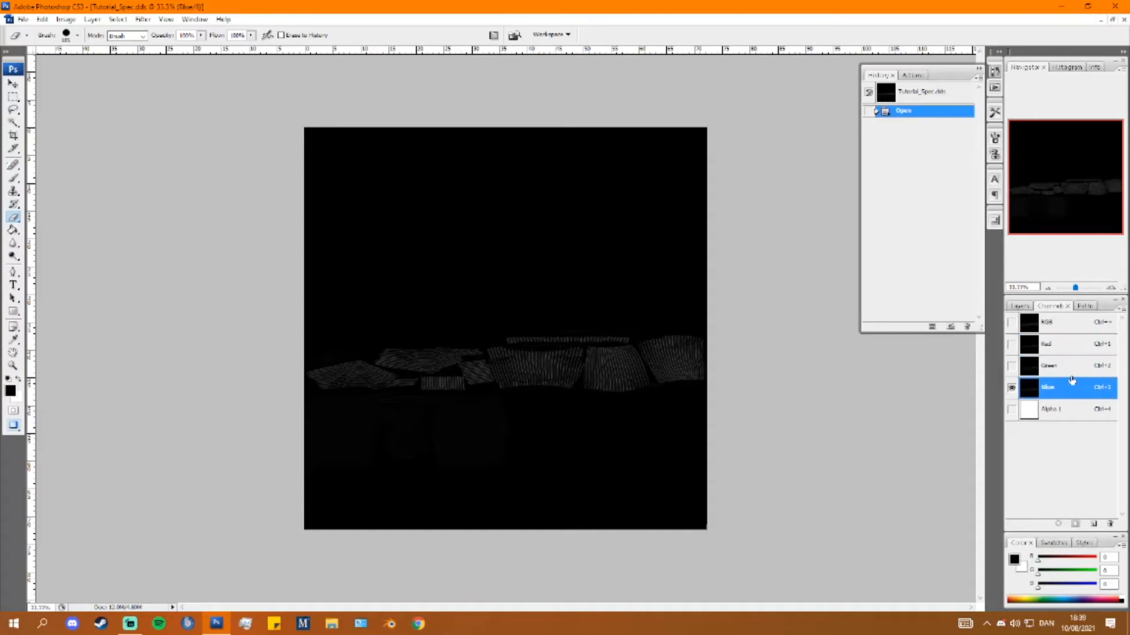
click(1059, 344)
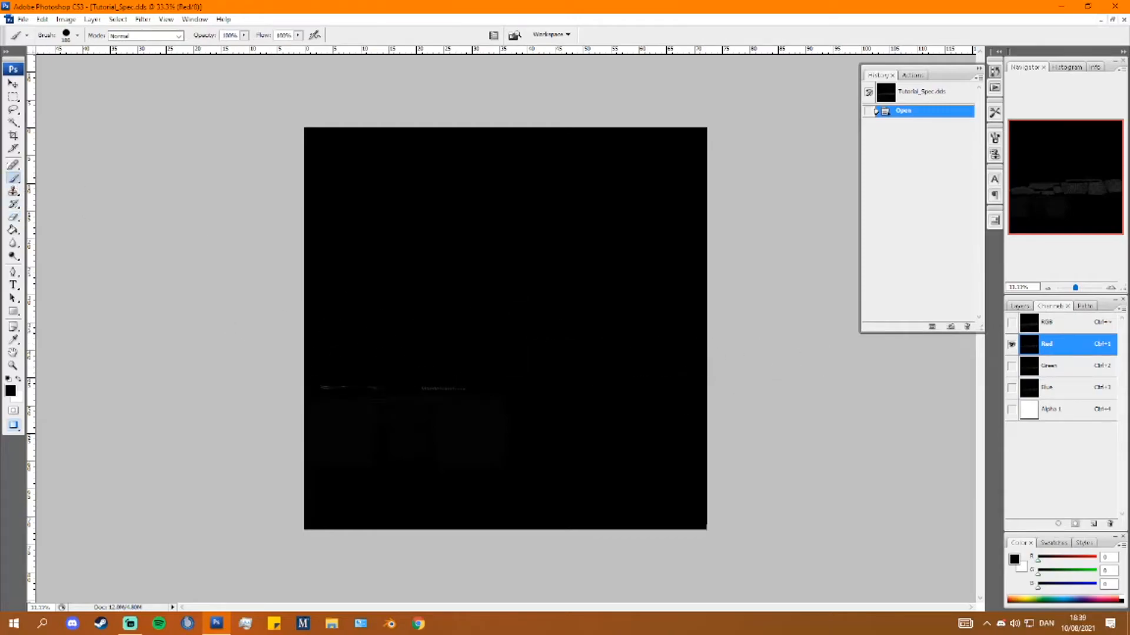
mouse_move(414, 510)
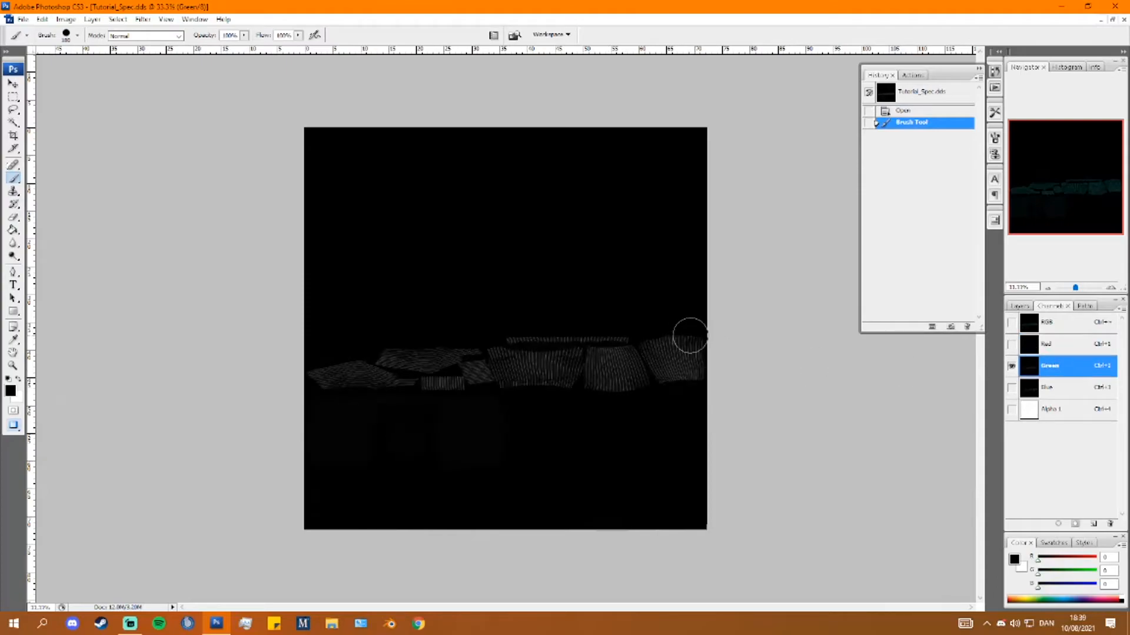
- Paint the colour channels over with black, revert the texture, and select the blue channel again
drag(689, 335, 323, 352)
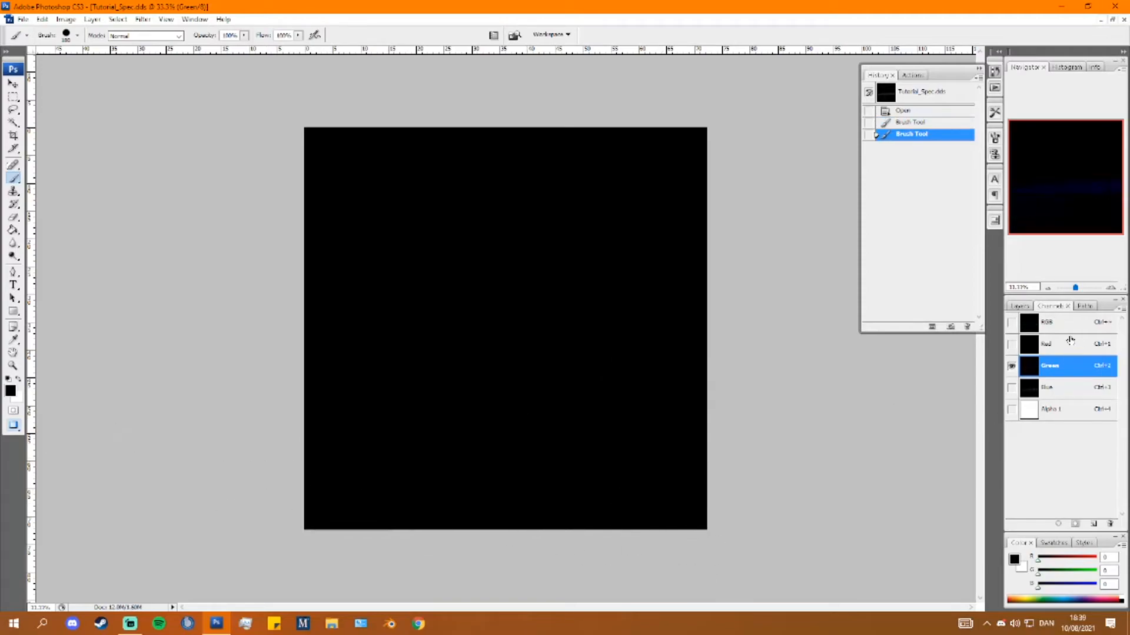
click(1049, 387)
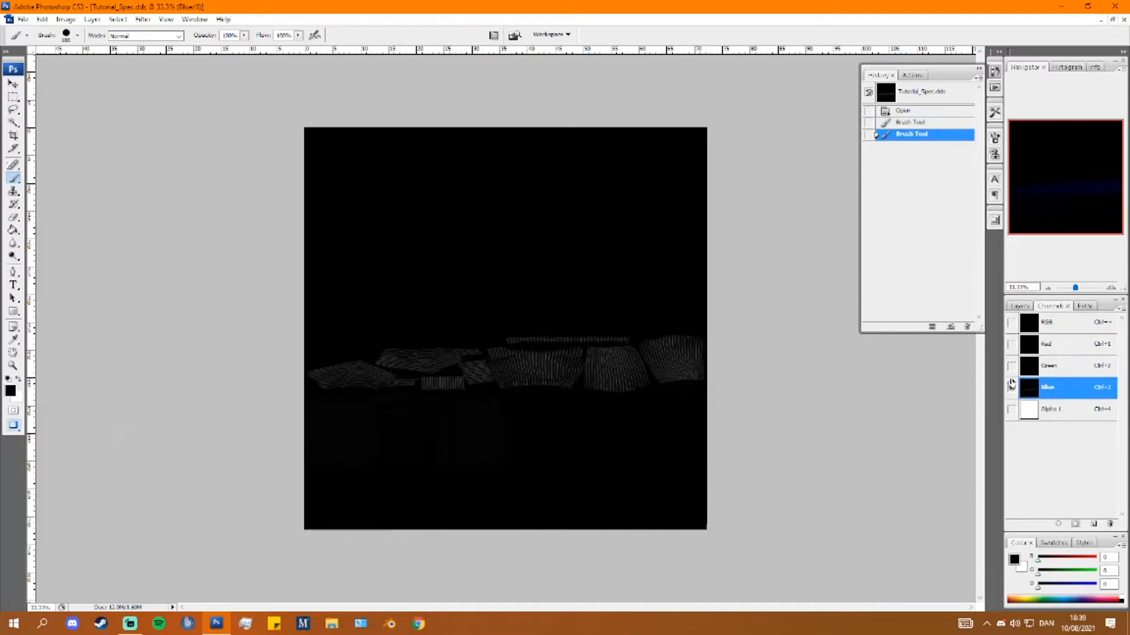
click(1012, 387)
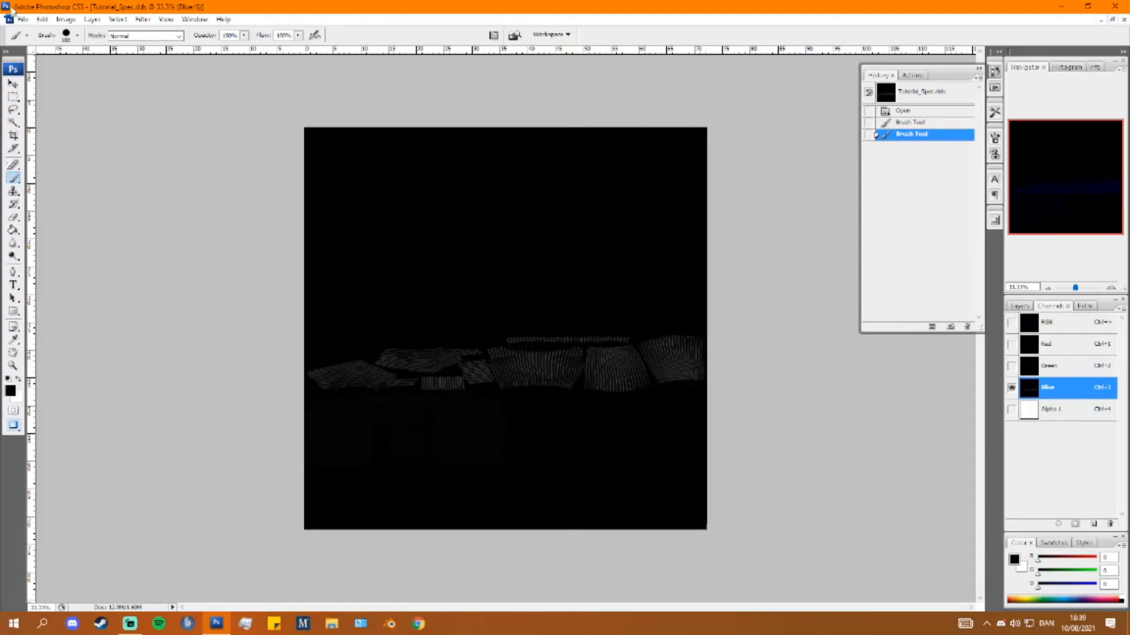
click(23, 20)
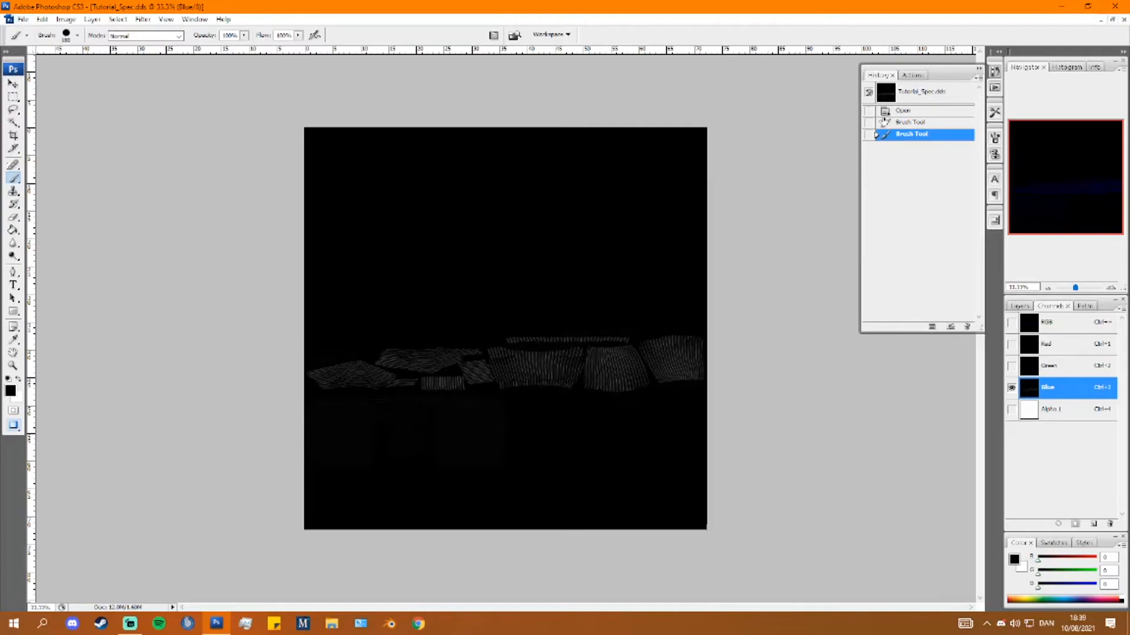
click(1048, 365)
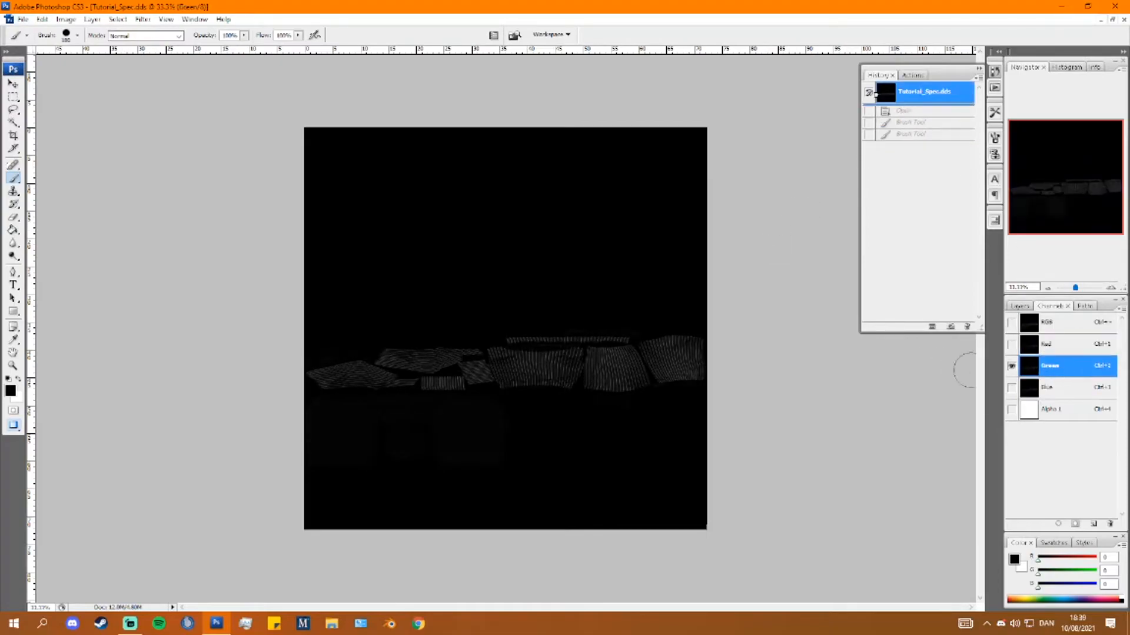
click(1048, 388)
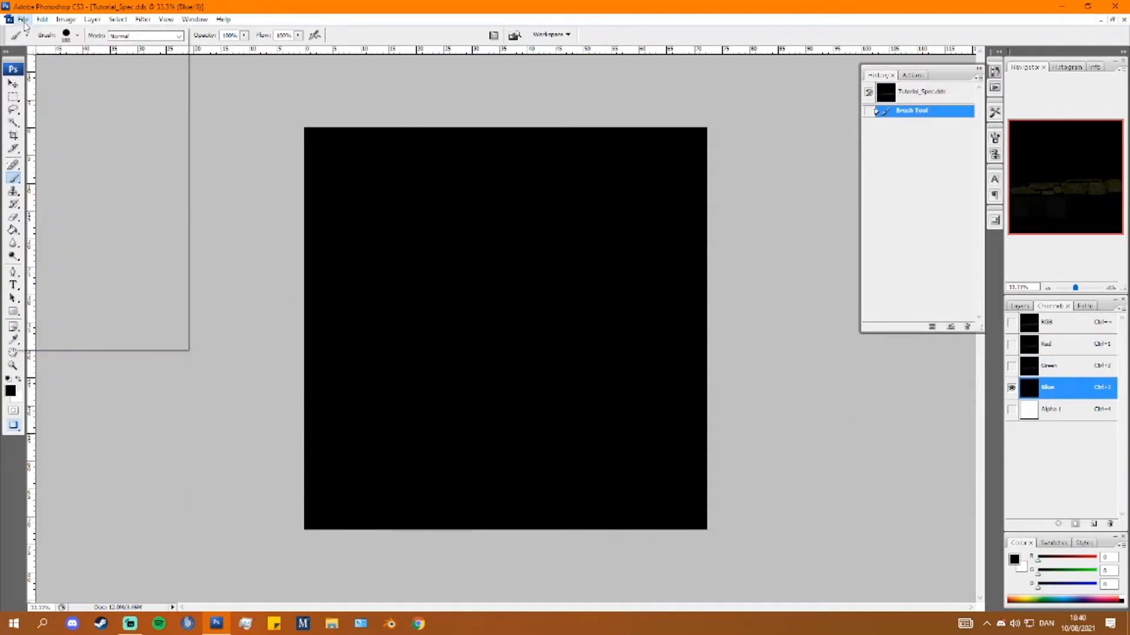
- Overwrite Tutorial_Spec.dds with the blacked-out channels and close the purpleshoulder.png document without saving
click(23, 20)
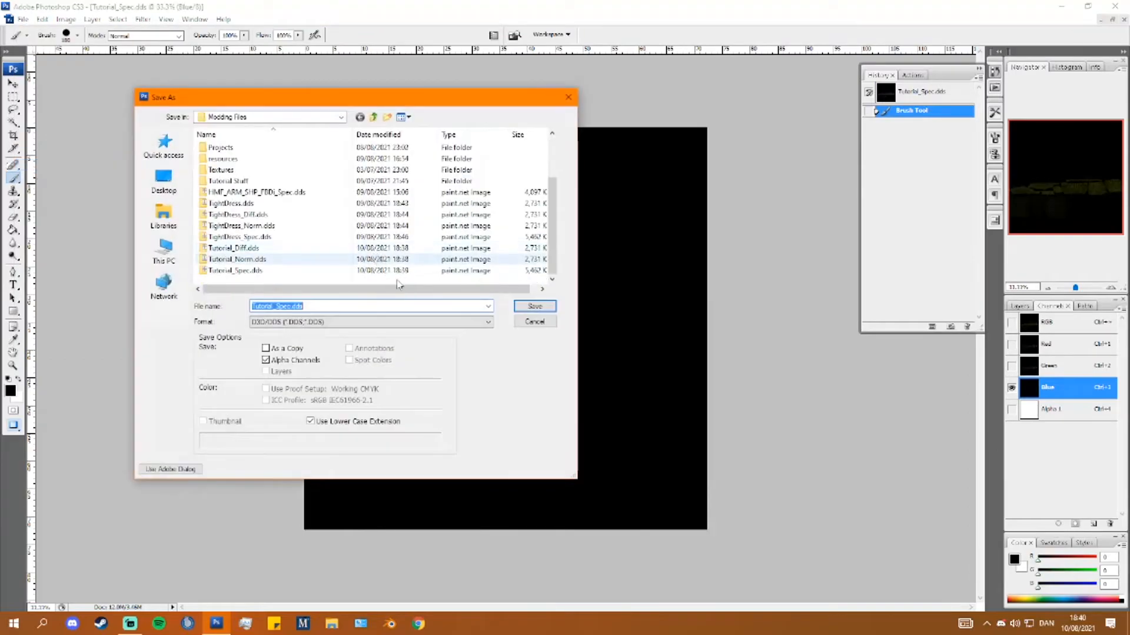
click(534, 306)
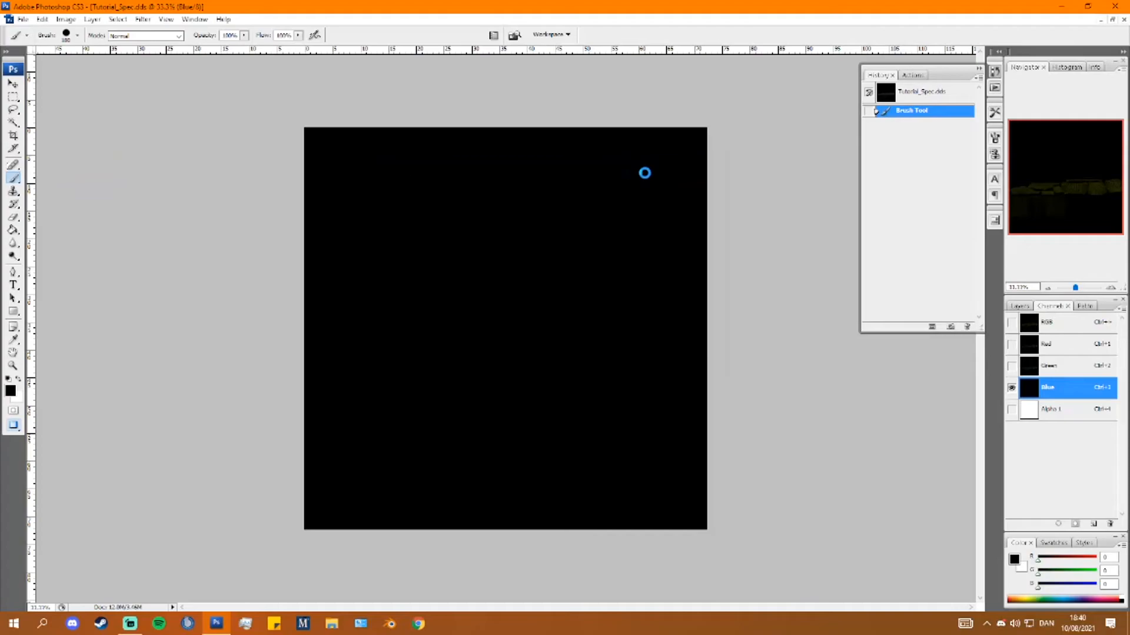
mouse_move(604, 137)
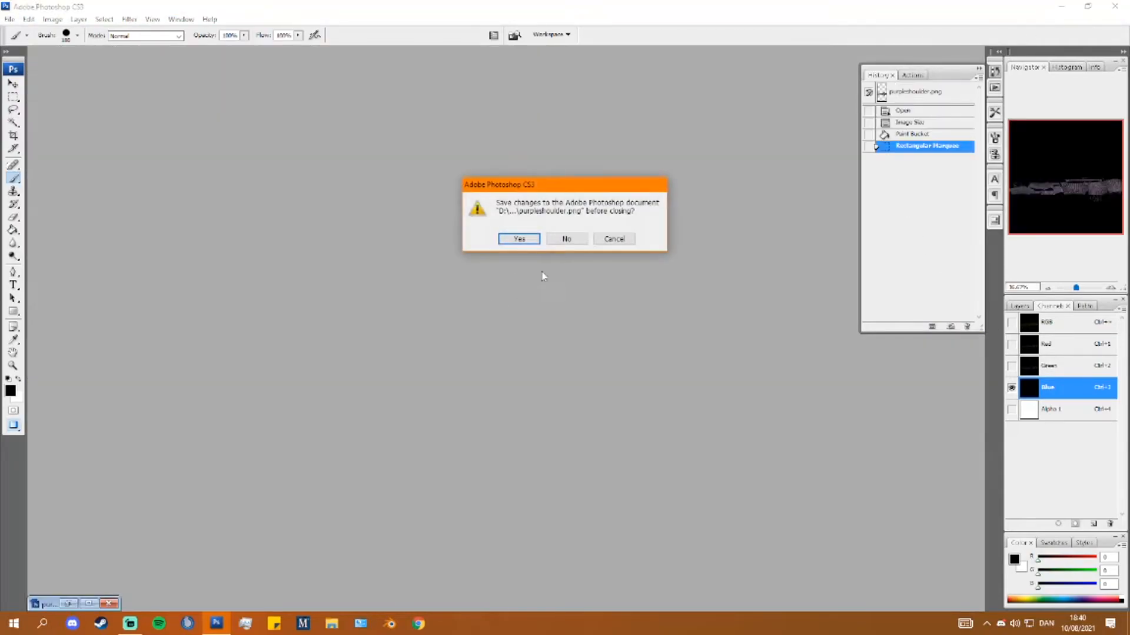
click(566, 239)
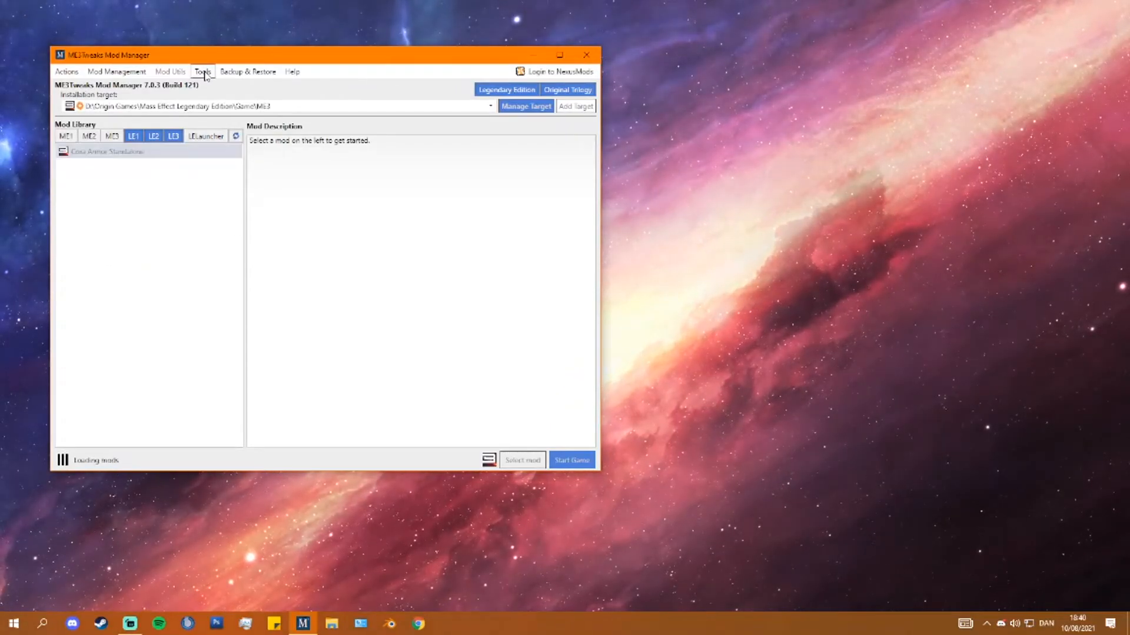
- Launch the Legendary Explorer toolset from ME3Tweaks Mod Manager's Tools menu
click(202, 72)
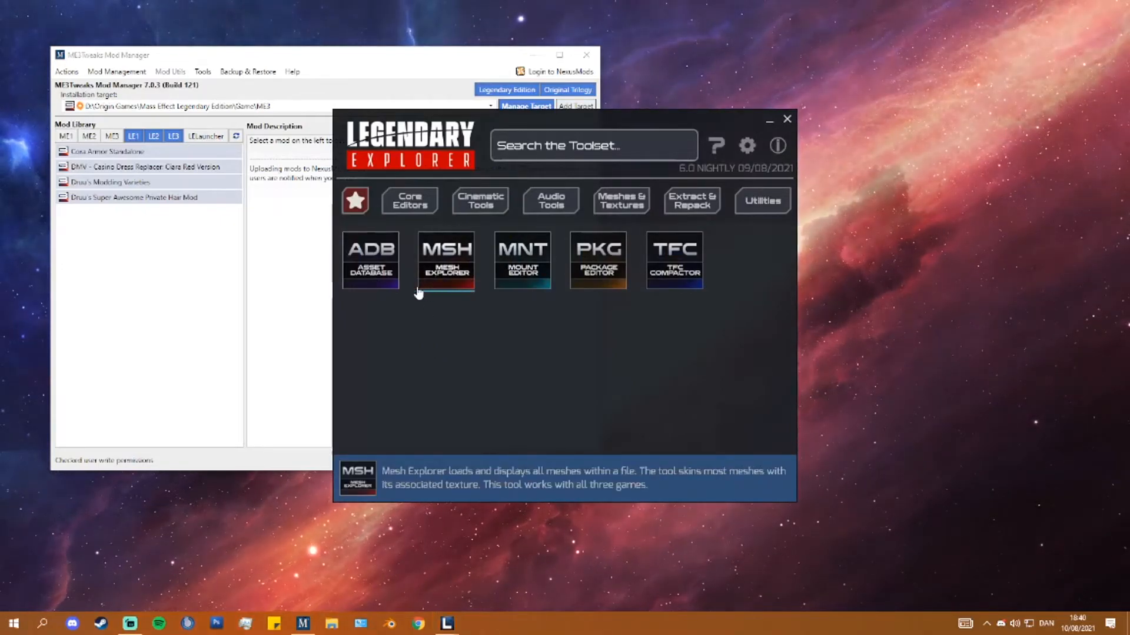
- Start Mesh Explorer on BIOG_HMF_ARM_CTH_R.pcc and reposition its window
click(445, 260)
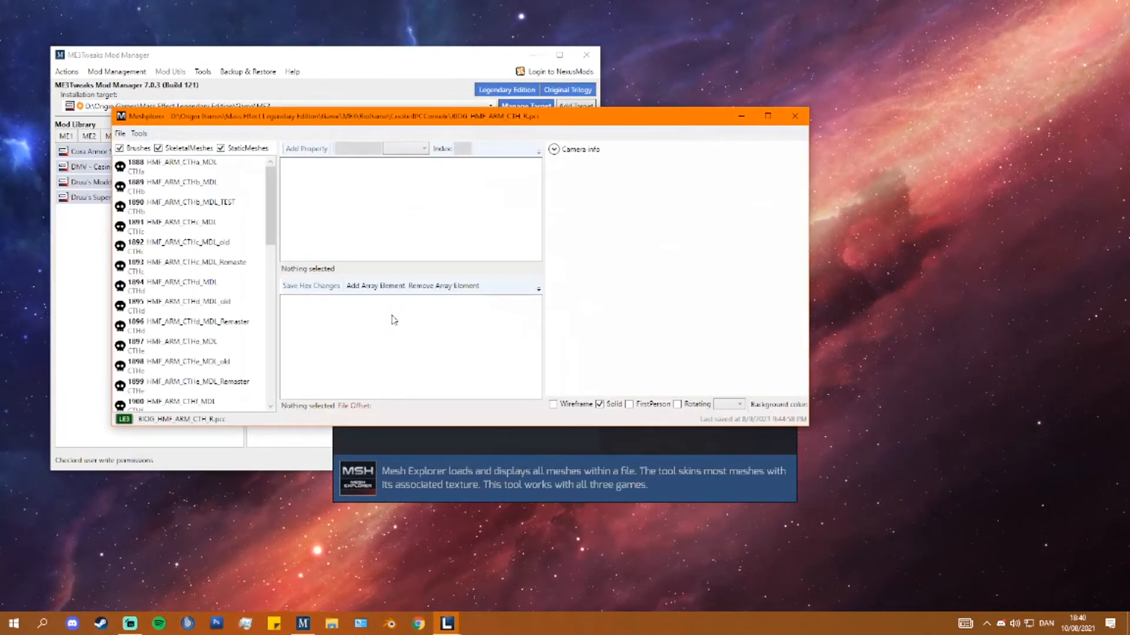
scroll(down, 3)
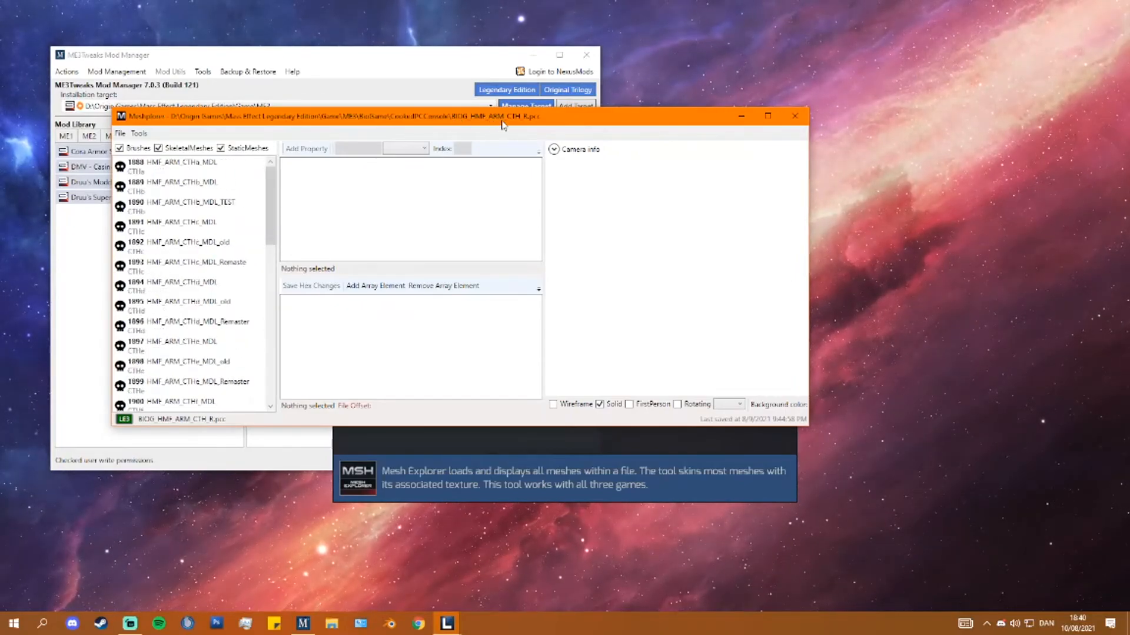
click(183, 165)
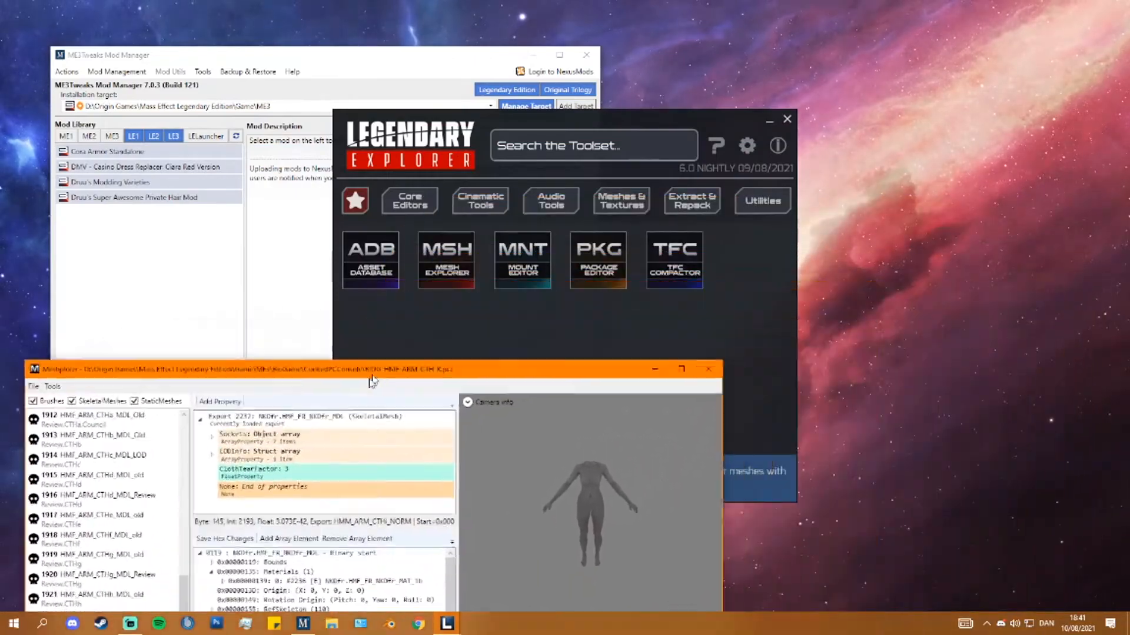
click(370, 259)
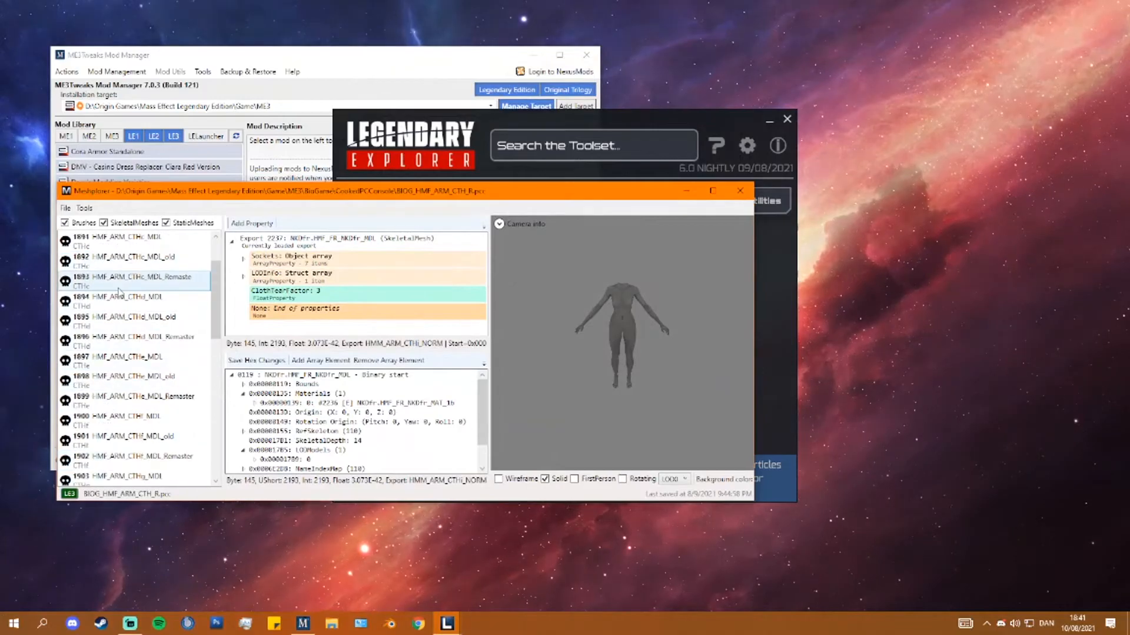
- Send the old CTHc dress mesh to the Package Editor, then preview the HMF_ARM_CTHj_MDL outfit mesh
right_click(129, 257)
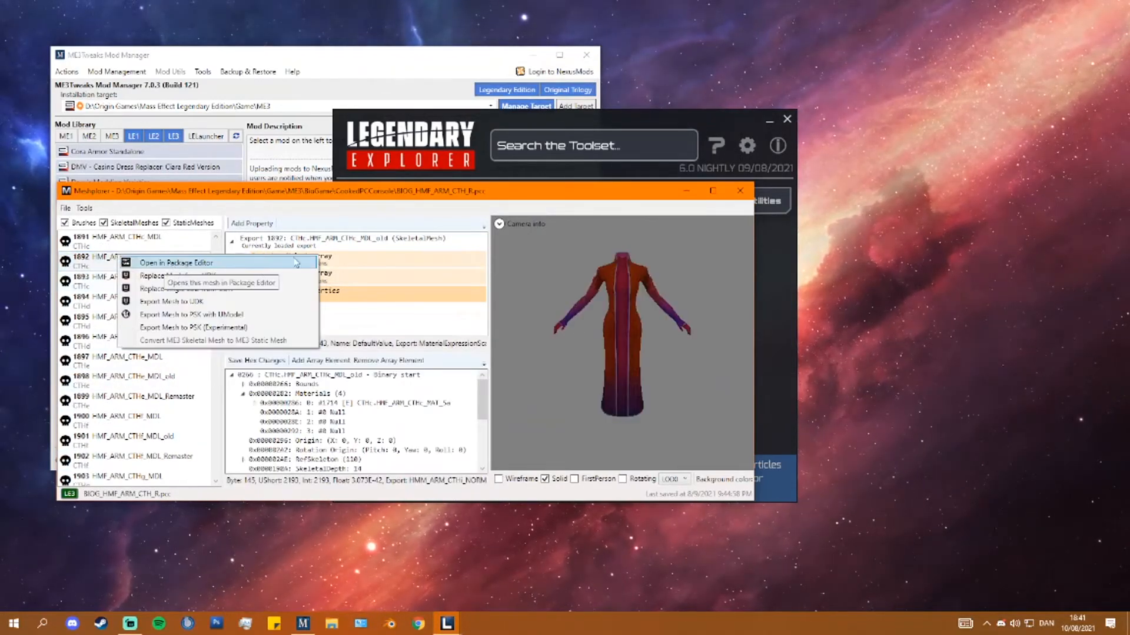
click(175, 261)
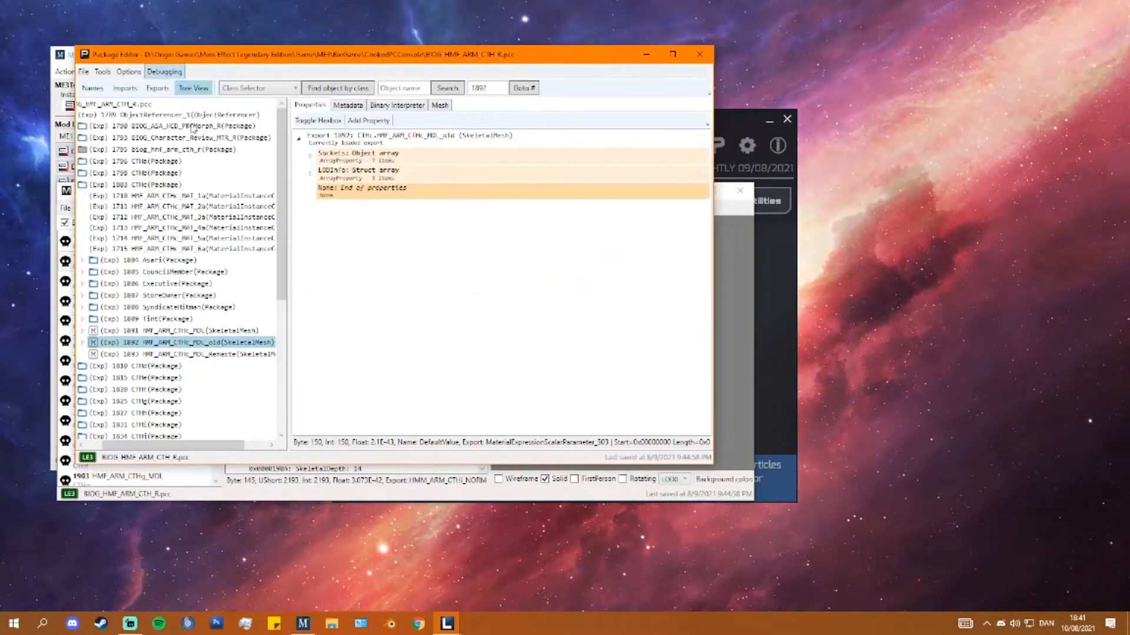
scroll(down, 3)
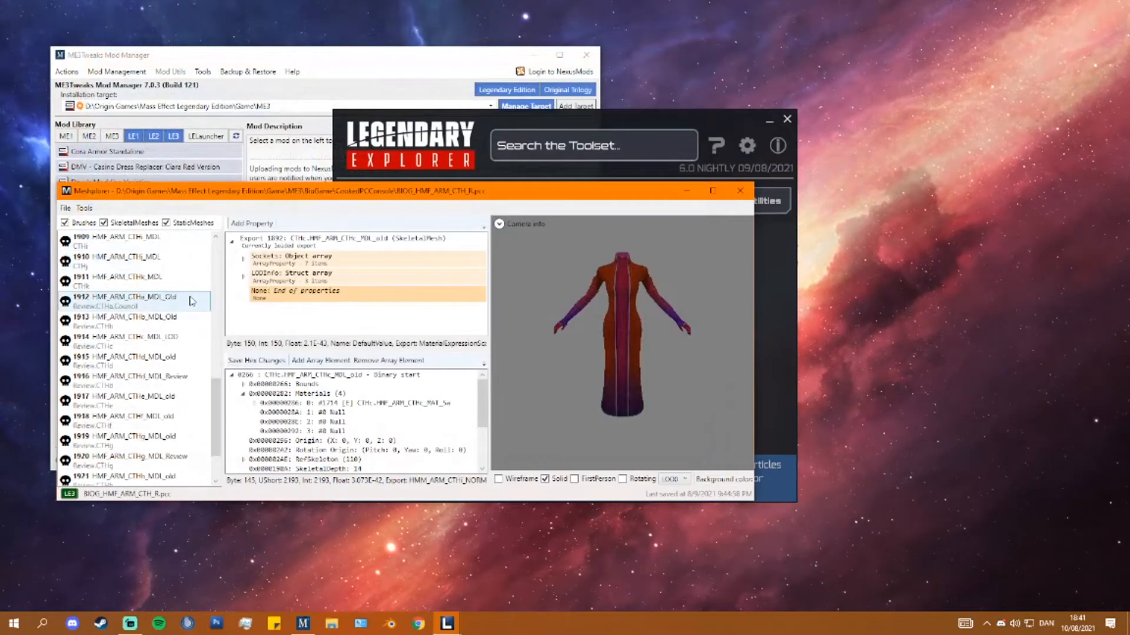
click(126, 460)
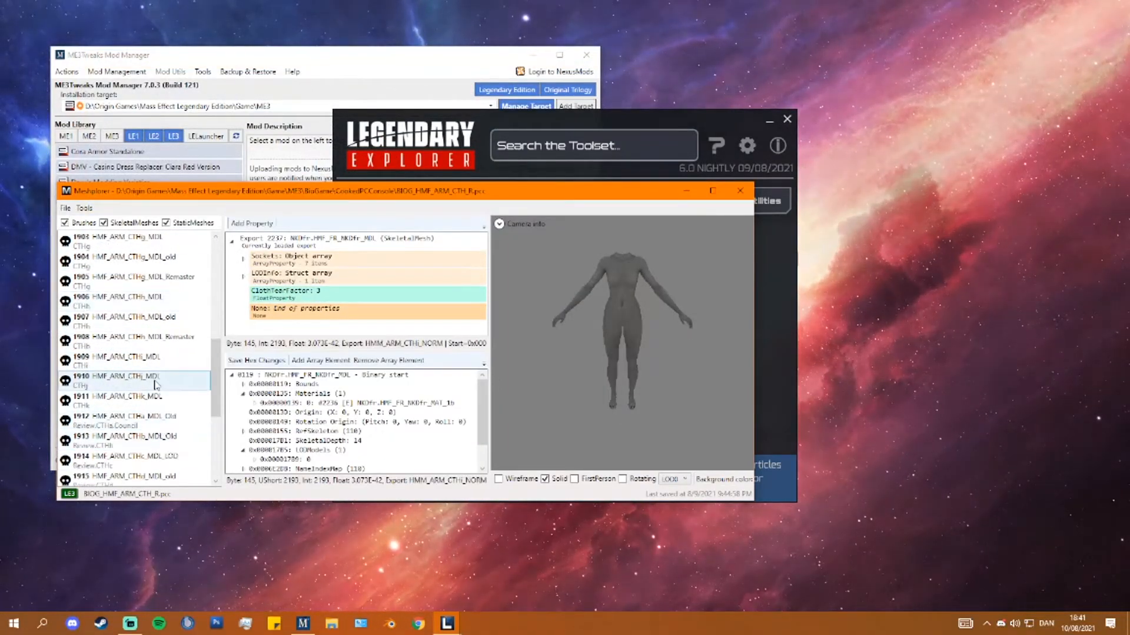
click(129, 377)
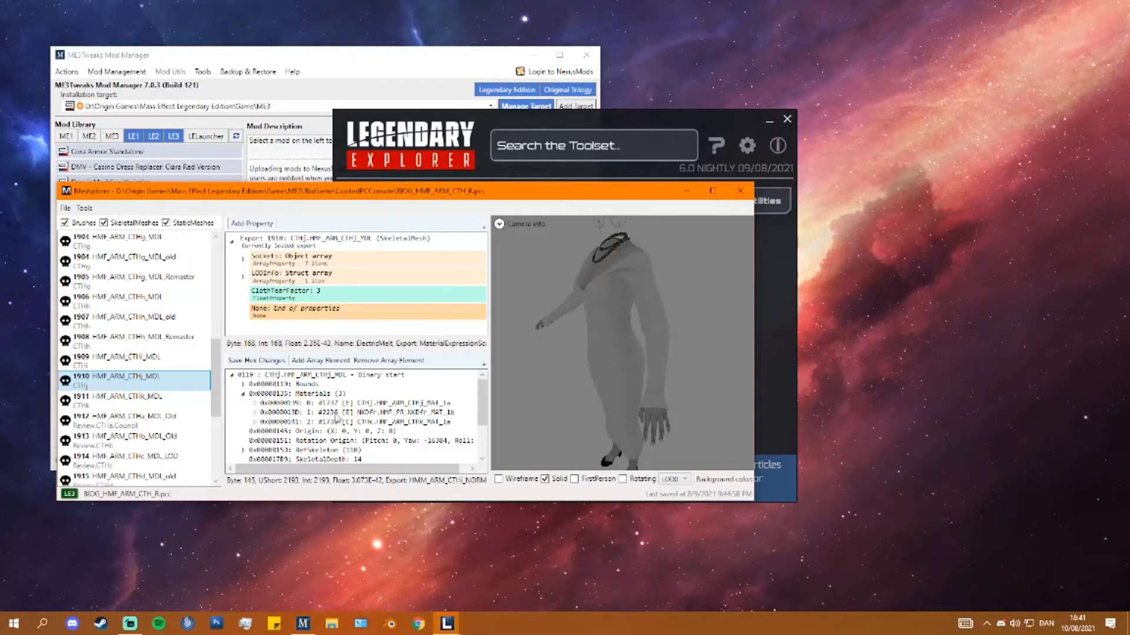
click(121, 360)
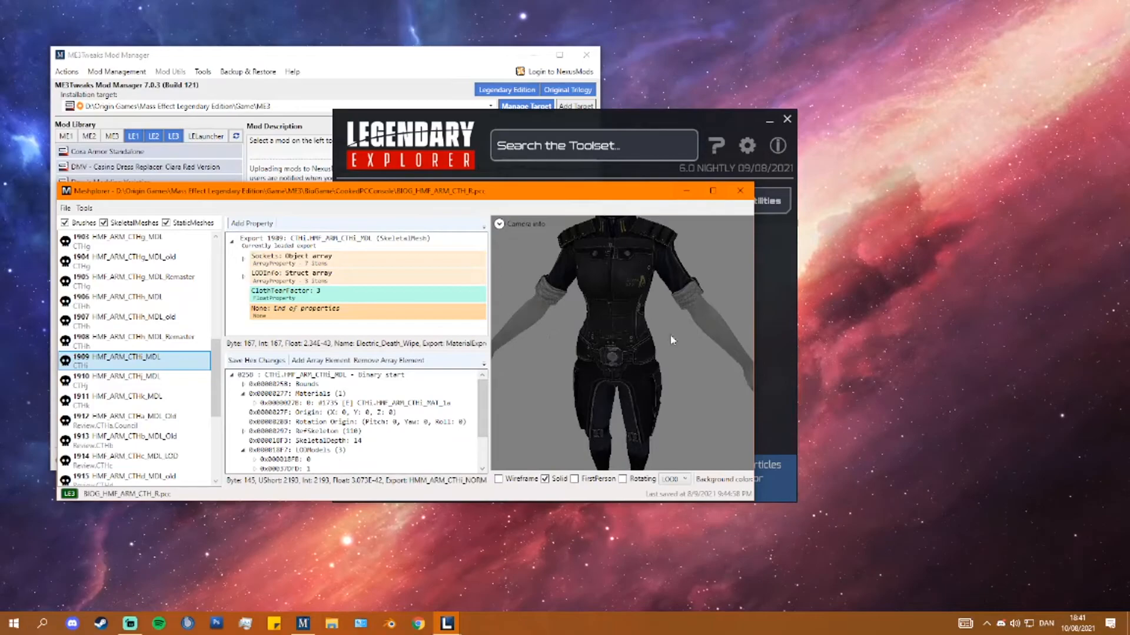
click(118, 377)
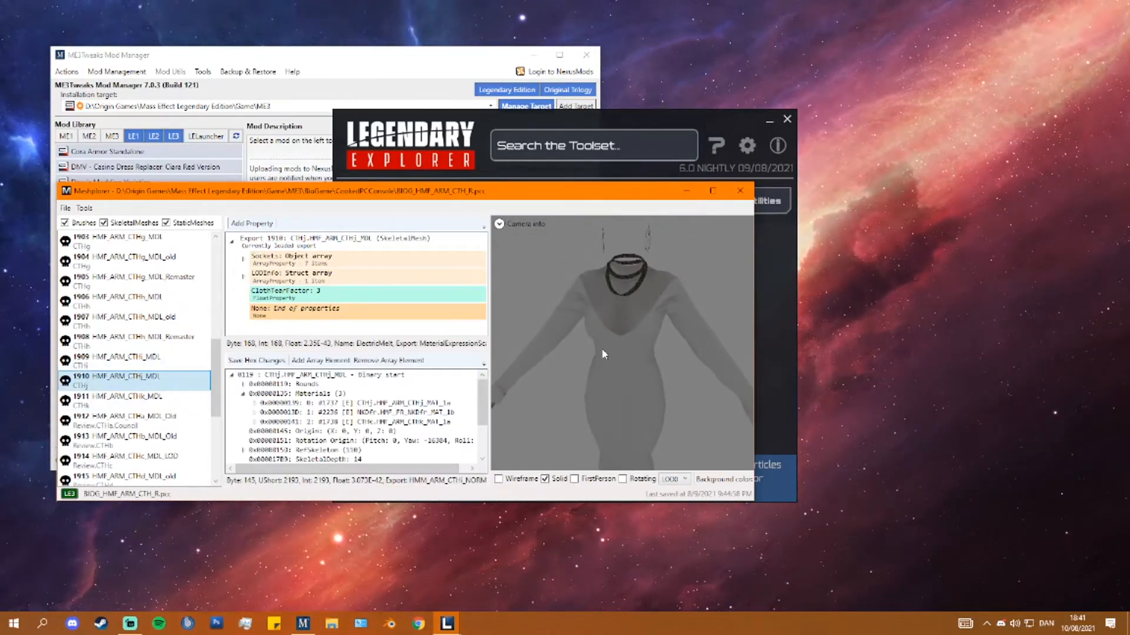
click(332, 404)
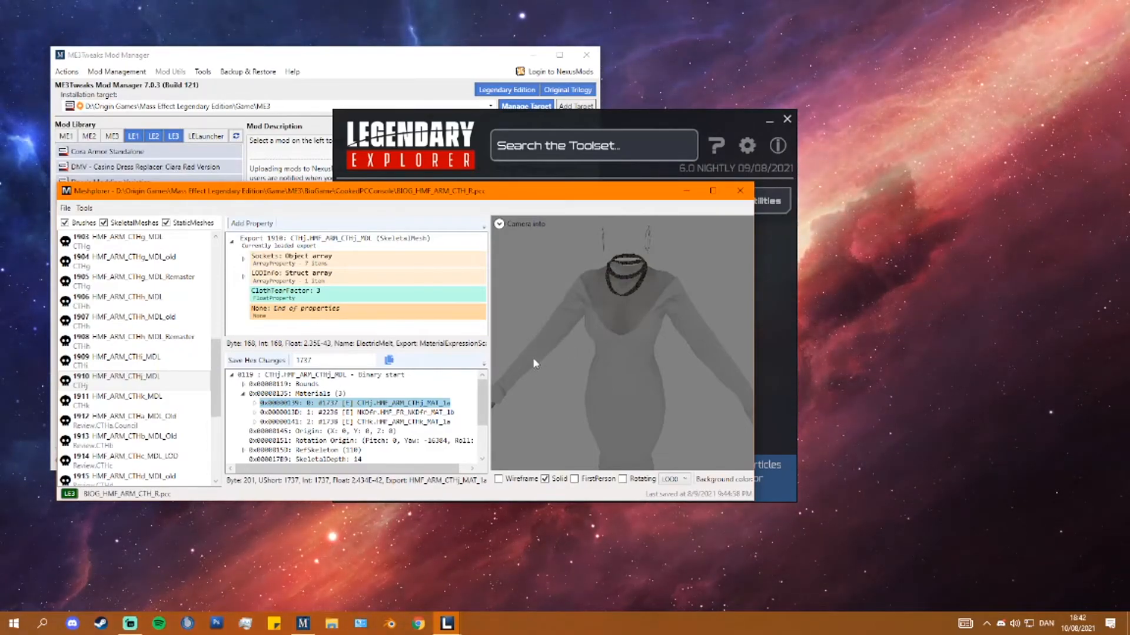
click(126, 396)
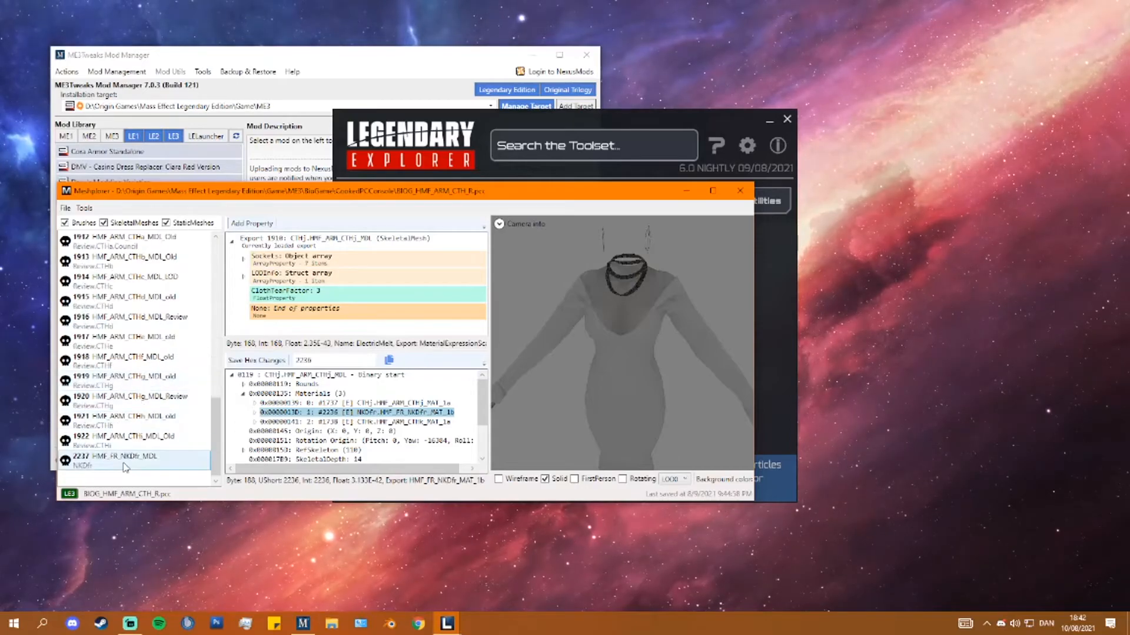
click(123, 461)
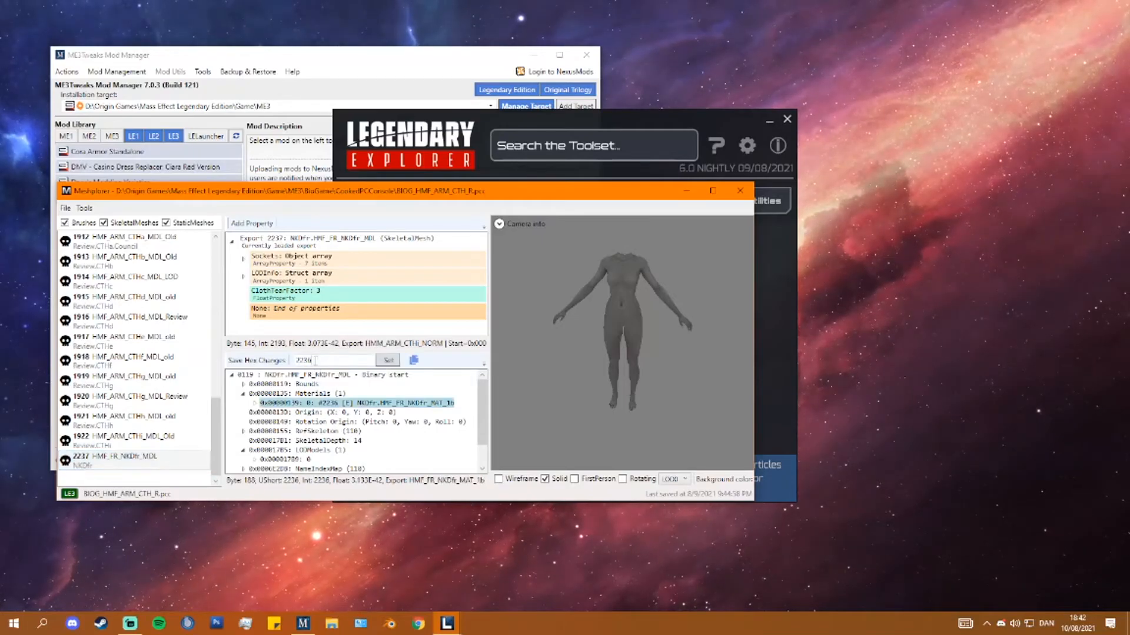
right_click(303, 360)
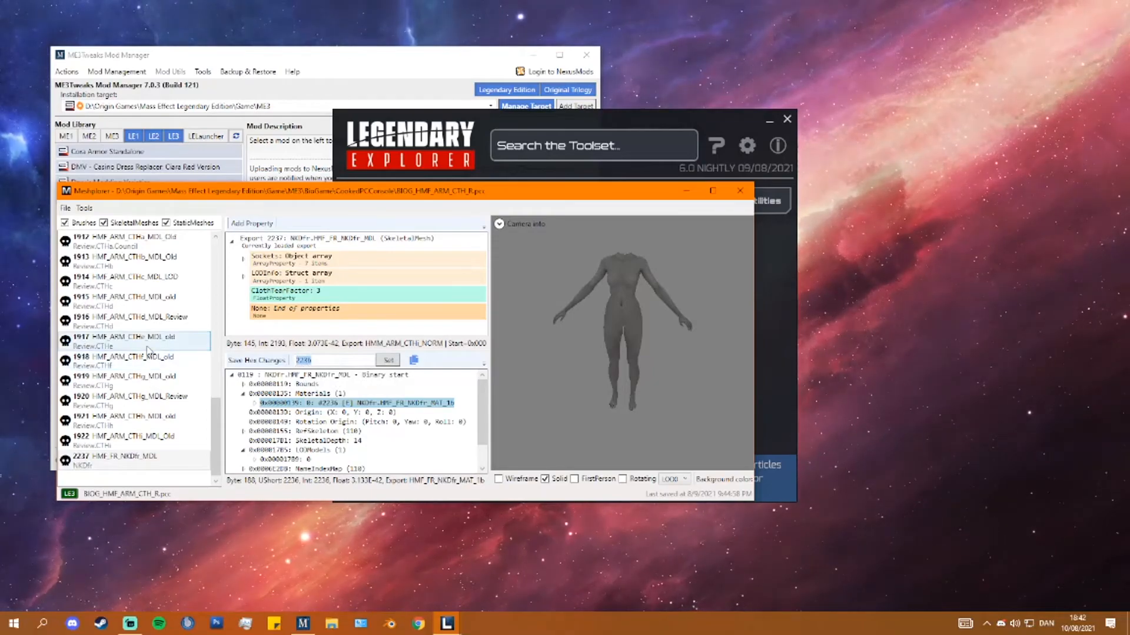
scroll(down, 3)
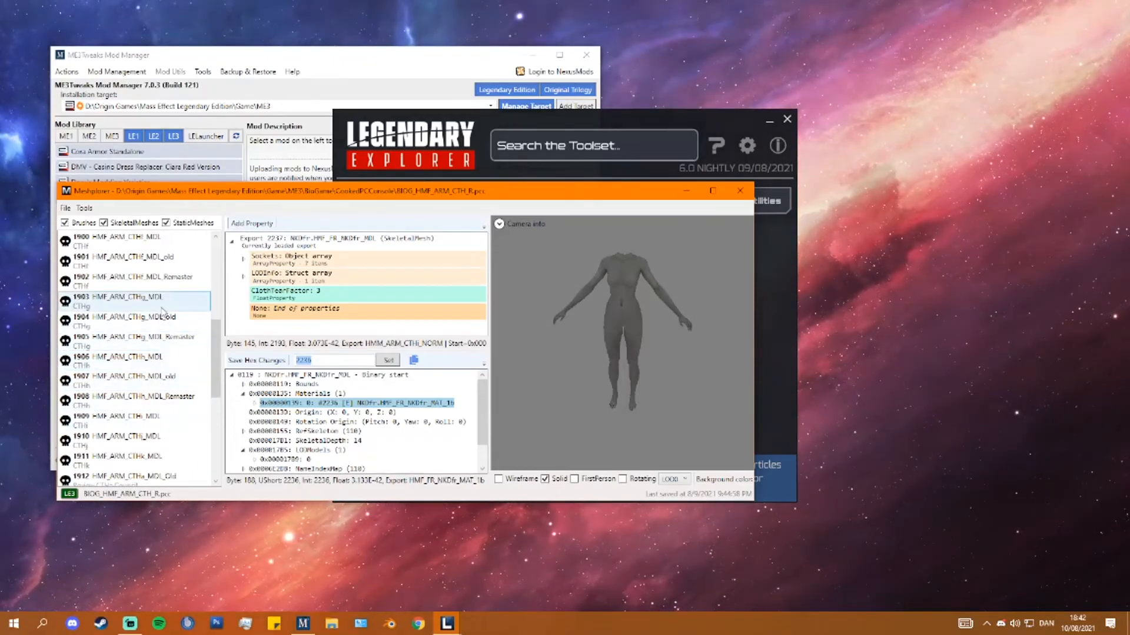
click(129, 297)
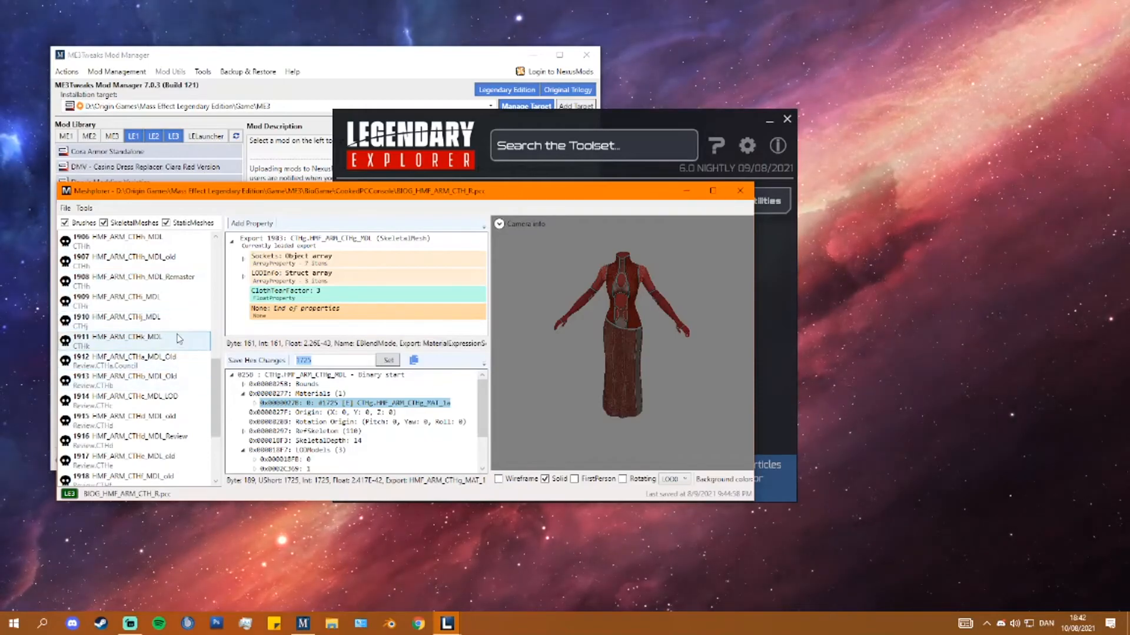
click(122, 316)
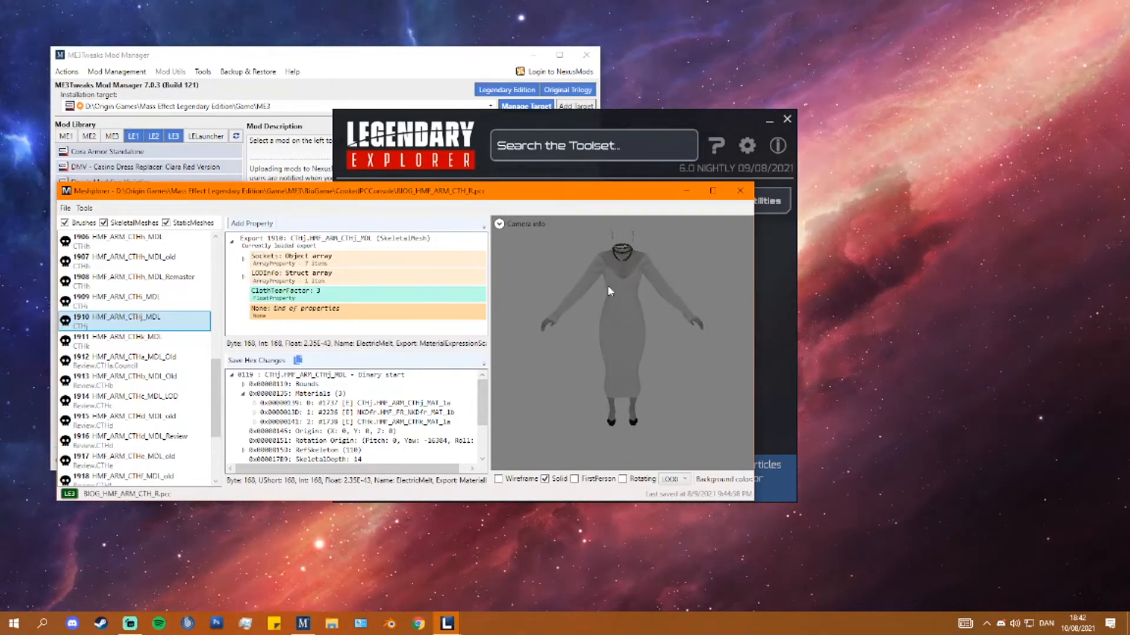
mouse_move(623, 293)
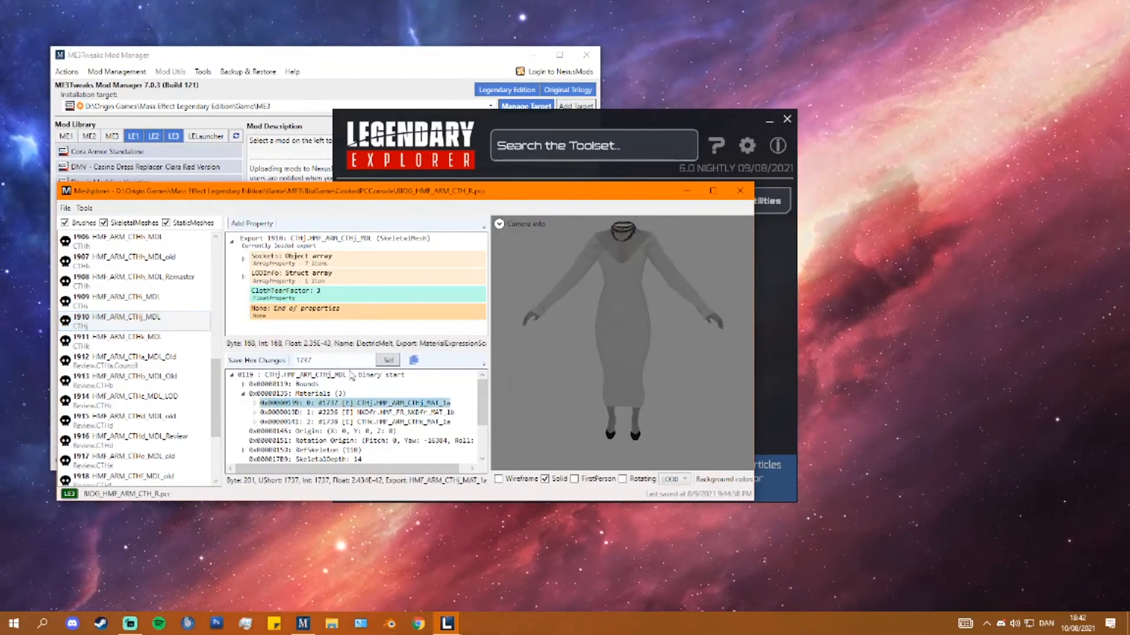
click(353, 412)
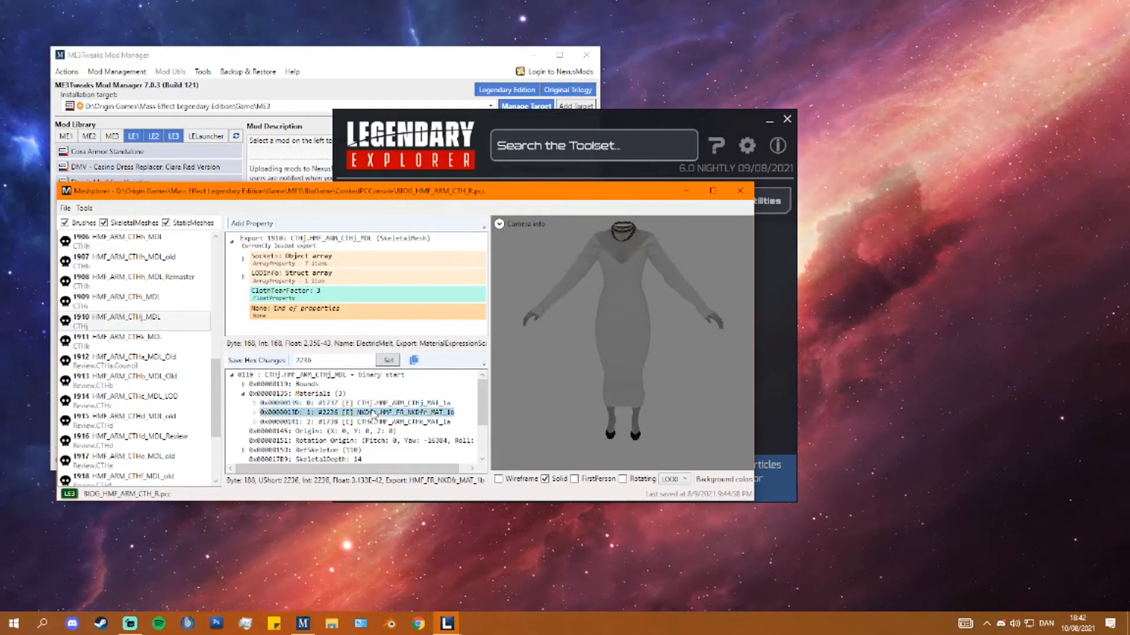
click(353, 412)
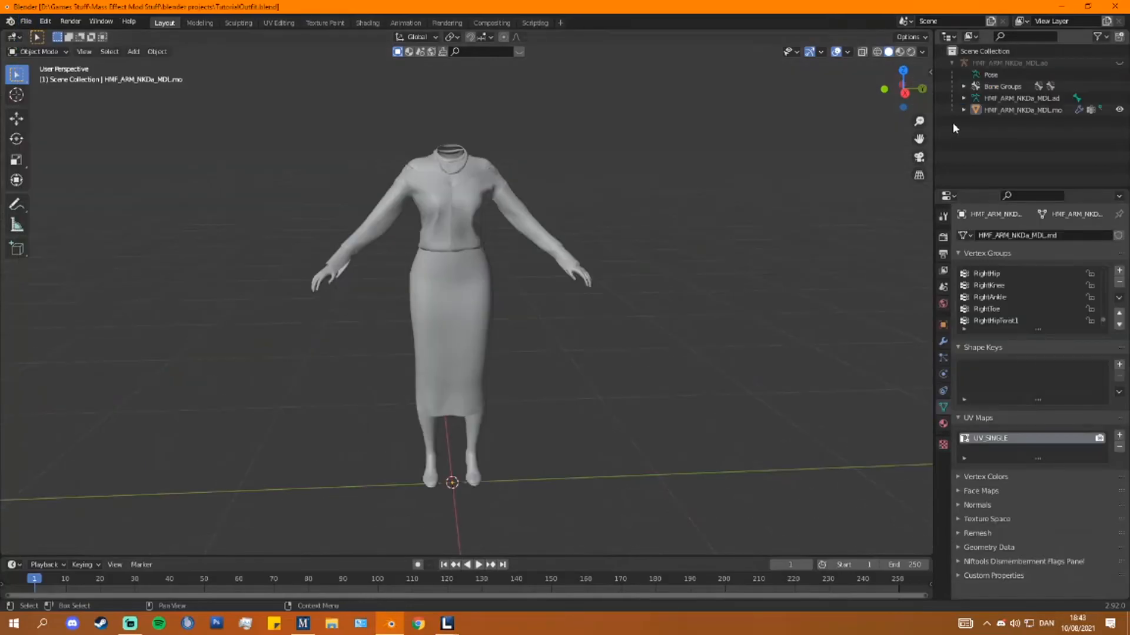
- Expand the dress object in the Outliner and select its DiffuseMap material
click(964, 109)
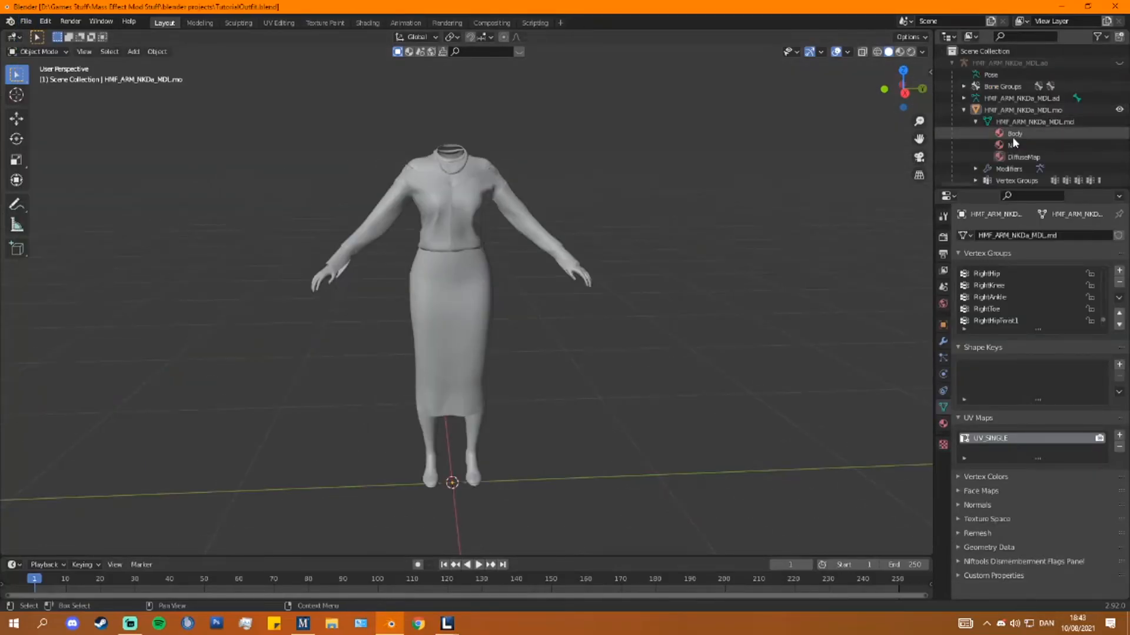
click(1024, 157)
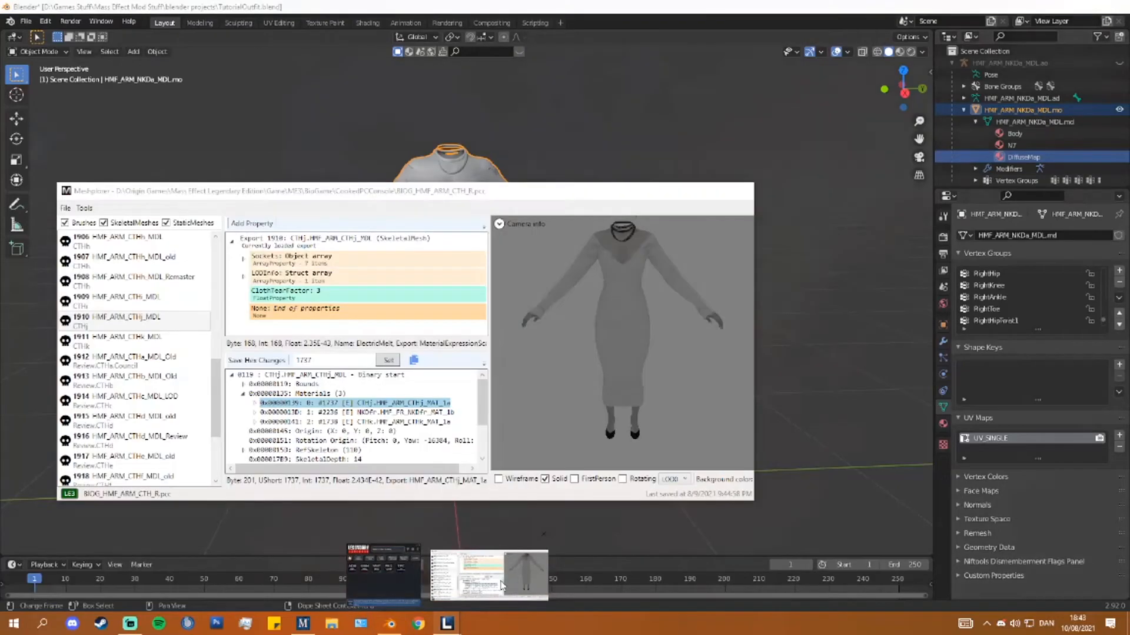
- Replace the CTHj outfit mesh from UDK with the imported skeletal mesh and acknowledge the finished import
click(133, 317)
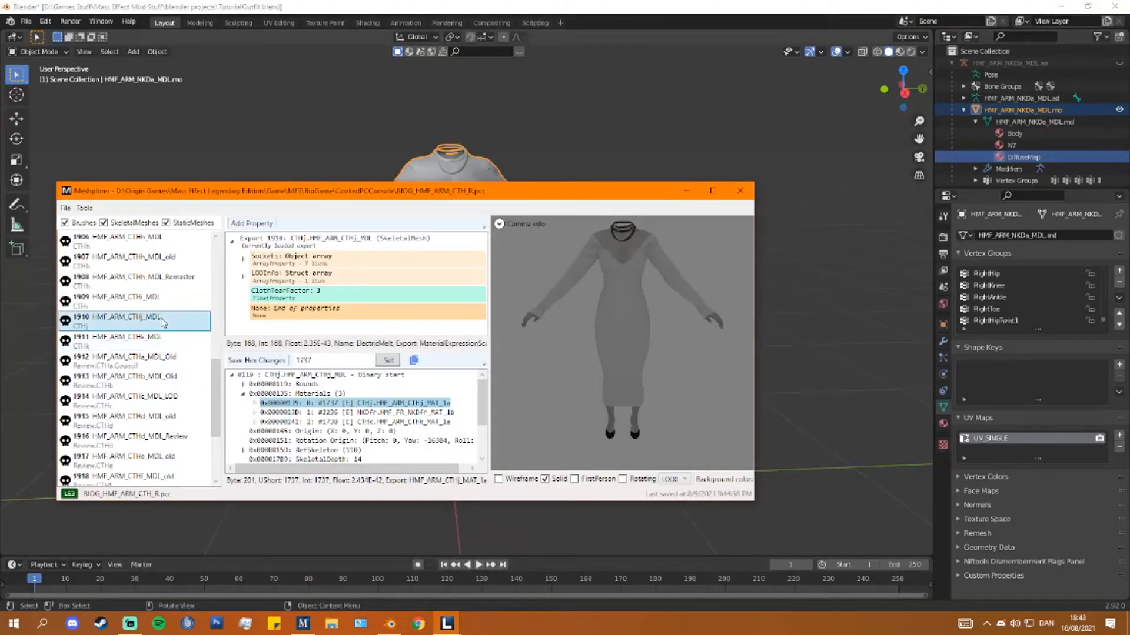
right_click(133, 320)
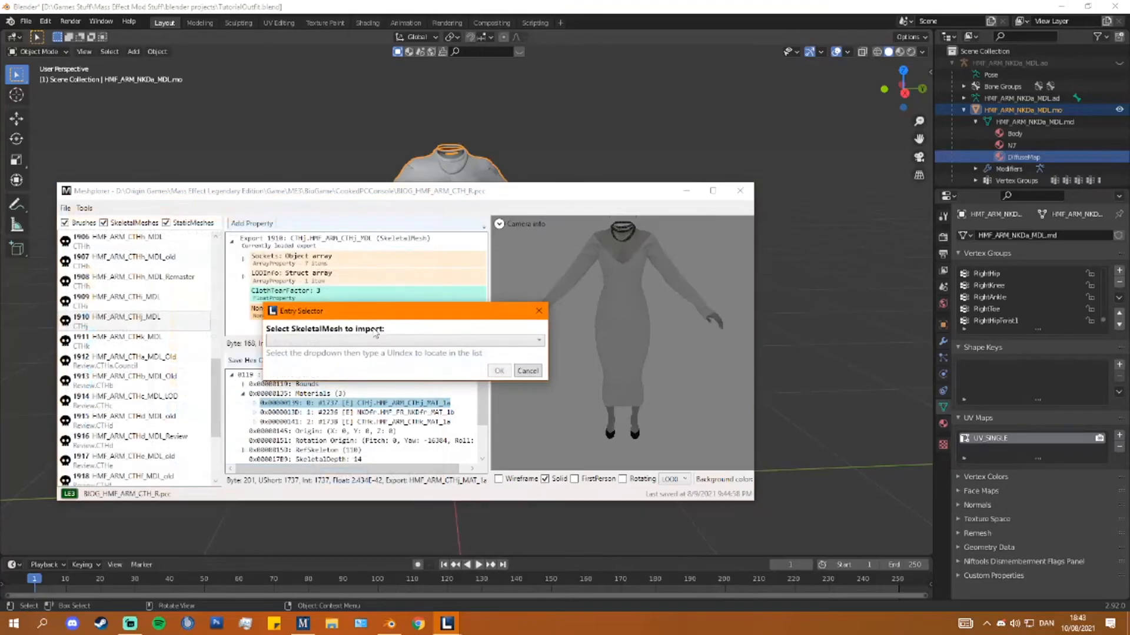
click(499, 371)
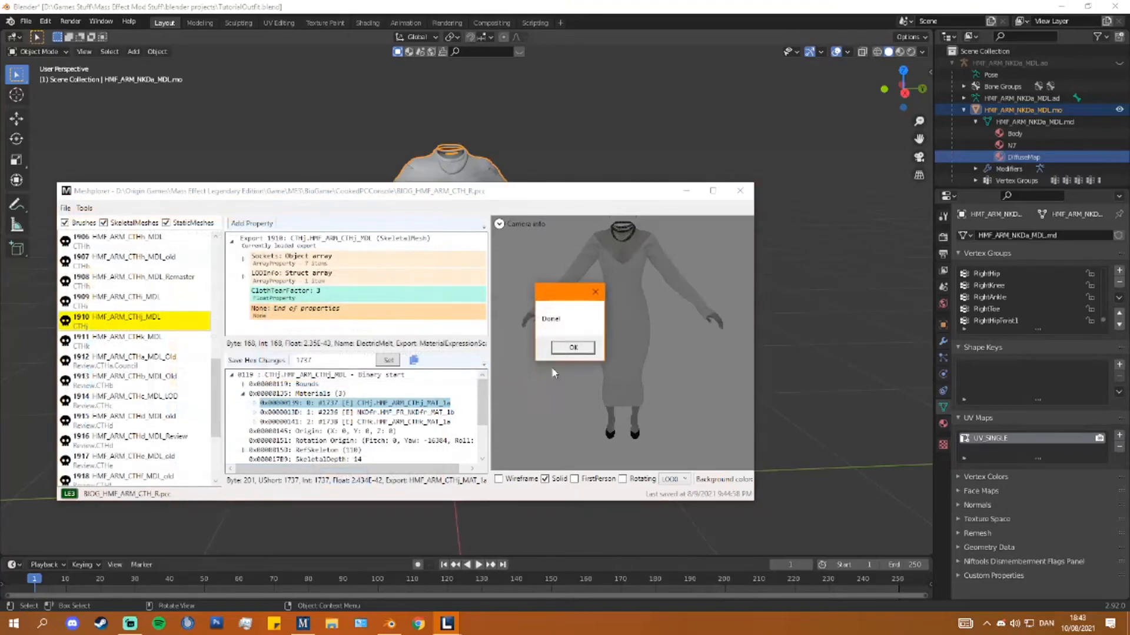
click(572, 347)
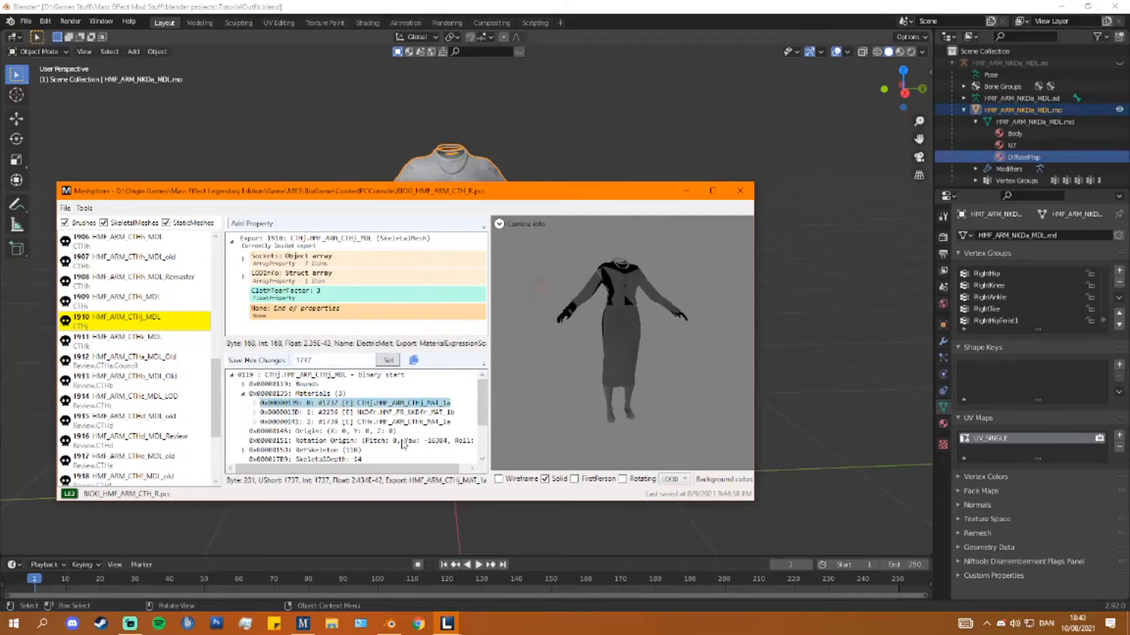
- Assign the NKDa material to the dress's first material slot and review the remaining slots
scroll(down, 3)
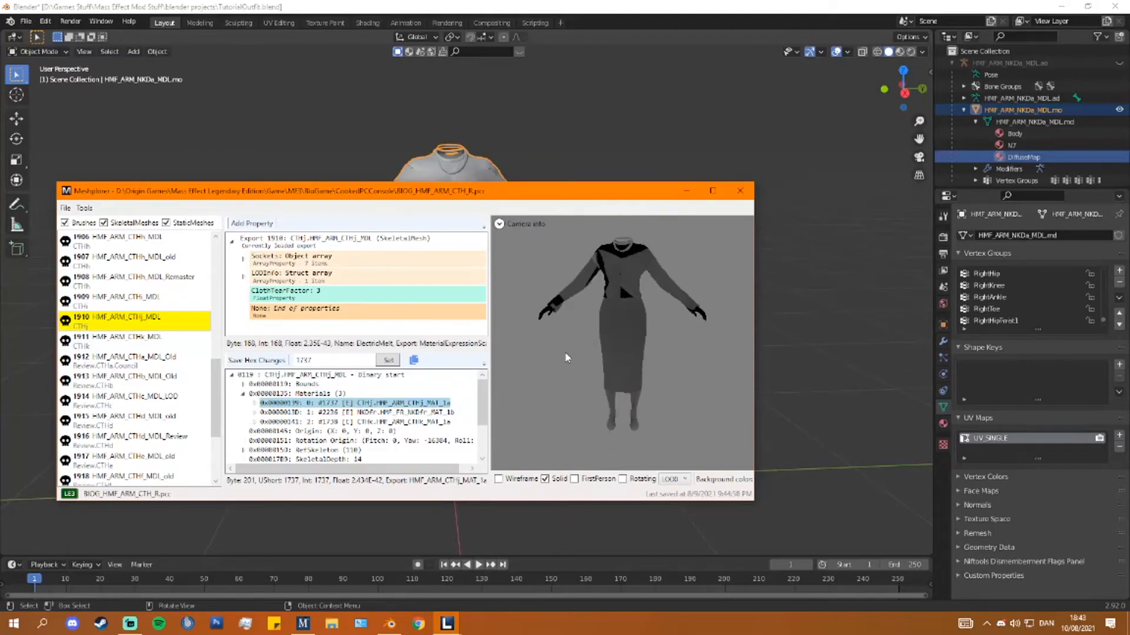
mouse_move(754, 278)
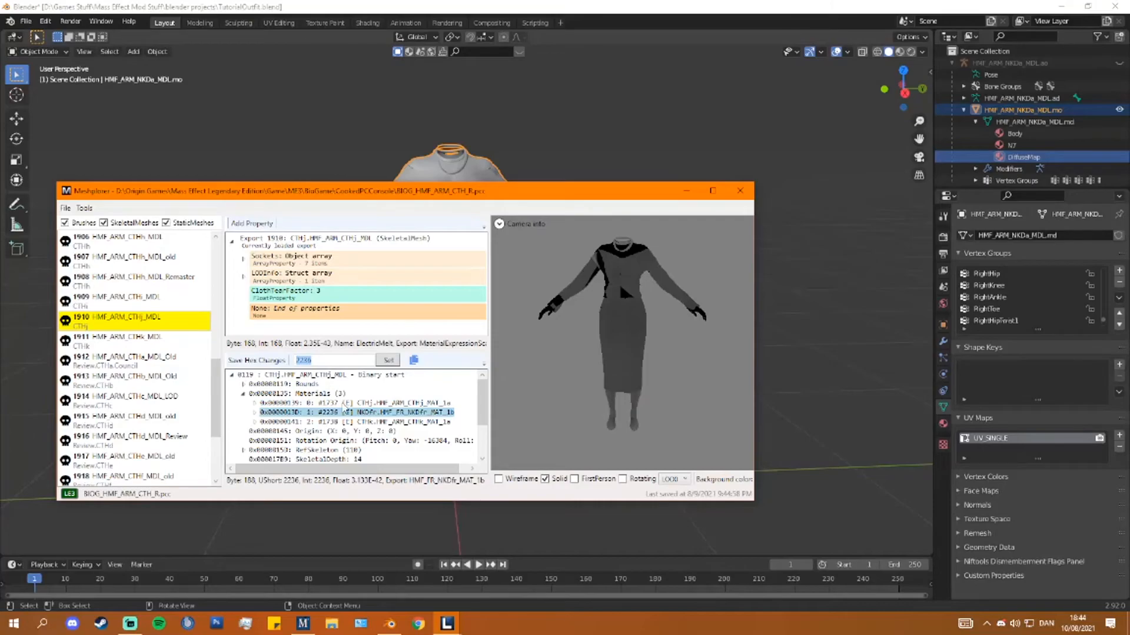
mouse_move(343, 407)
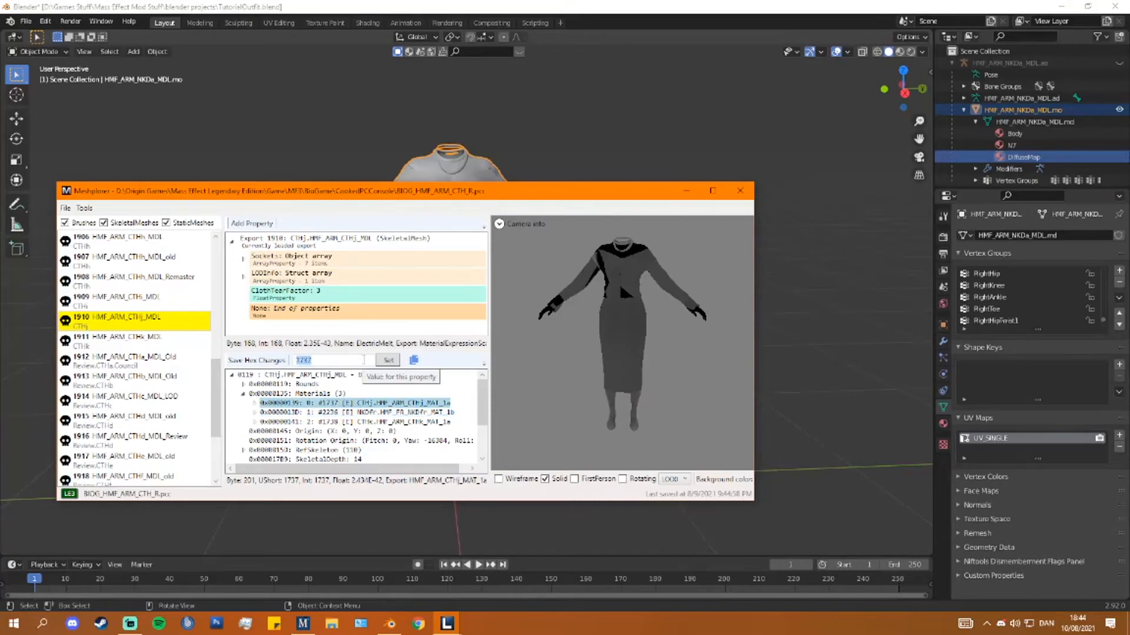
click(387, 360)
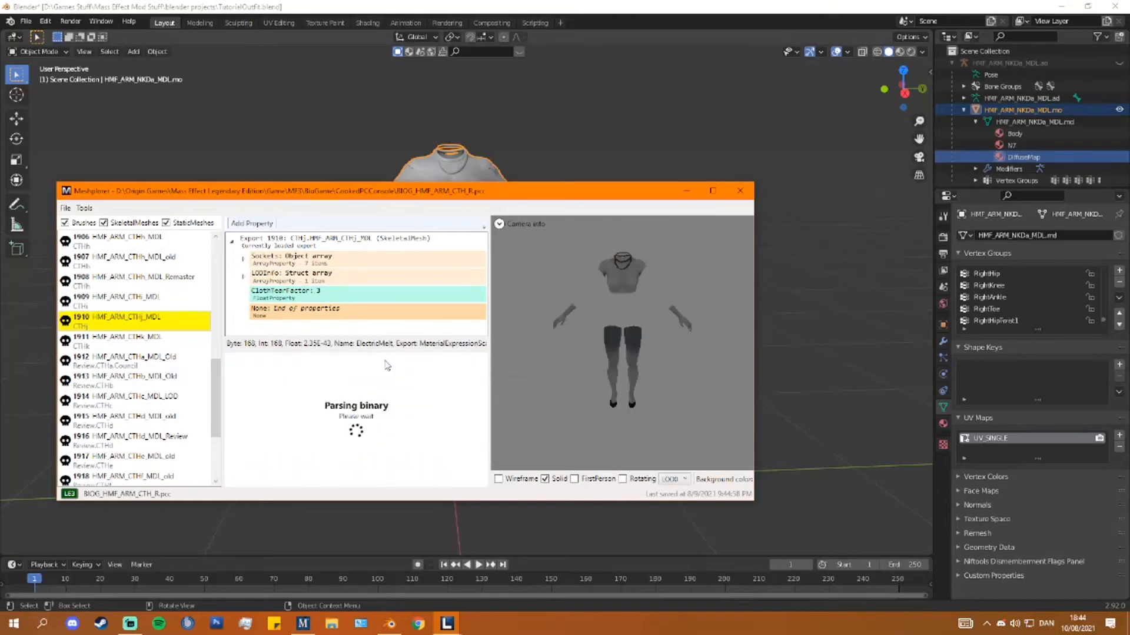
click(353, 412)
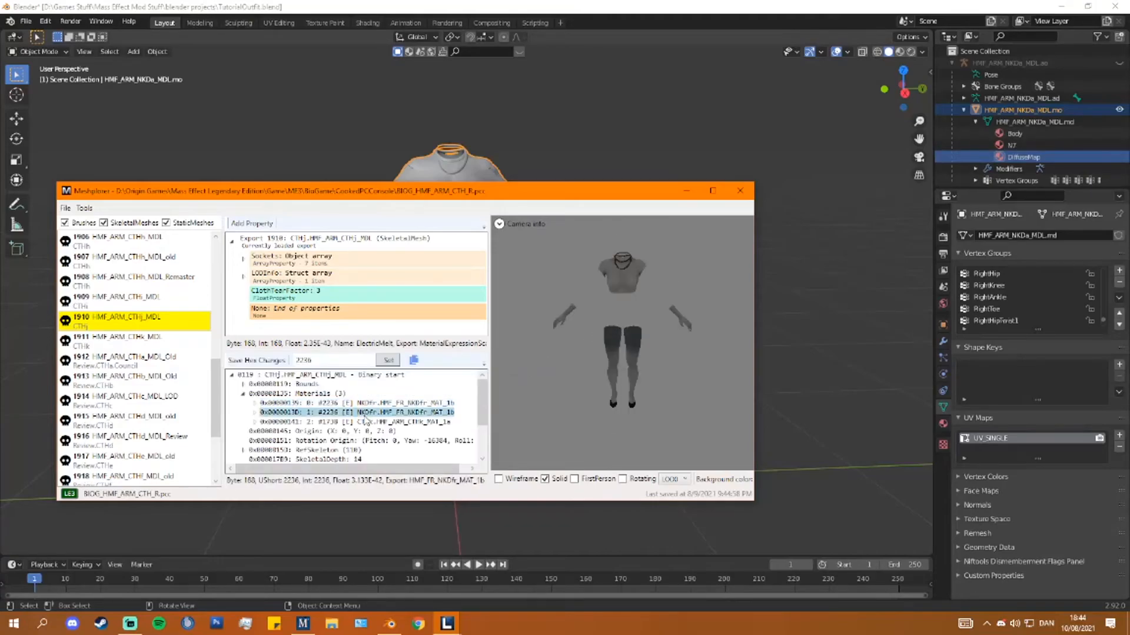
click(353, 422)
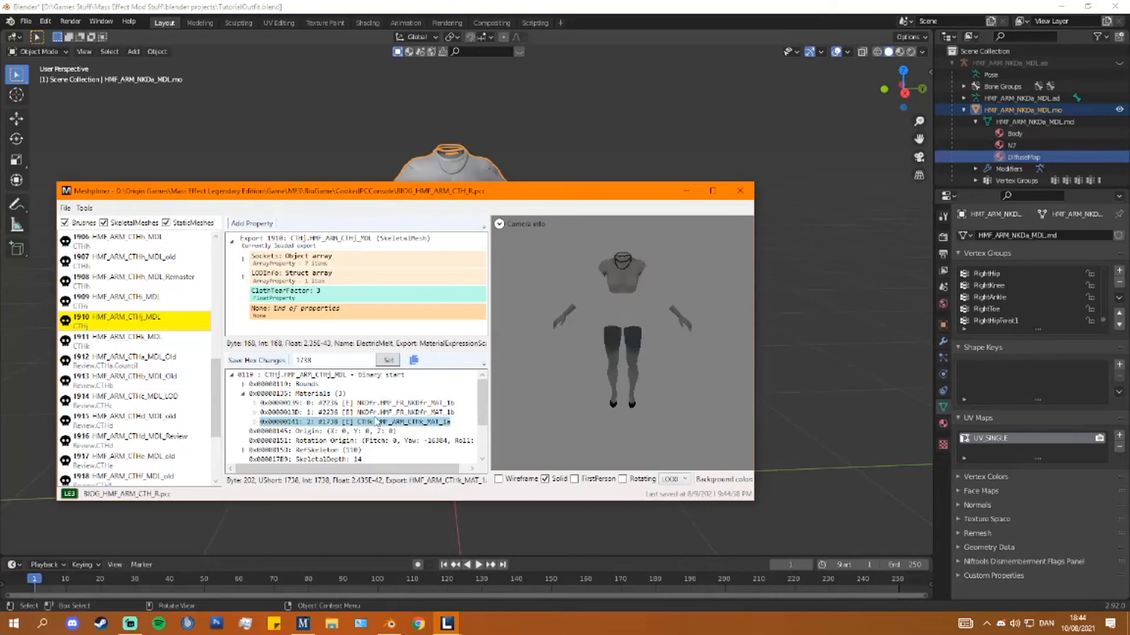
- Set the second material slot to export index 175 so the slots end with the CTHj material
click(353, 412)
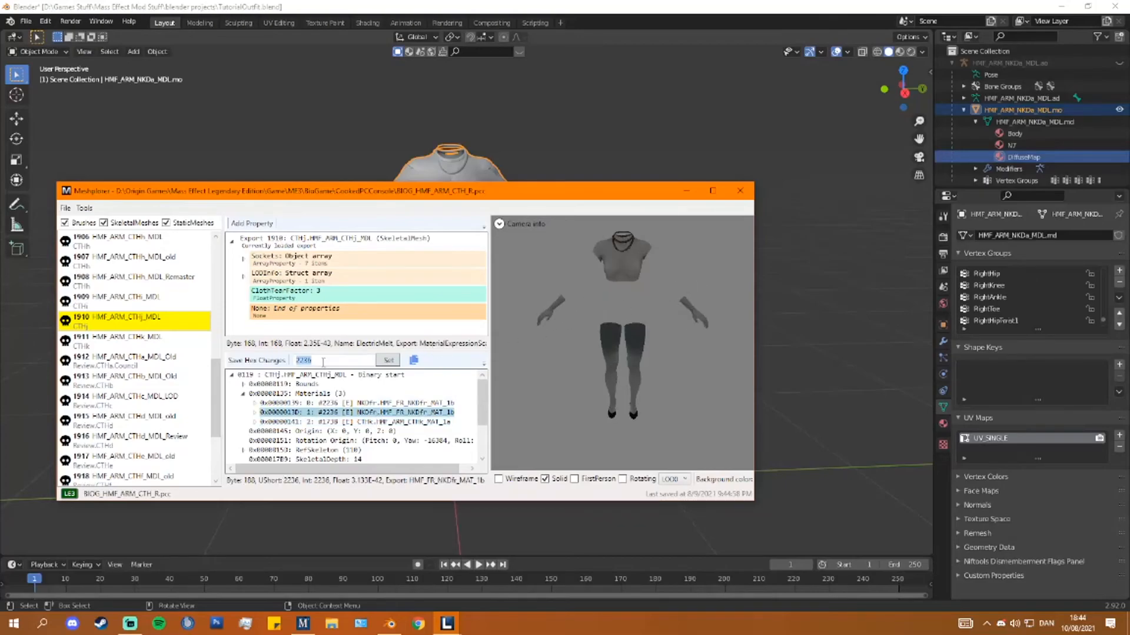
text(175)
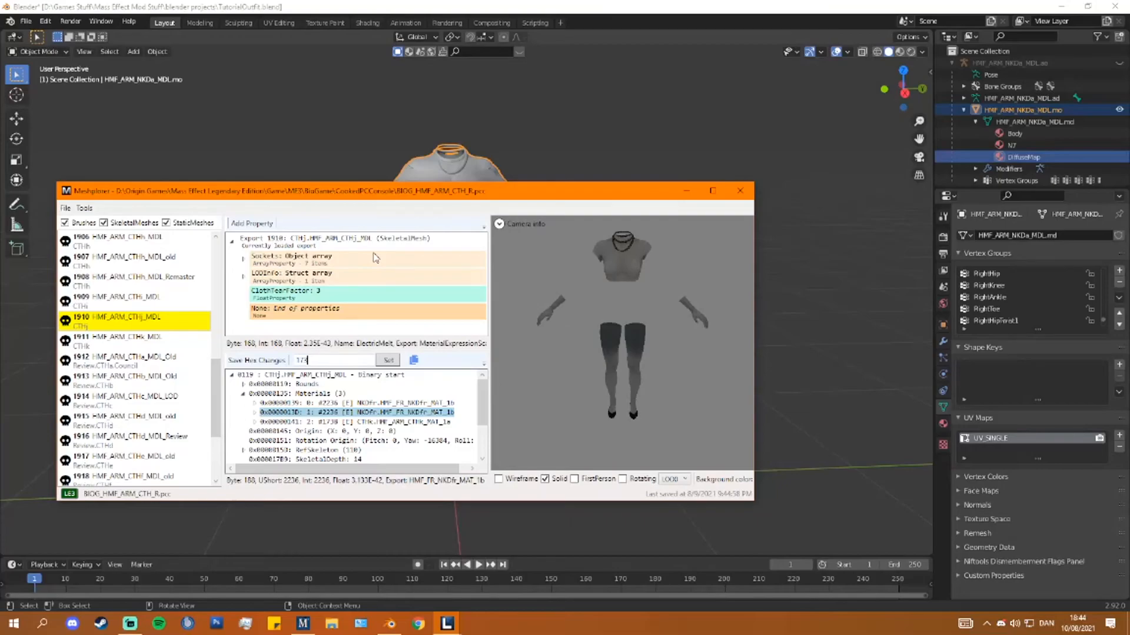
click(388, 360)
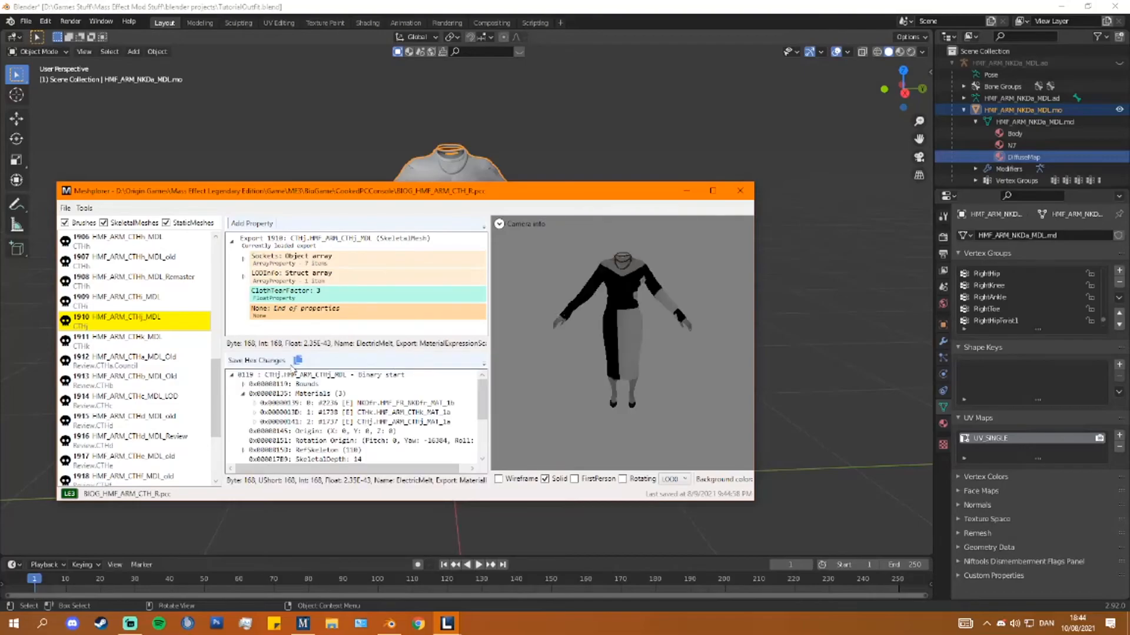
- Open the dress mesh in the Package Editor and show its HMF_ARM_CTHj_DIFF diffuse texture preview
right_click(119, 316)
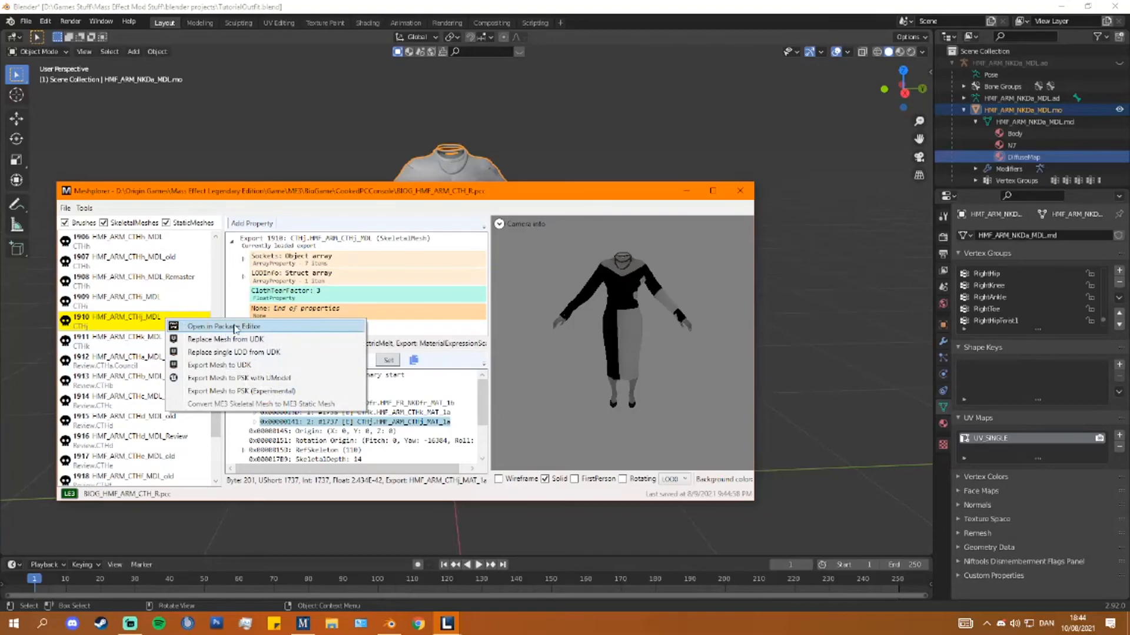
click(225, 326)
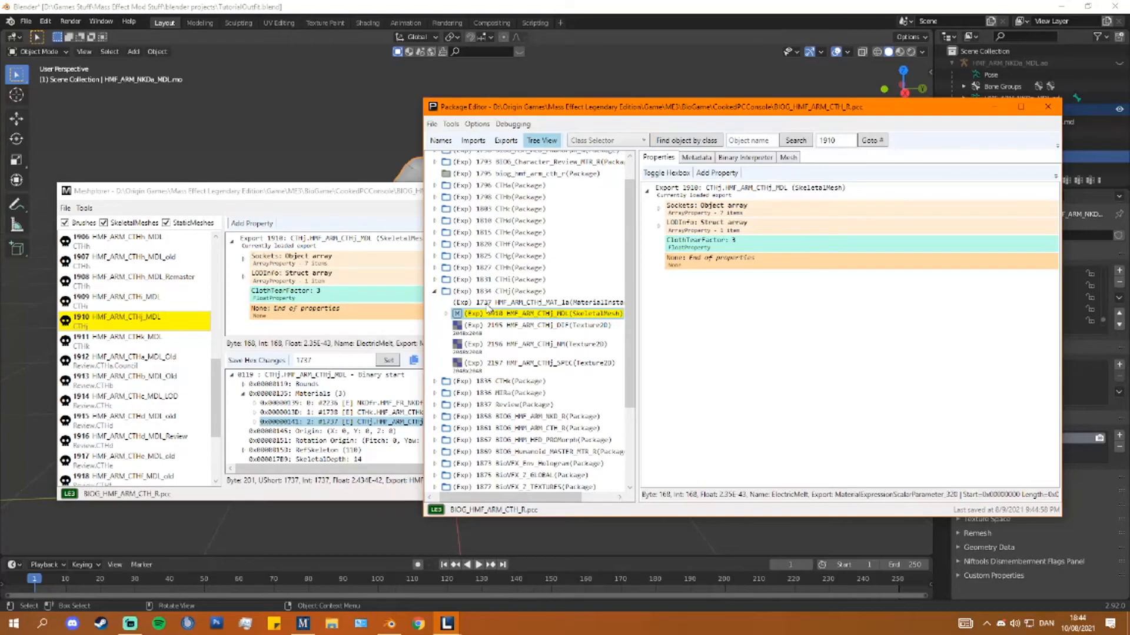
click(533, 302)
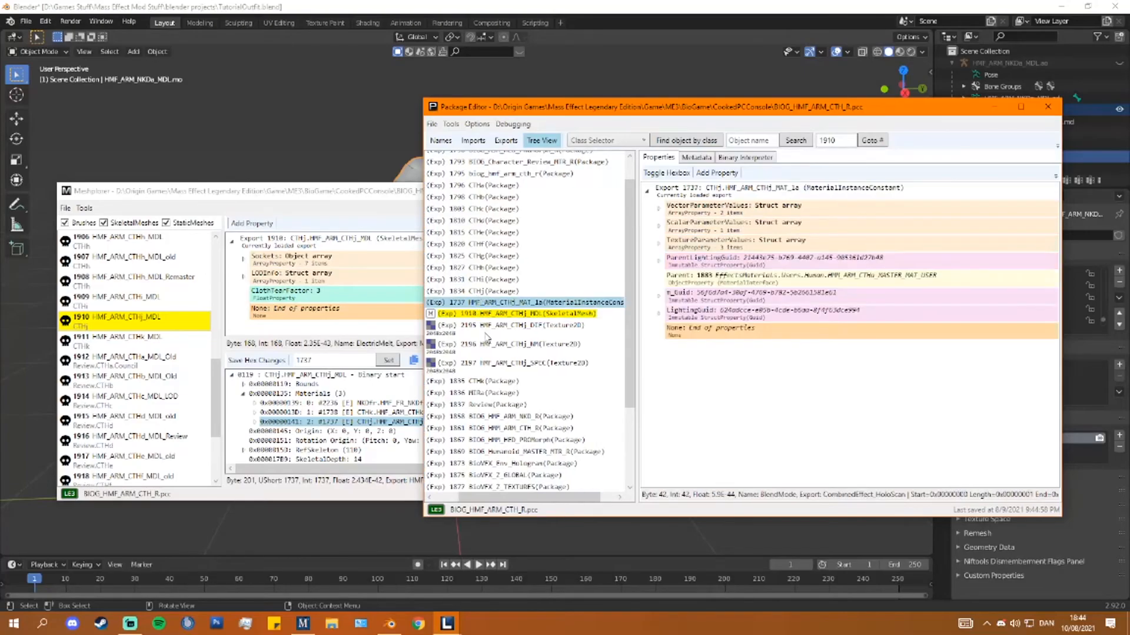
click(511, 313)
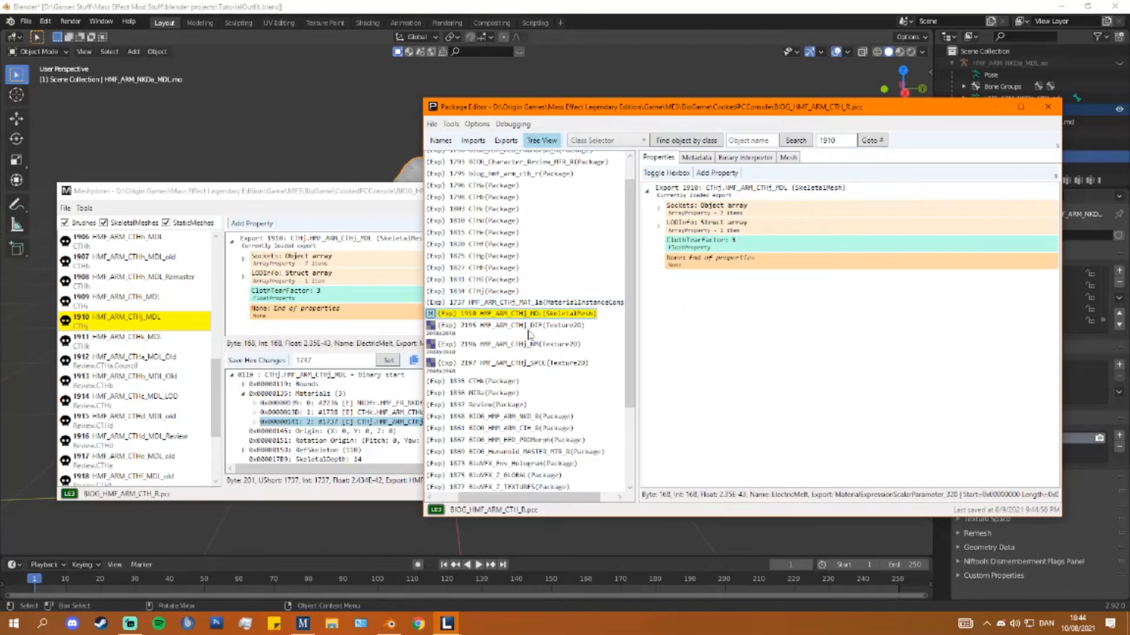
mouse_move(373, 444)
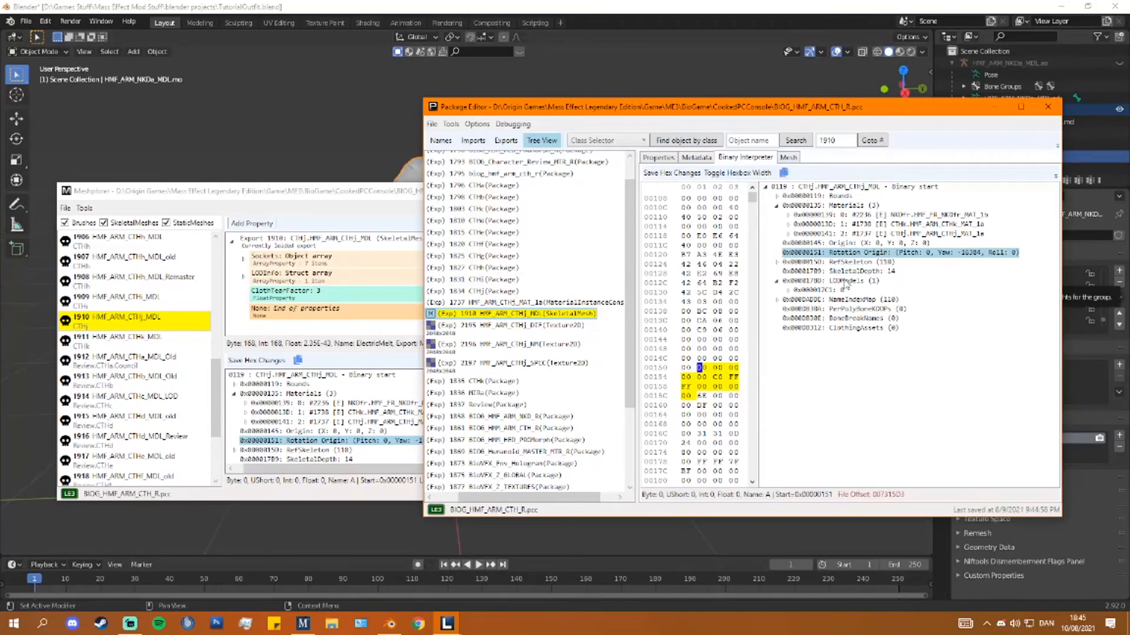
mouse_move(1036, 308)
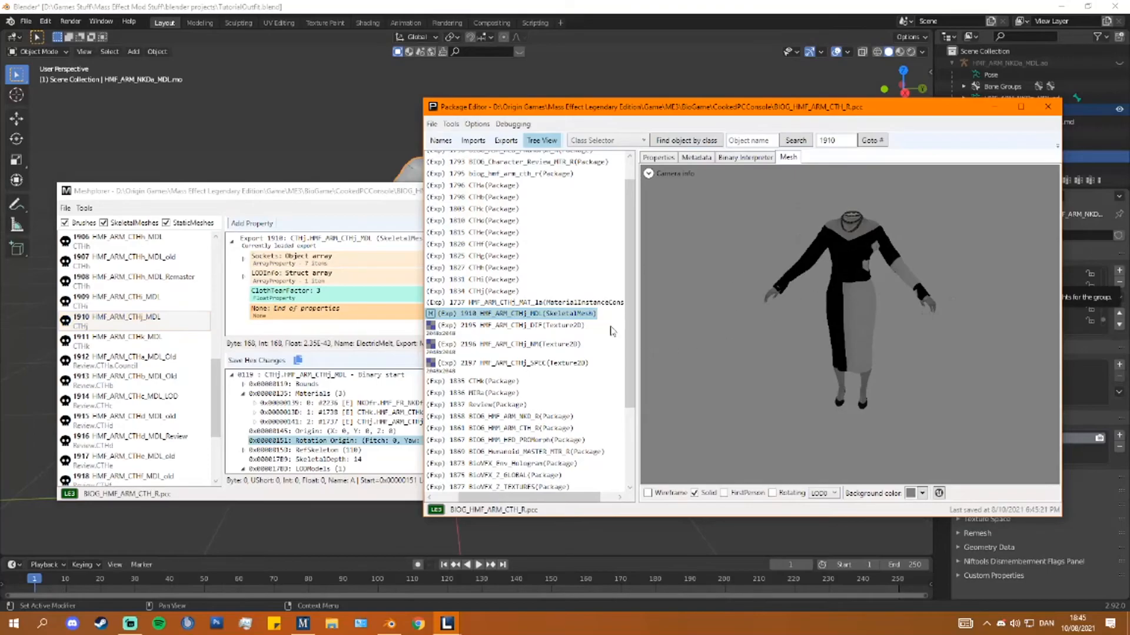
click(512, 325)
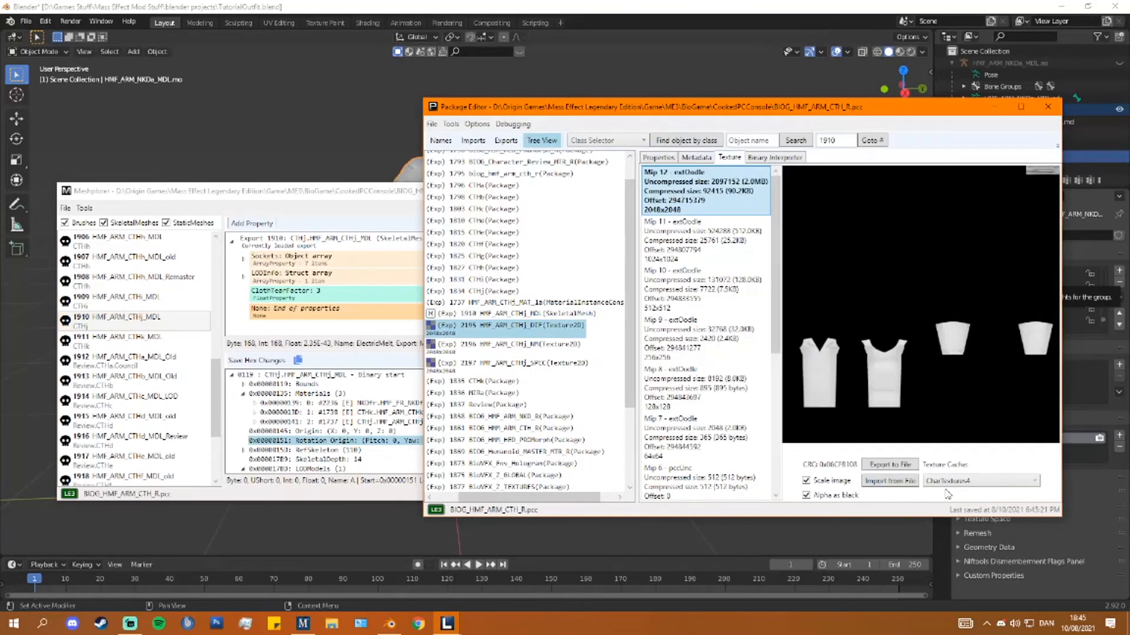
- Replace the diffuse and normal textures with the Tutorial diffuse and Tutorial_Norm.dds files
click(1038, 480)
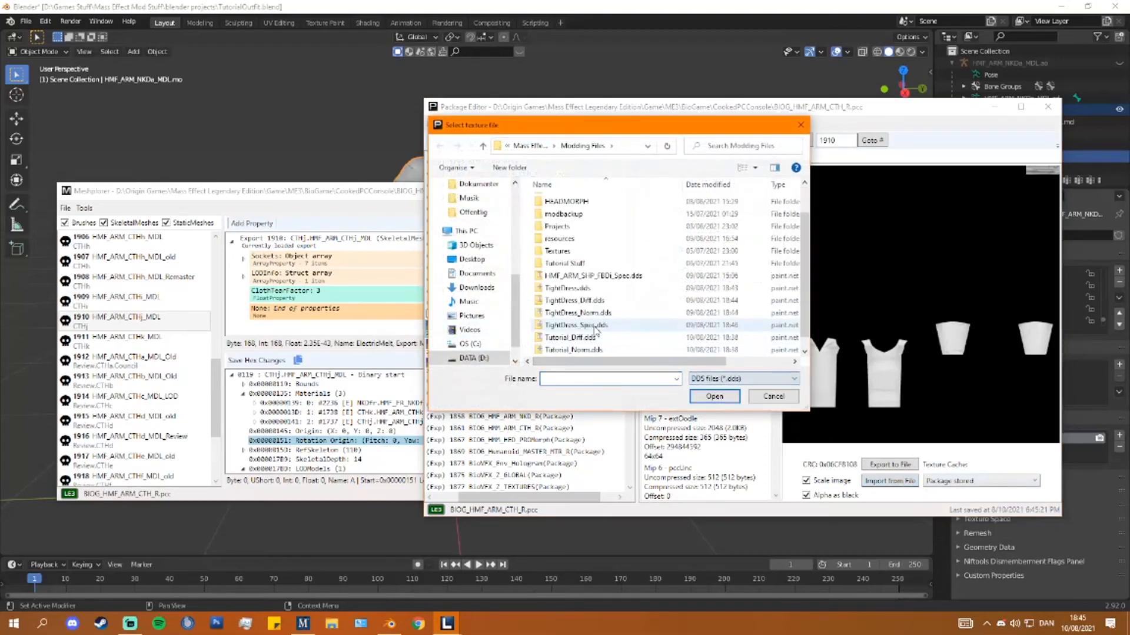
click(772, 396)
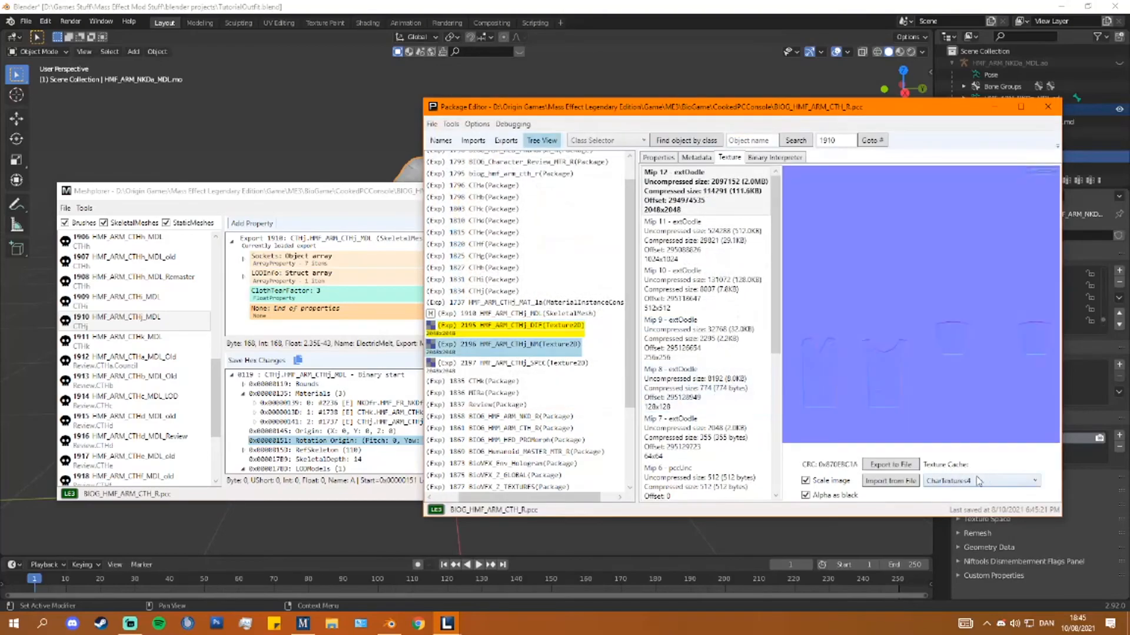
click(890, 480)
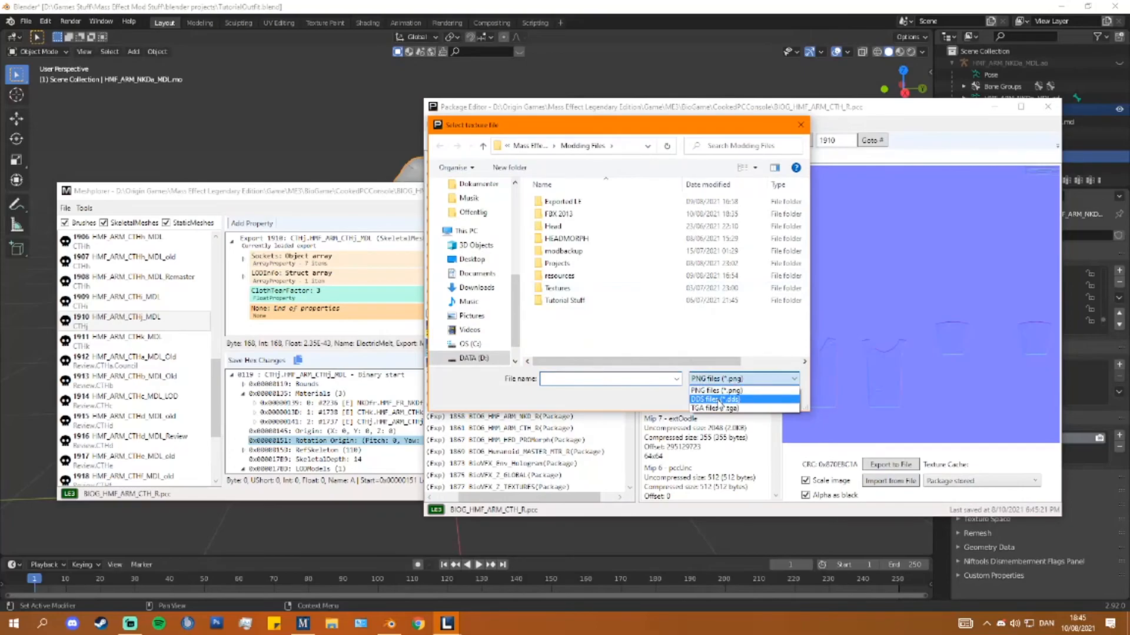
mouse_move(730, 408)
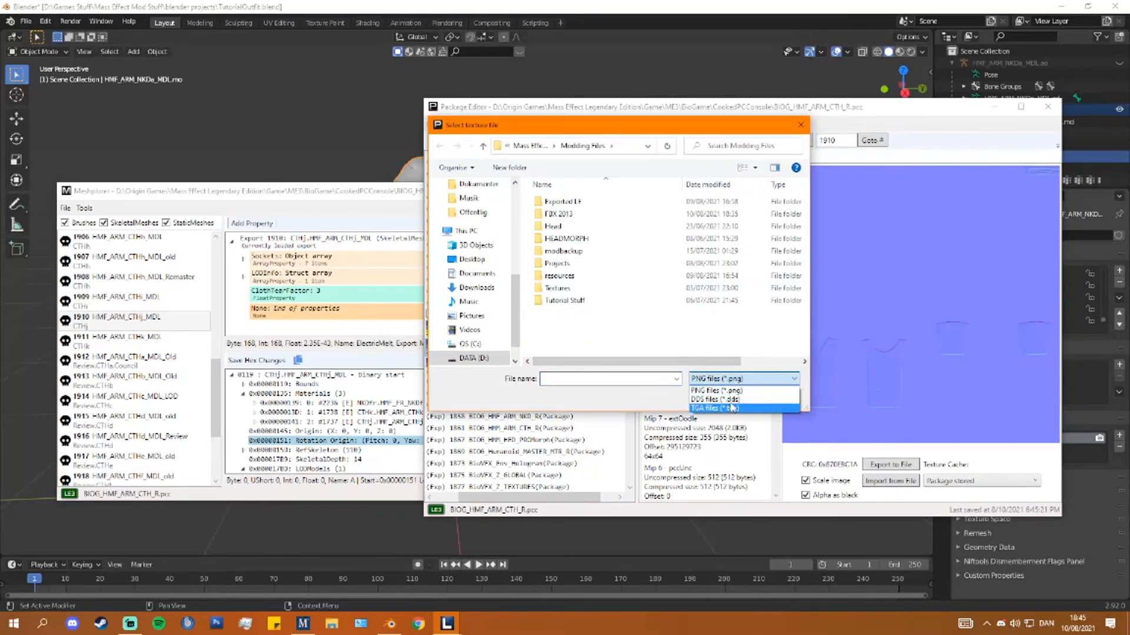
click(717, 399)
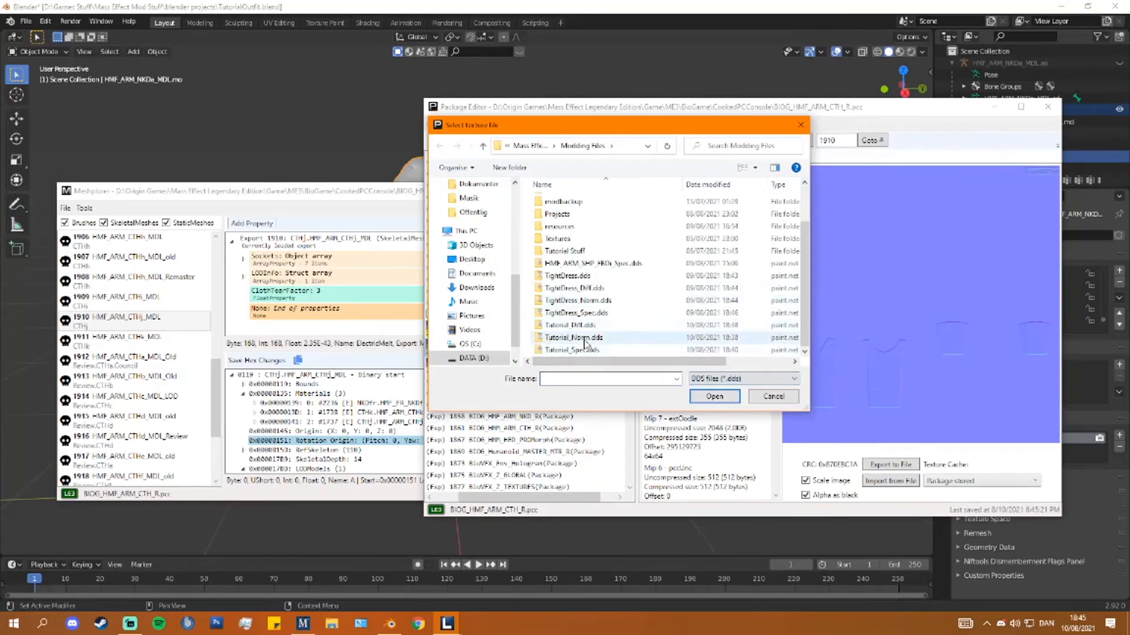
click(714, 397)
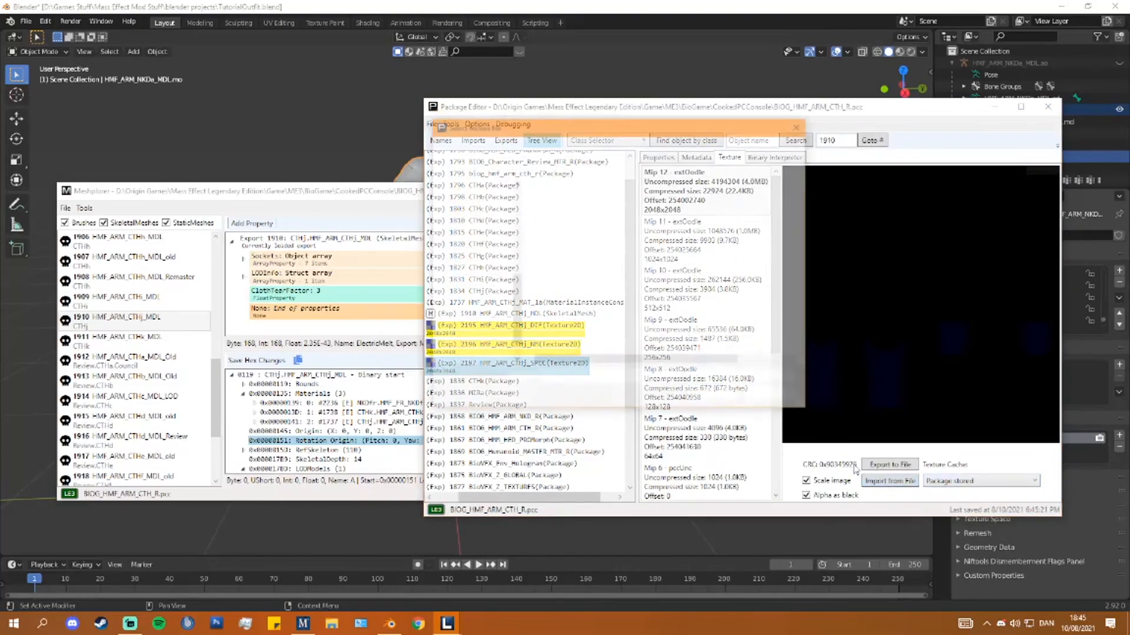
- Replace the specular texture with Tutorial_Spec.dds
click(890, 480)
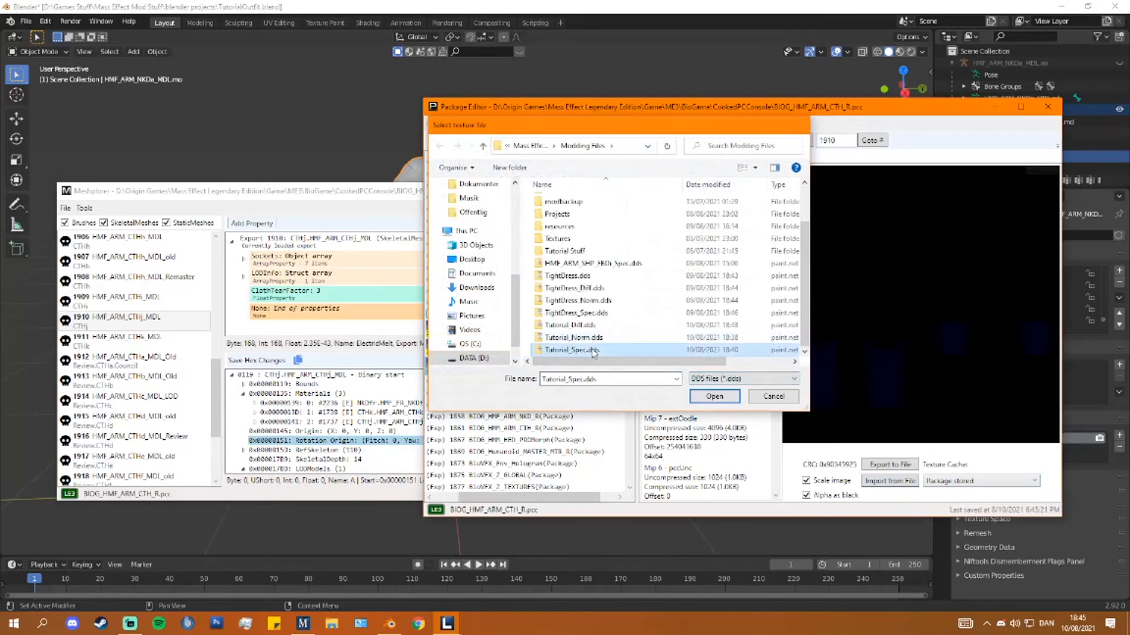
click(713, 397)
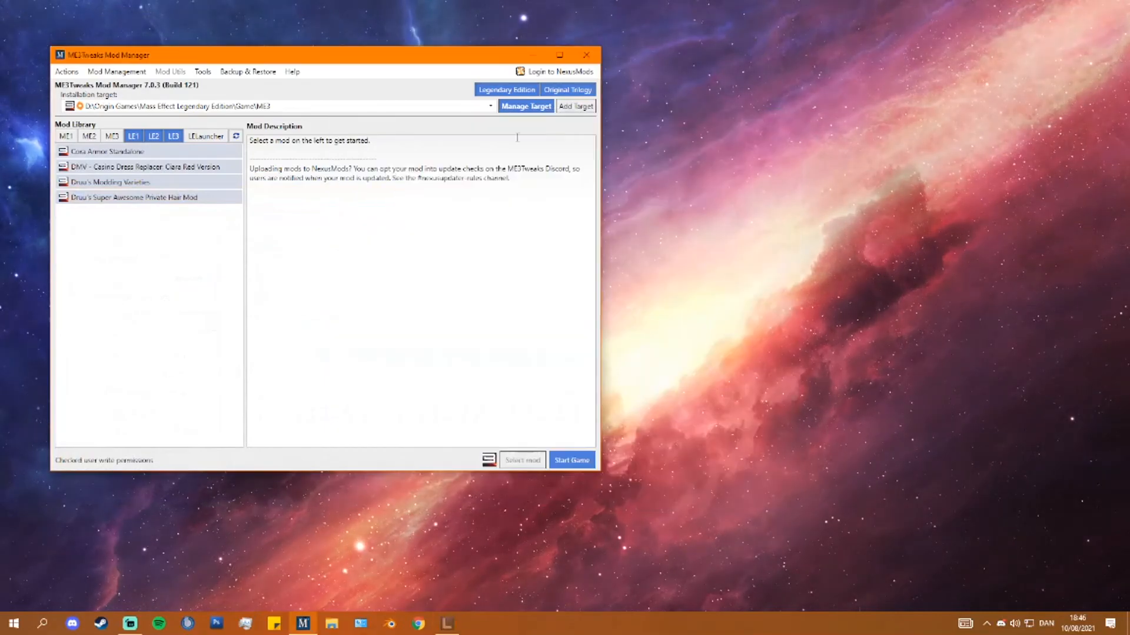
- Run AutoTOC on Mass Effect 3 Legendary Edition and start the game to test the dress
click(203, 71)
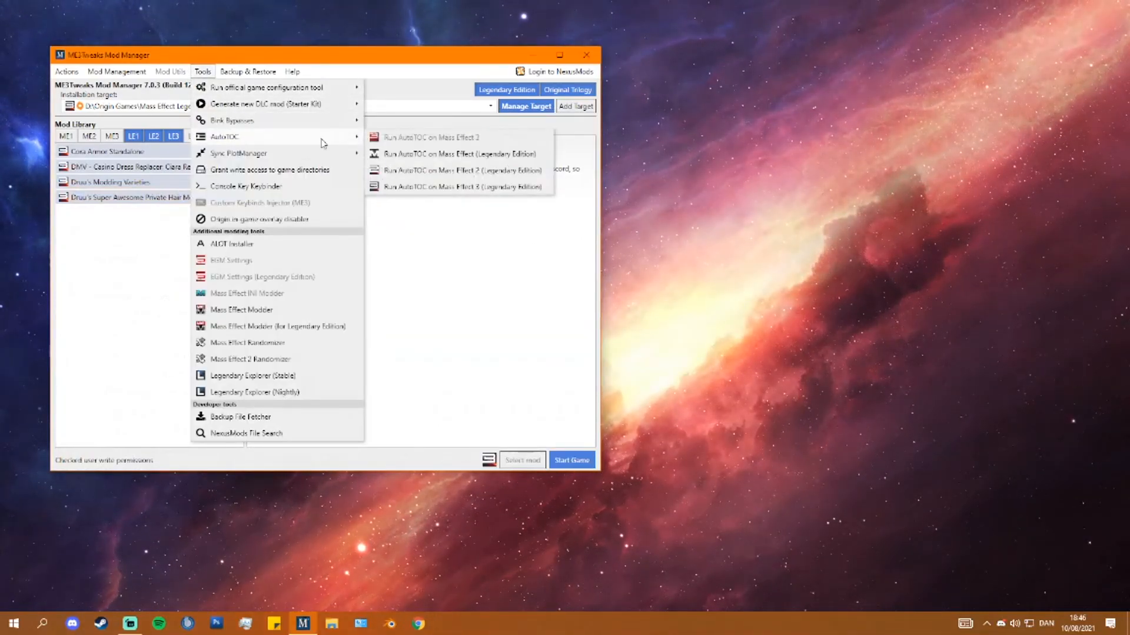
click(457, 153)
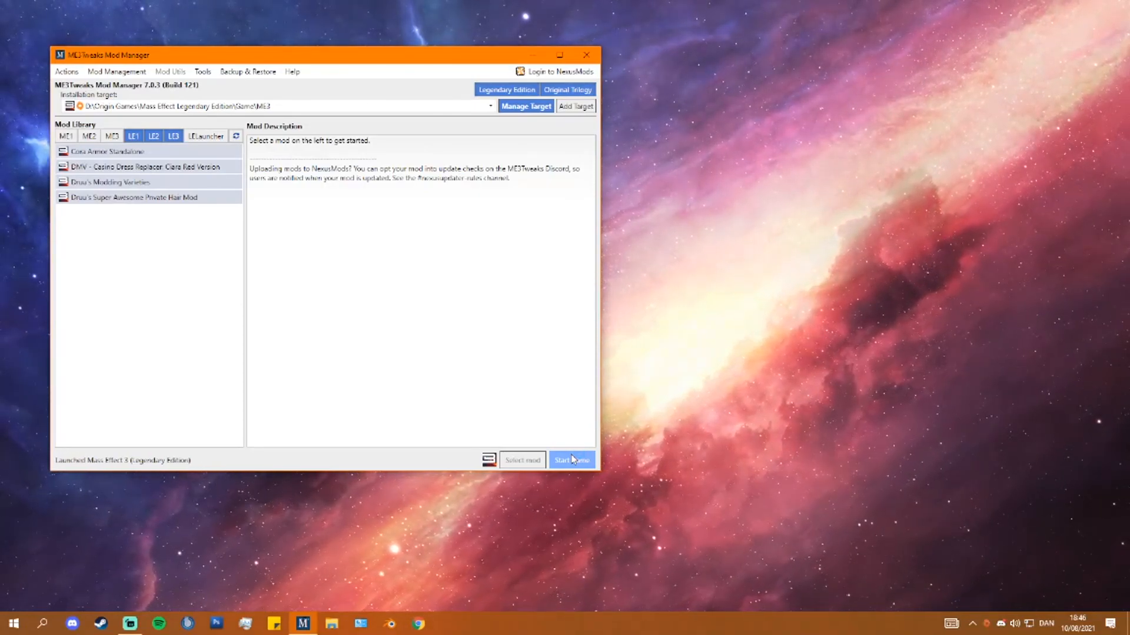
click(571, 460)
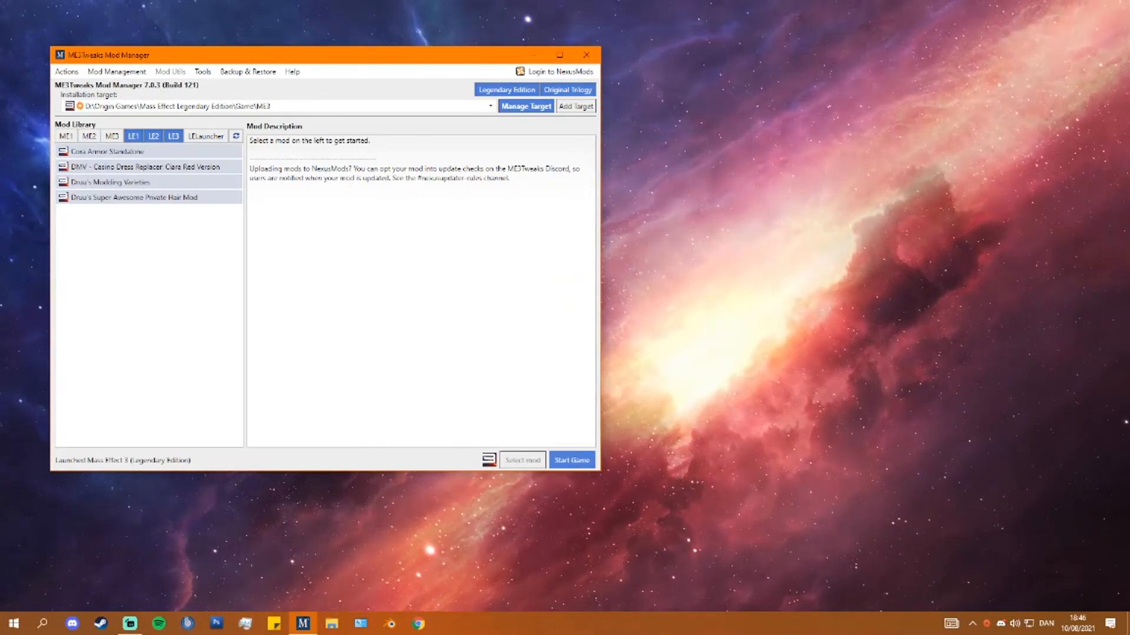
click(570, 460)
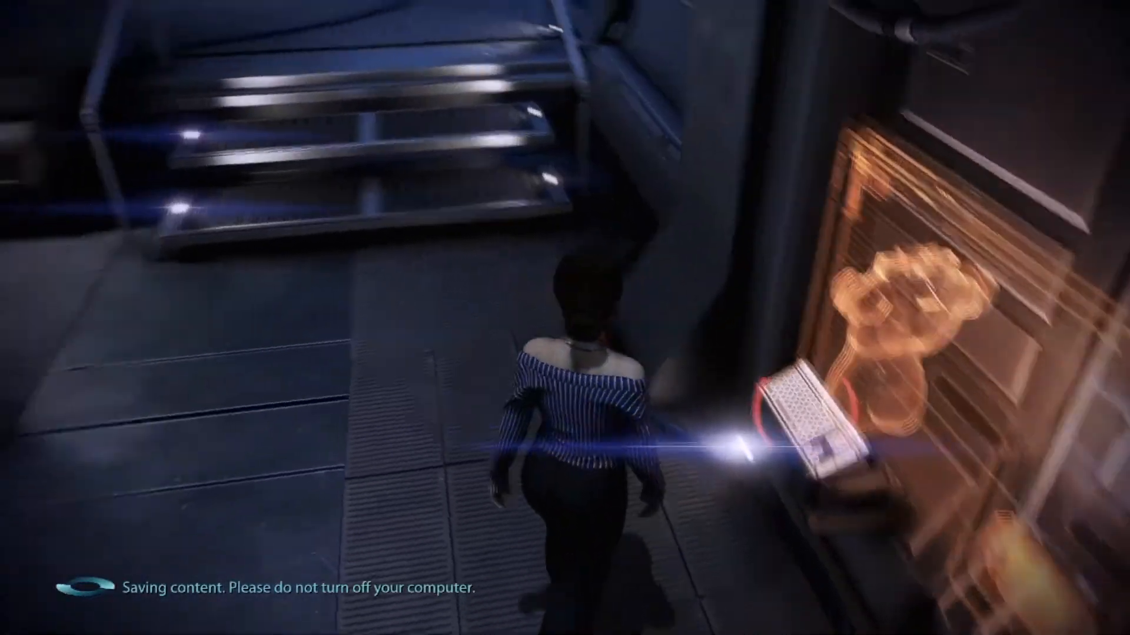